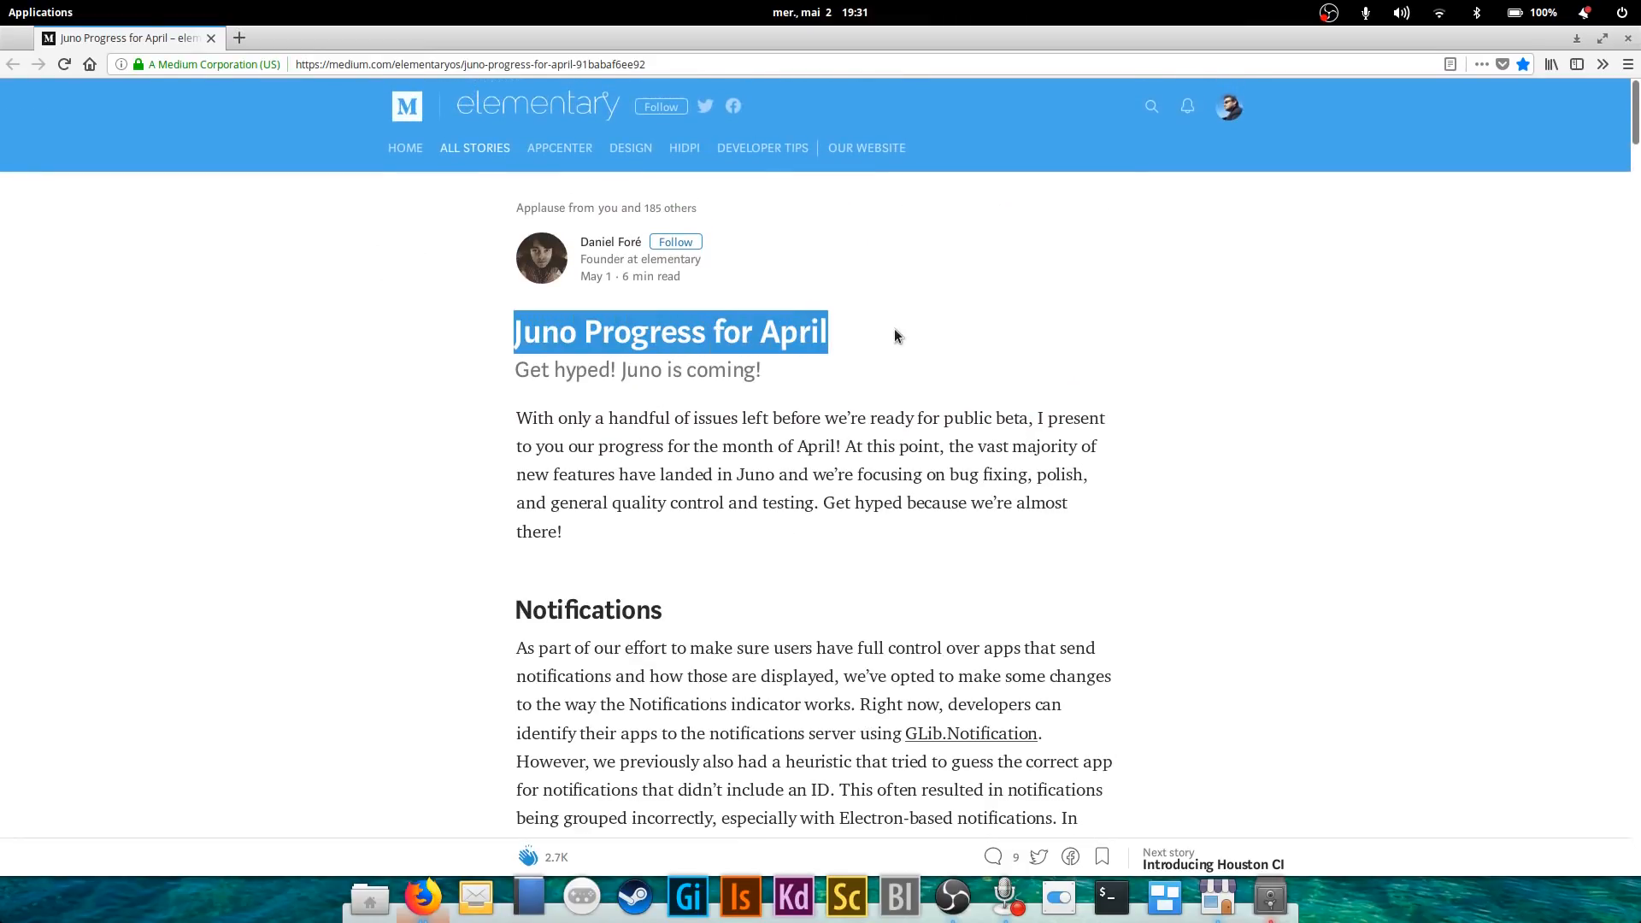
Deselect the title and scroll through the Notifications section until the Files heading appears.
{"action": "left_click", "coordinate": [893, 417]}
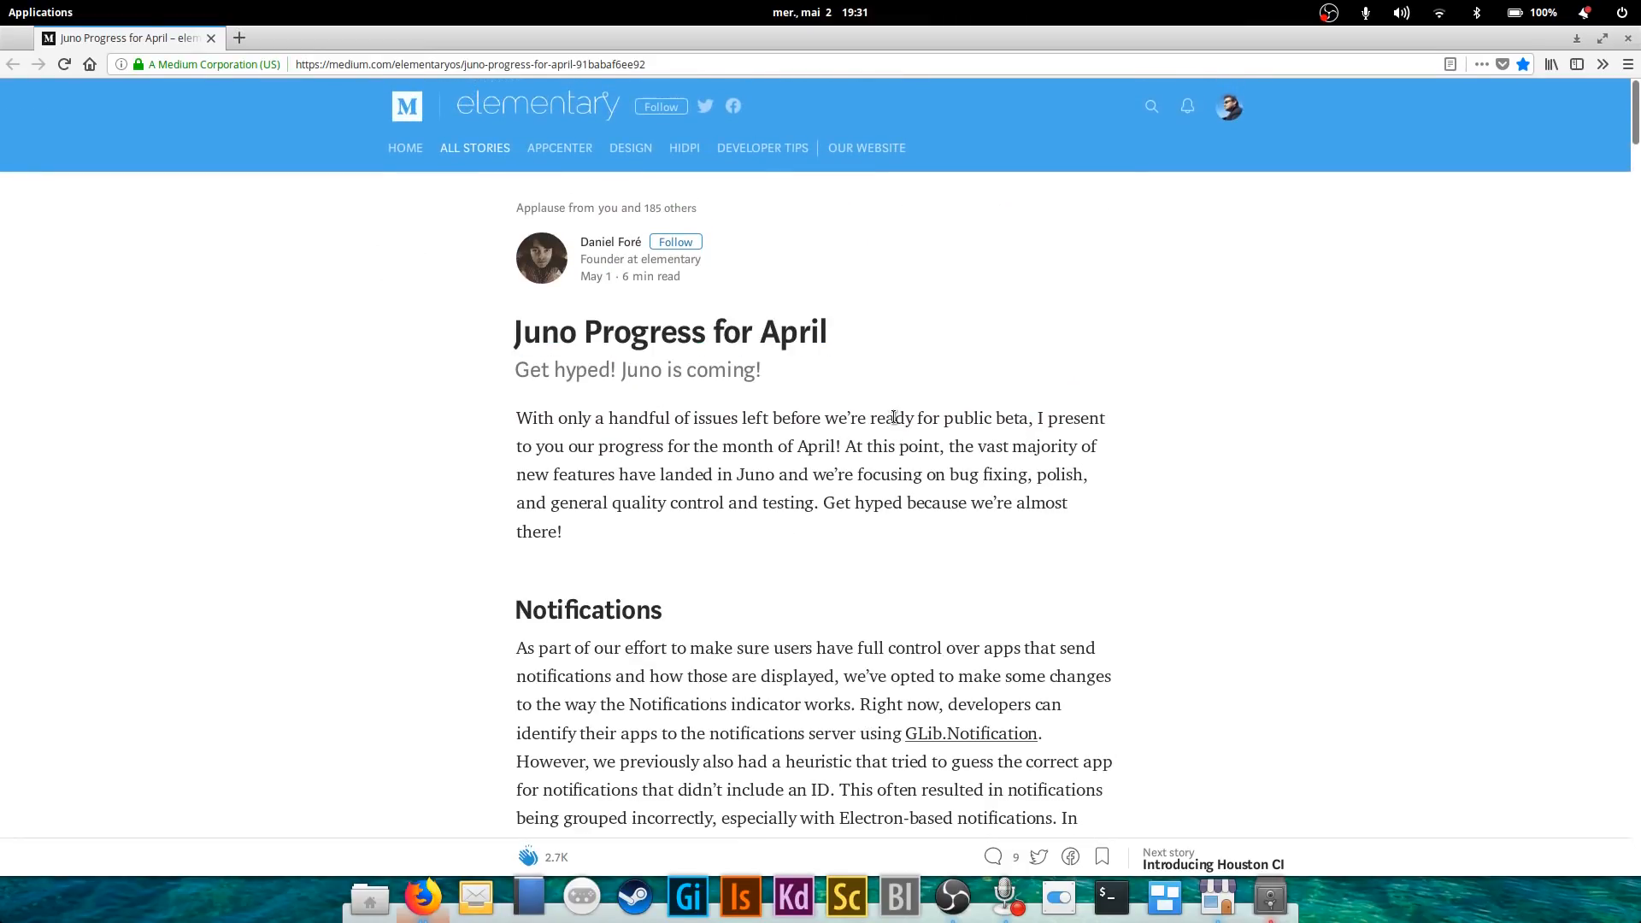
{"action": "mouse_move", "coordinate": [879, 441]}
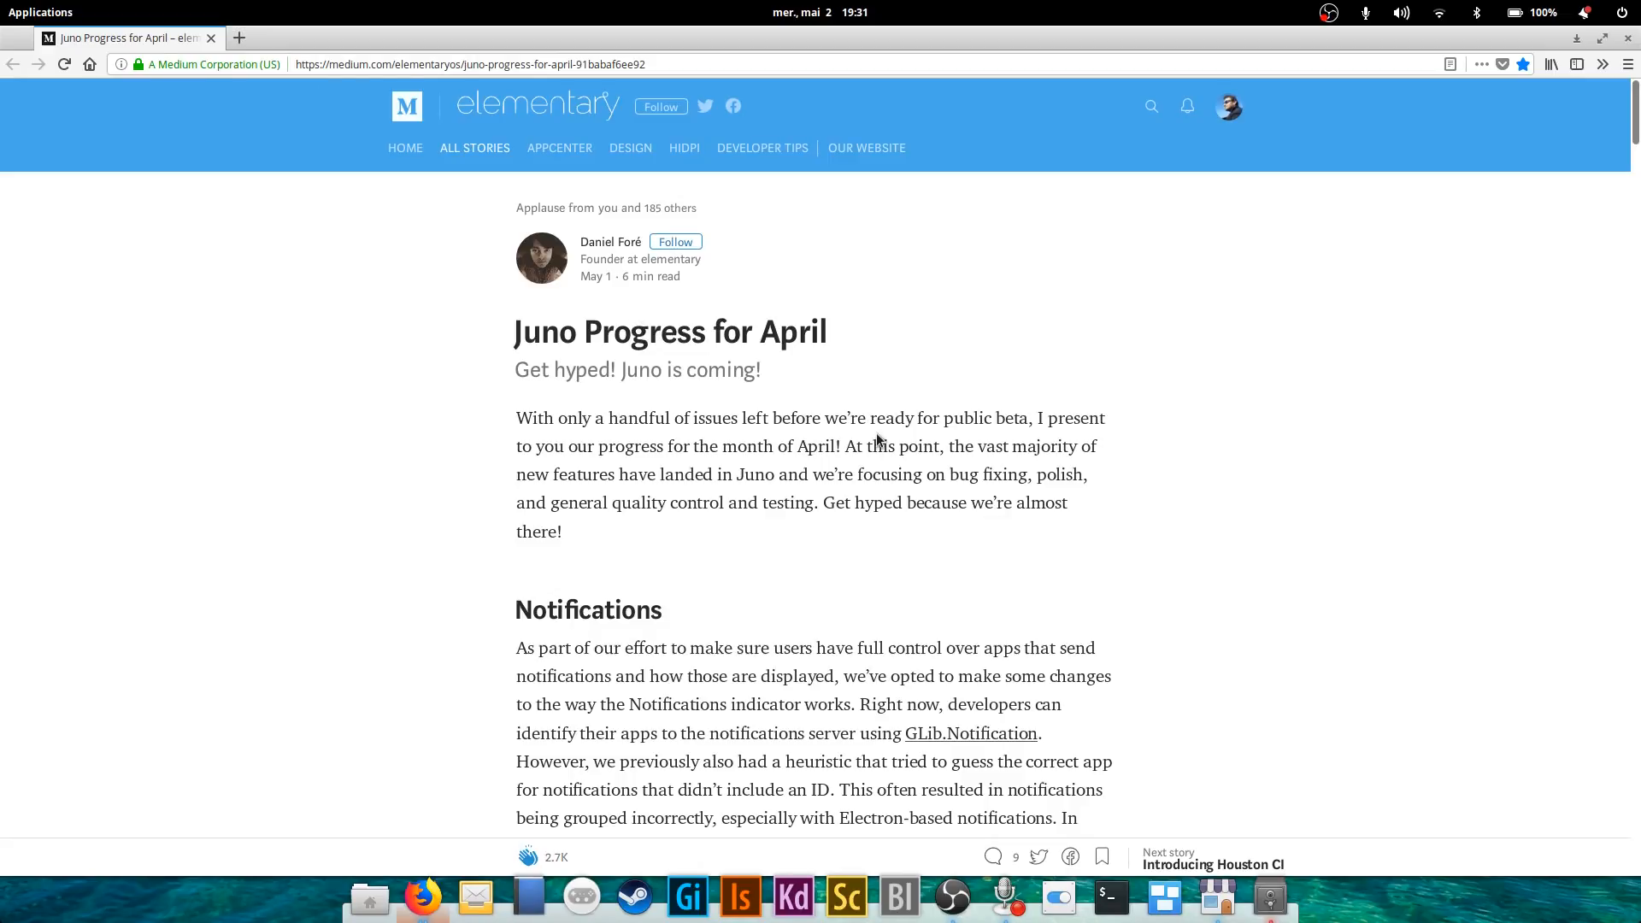
{"action": "scroll", "scroll_direction": "down", "scroll_amount": 3}
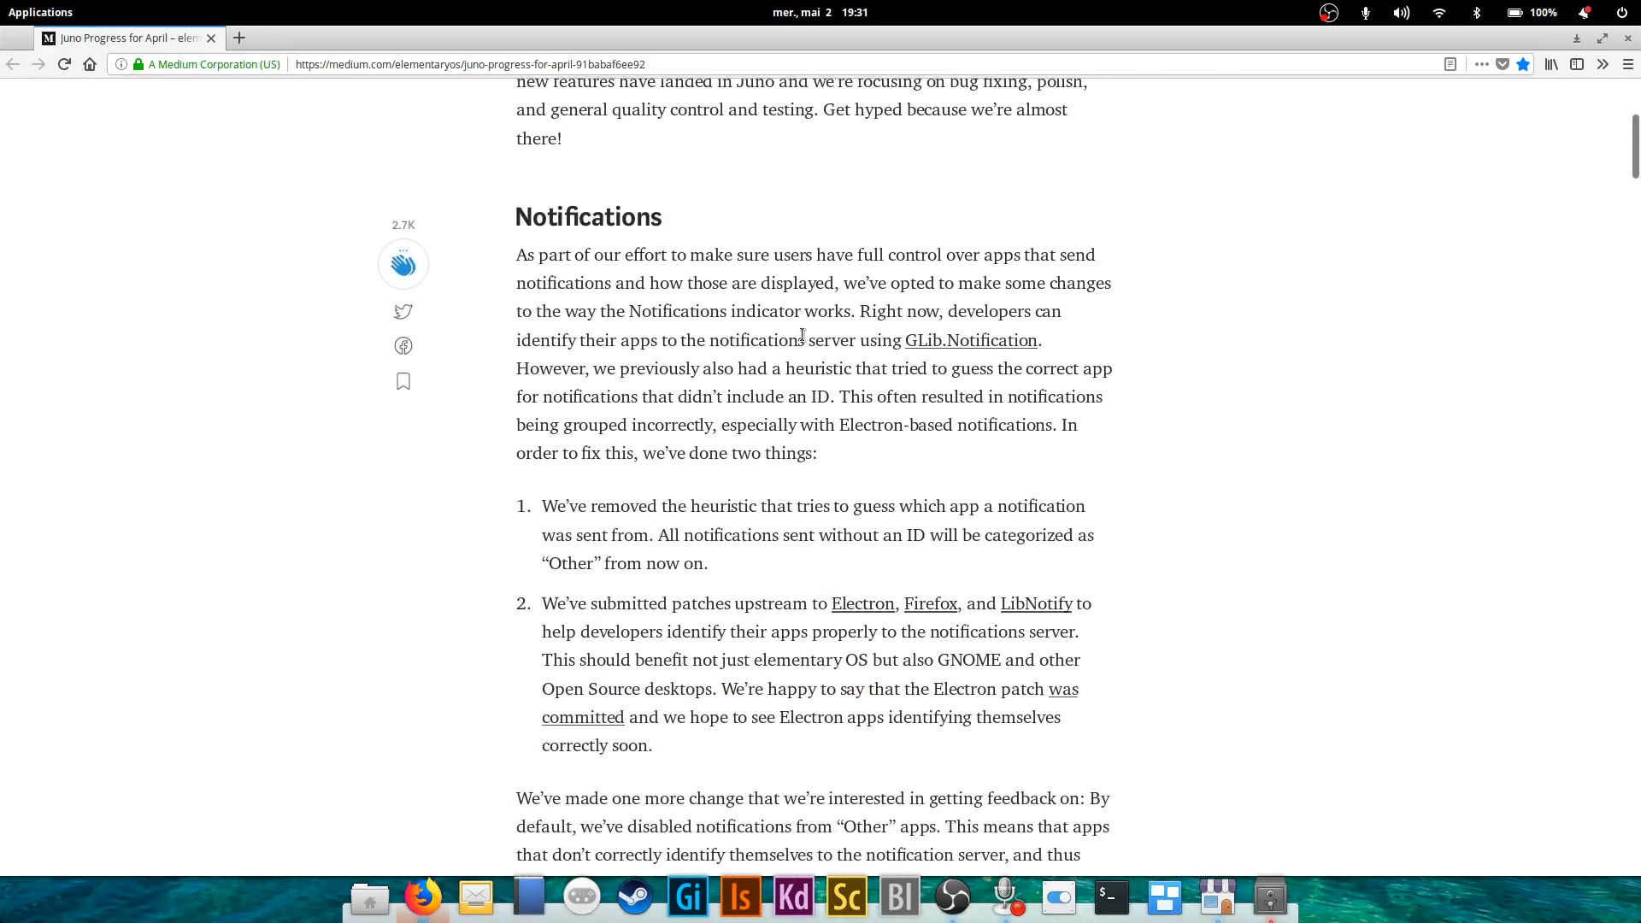
{"action": "scroll", "scroll_direction": "down", "scroll_amount": 3}
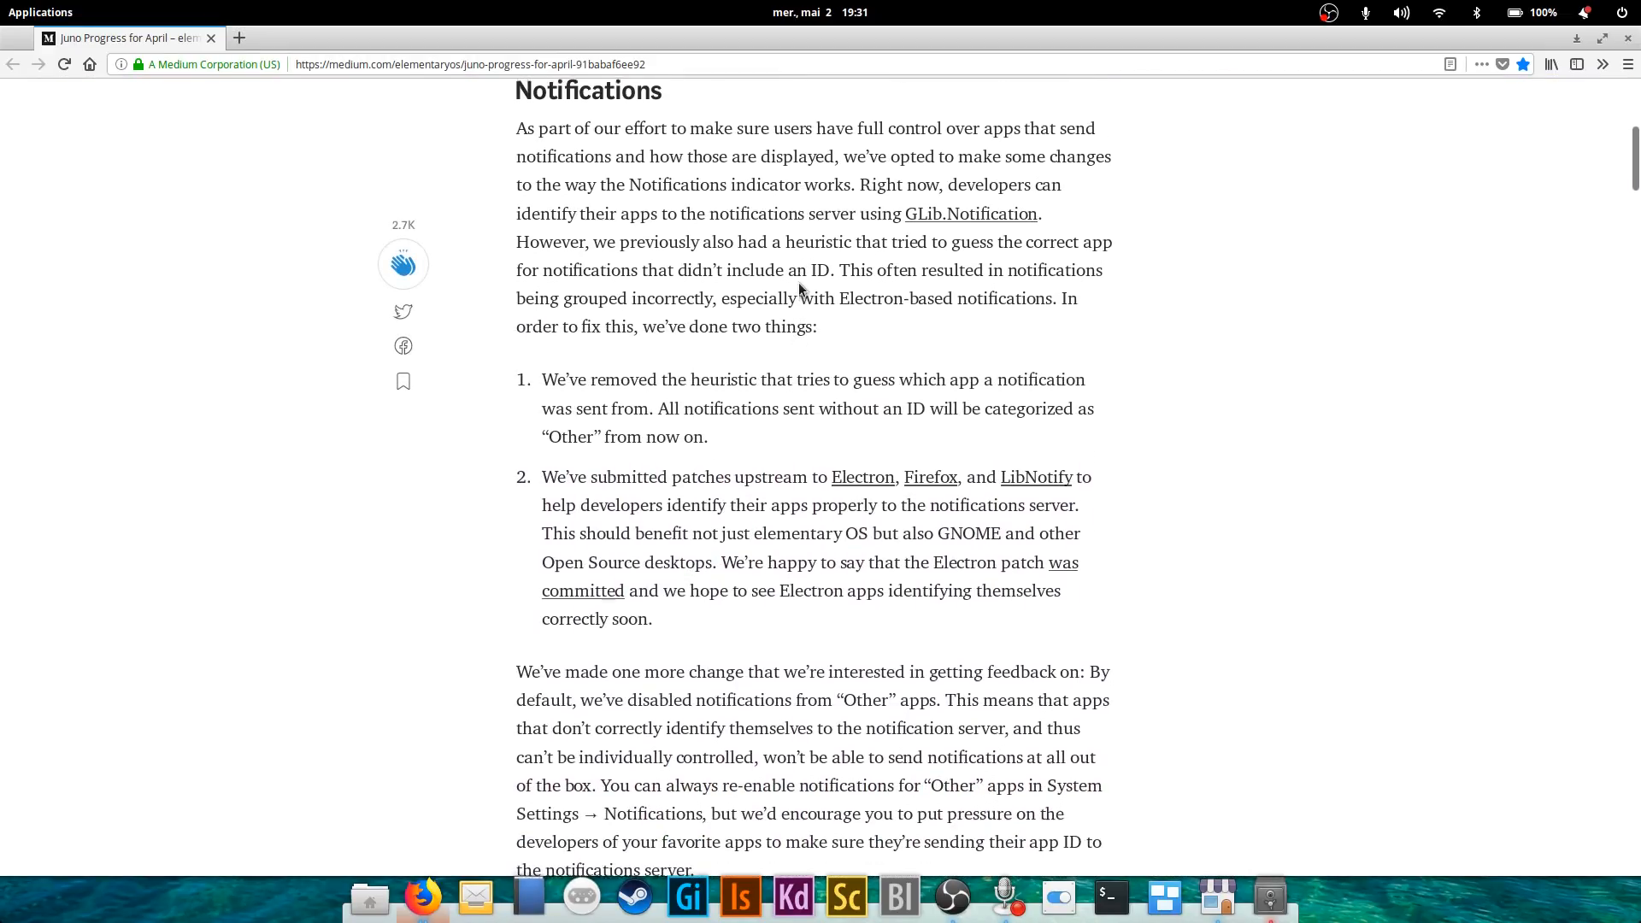
{"action": "scroll", "scroll_direction": "up", "scroll_amount": 3}
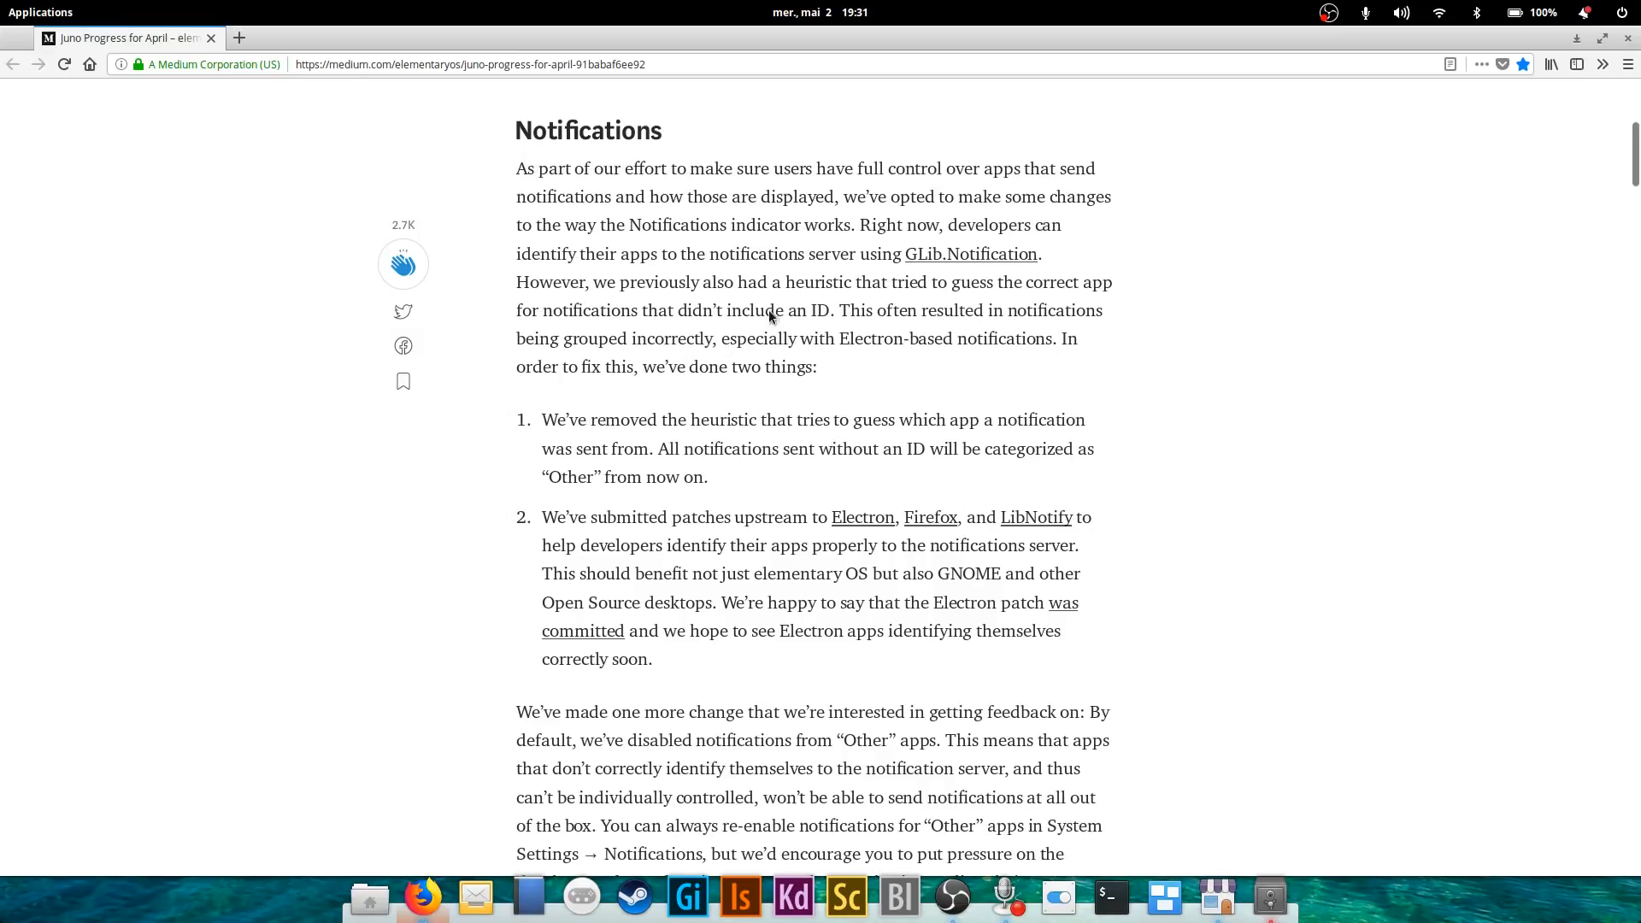
{"action": "mouse_move", "coordinate": [670, 442]}
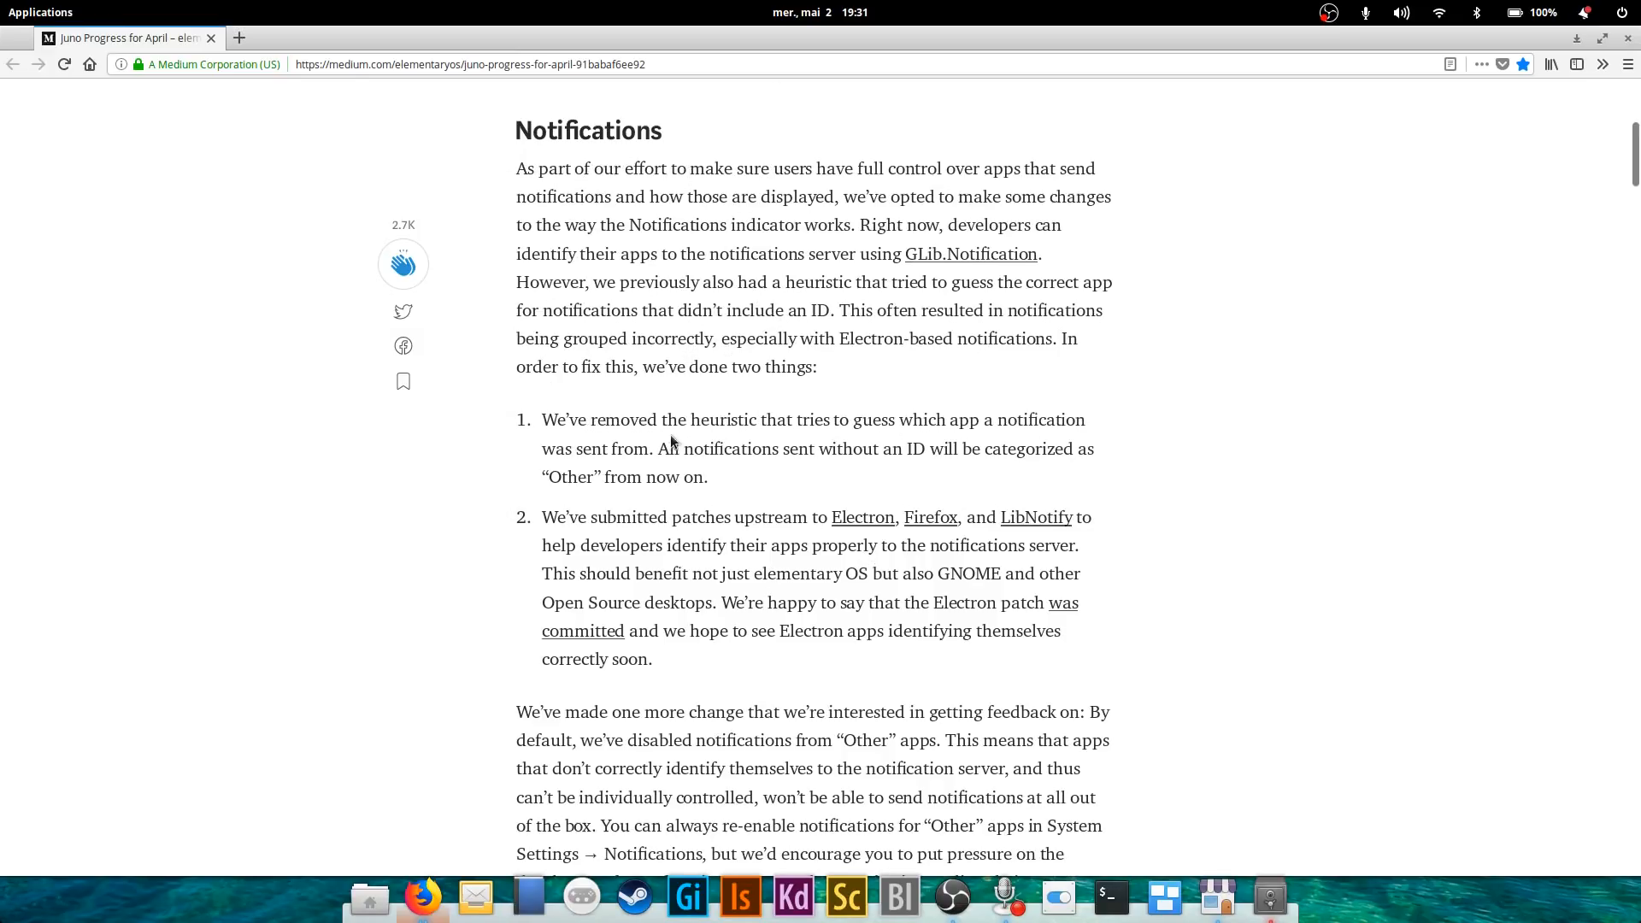
{"action": "mouse_move", "coordinate": [1266, 363]}
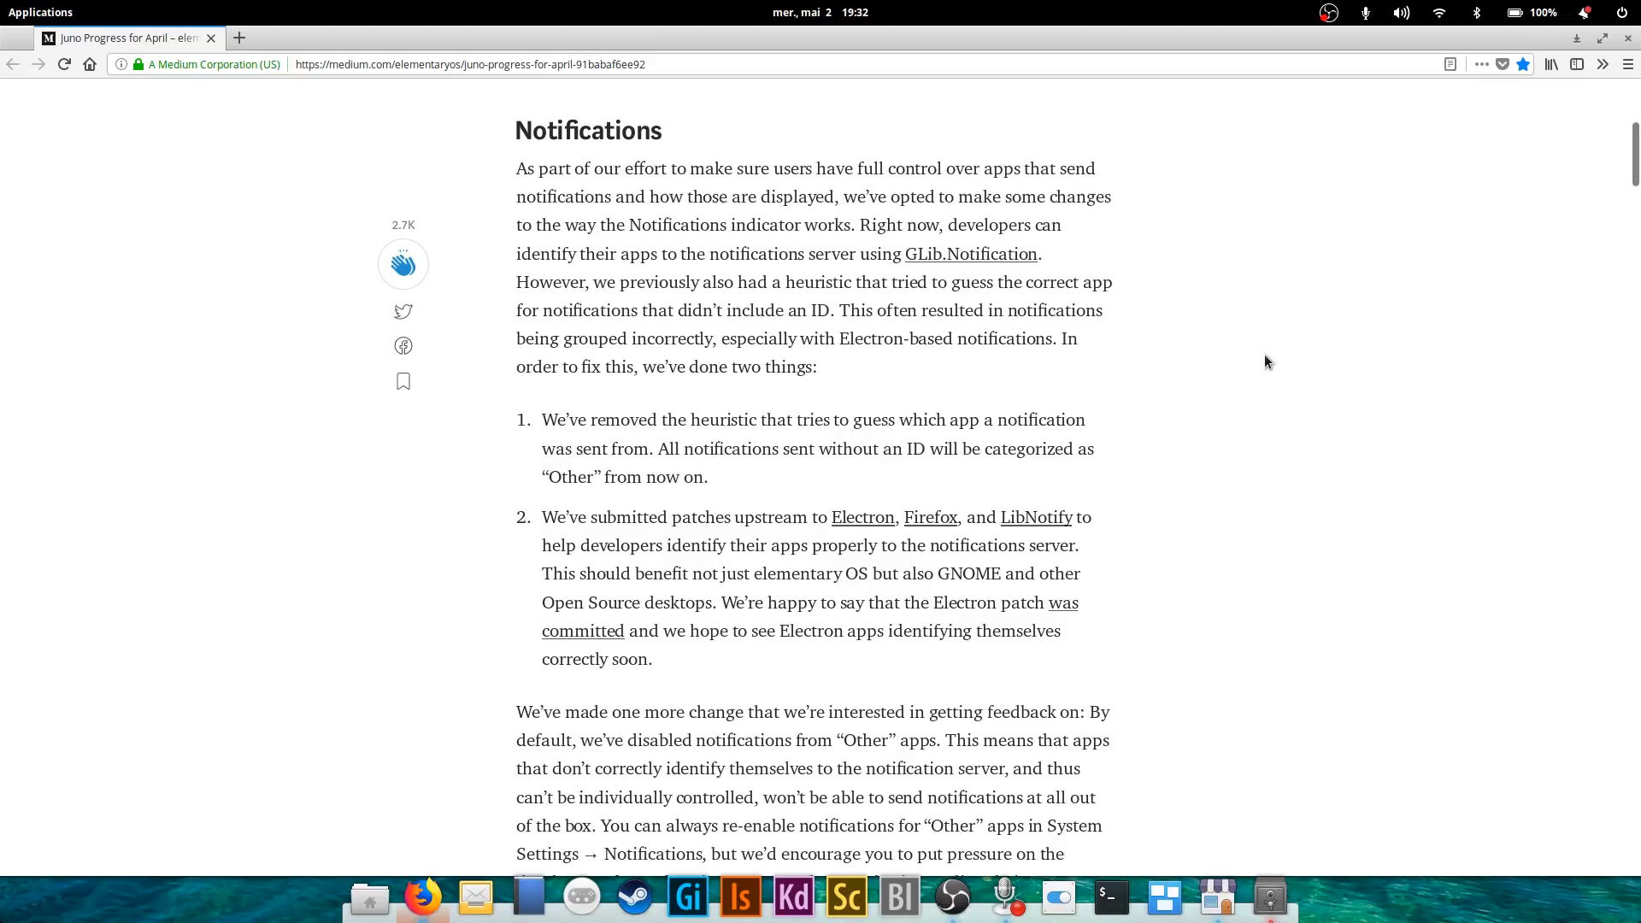
{"action": "mouse_move", "coordinate": [1190, 335]}
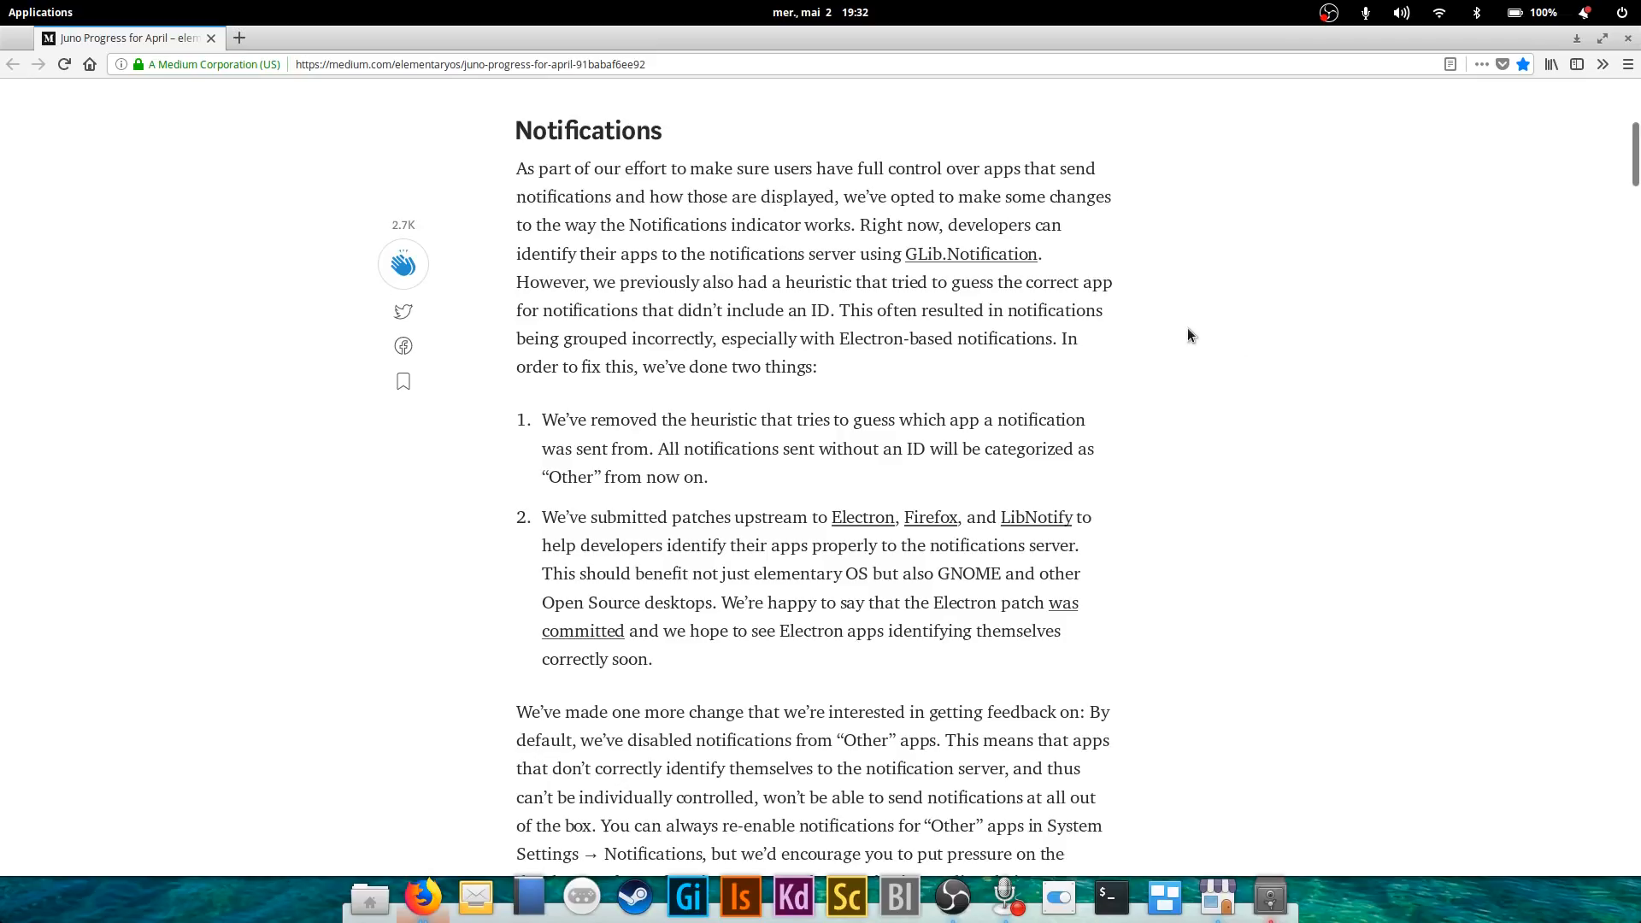
{"action": "scroll", "scroll_direction": "down", "scroll_amount": 3}
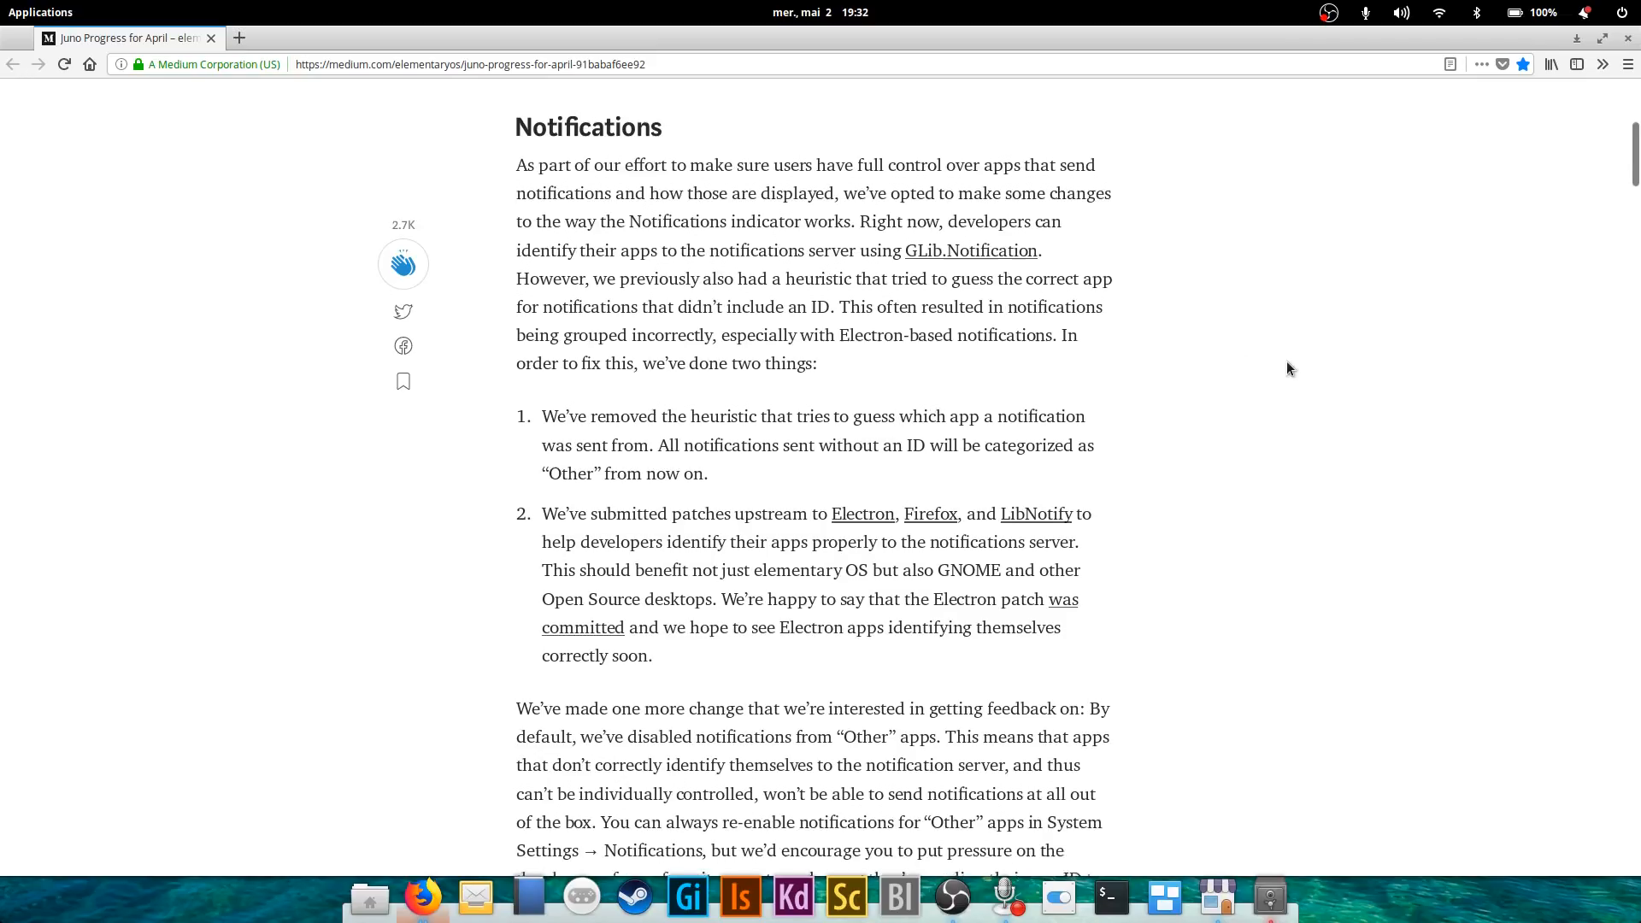
{"action": "scroll", "scroll_direction": "down", "scroll_amount": 3}
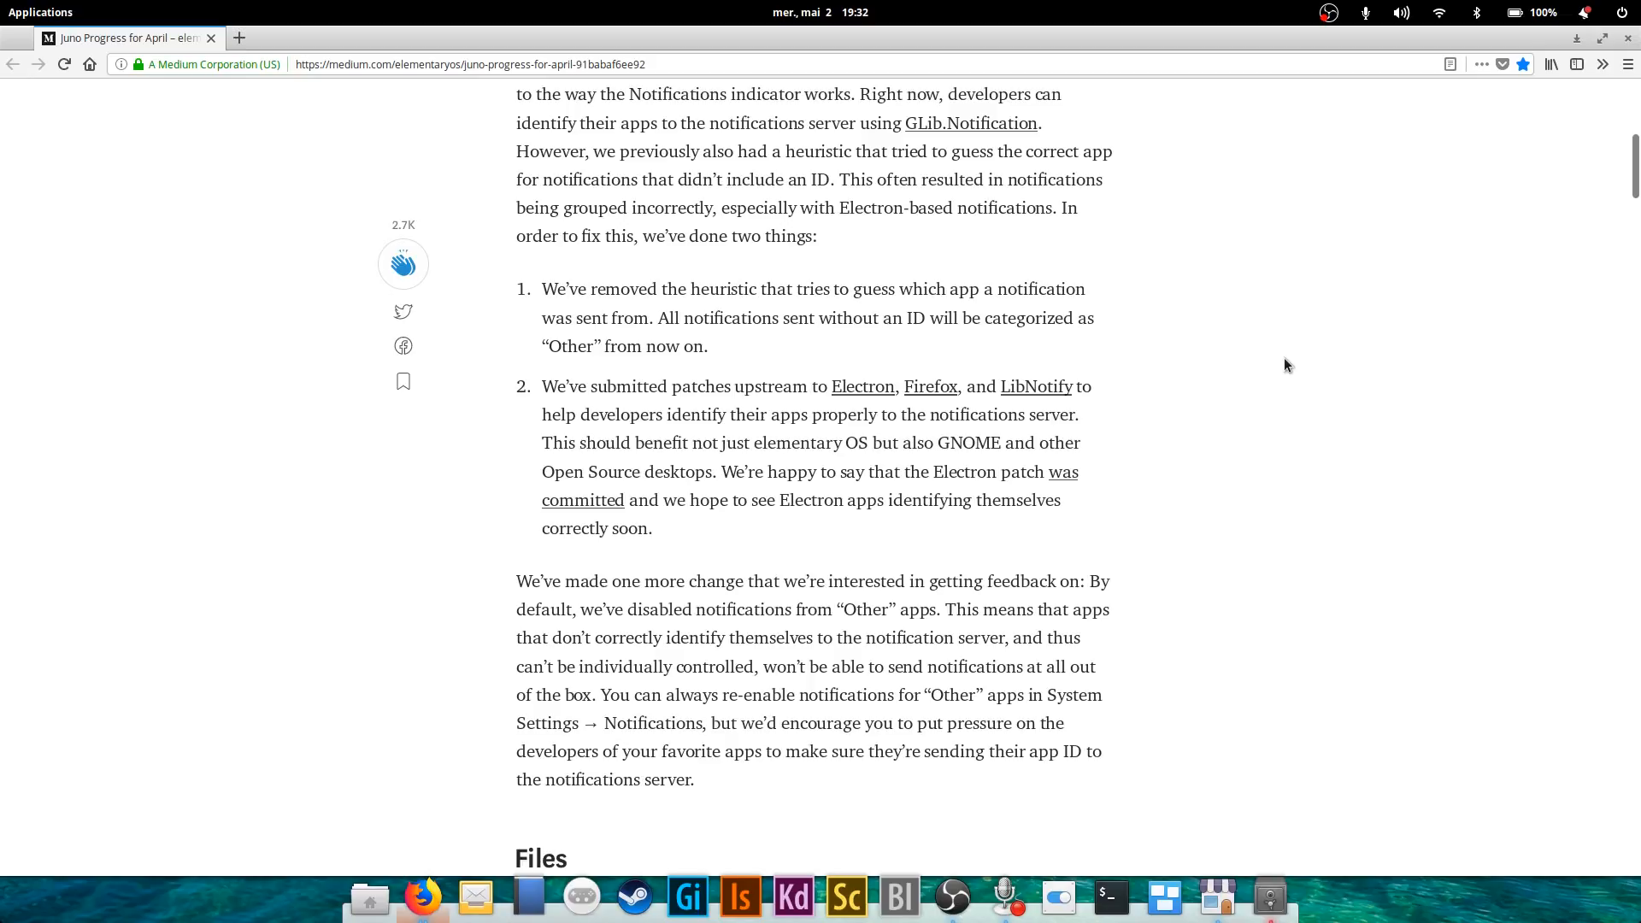
{"action": "mouse_move", "coordinate": [1279, 349]}
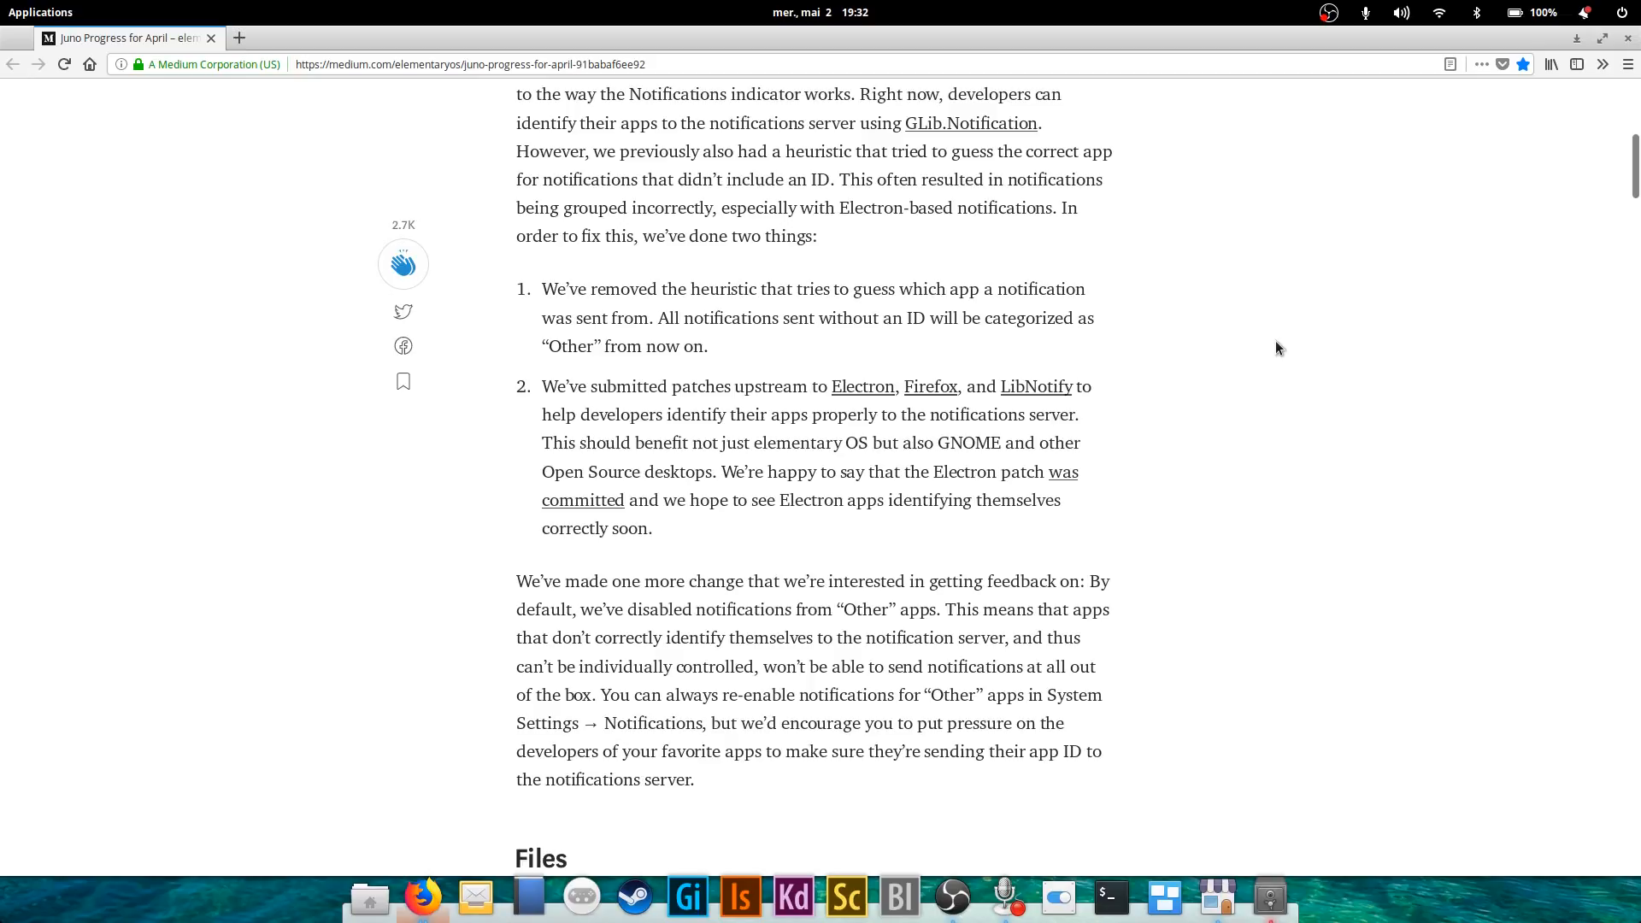
{"action": "scroll", "scroll_direction": "down", "scroll_amount": 3}
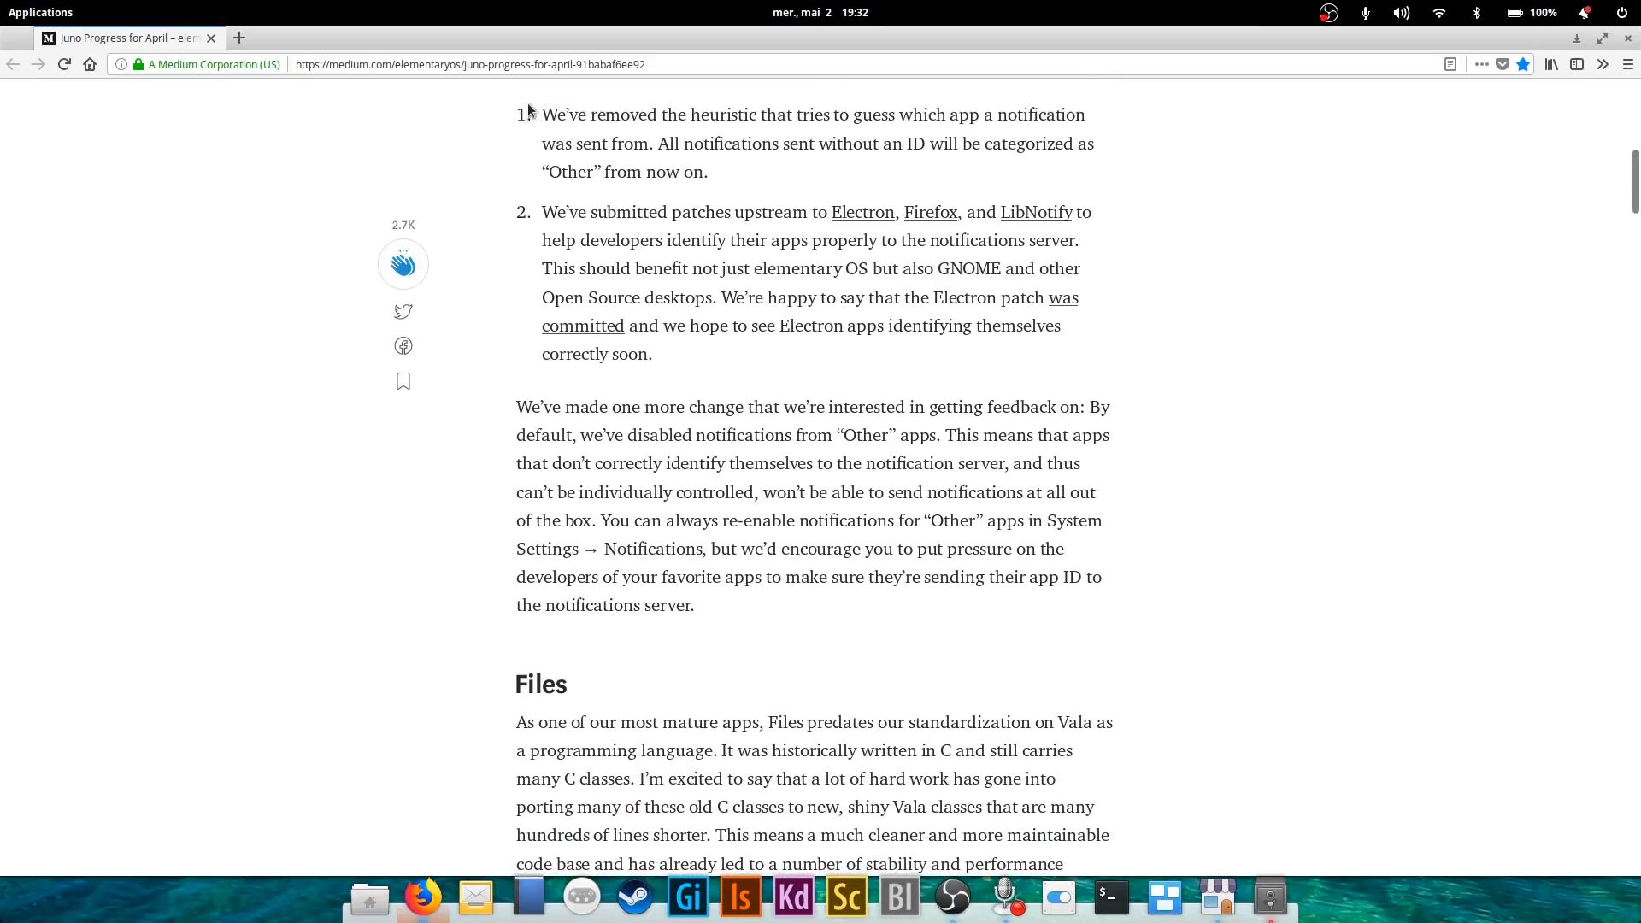
{"action": "mouse_move", "coordinate": [591, 153]}
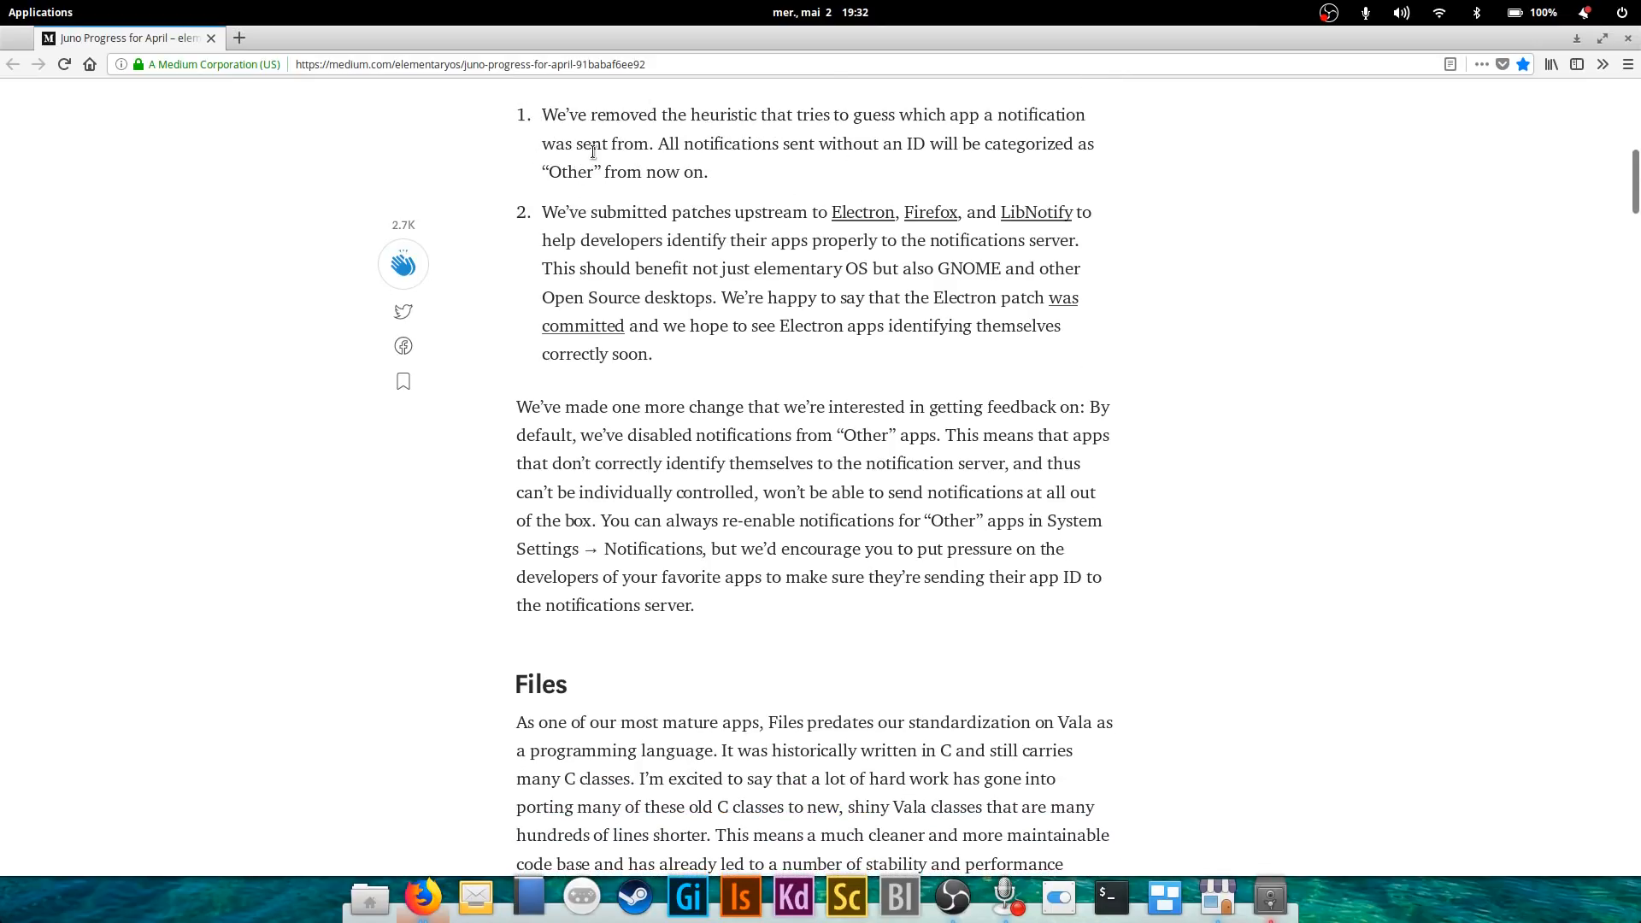
{"action": "mouse_move", "coordinate": [848, 393]}
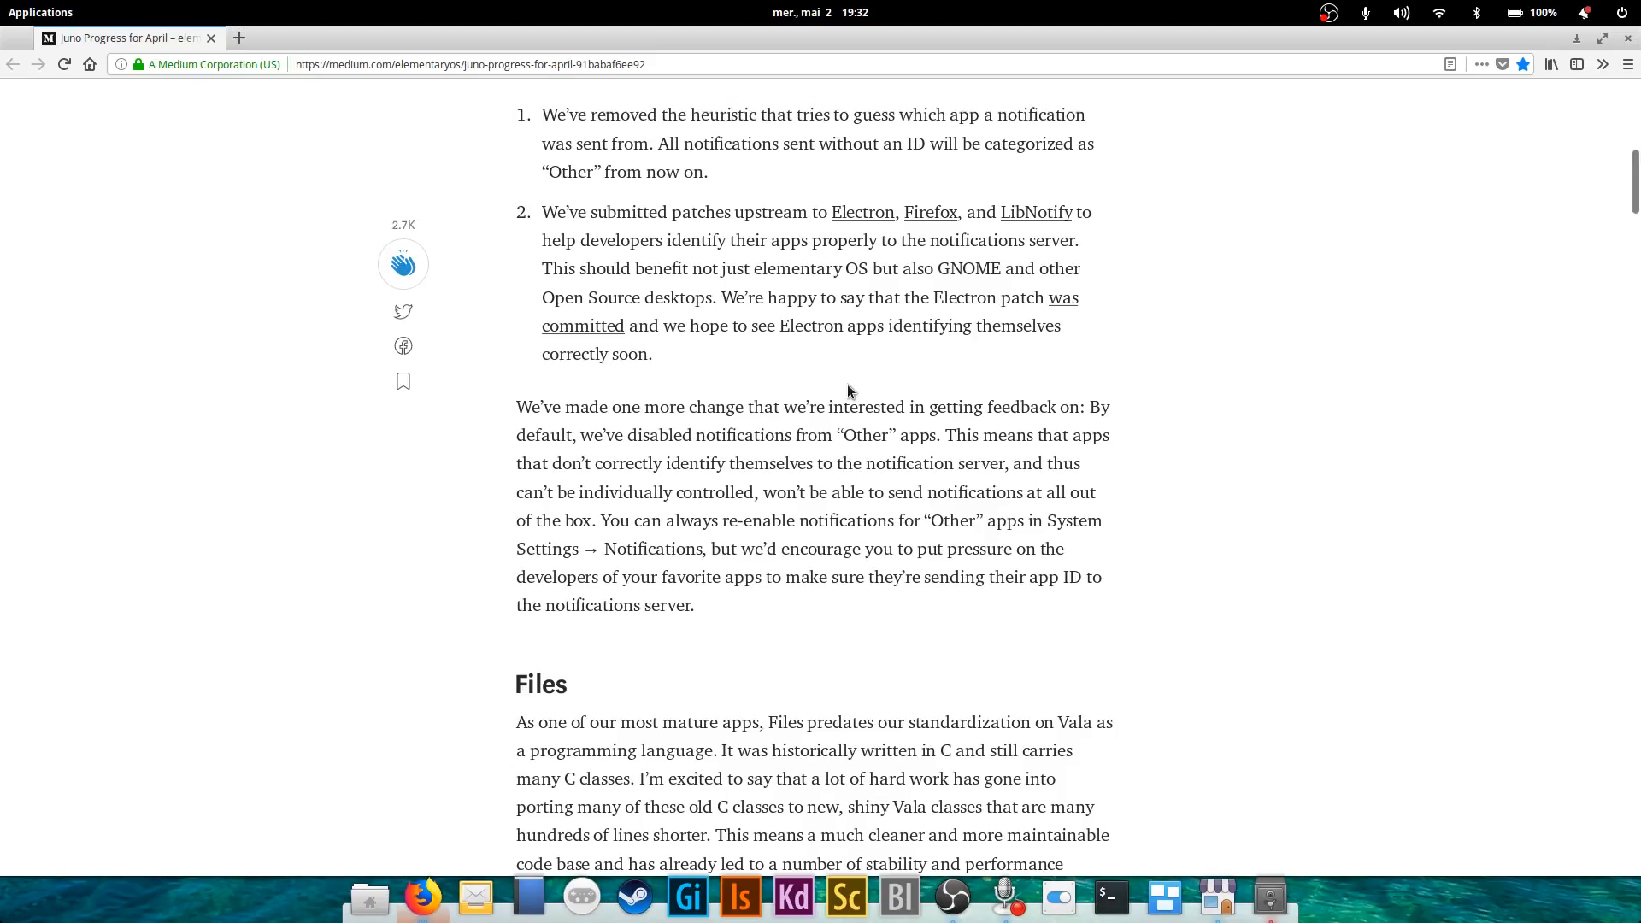
{"action": "mouse_move", "coordinate": [800, 366]}
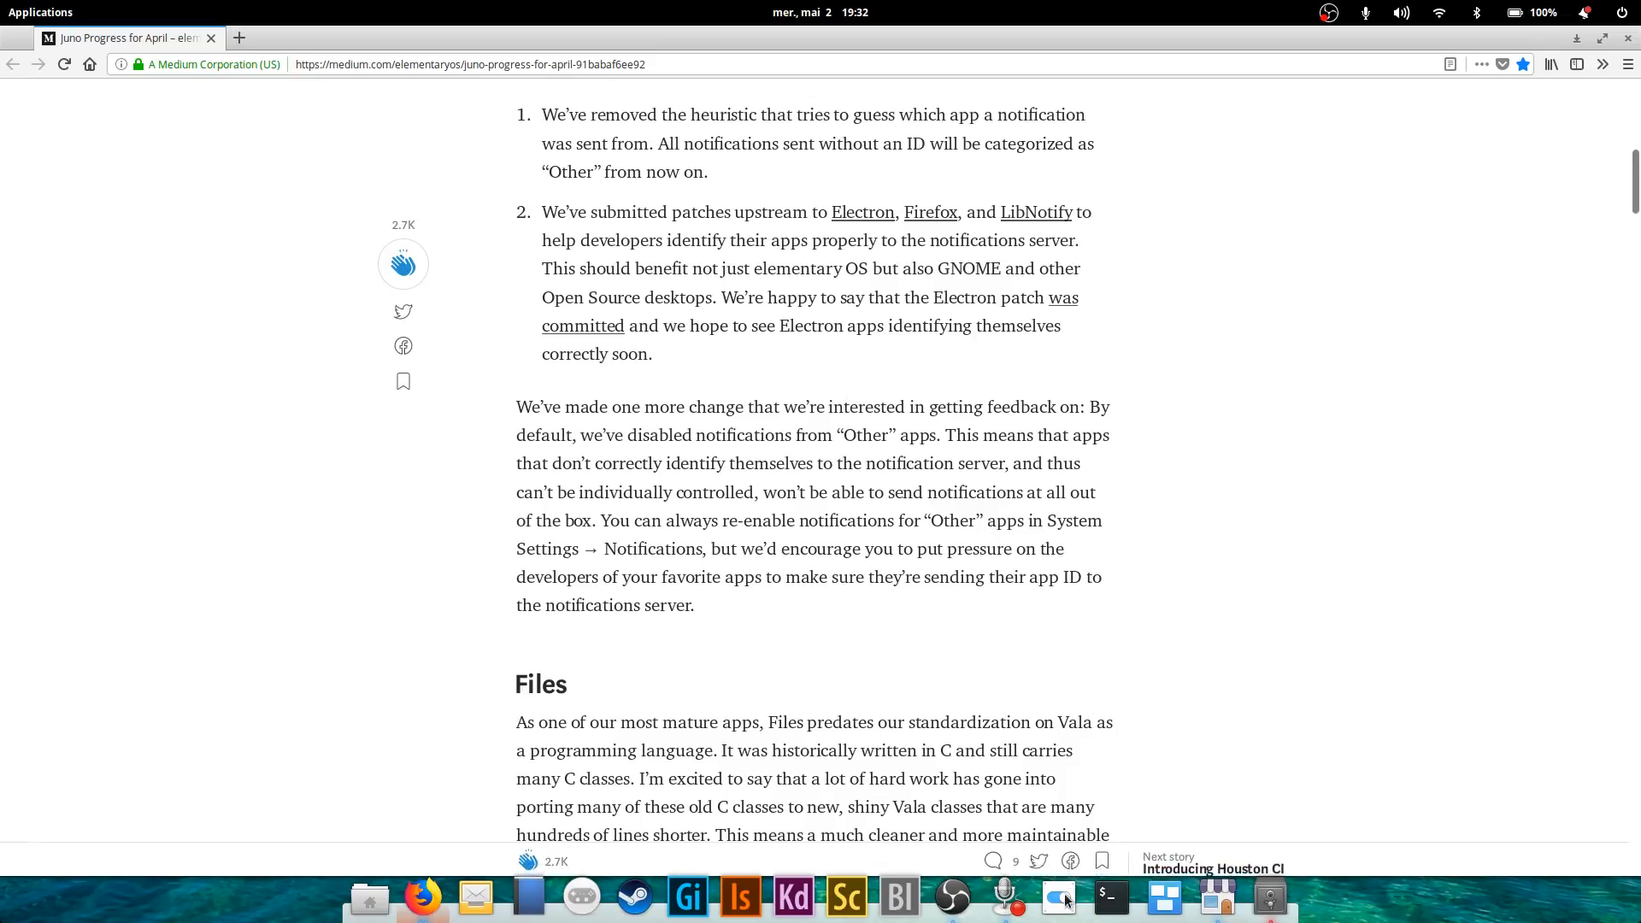
{"action": "left_click", "coordinate": [1058, 896]}
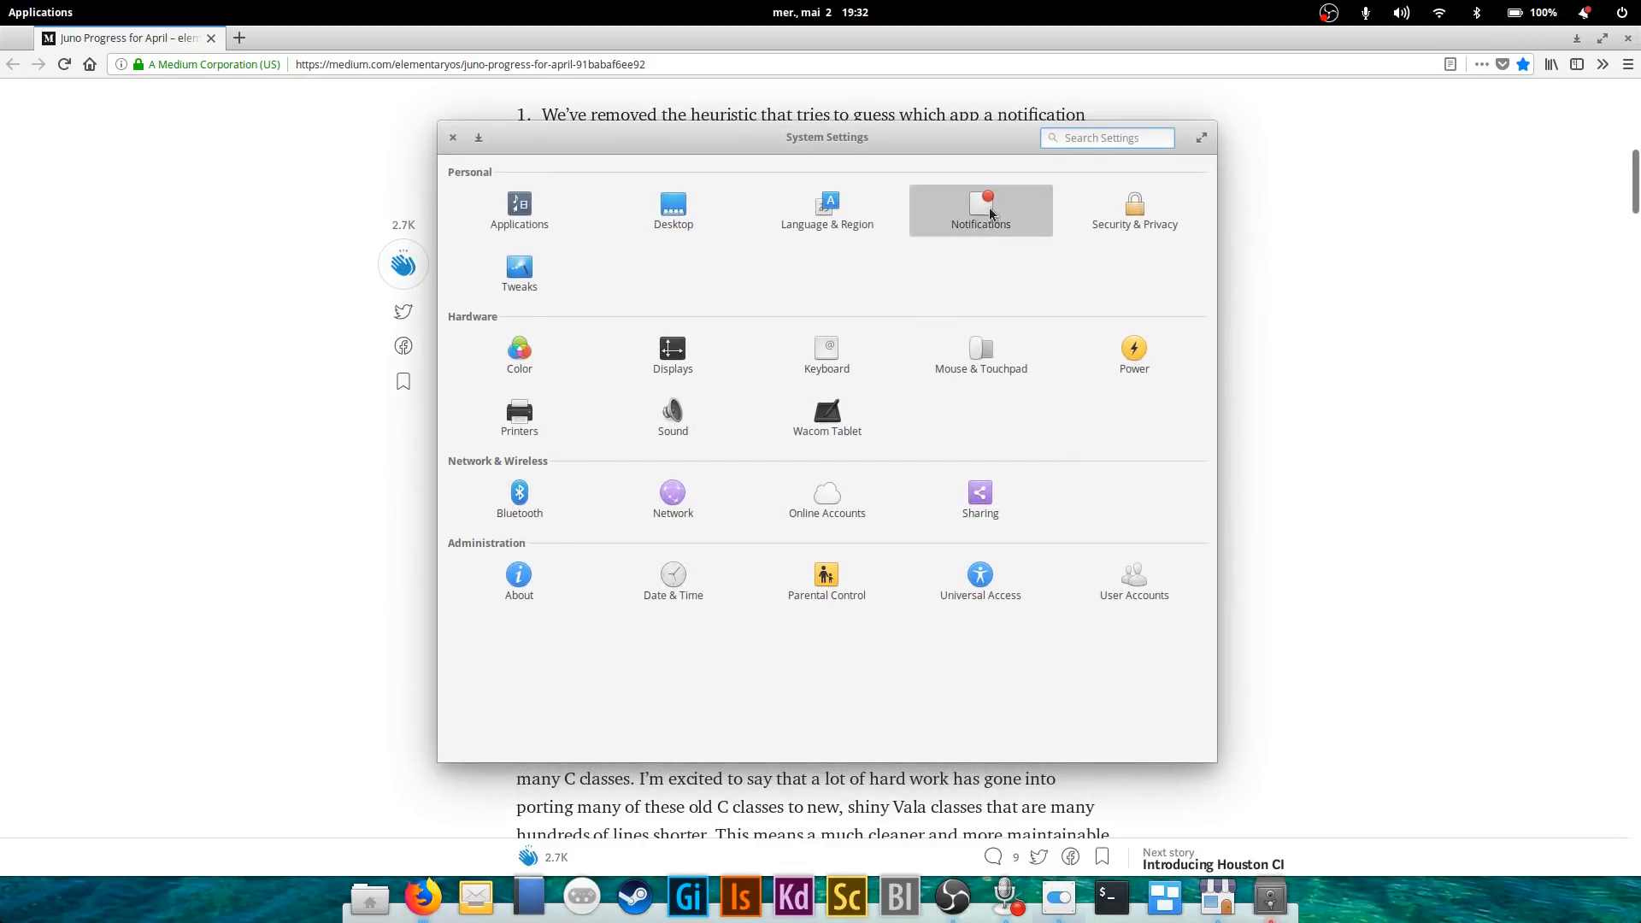
{"action": "left_click", "coordinate": [982, 208]}
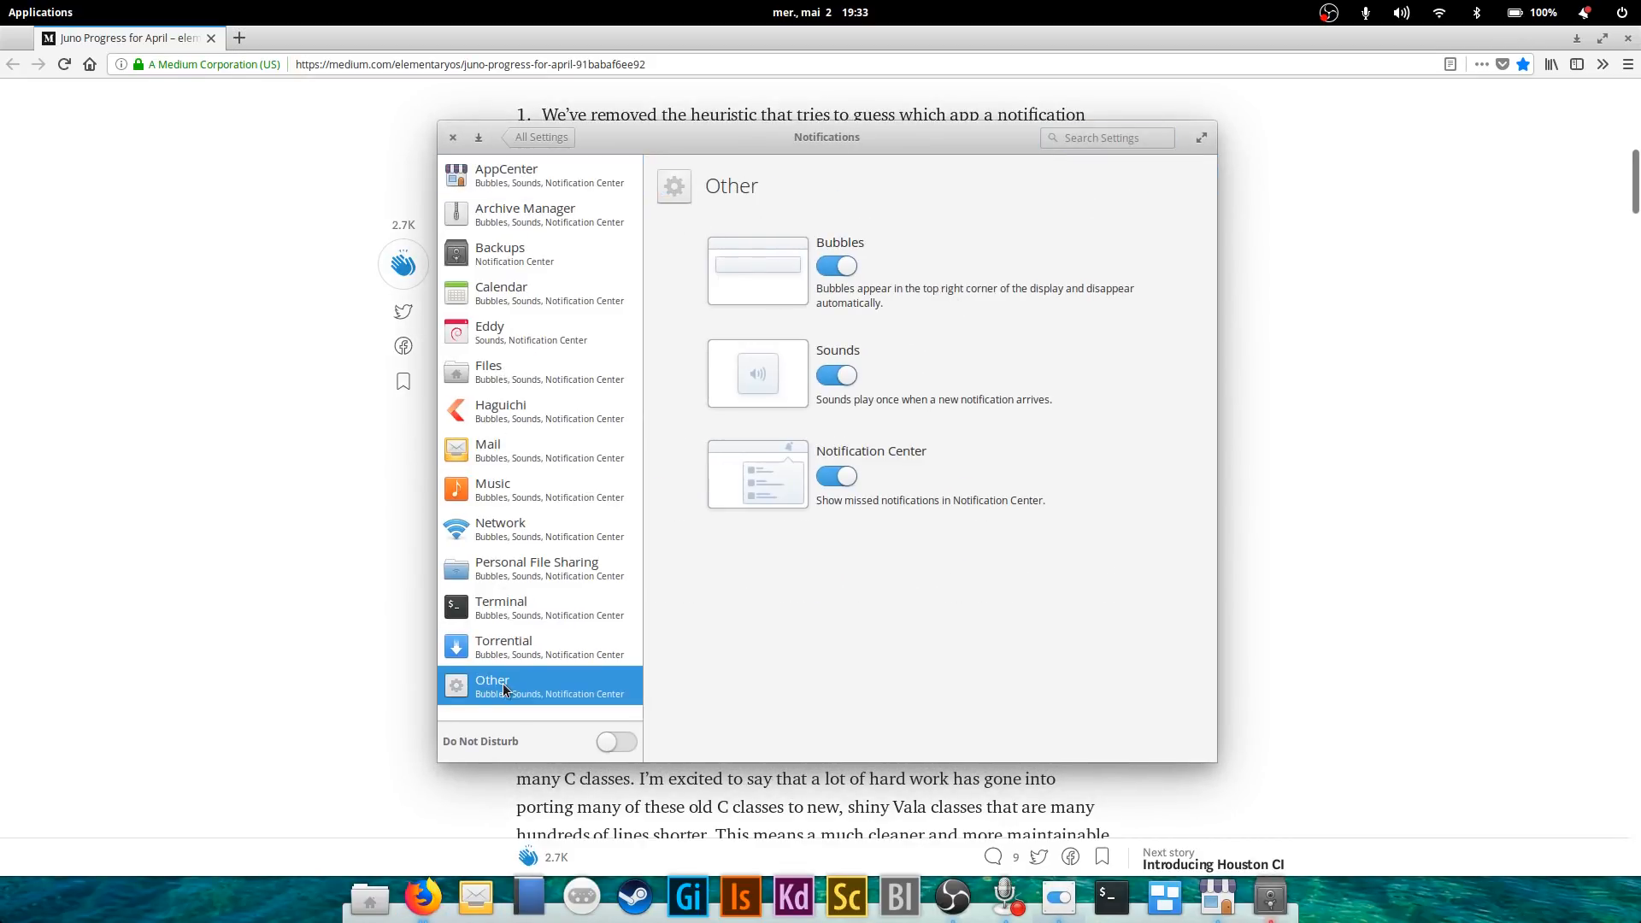
{"action": "mouse_move", "coordinate": [859, 431]}
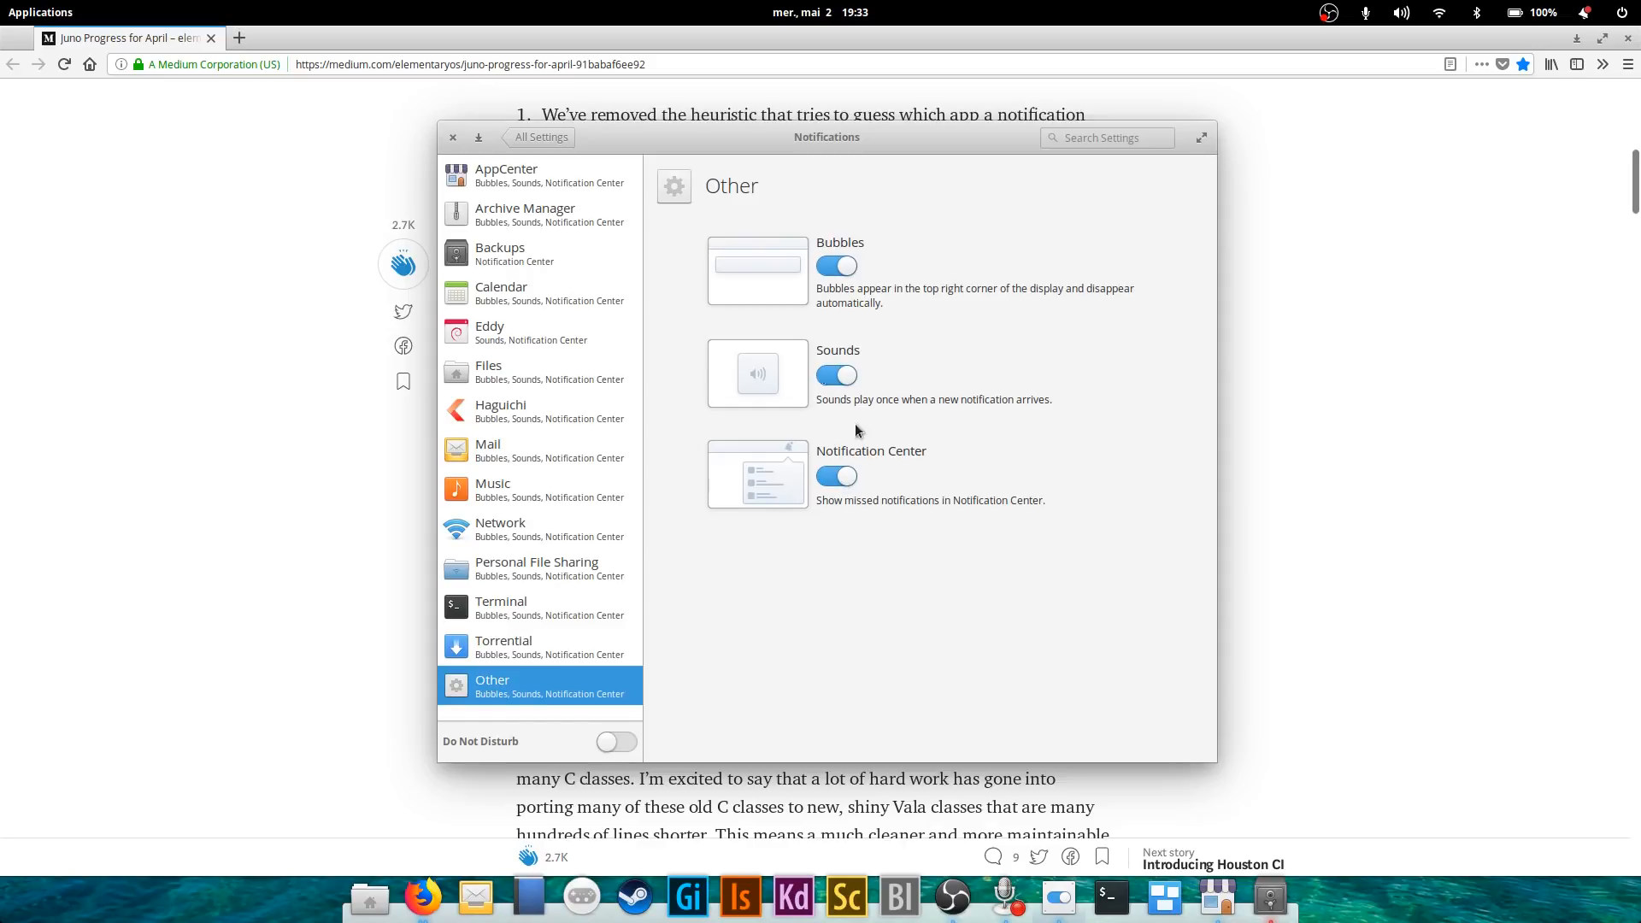
{"action": "left_click", "coordinate": [453, 137]}
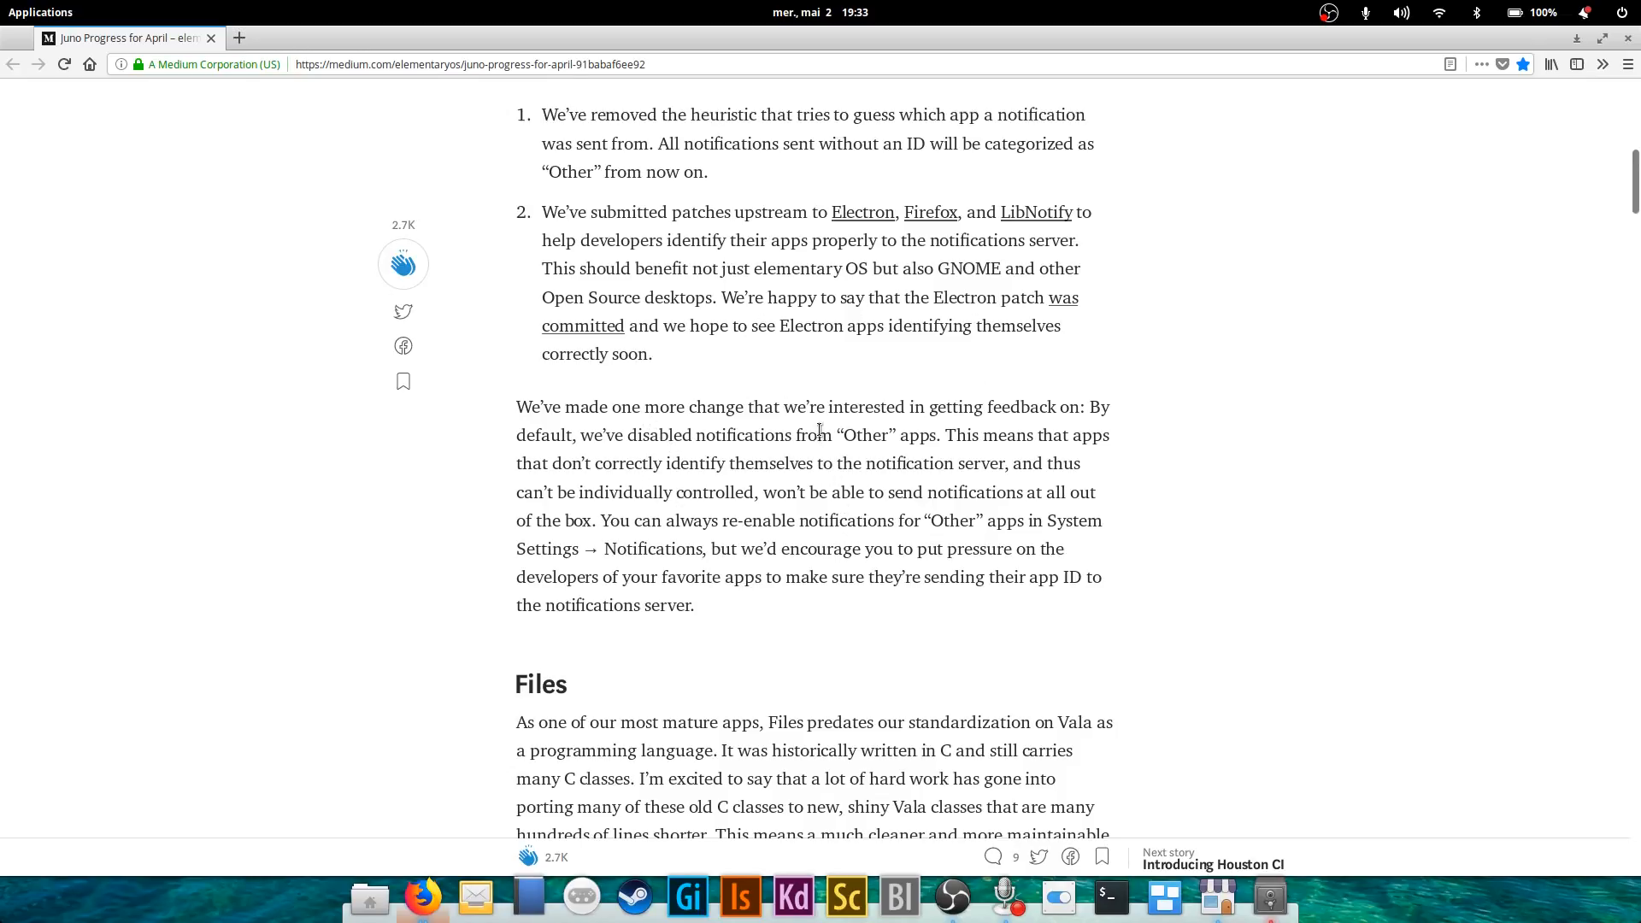
{"action": "mouse_move", "coordinate": [848, 383]}
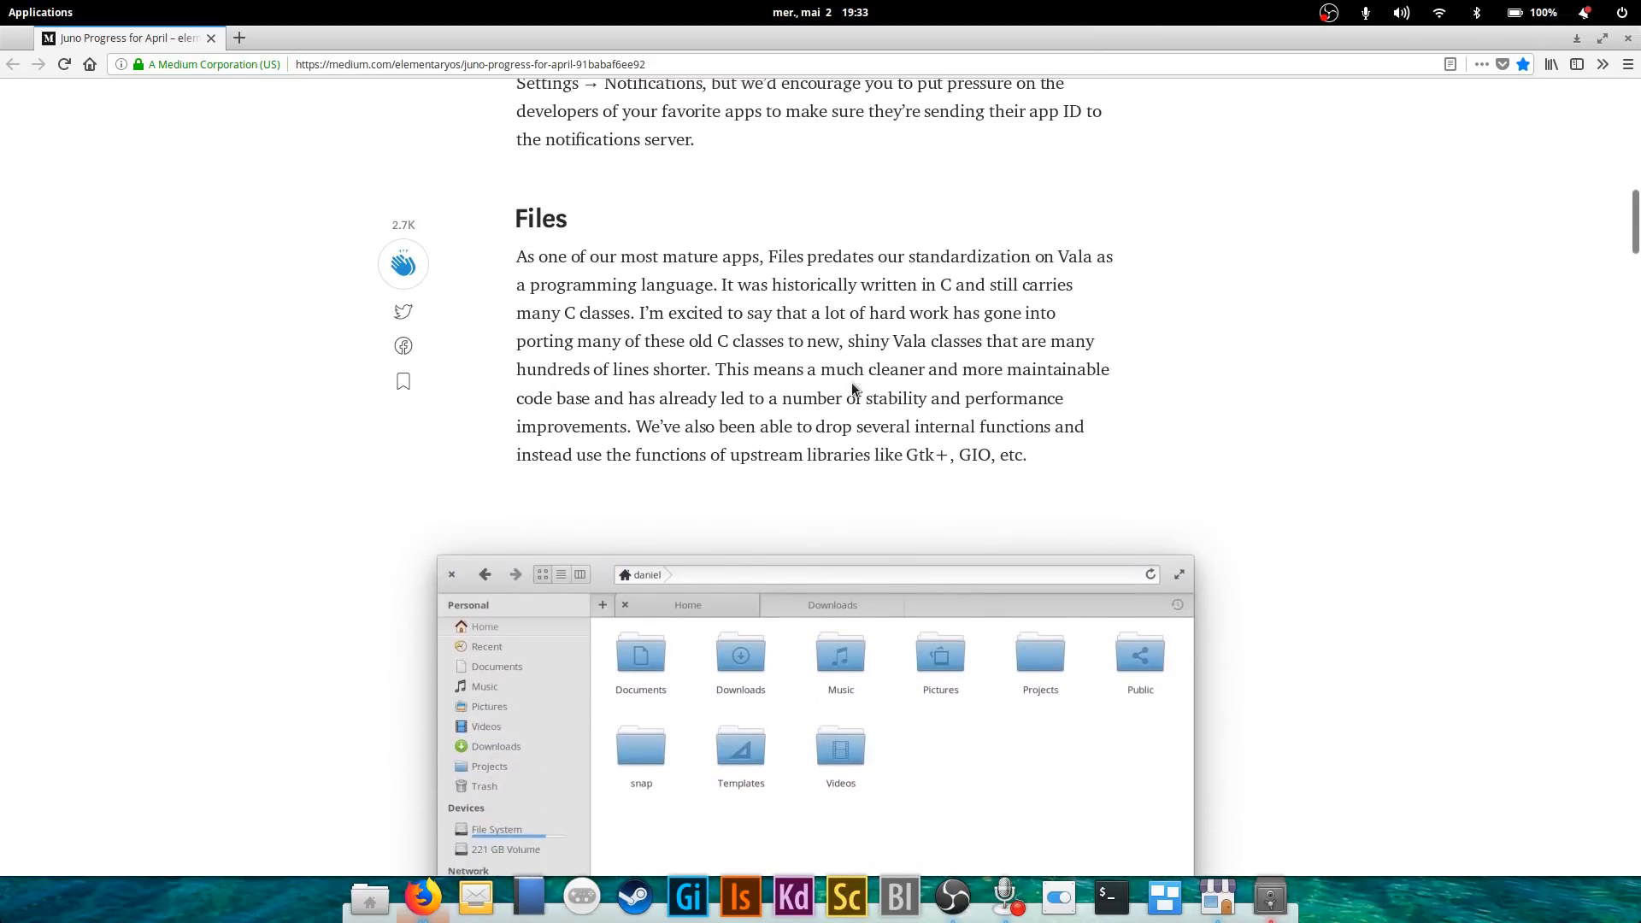
Scroll down the Files section to the HiDPI support screenshot, with System Settings coming into view.
{"action": "scroll", "scroll_direction": "down", "scroll_amount": 3}
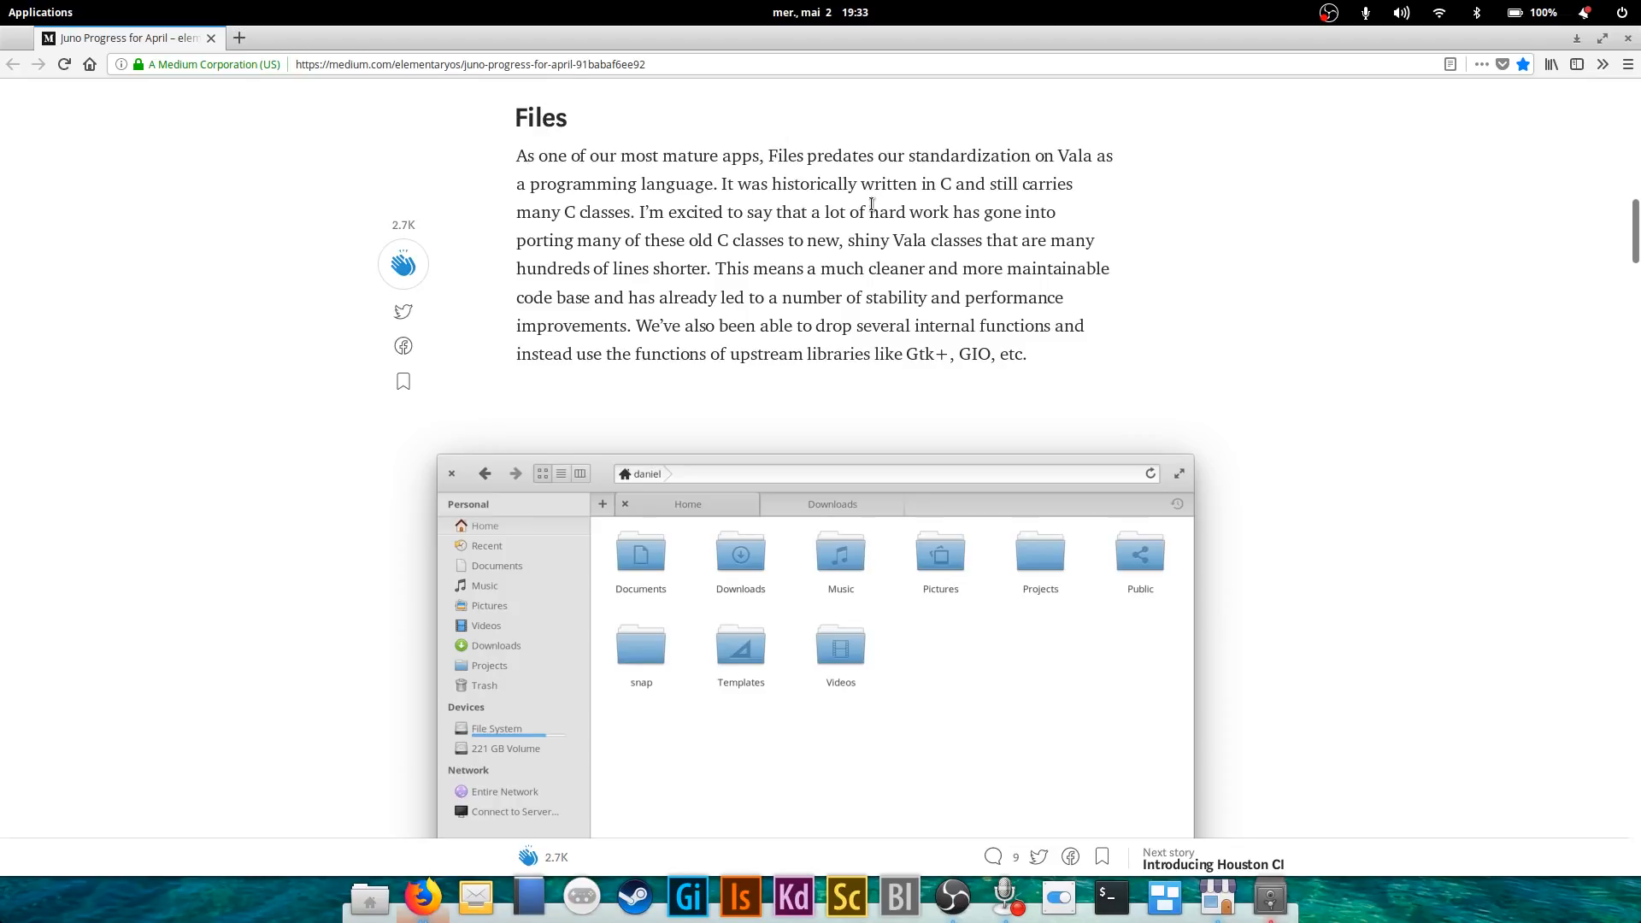
{"action": "mouse_move", "coordinate": [995, 288]}
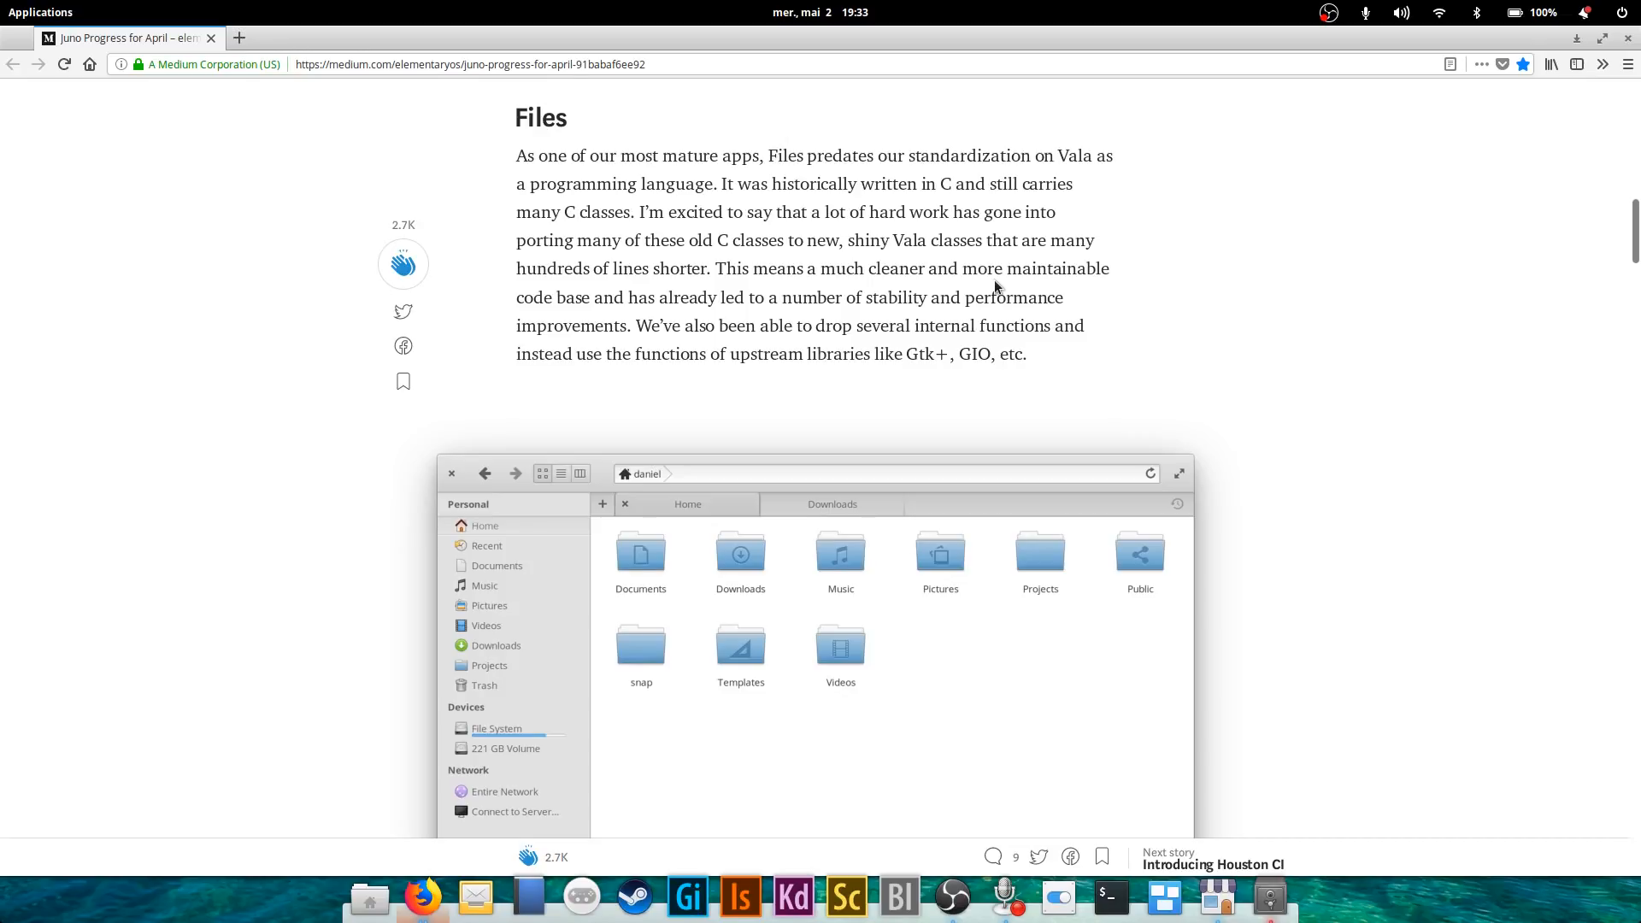
{"action": "mouse_move", "coordinate": [1349, 390]}
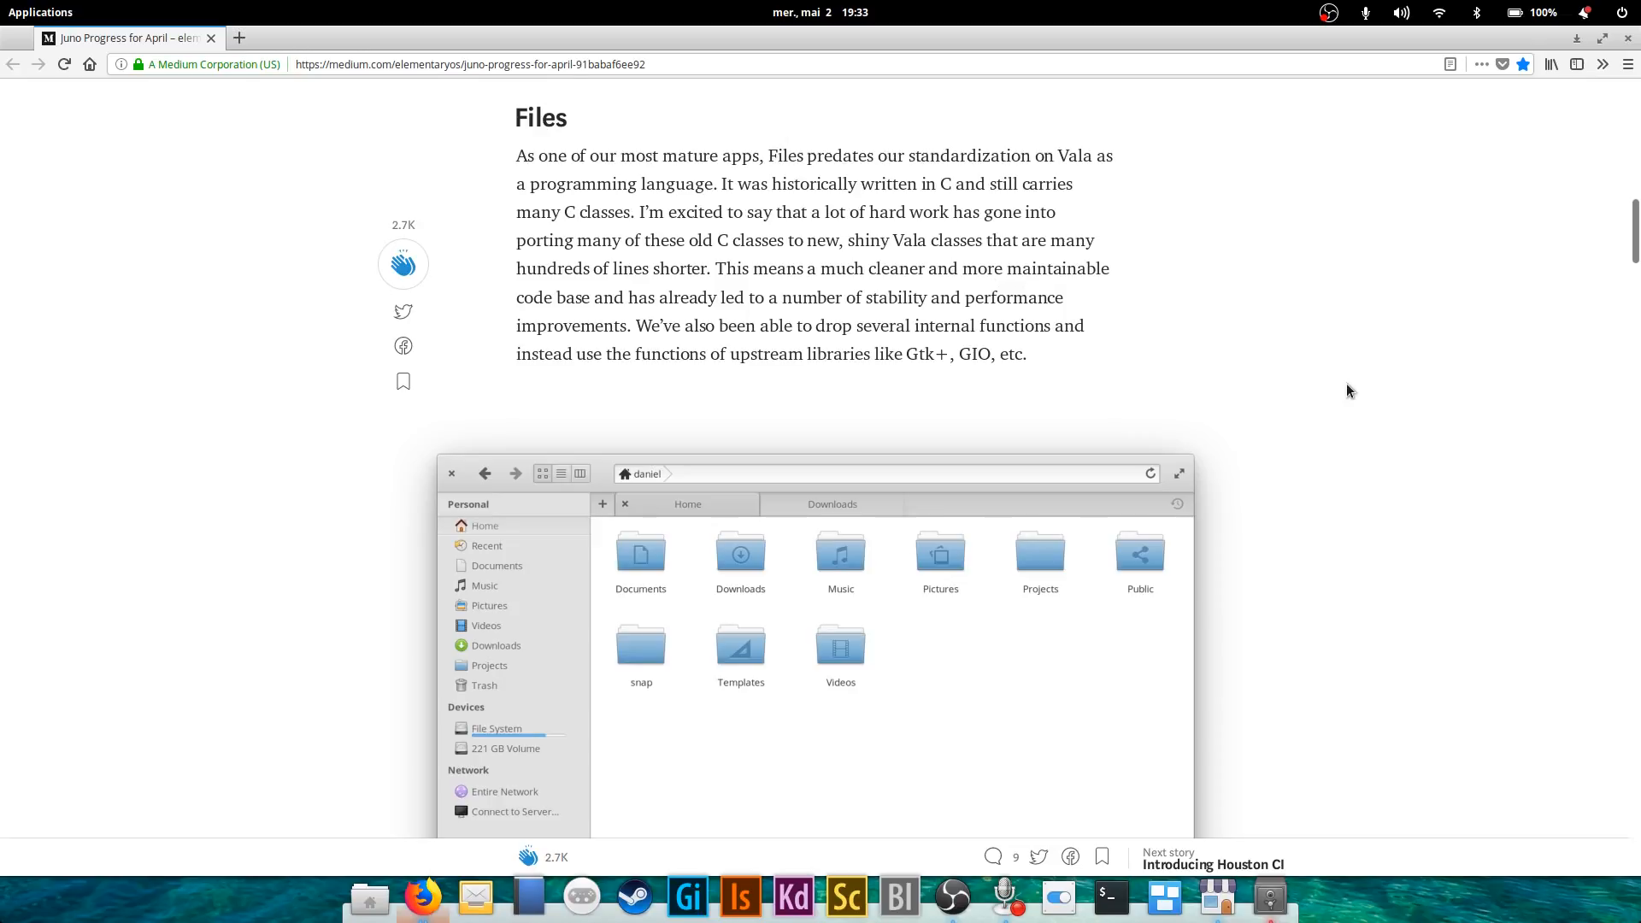
{"action": "mouse_move", "coordinate": [1293, 371]}
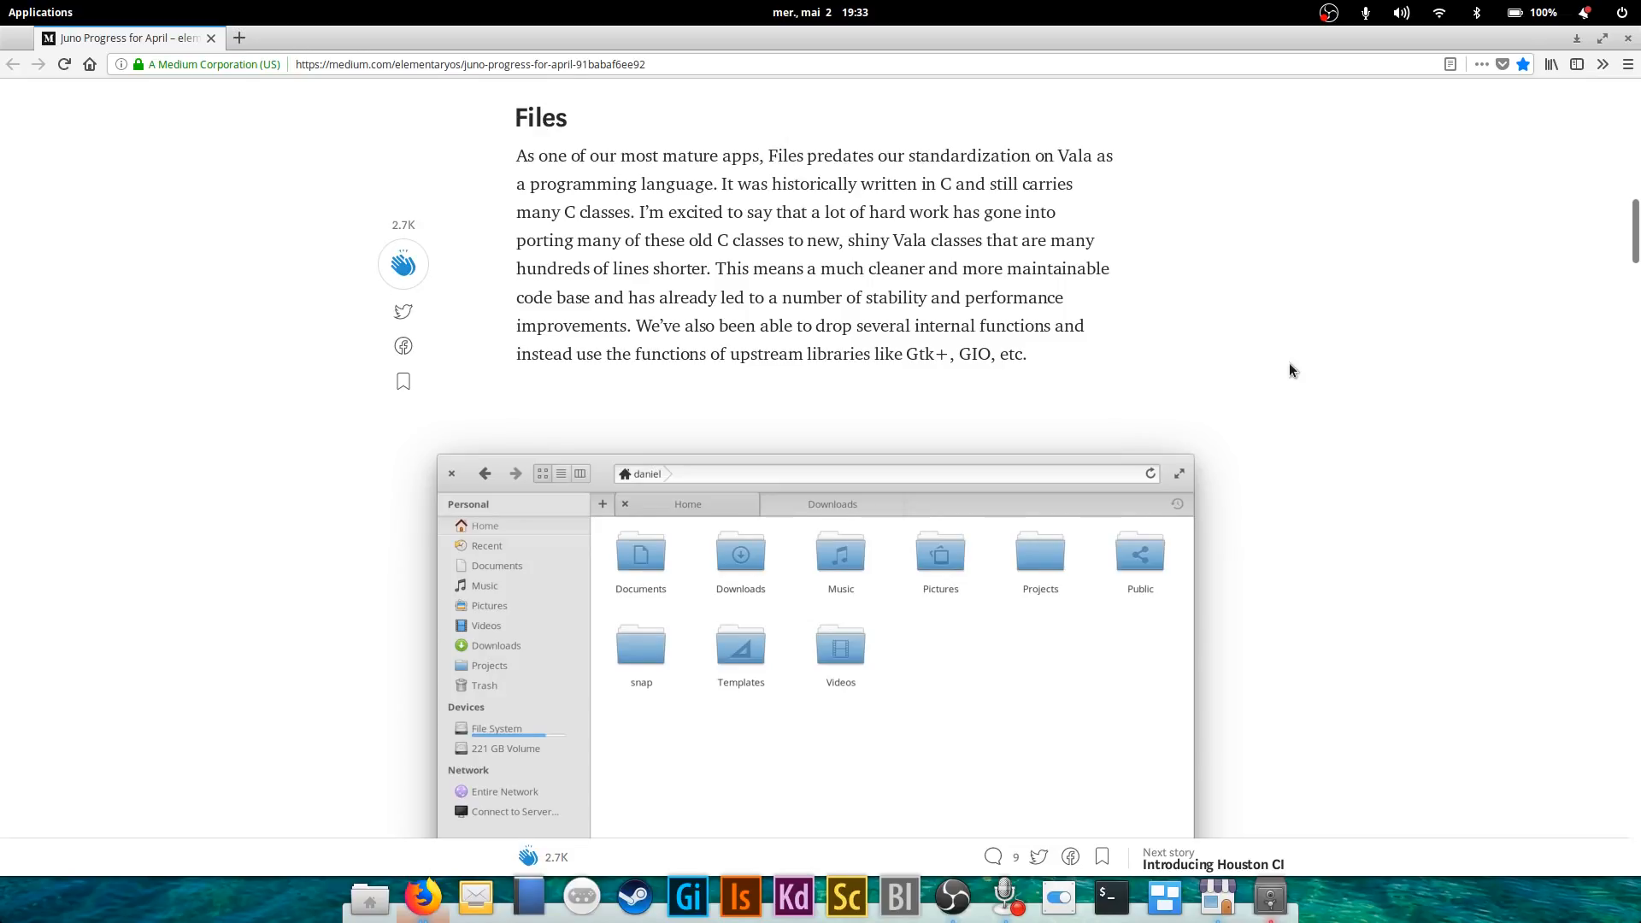
{"action": "scroll", "scroll_direction": "down", "scroll_amount": 3}
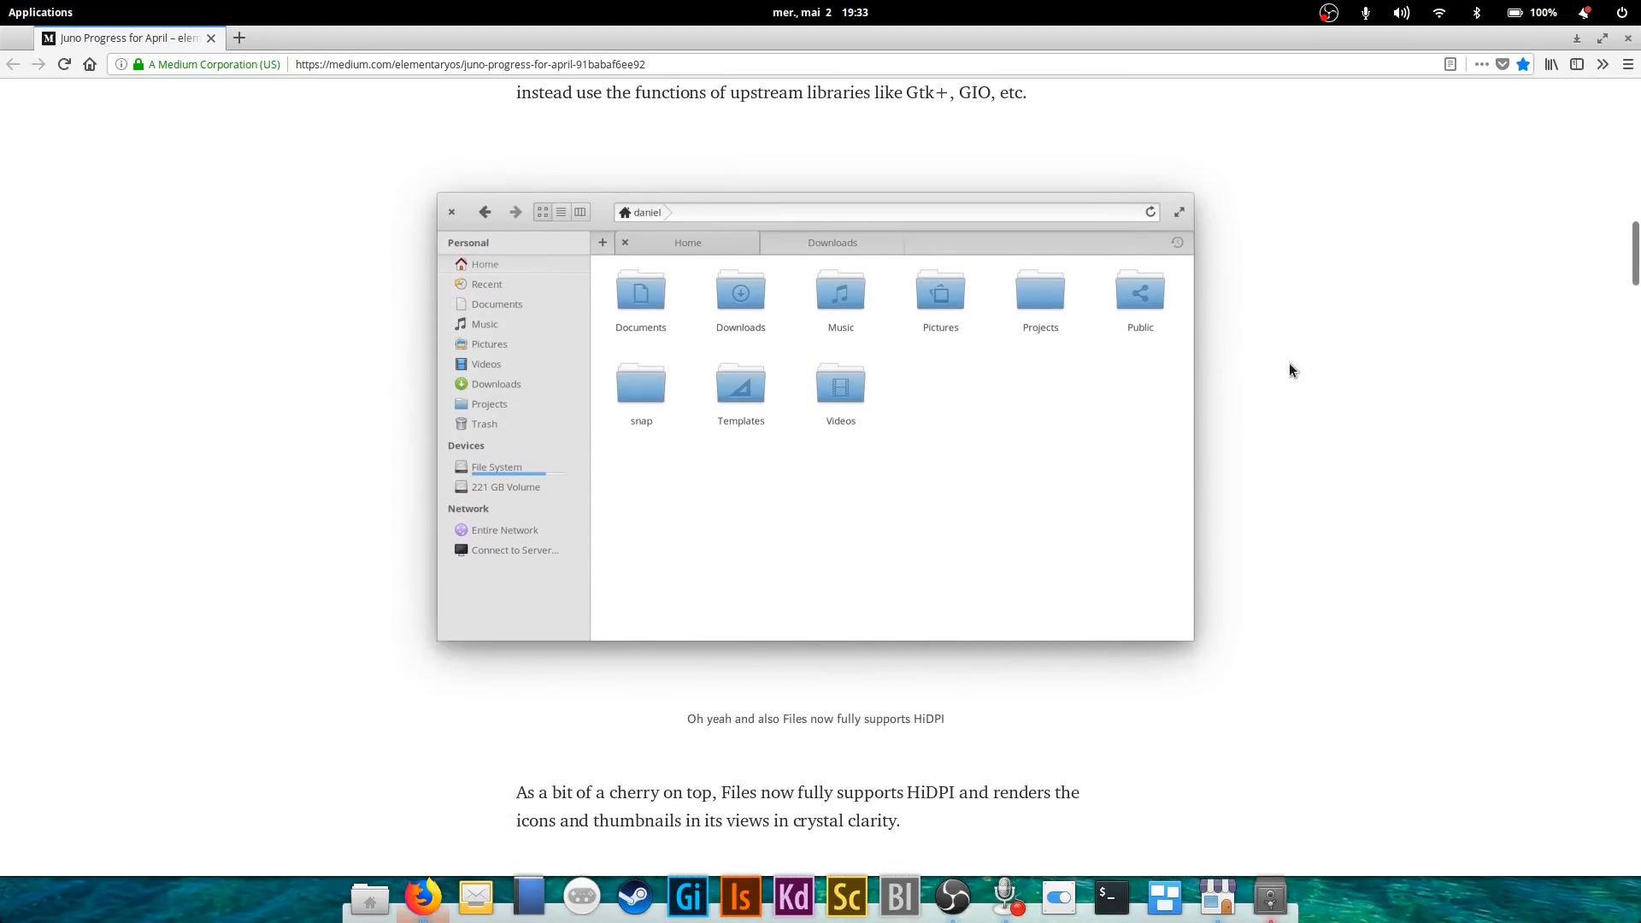
{"action": "scroll", "scroll_direction": "down", "scroll_amount": 3}
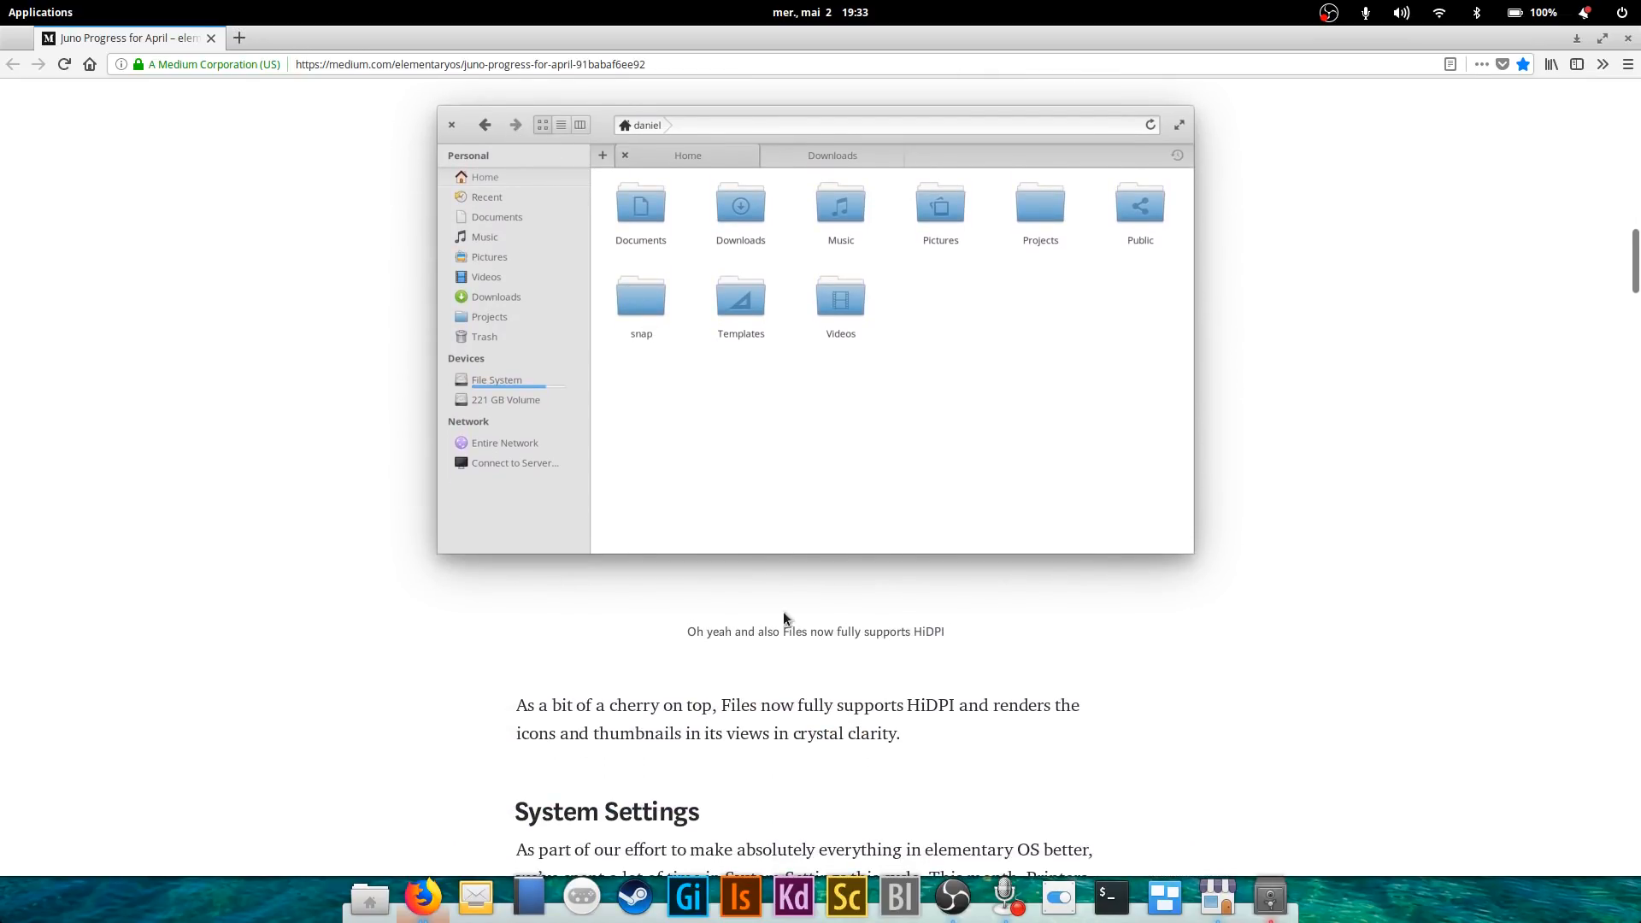
{"action": "mouse_move", "coordinate": [1325, 464]}
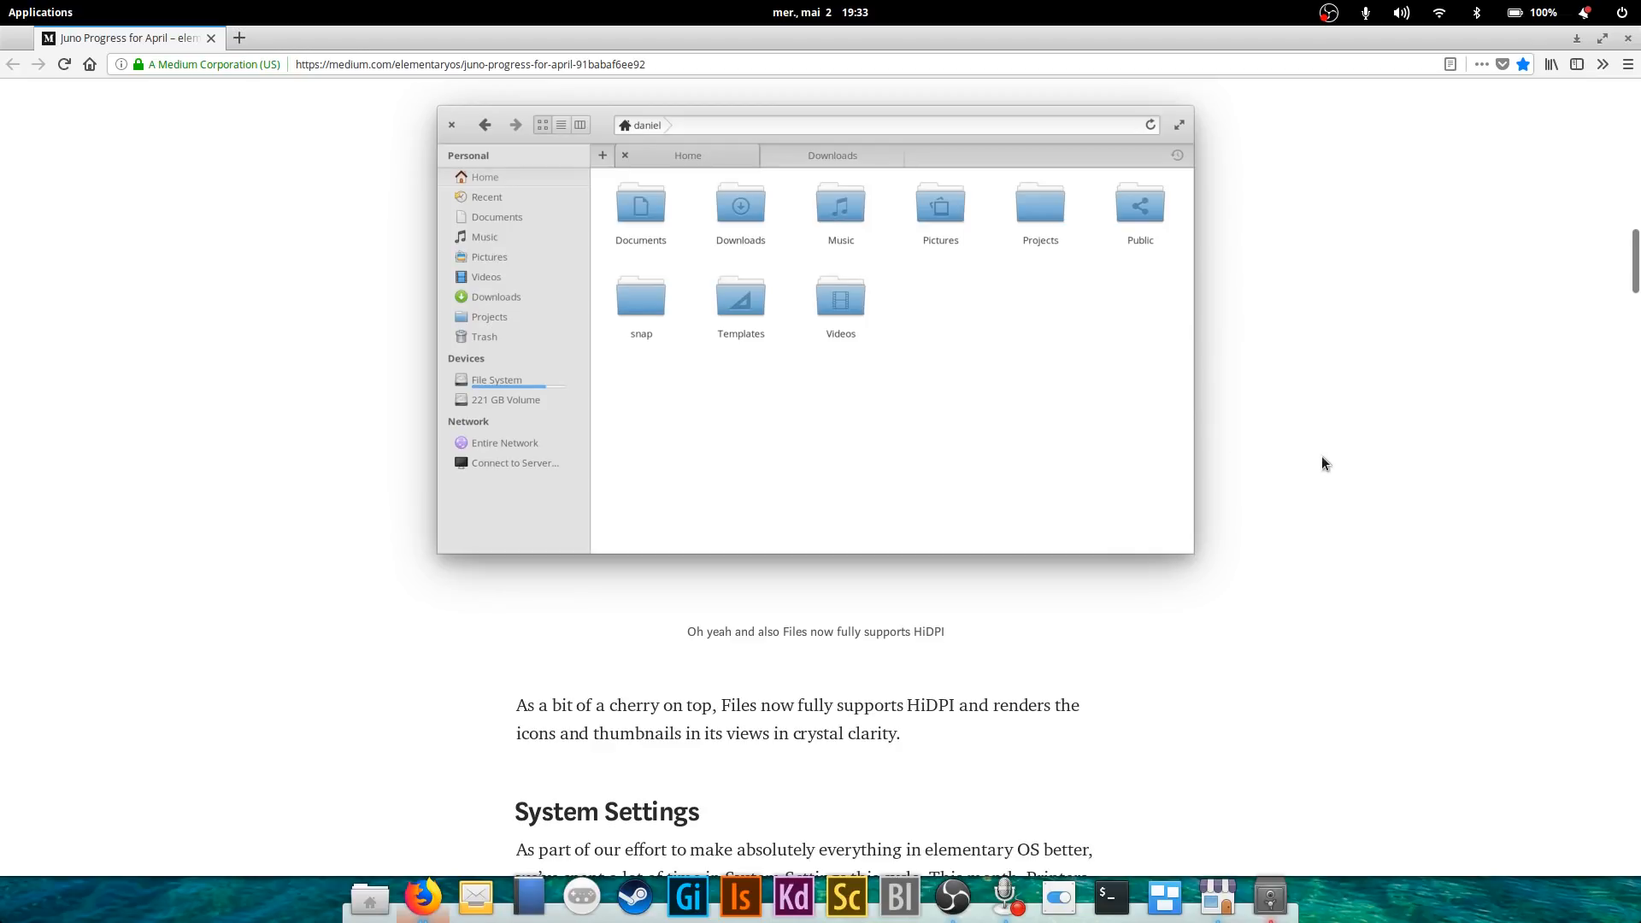
{"action": "mouse_move", "coordinate": [1290, 365]}
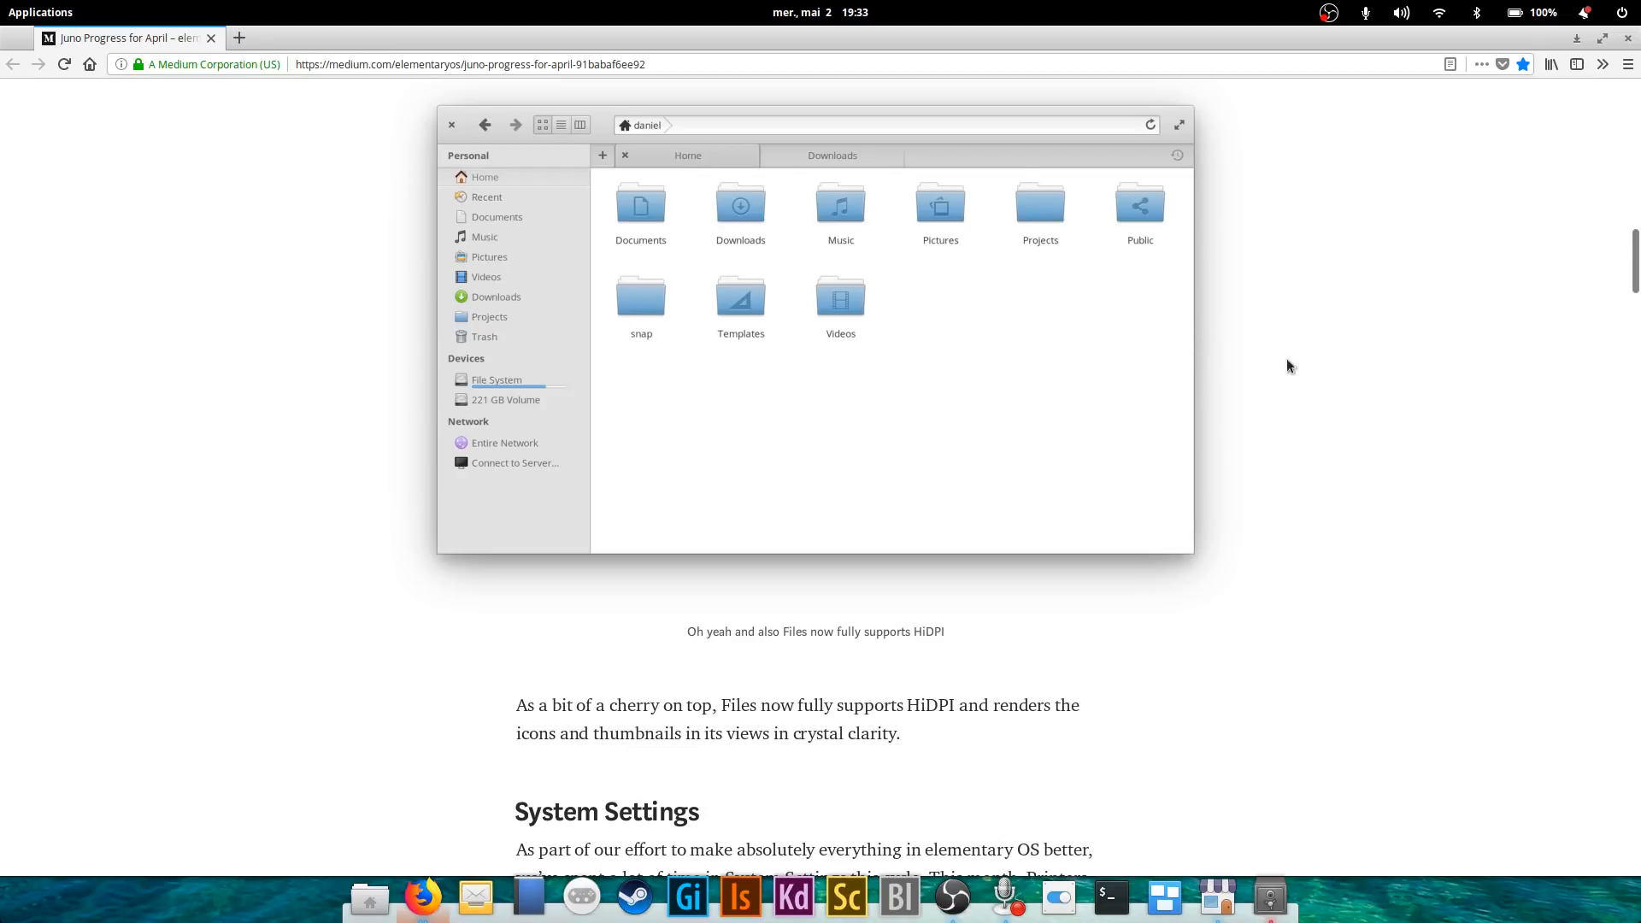
{"action": "scroll", "scroll_direction": "down", "scroll_amount": 3}
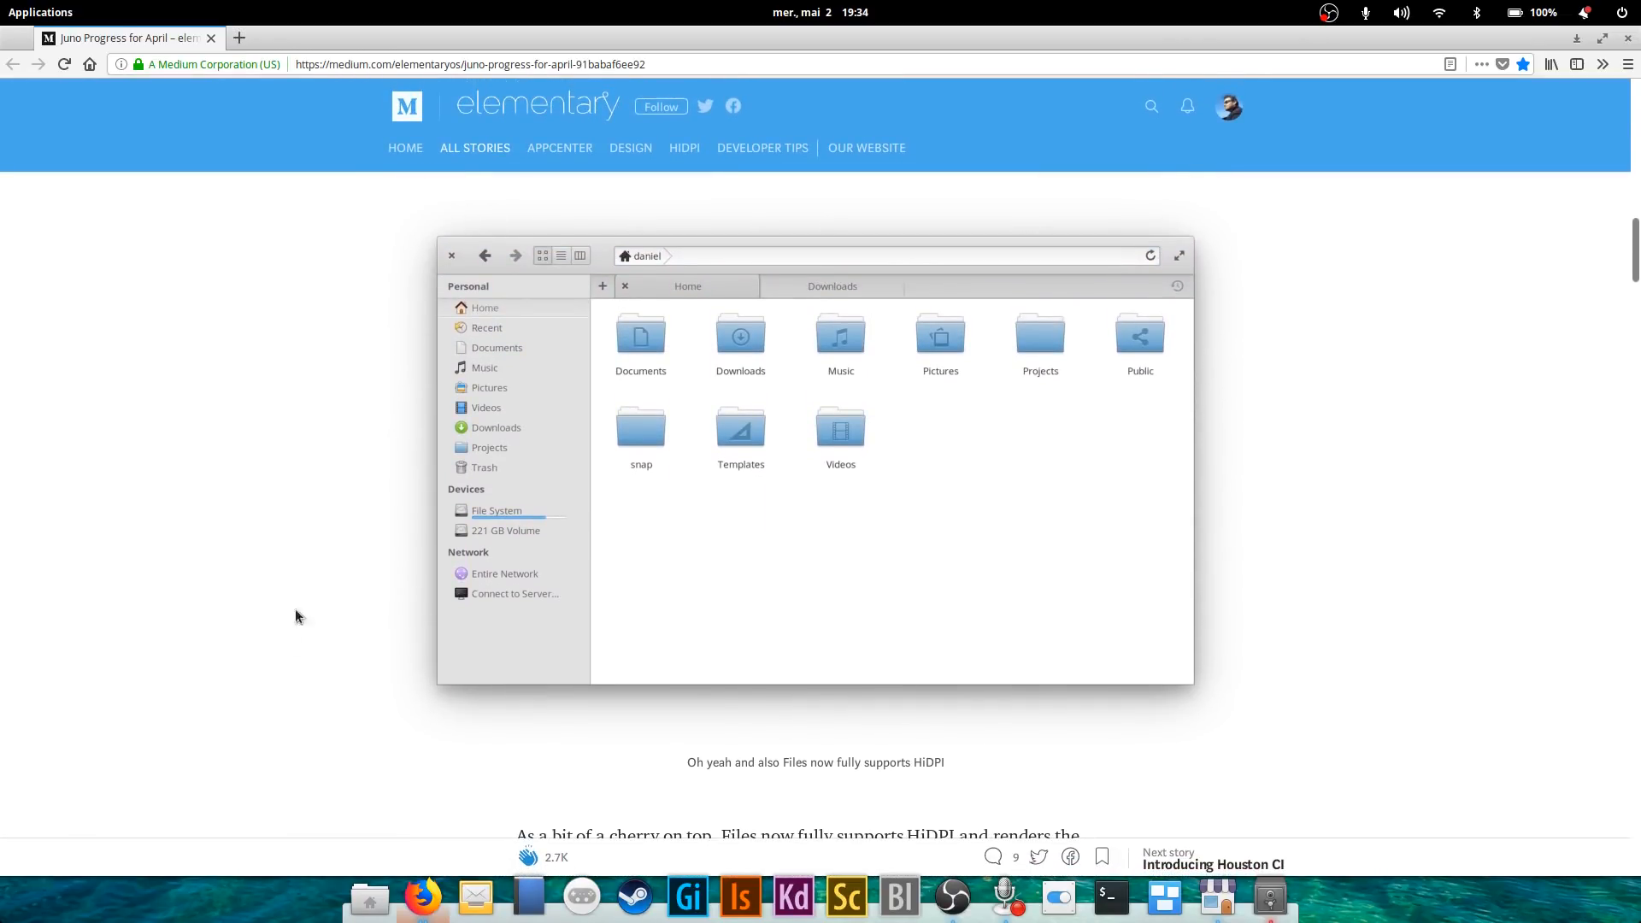
{"action": "scroll", "scroll_direction": "down", "scroll_amount": 3}
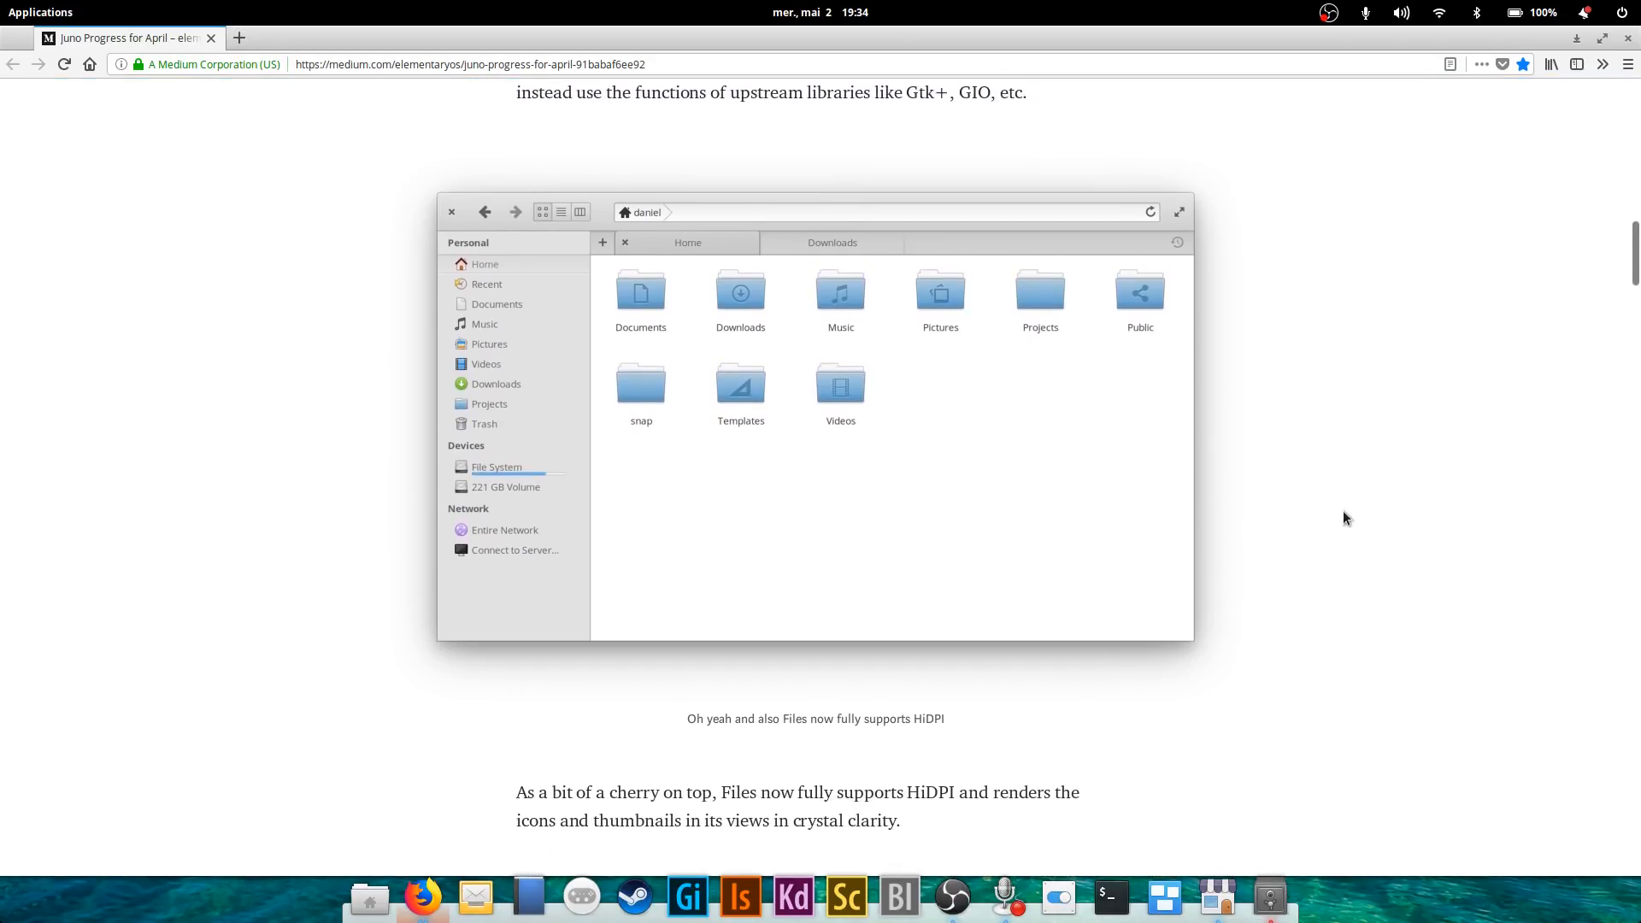
{"action": "scroll", "scroll_direction": "down", "scroll_amount": 3}
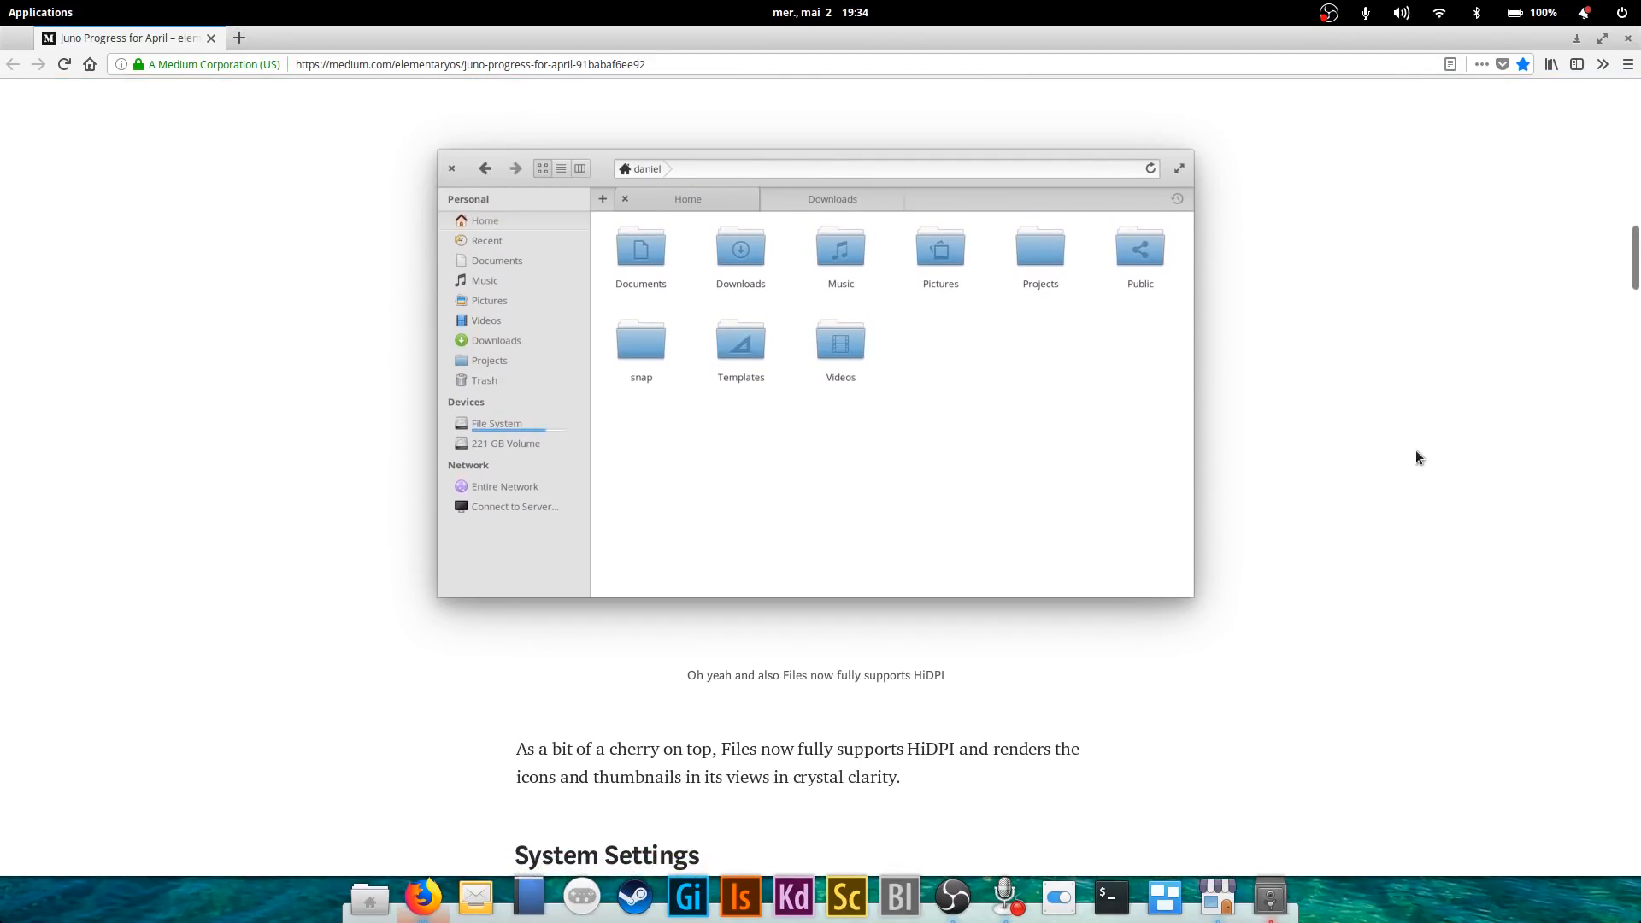
{"action": "mouse_move", "coordinate": [1409, 392]}
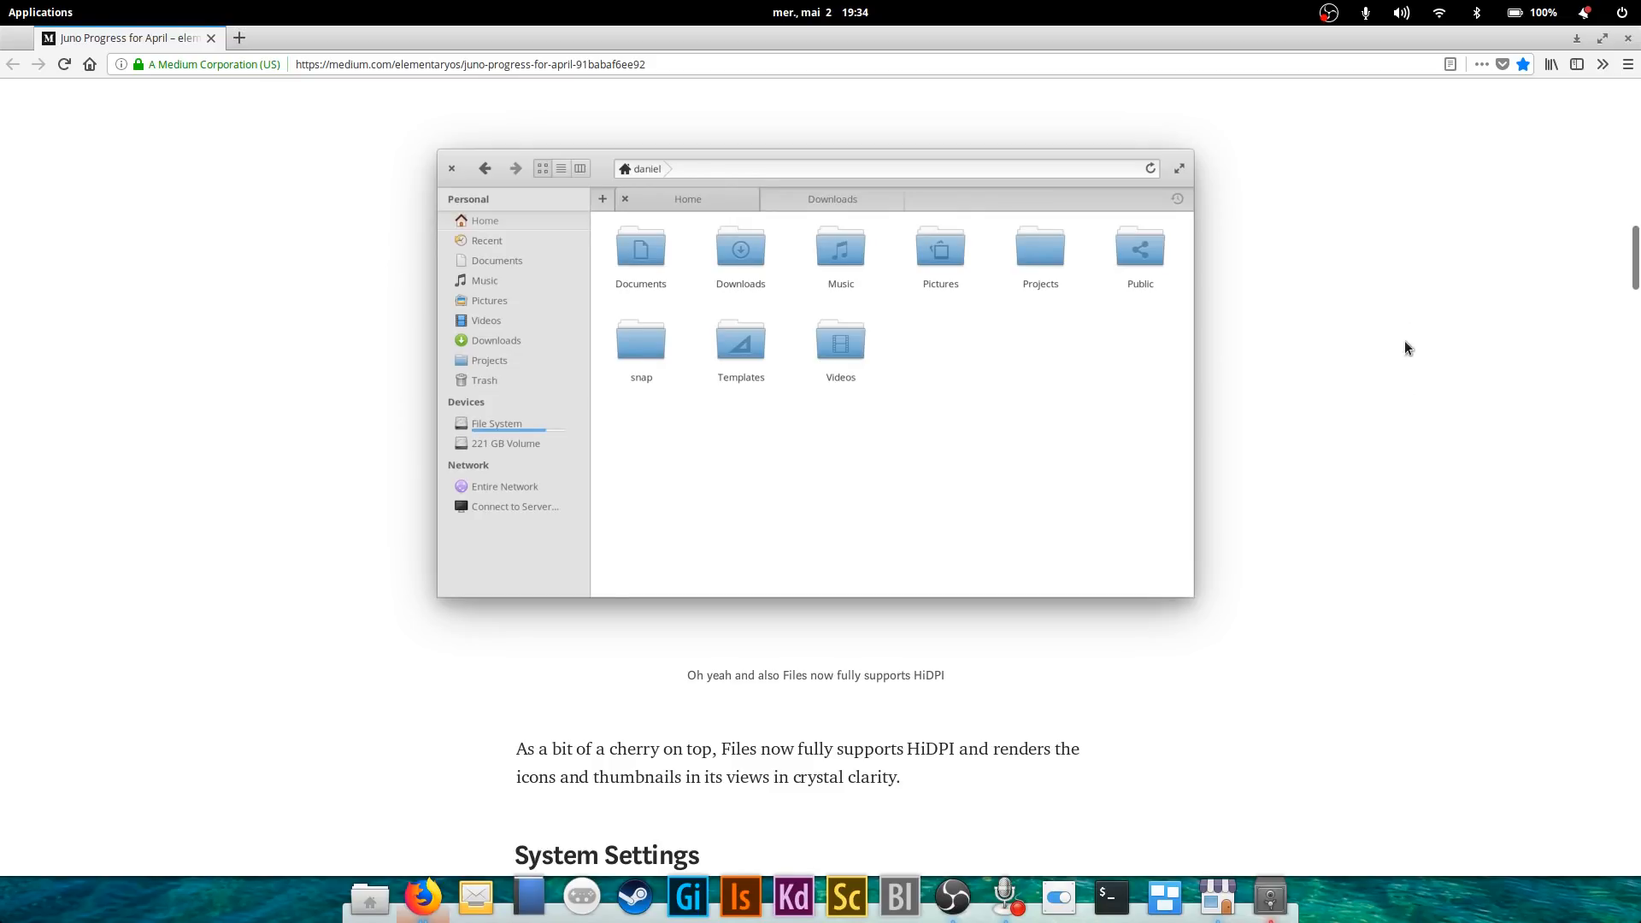
{"action": "mouse_move", "coordinate": [732, 639]}
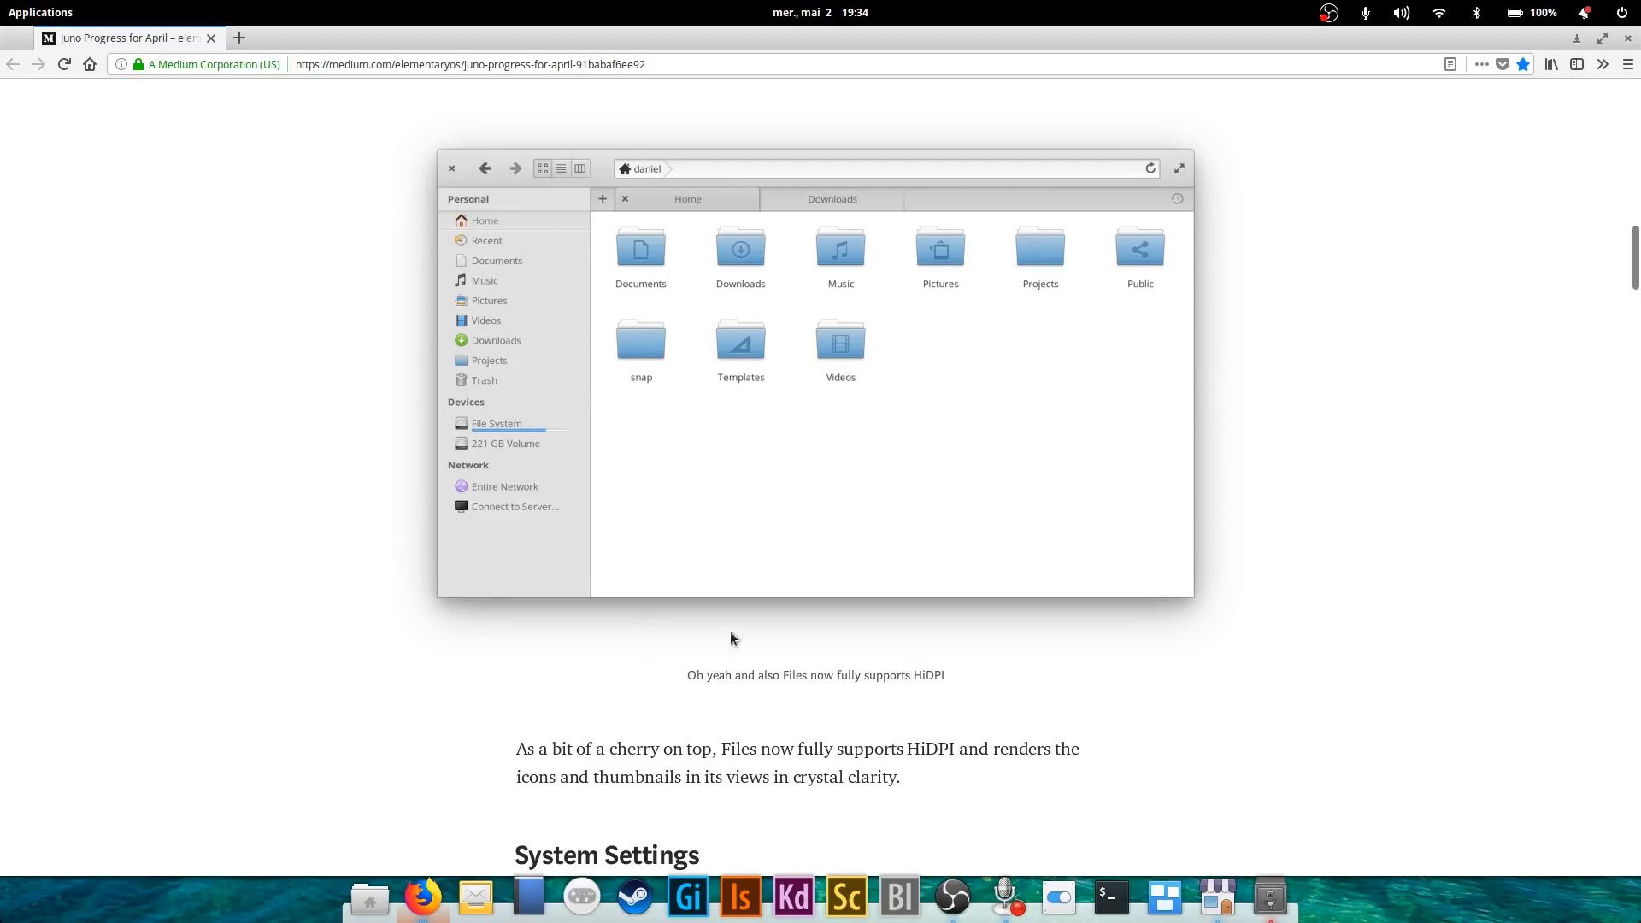
{"action": "mouse_move", "coordinate": [1248, 356]}
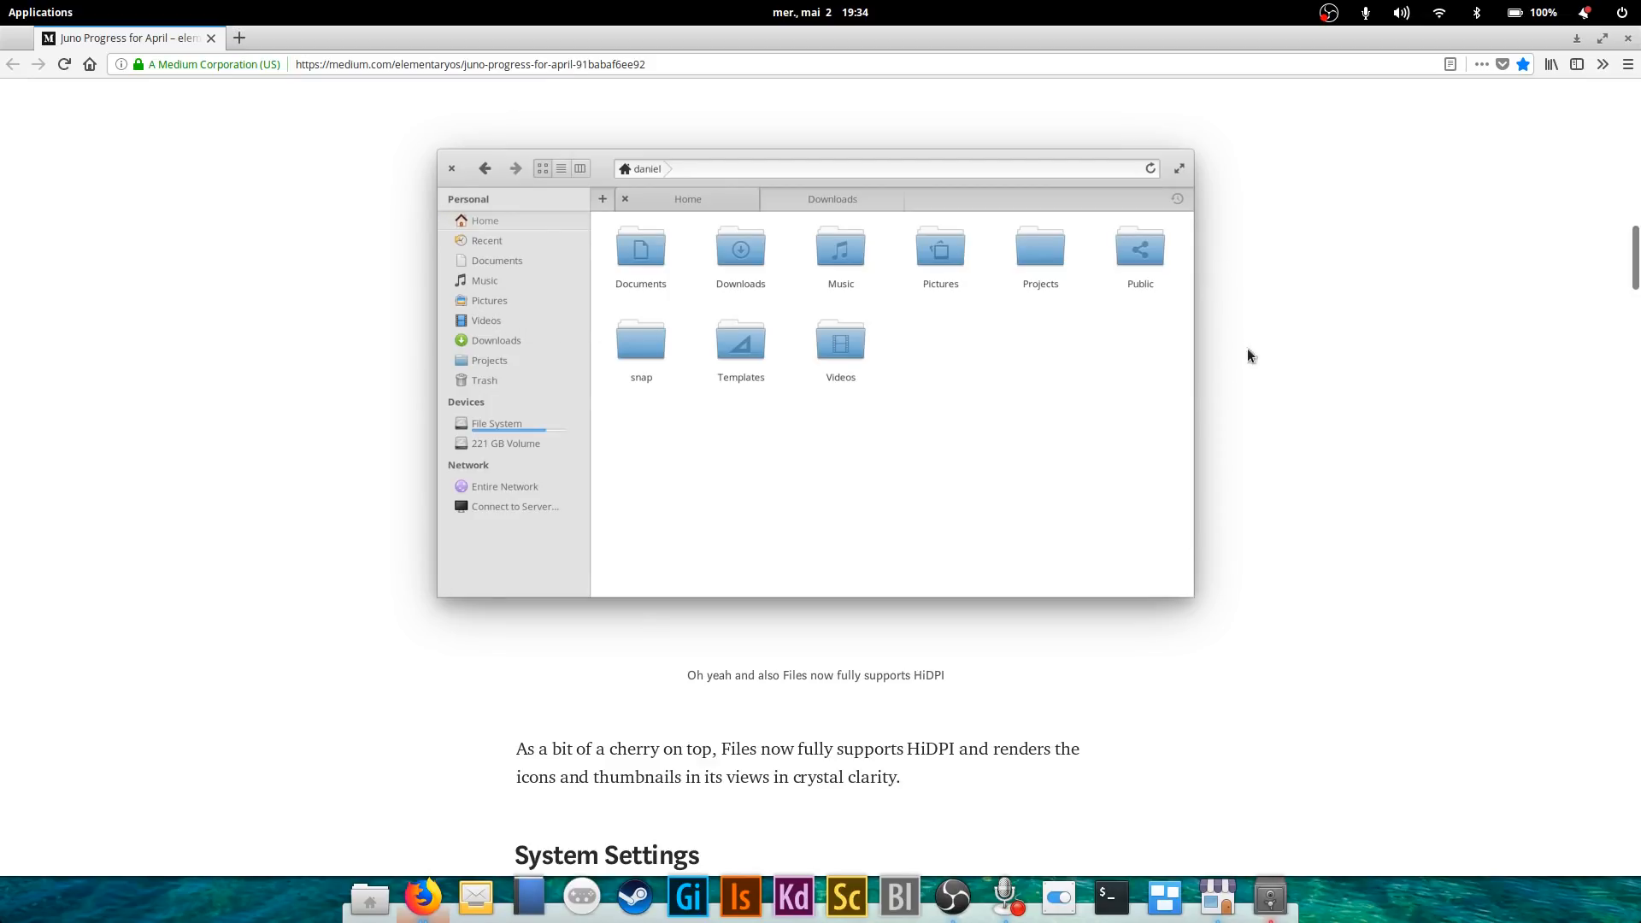
{"action": "mouse_move", "coordinate": [1313, 306]}
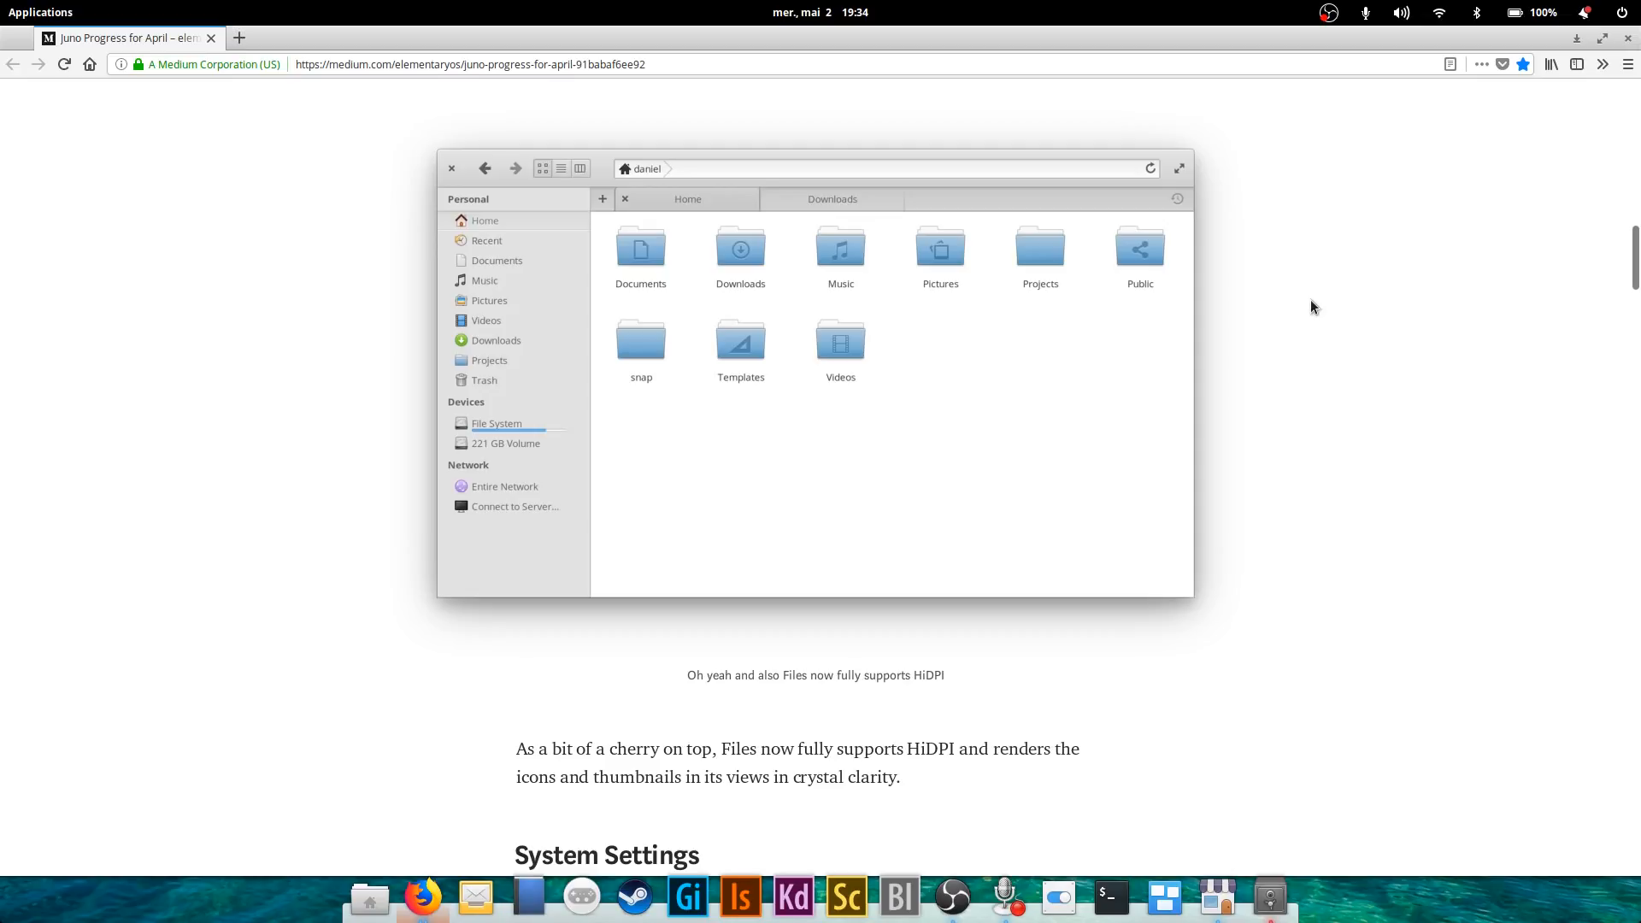
Scroll into the System Settings section showing the redesigned Printers screenshot.
{"action": "scroll", "scroll_direction": "down", "scroll_amount": 3}
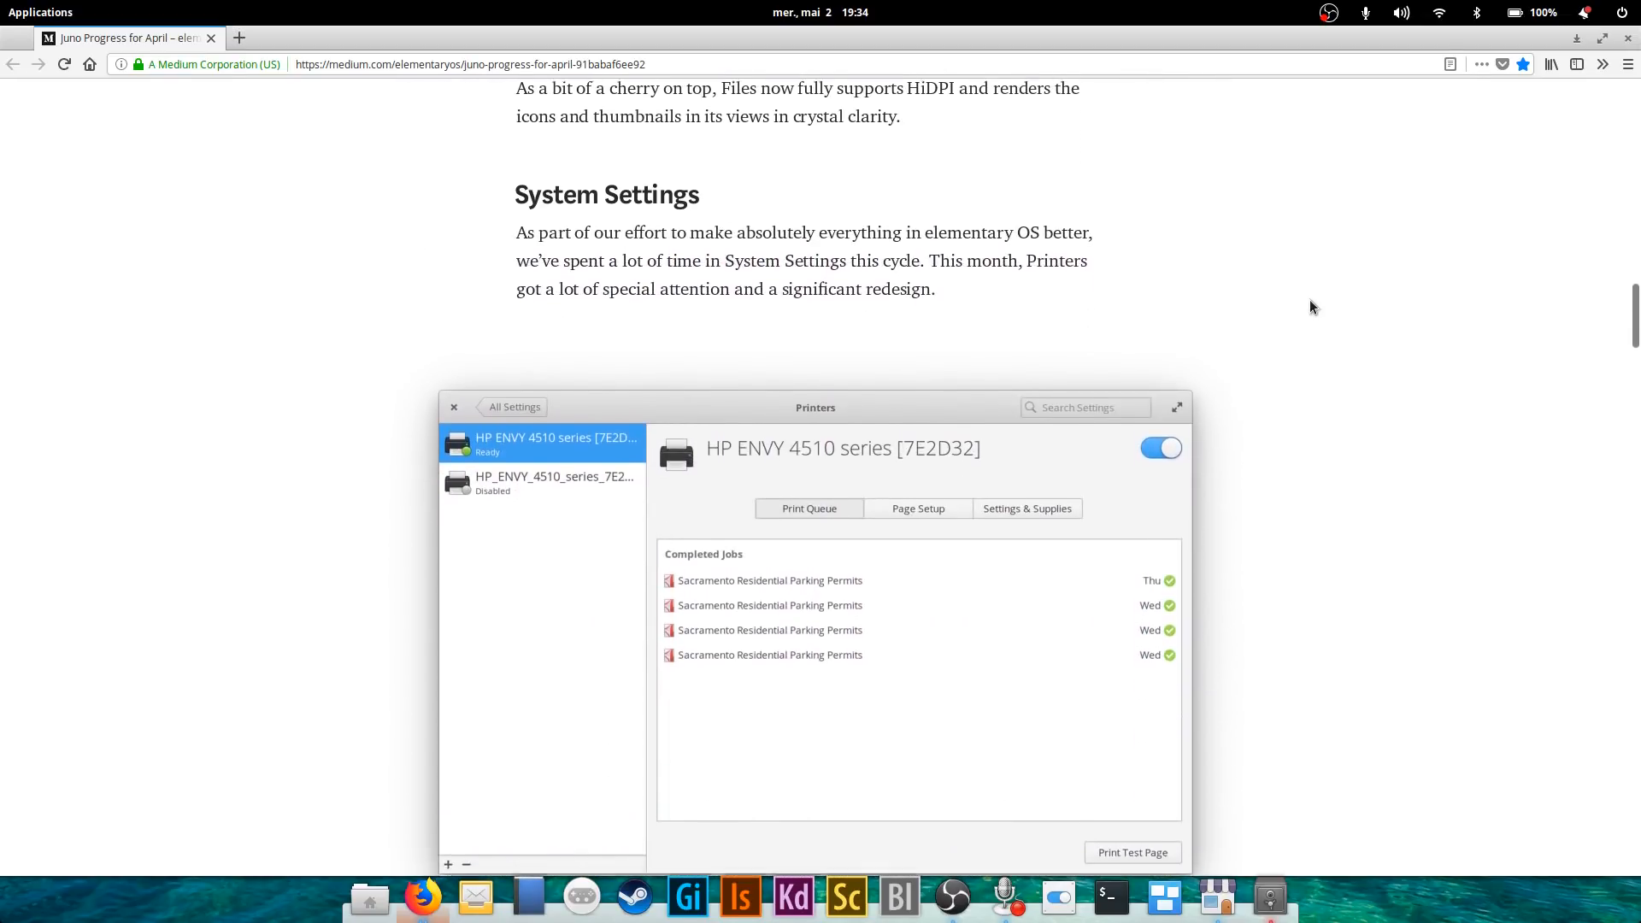
{"action": "scroll", "scroll_direction": "down", "scroll_amount": 3}
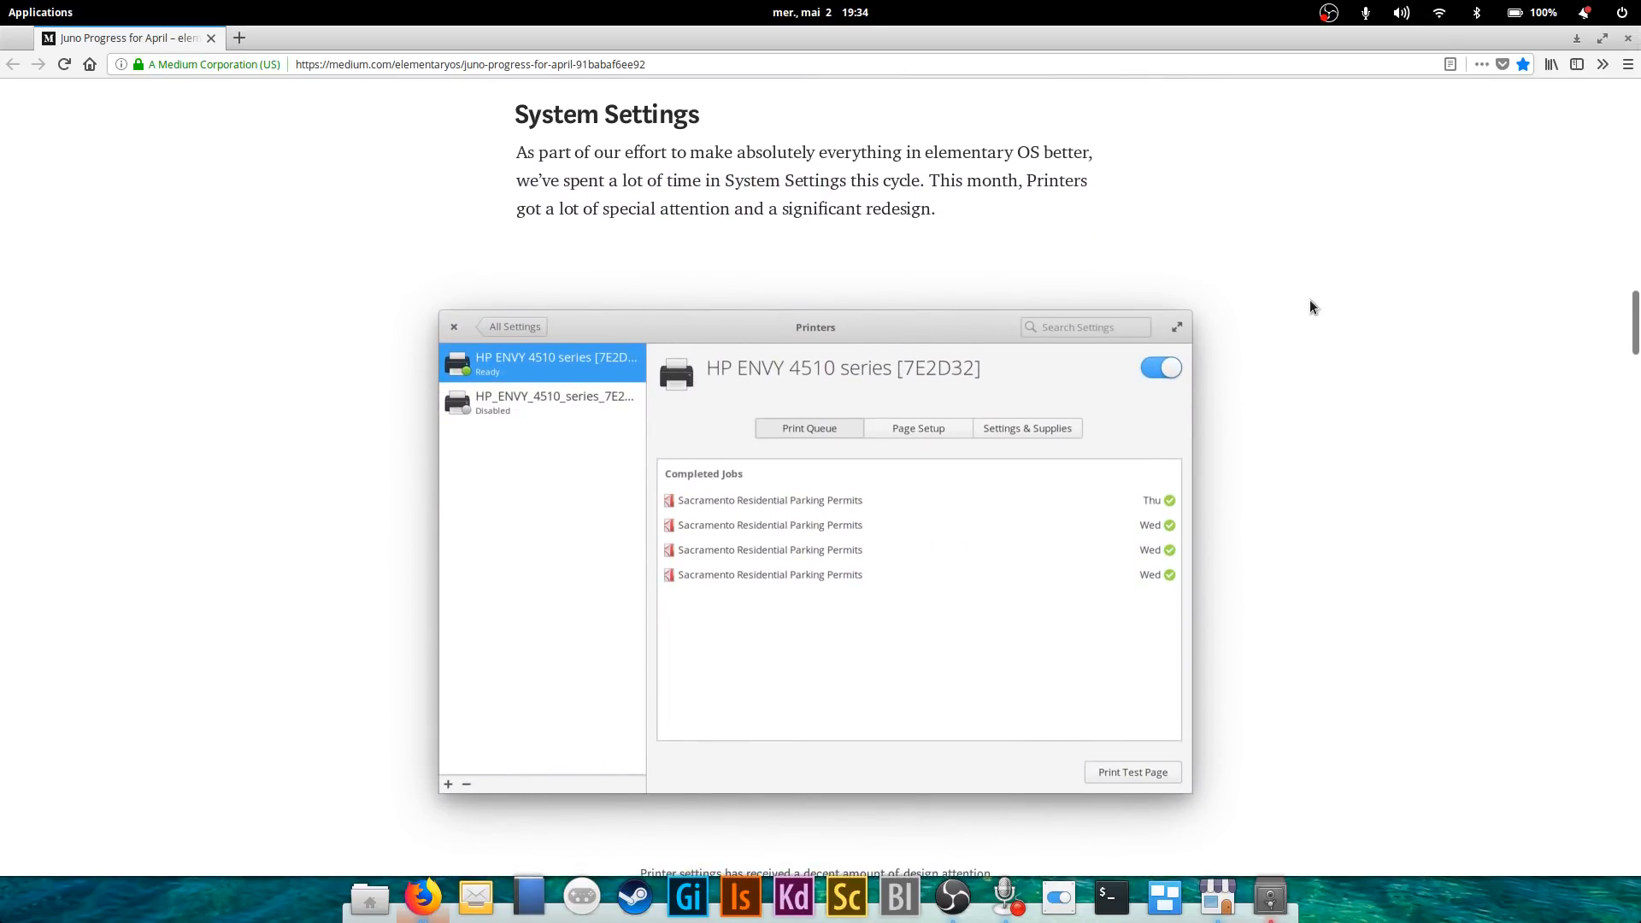
{"action": "mouse_move", "coordinate": [1308, 315]}
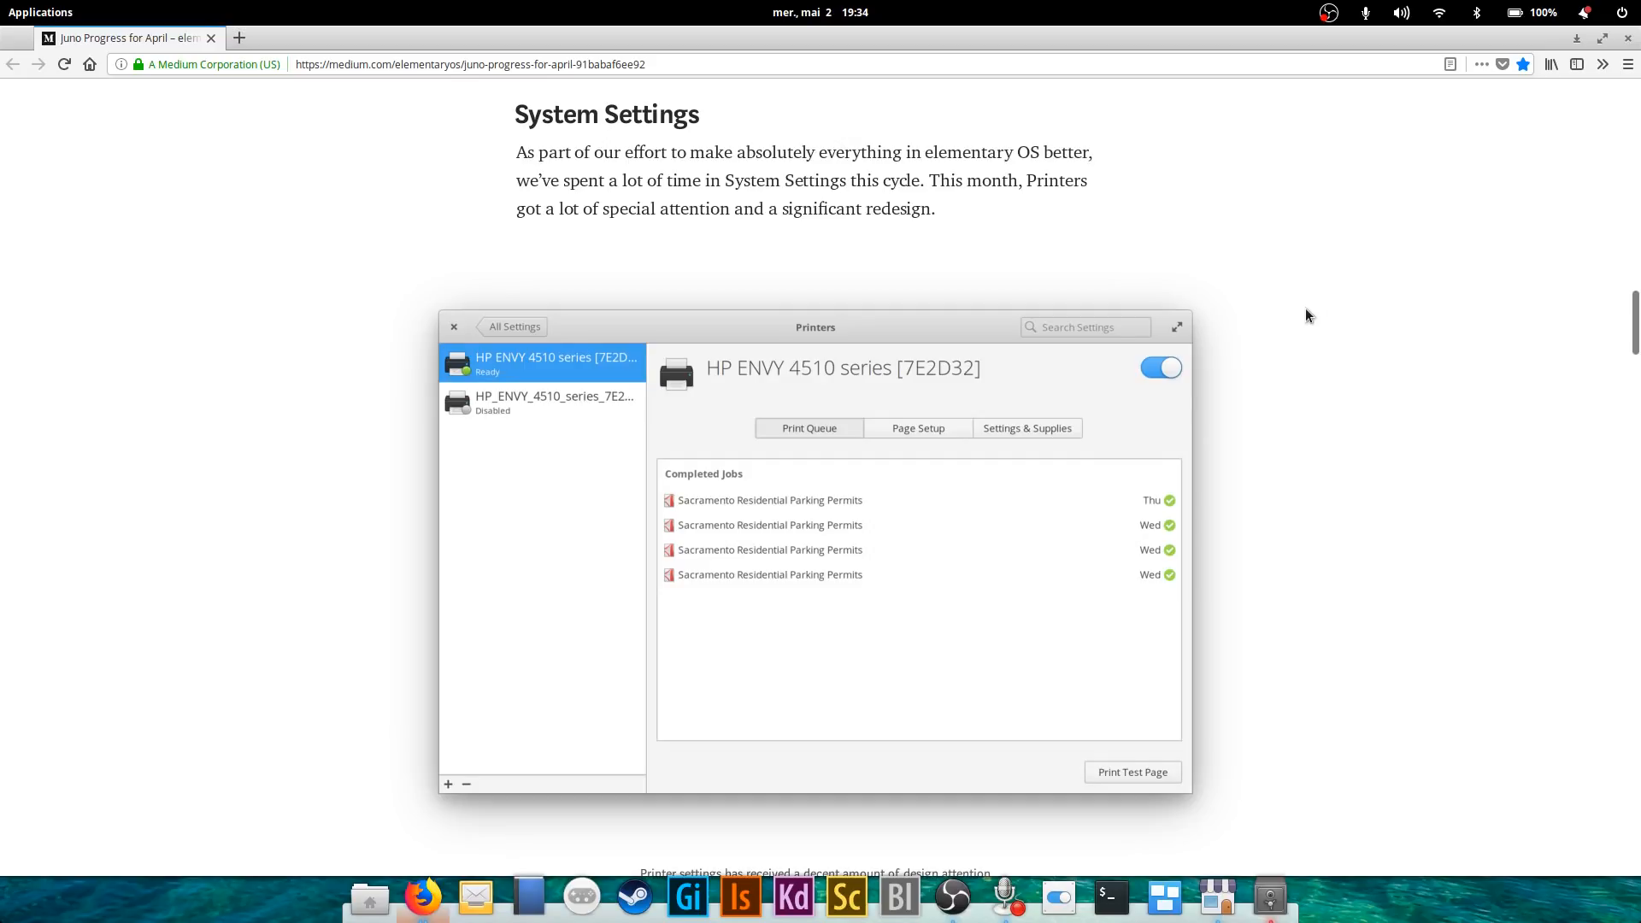
{"action": "mouse_move", "coordinate": [1108, 325]}
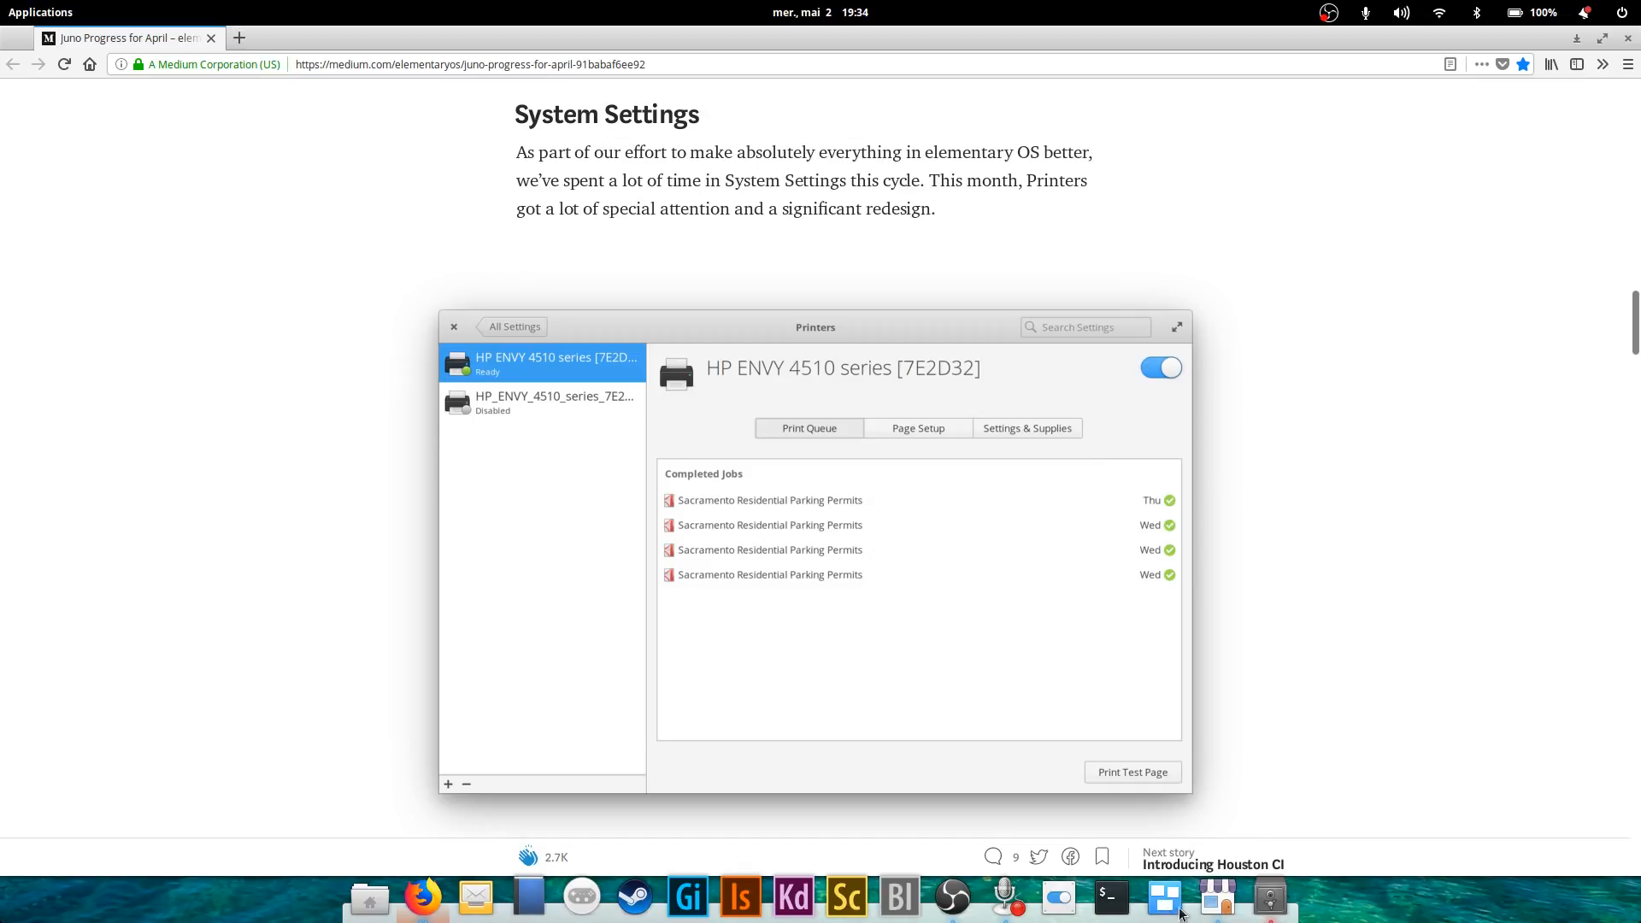
{"action": "left_click", "coordinate": [513, 326]}
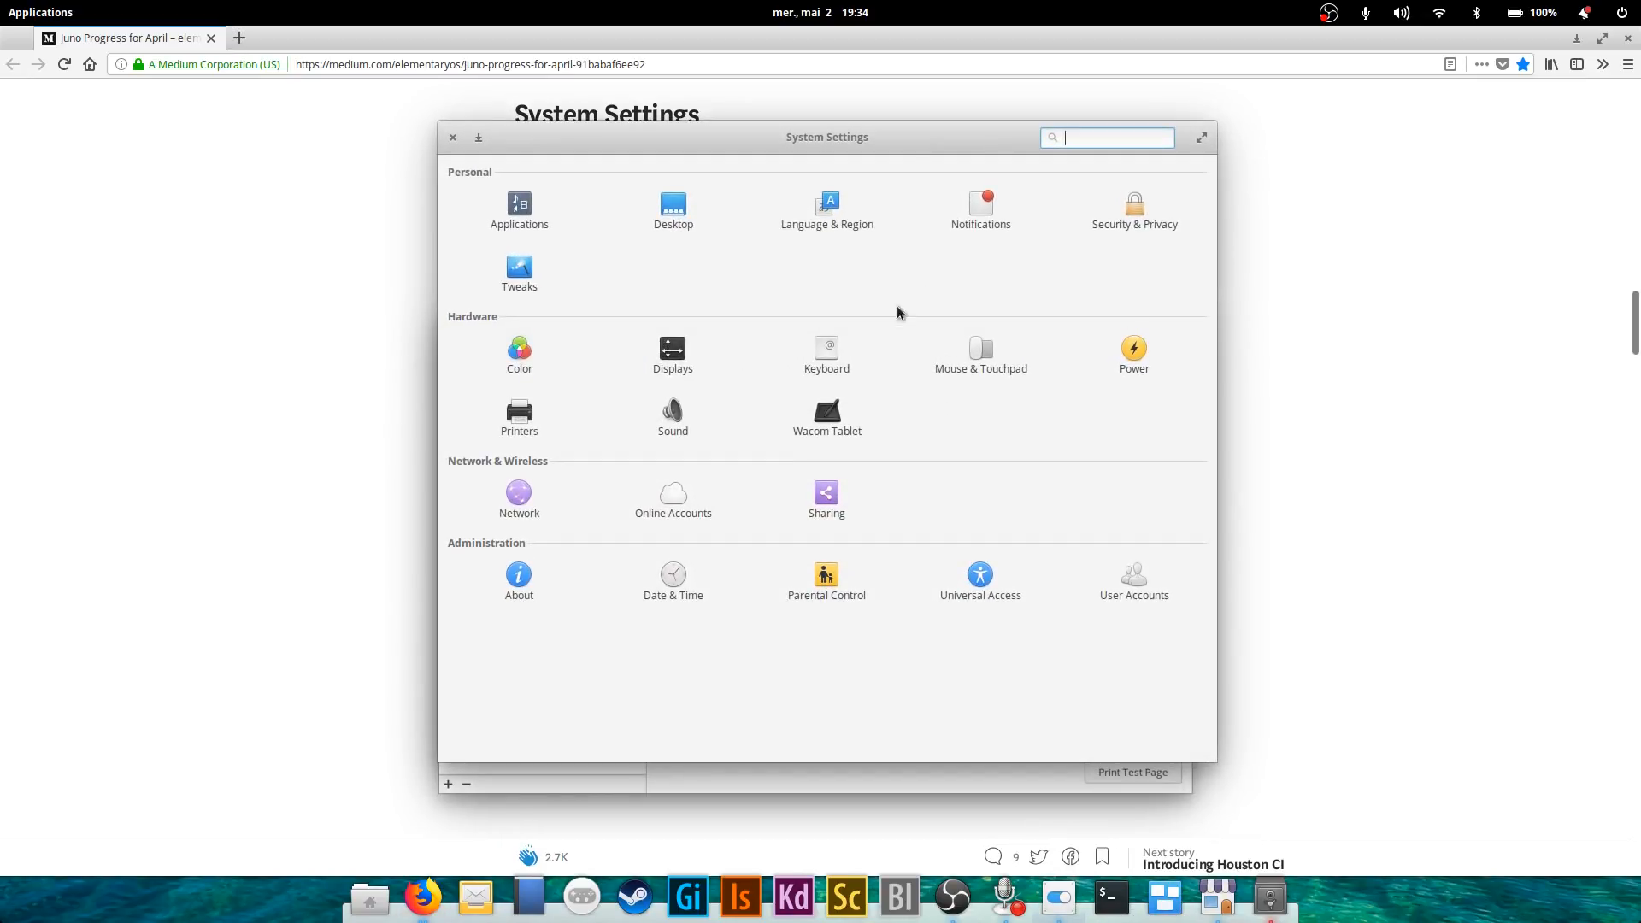
{"action": "left_click", "coordinate": [518, 411]}
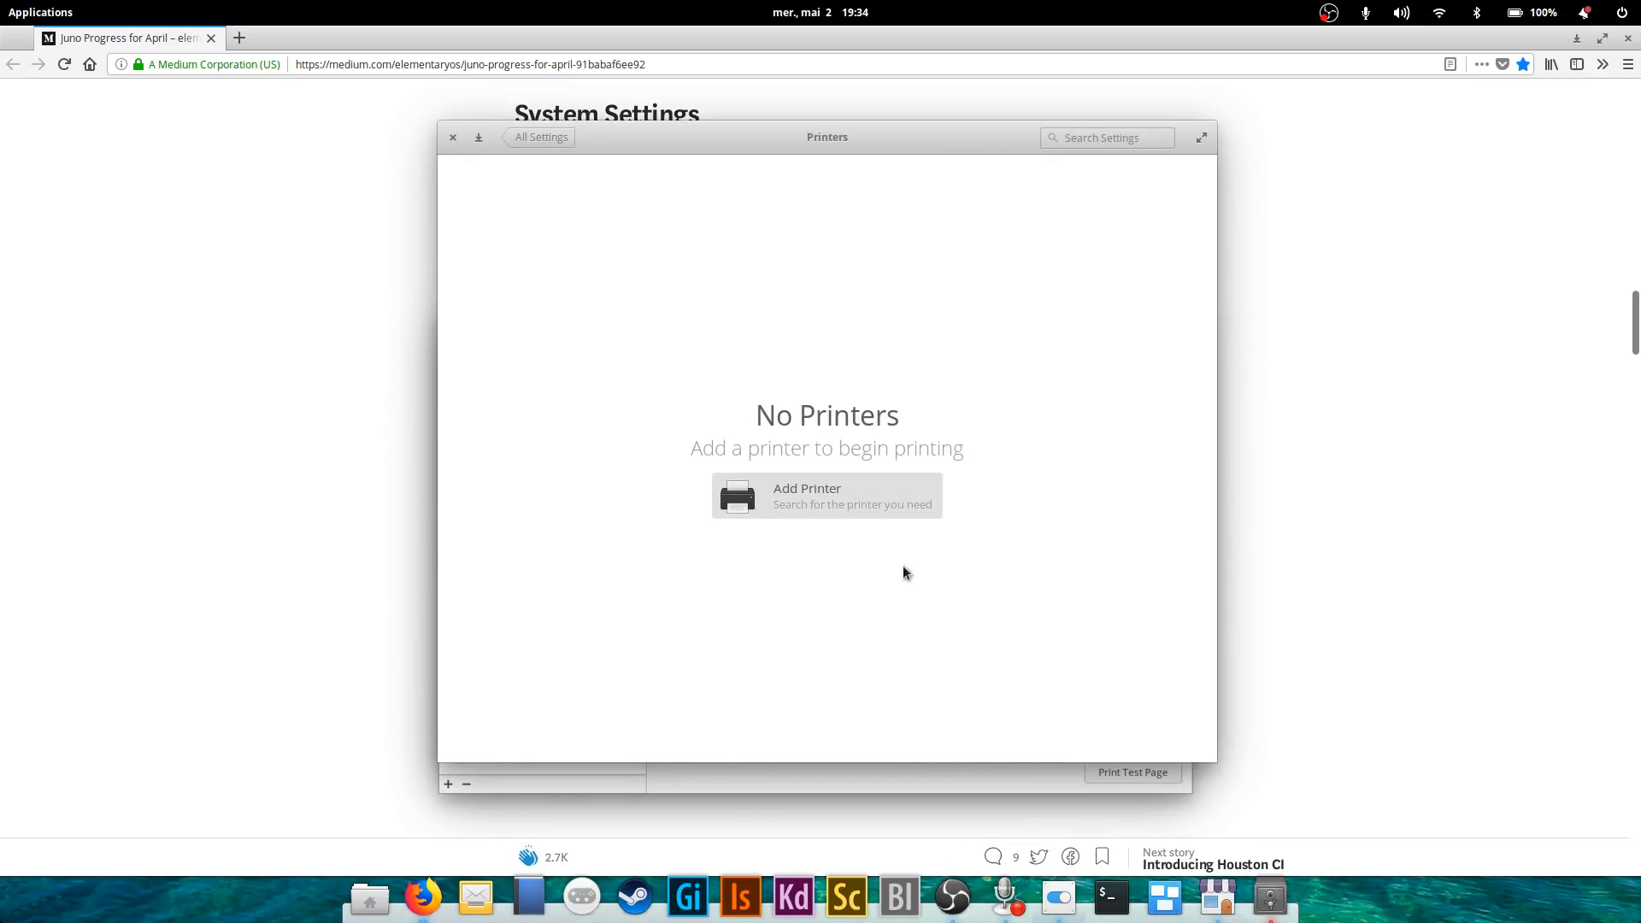
{"action": "left_click", "coordinate": [828, 496]}
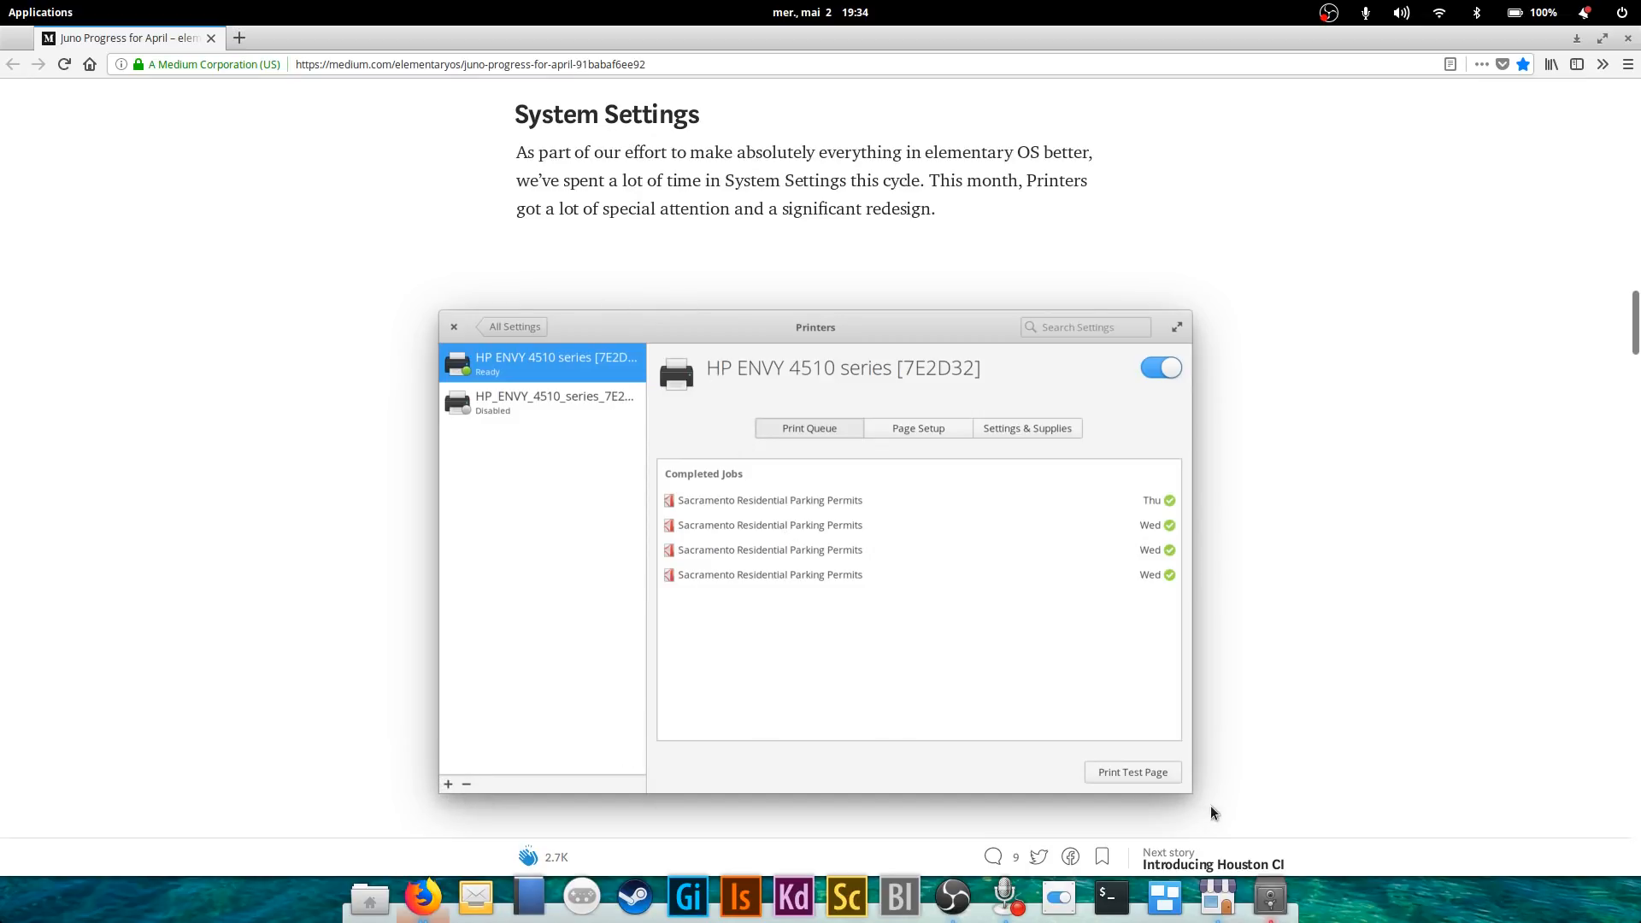
{"action": "mouse_move", "coordinate": [1241, 337]}
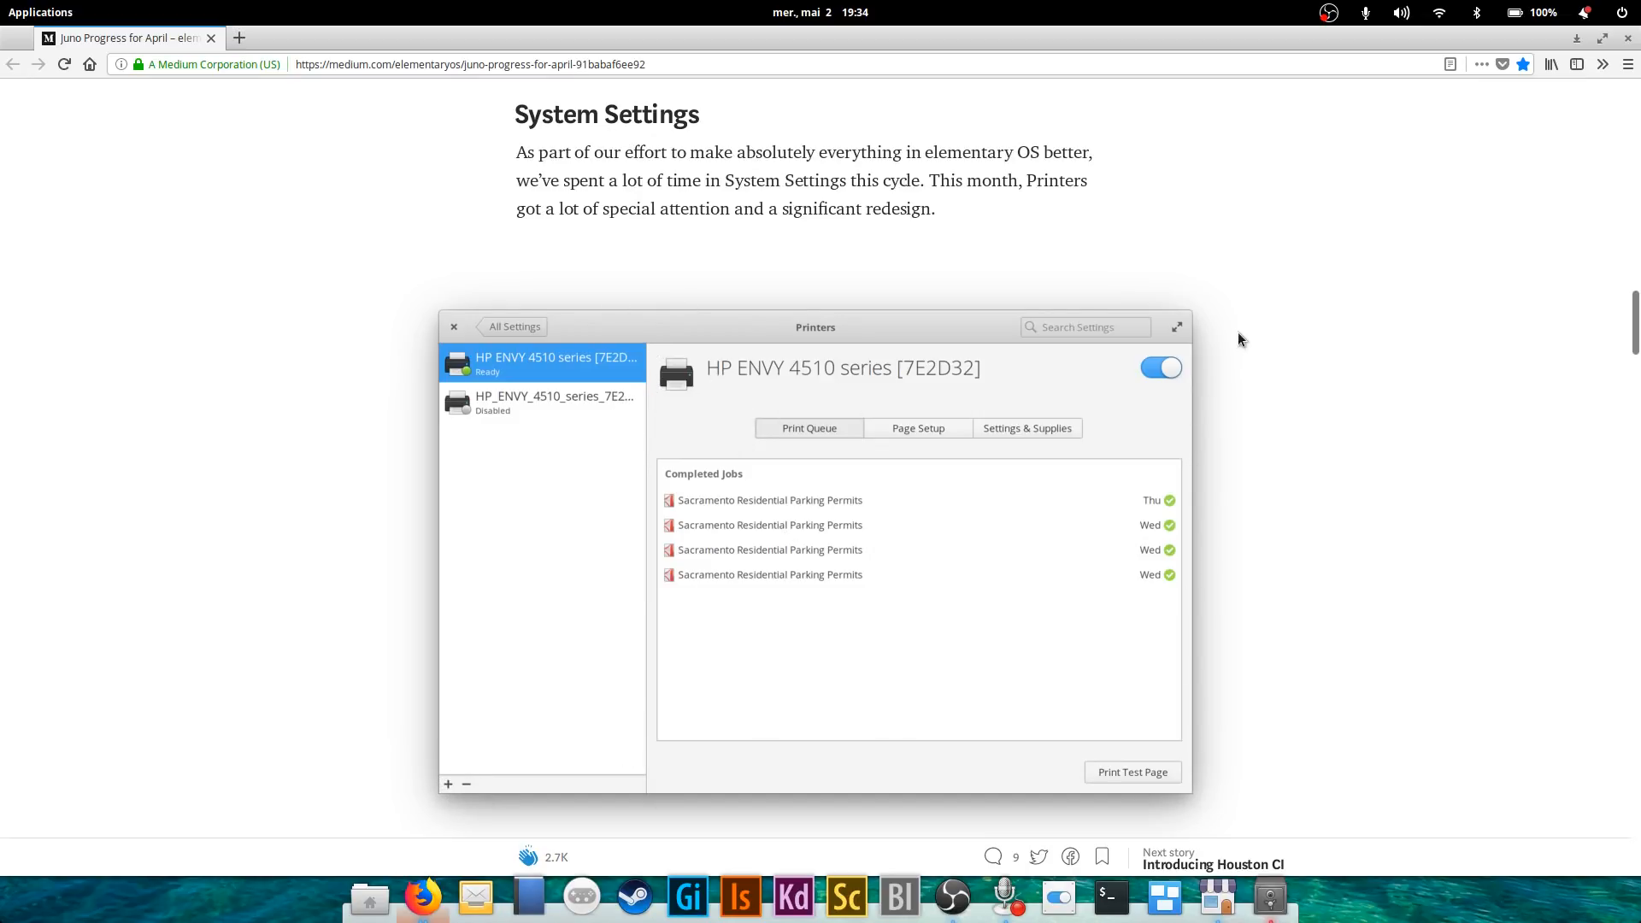
{"action": "mouse_move", "coordinate": [937, 446]}
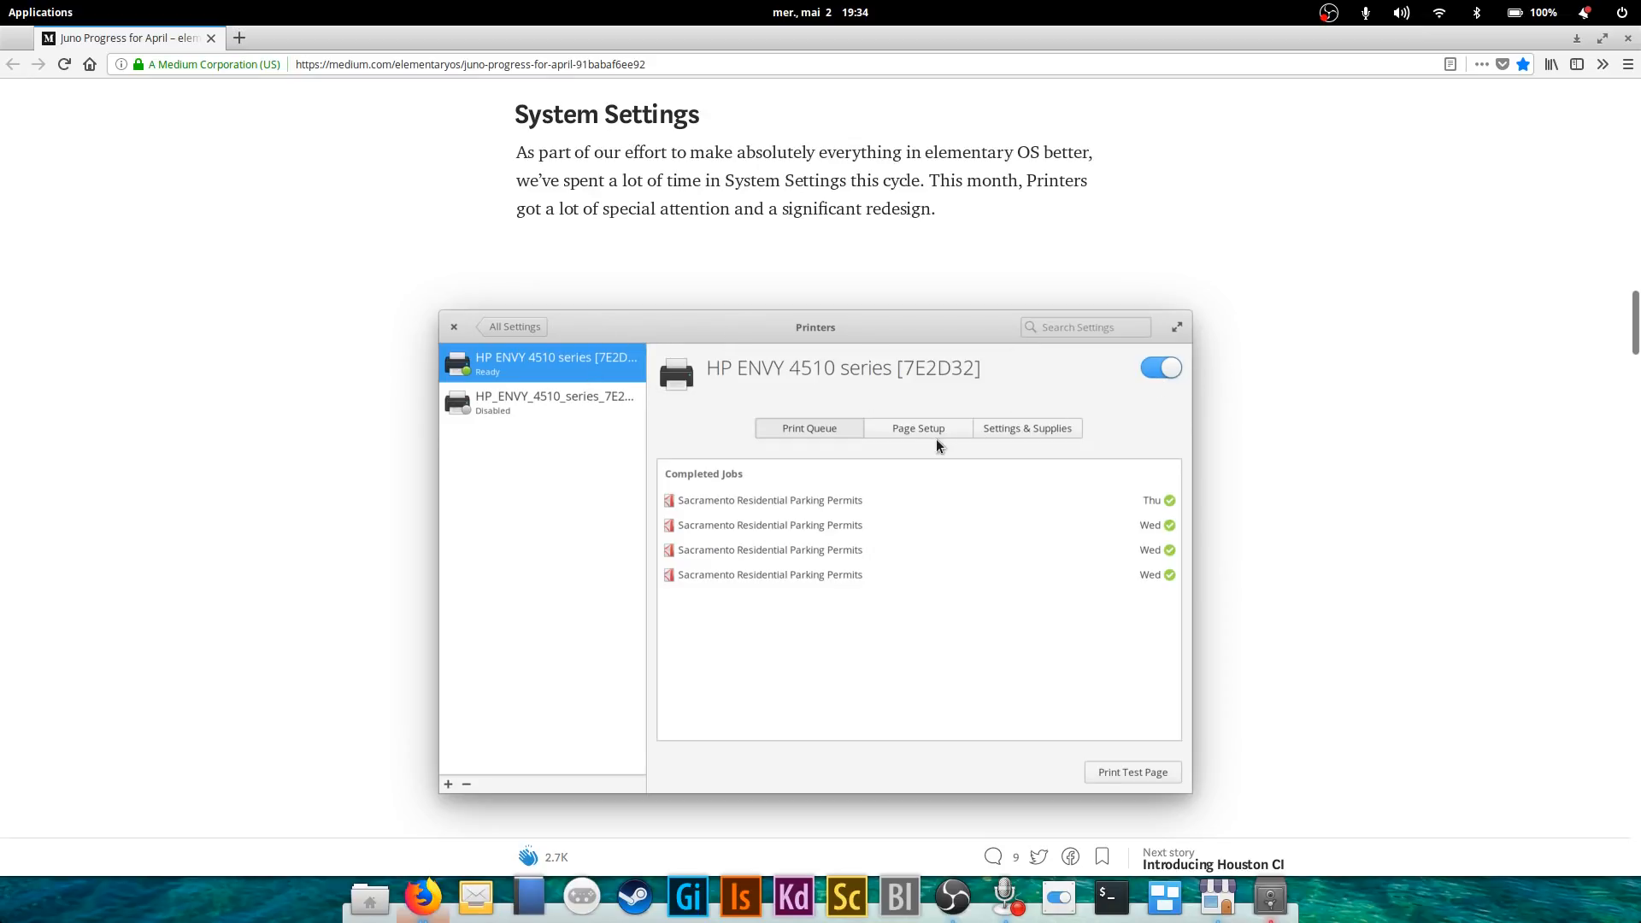
{"action": "mouse_move", "coordinate": [995, 426]}
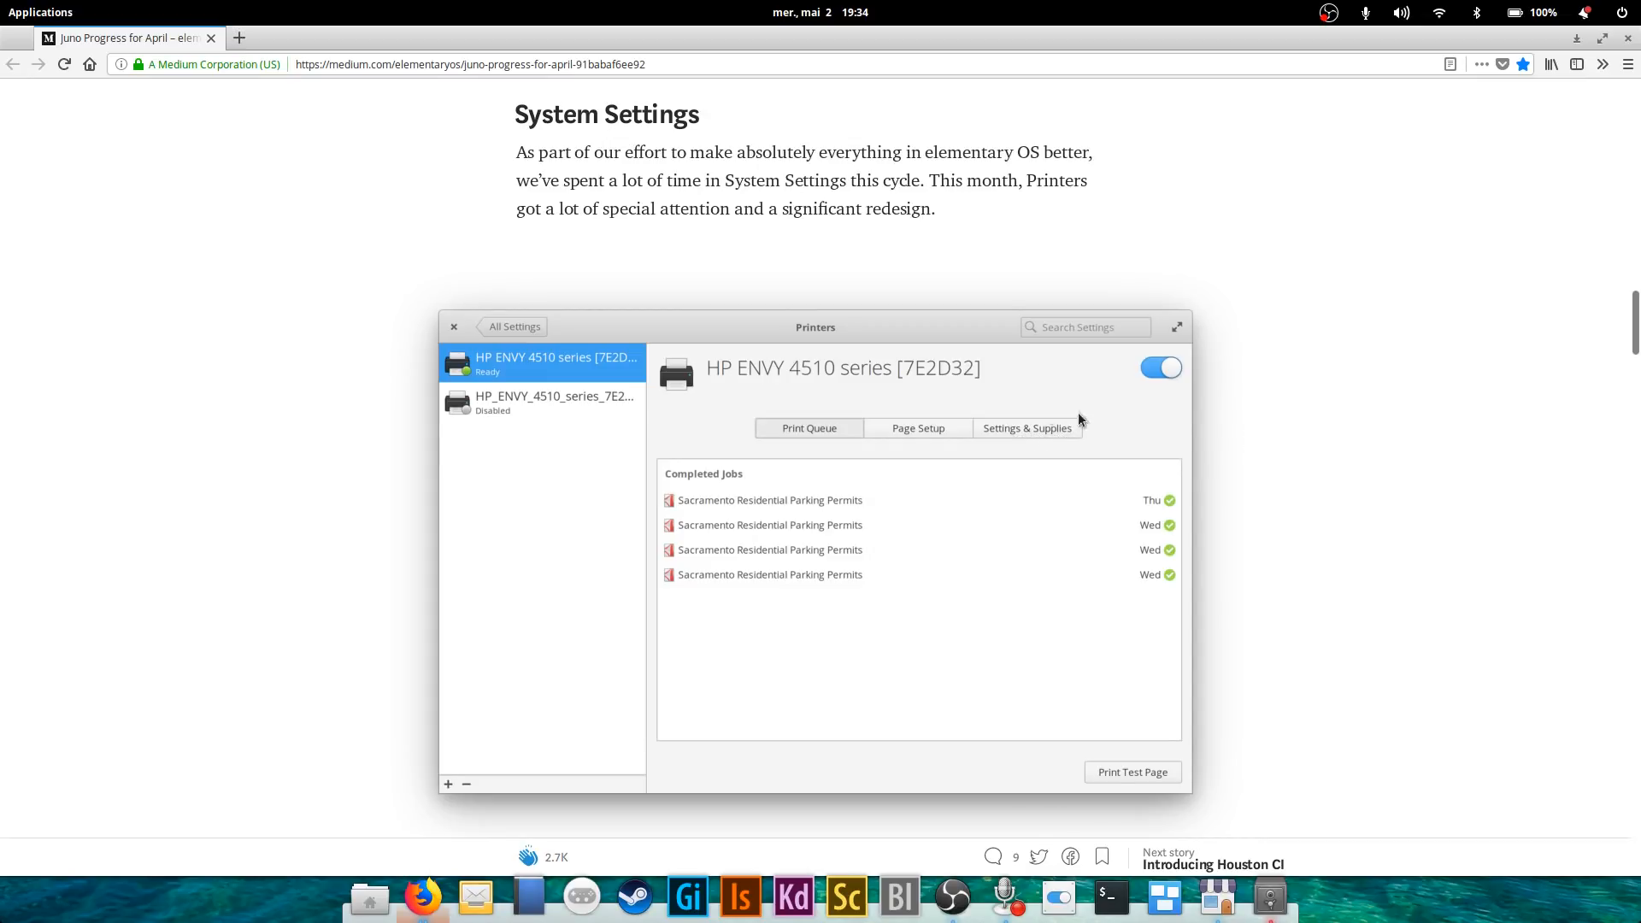
{"action": "mouse_move", "coordinate": [1041, 427]}
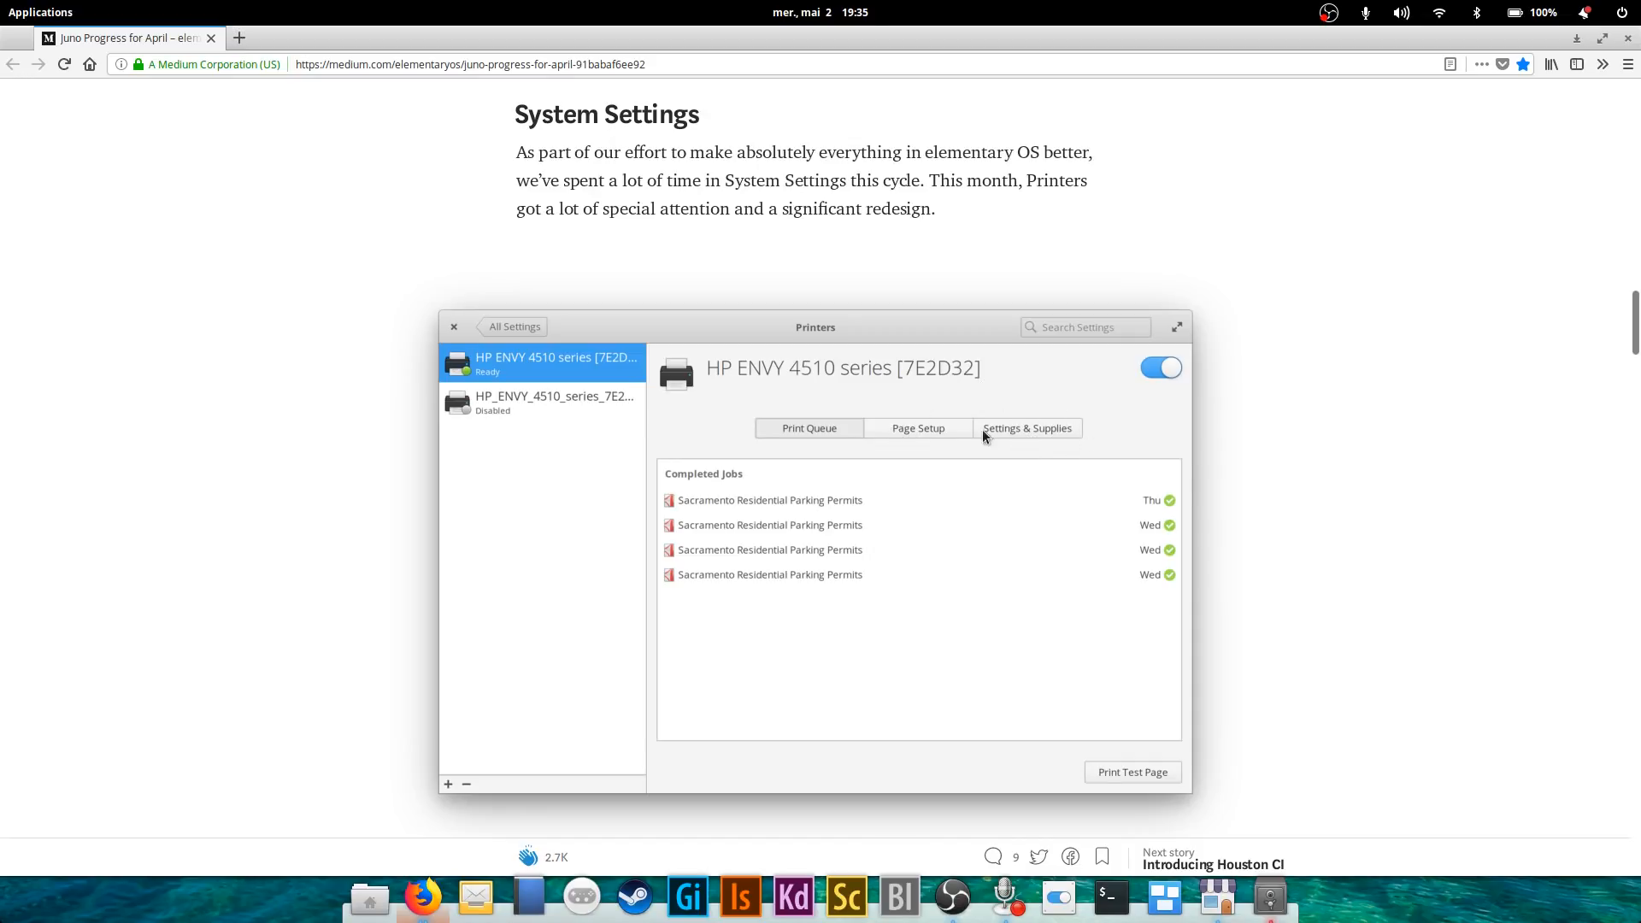
{"action": "mouse_move", "coordinate": [1296, 378]}
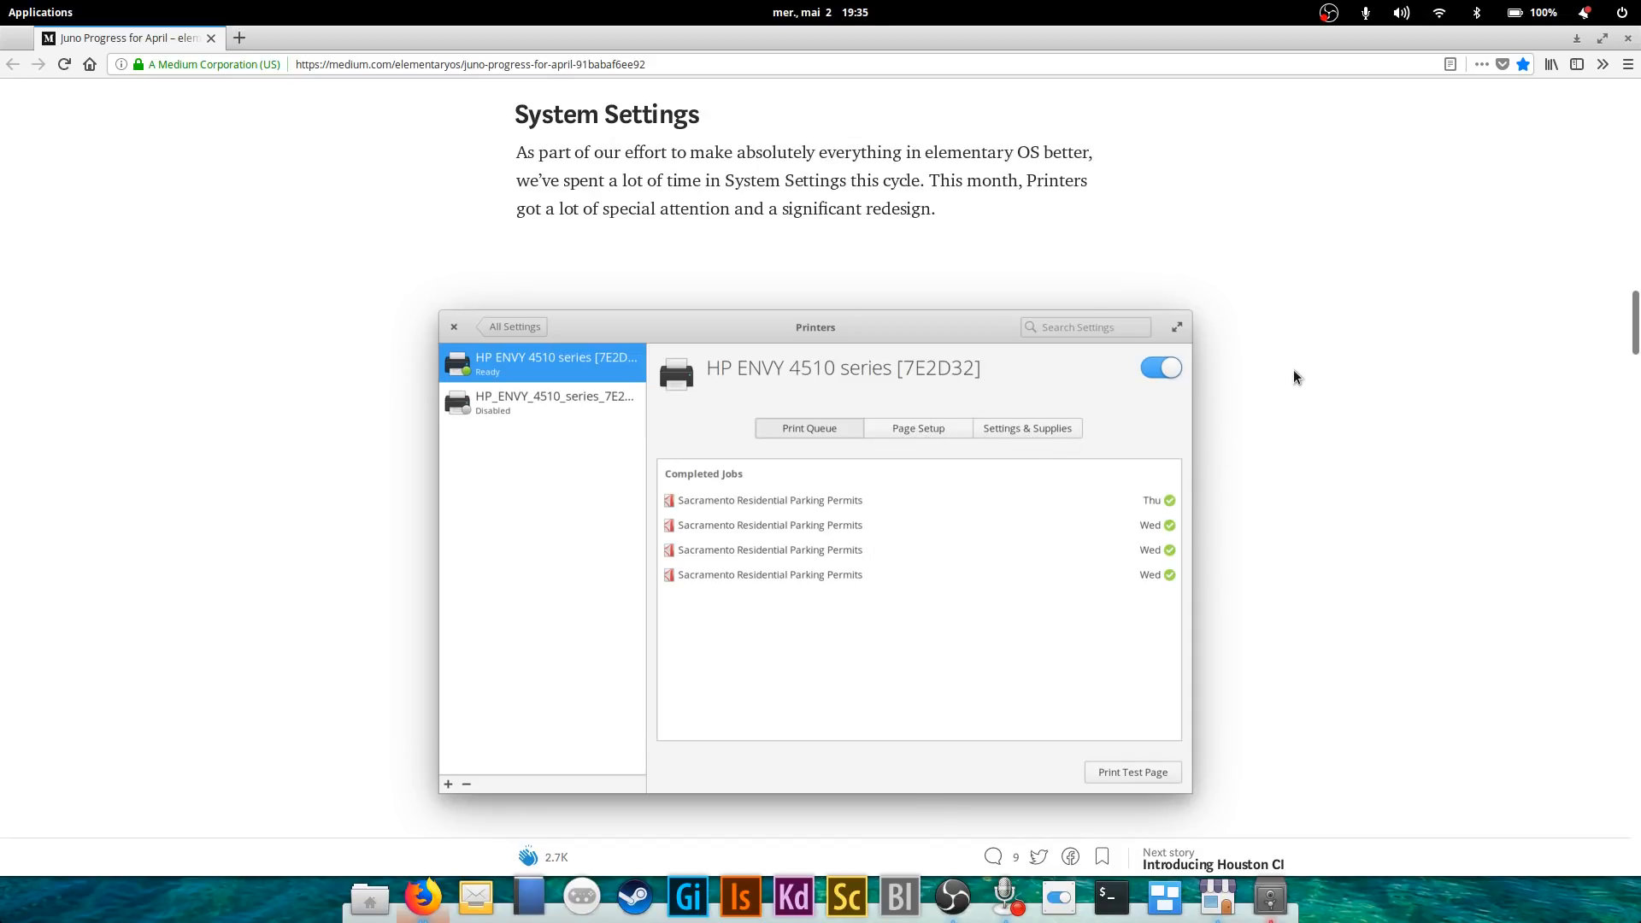
Scroll past the Printers screenshot to the paragraph explaining the redesign.
{"action": "scroll", "scroll_direction": "down", "scroll_amount": 3}
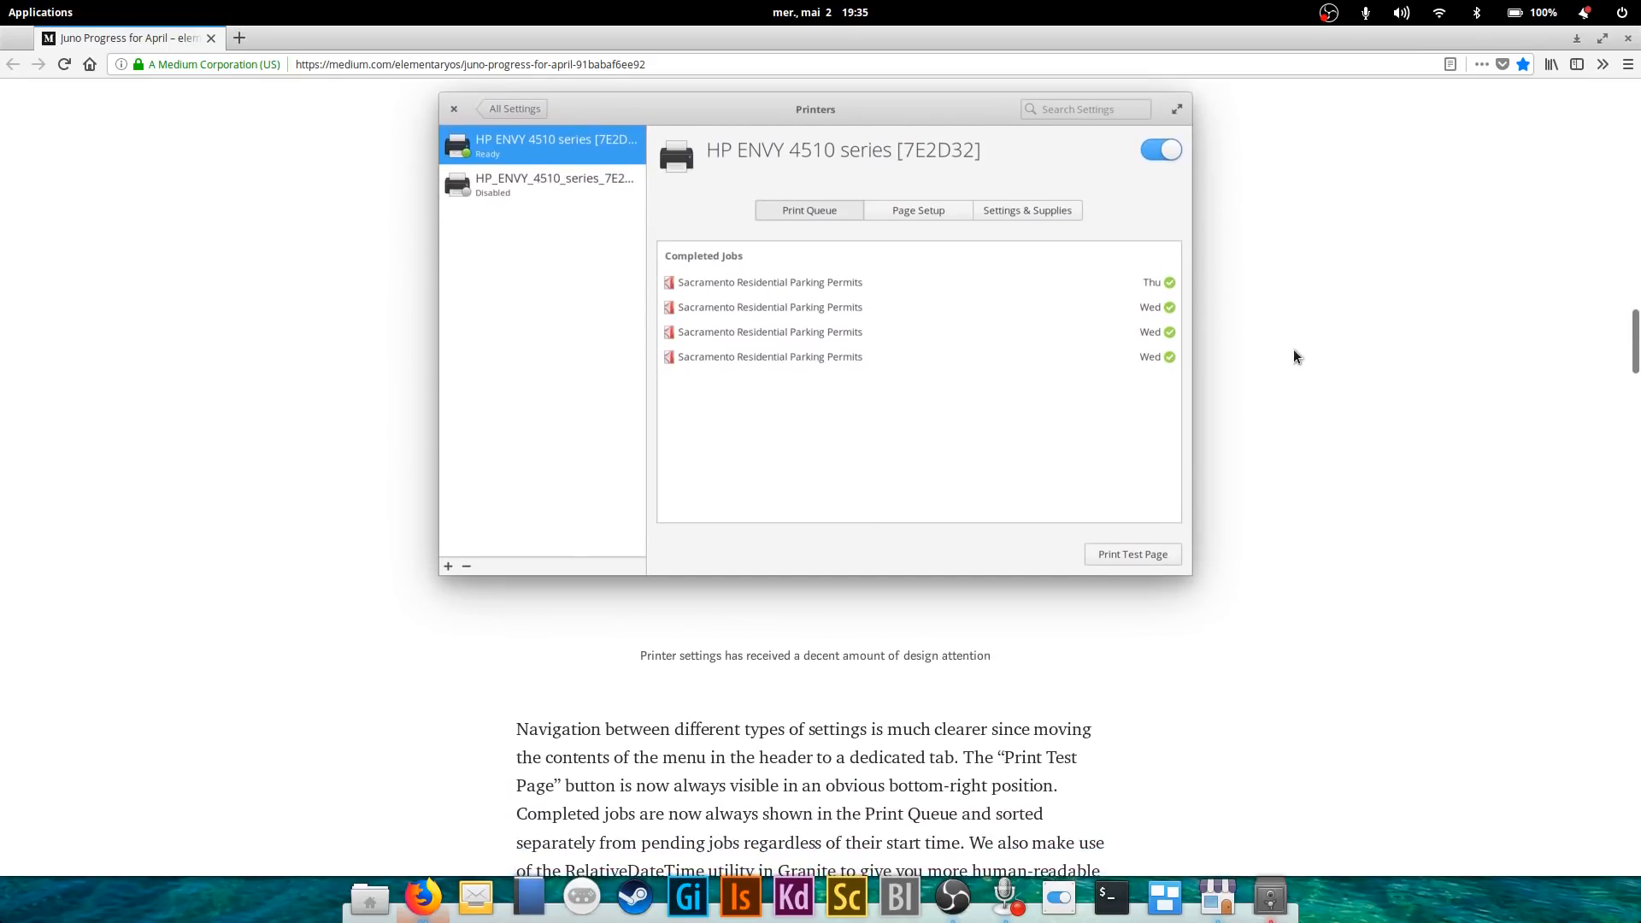
{"action": "scroll", "scroll_direction": "down", "scroll_amount": 3}
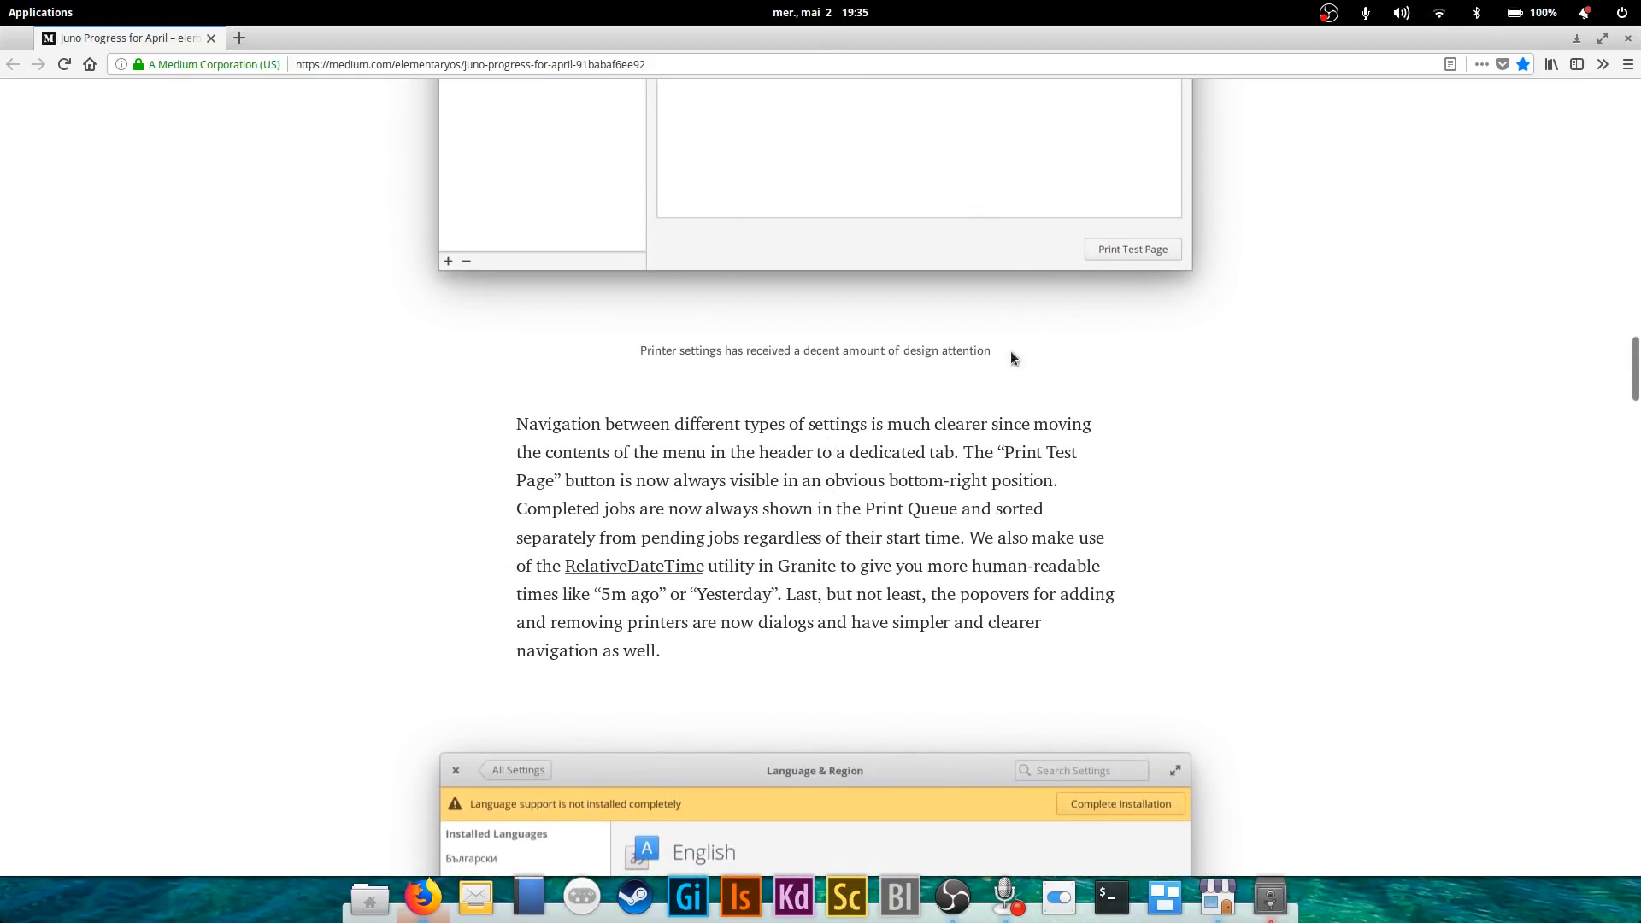
Scroll past the Language & Region screenshot to the two Report a Problem dialog images.
{"action": "scroll", "scroll_direction": "down", "scroll_amount": 3}
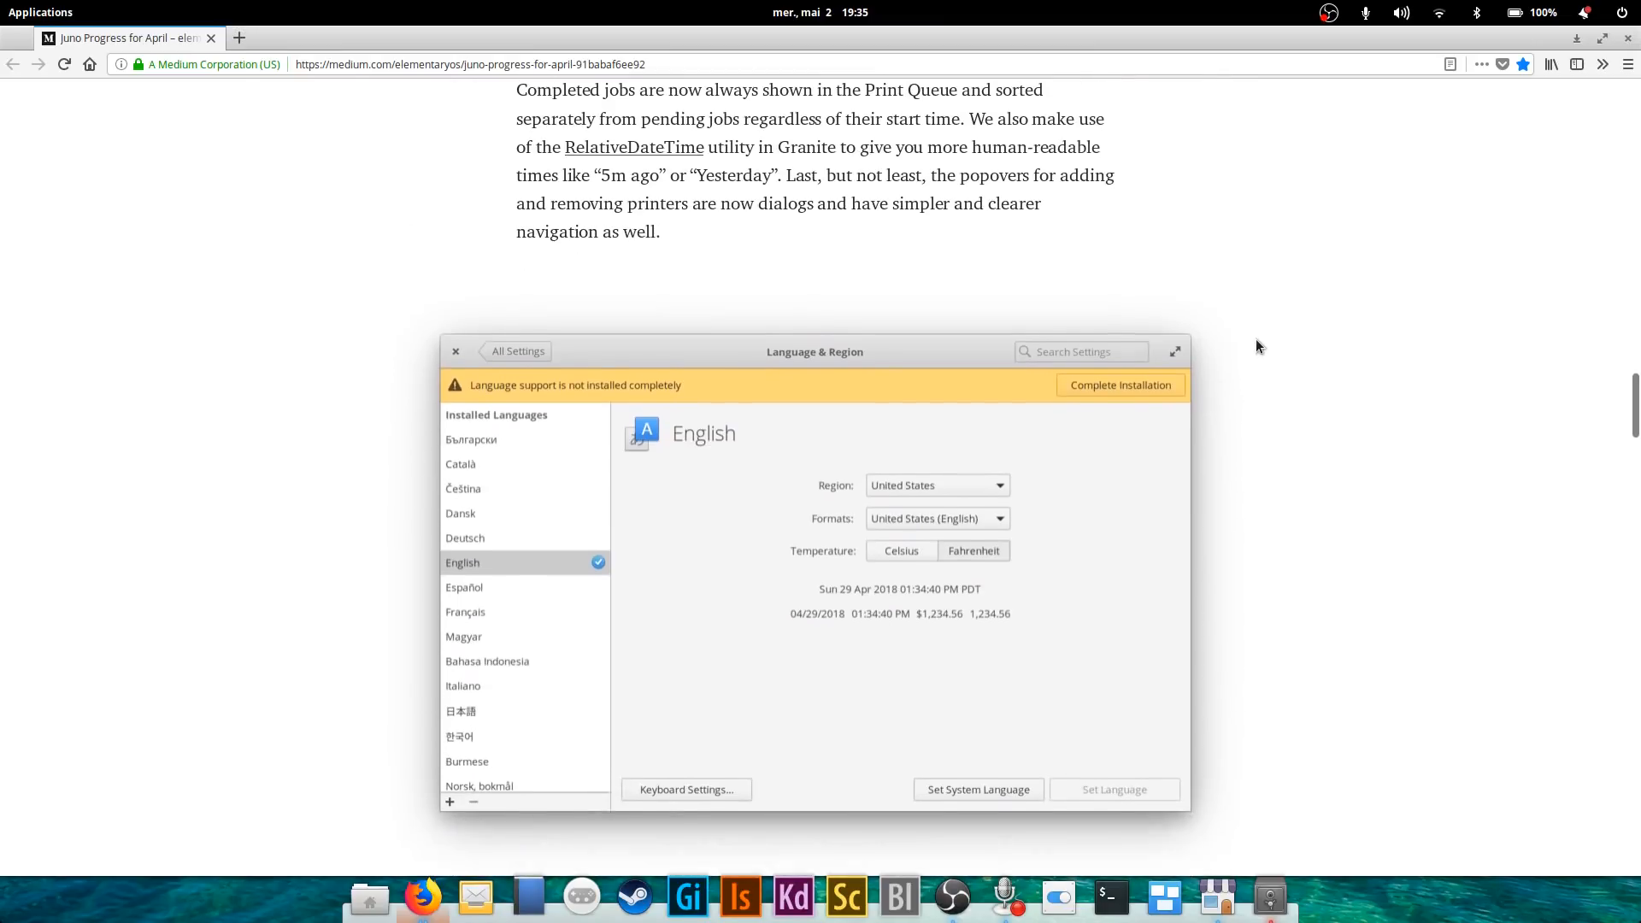
{"action": "scroll", "scroll_direction": "down", "scroll_amount": 3}
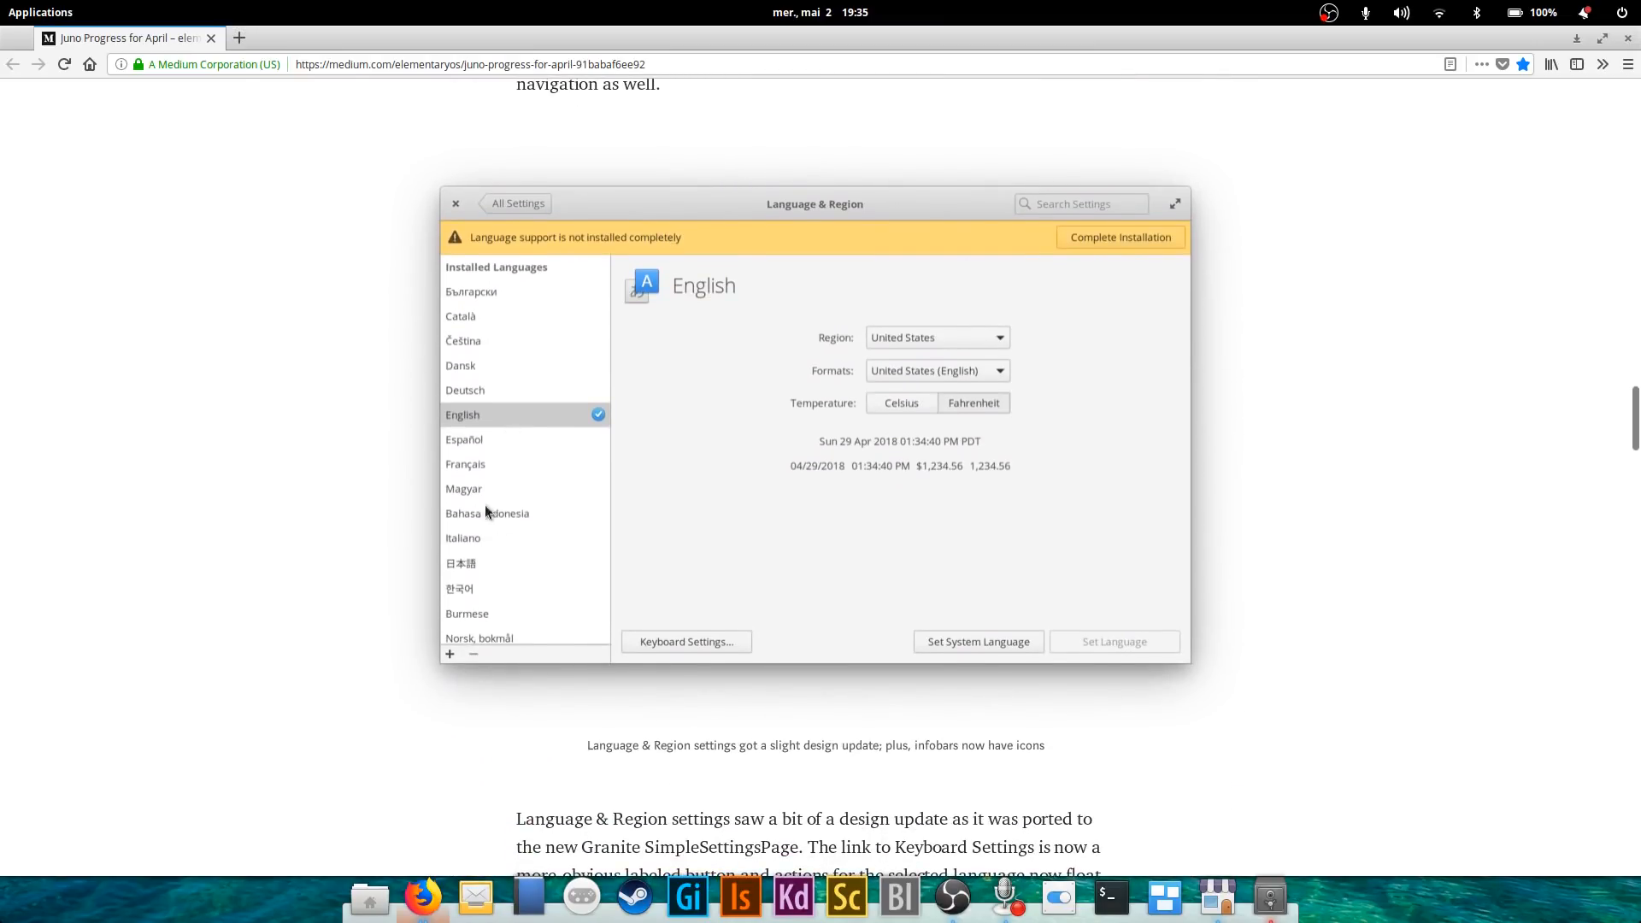
{"action": "mouse_move", "coordinate": [1330, 439]}
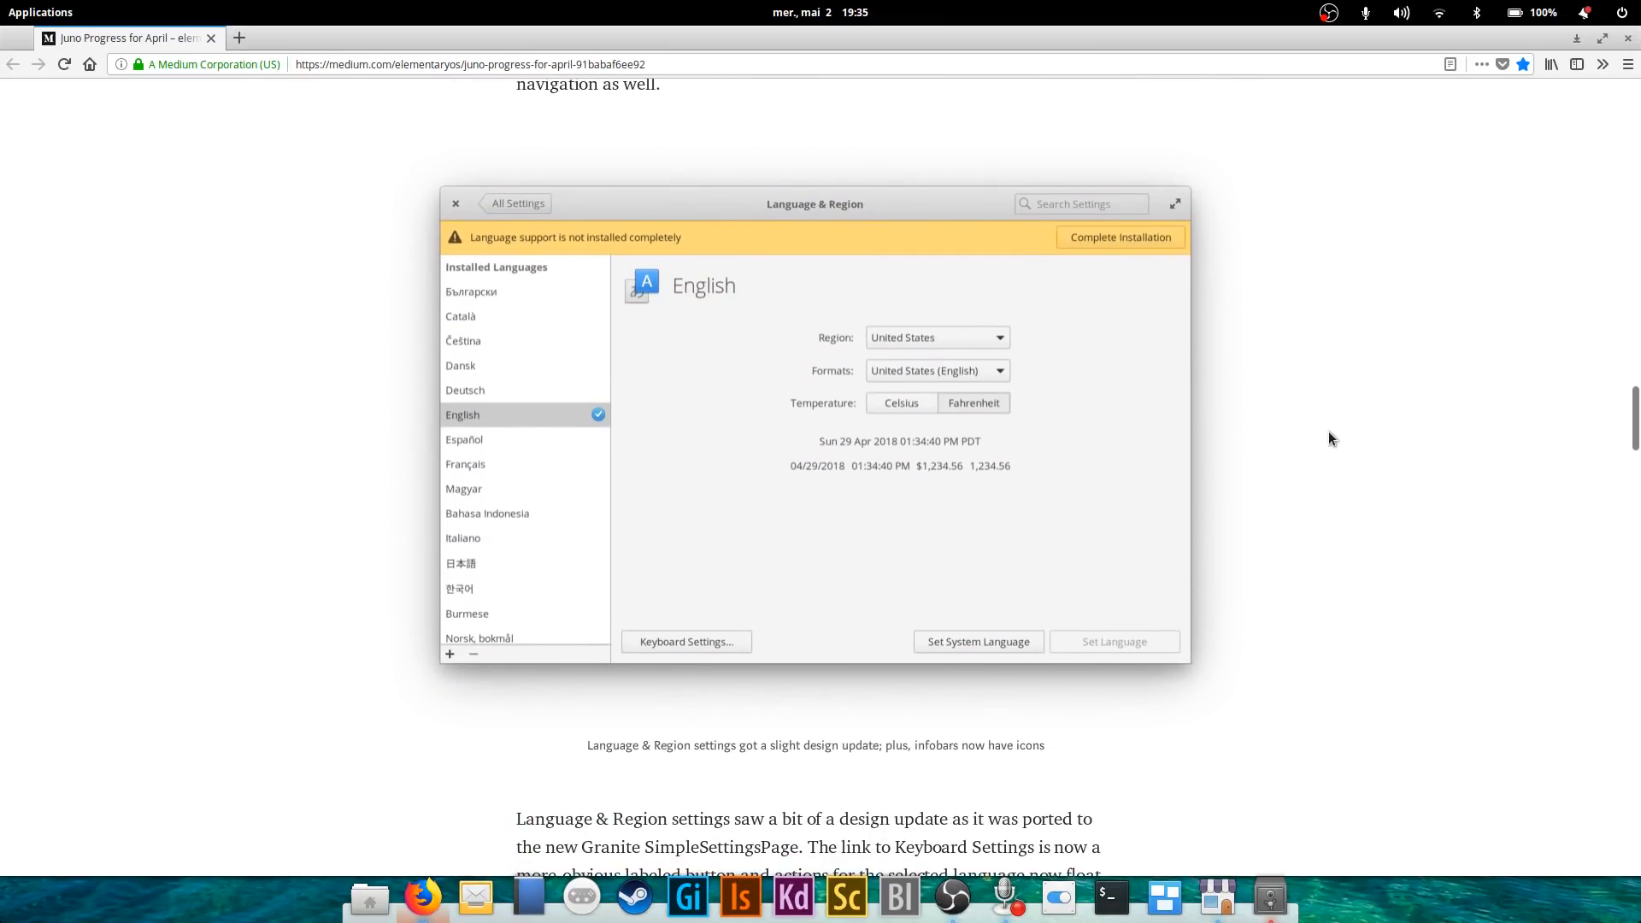
{"action": "mouse_move", "coordinate": [1255, 696]}
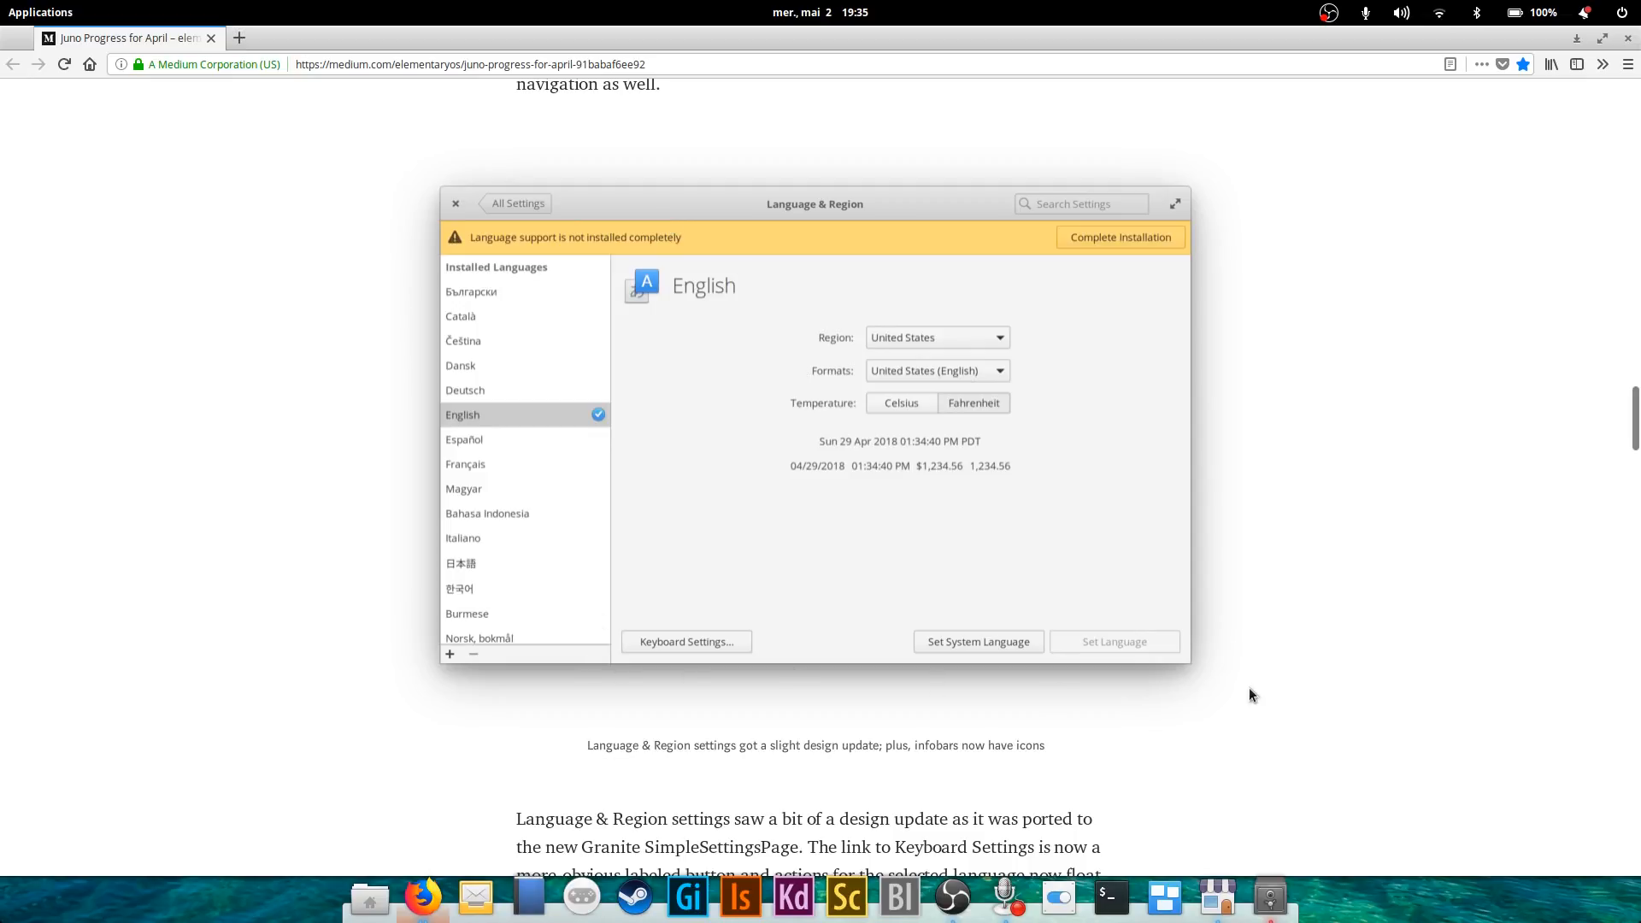
{"action": "mouse_move", "coordinate": [1406, 233]}
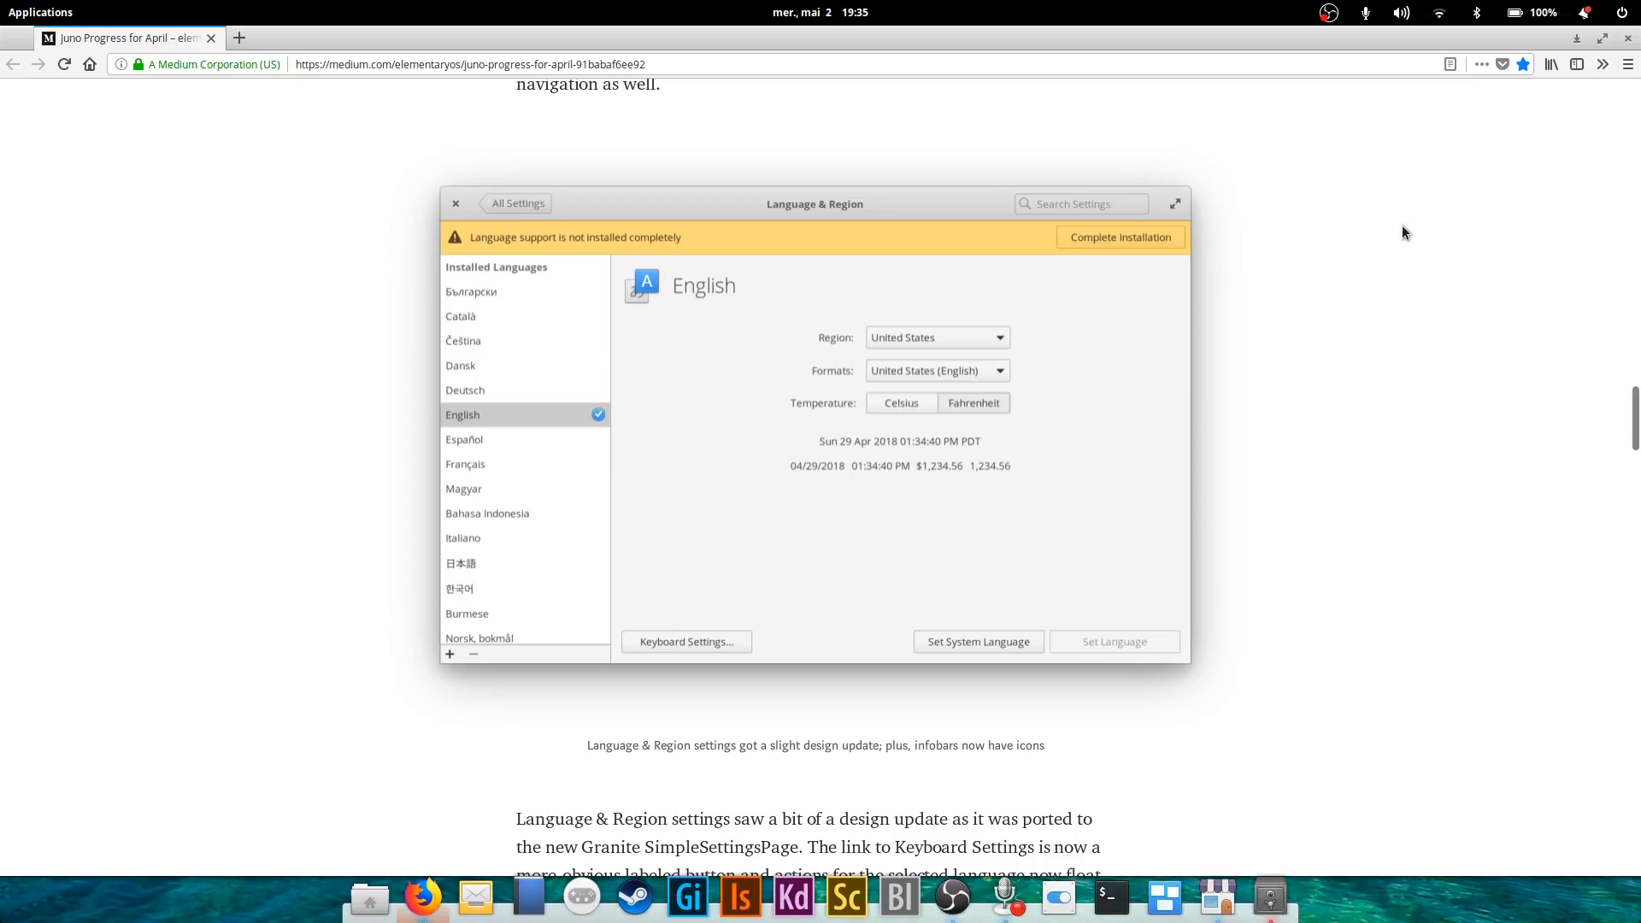
{"action": "mouse_move", "coordinate": [1210, 206]}
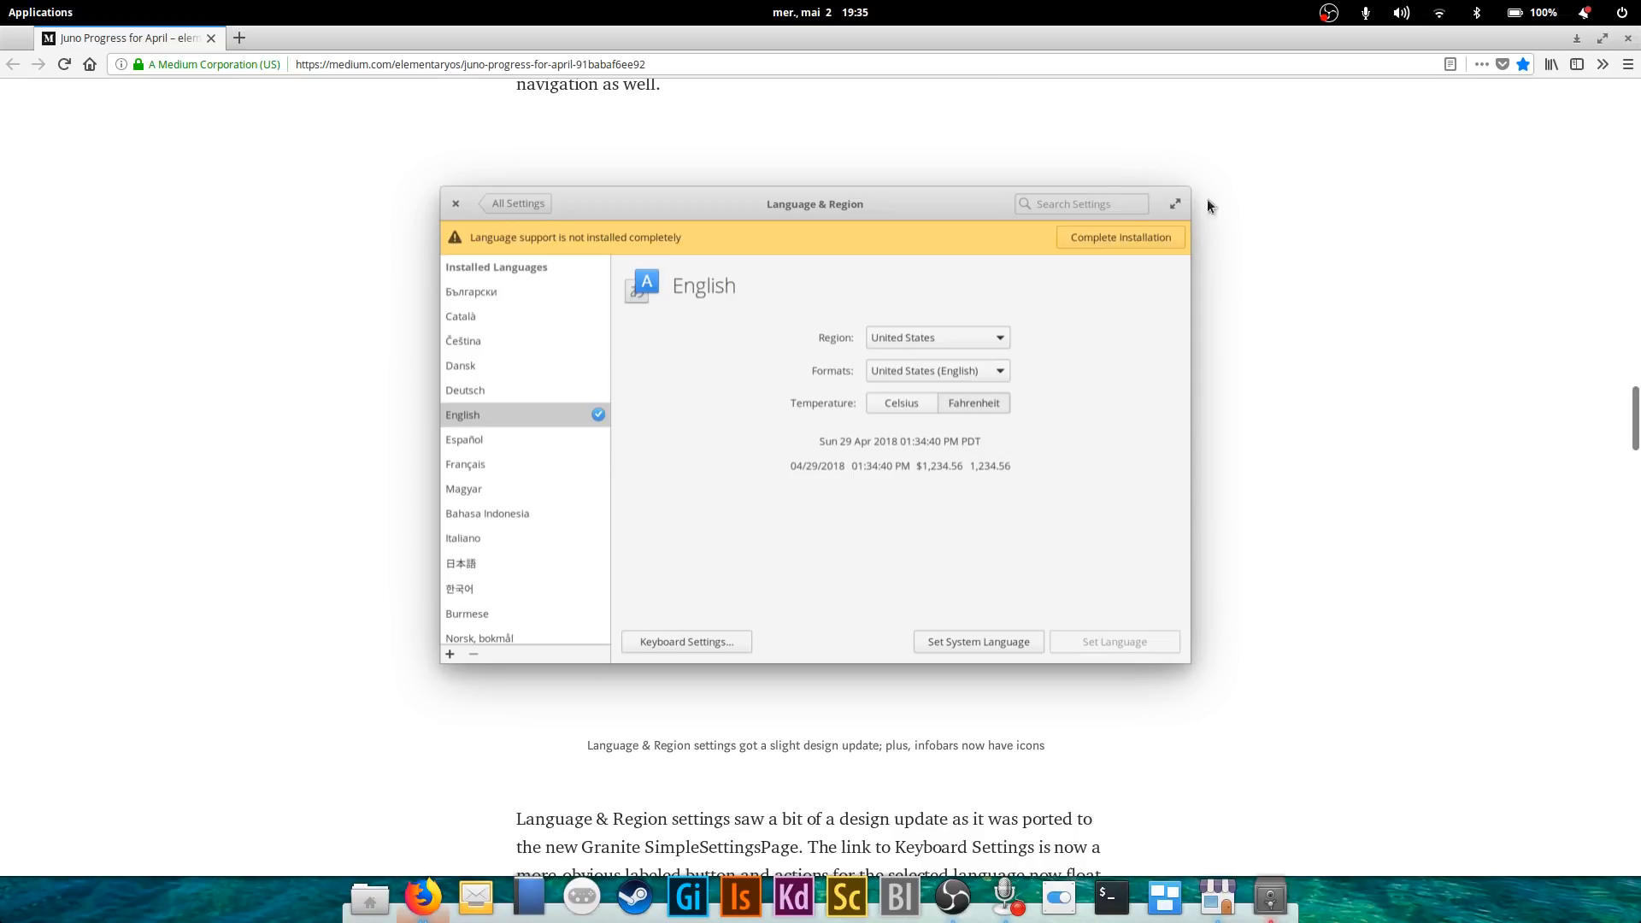
{"action": "mouse_move", "coordinate": [455, 231]}
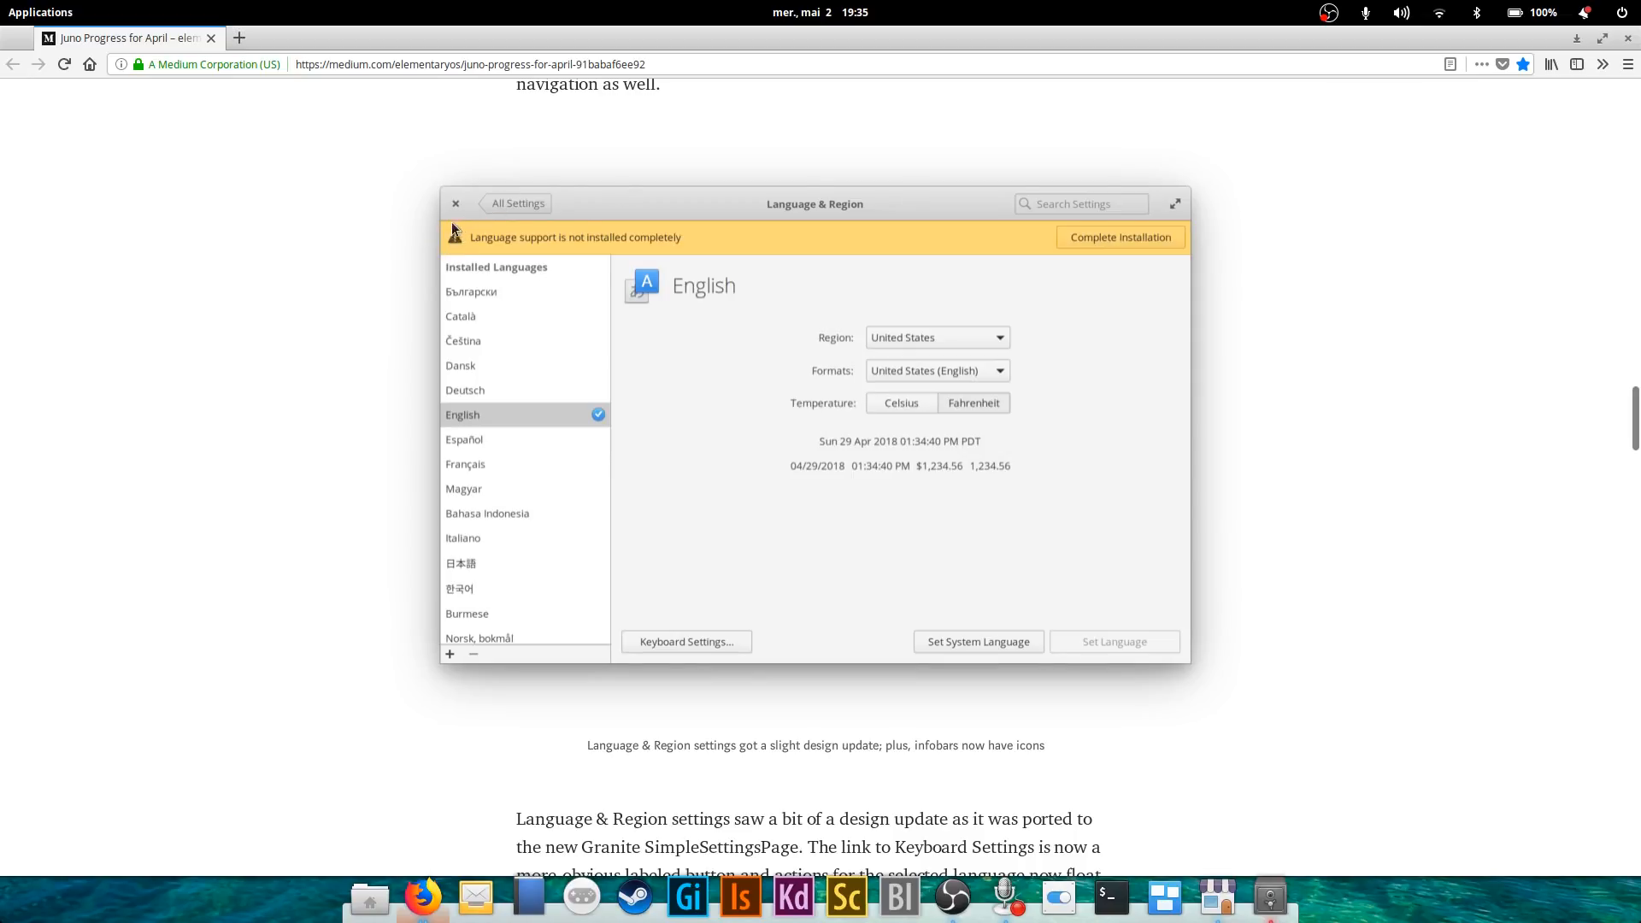
{"action": "mouse_move", "coordinate": [1237, 376]}
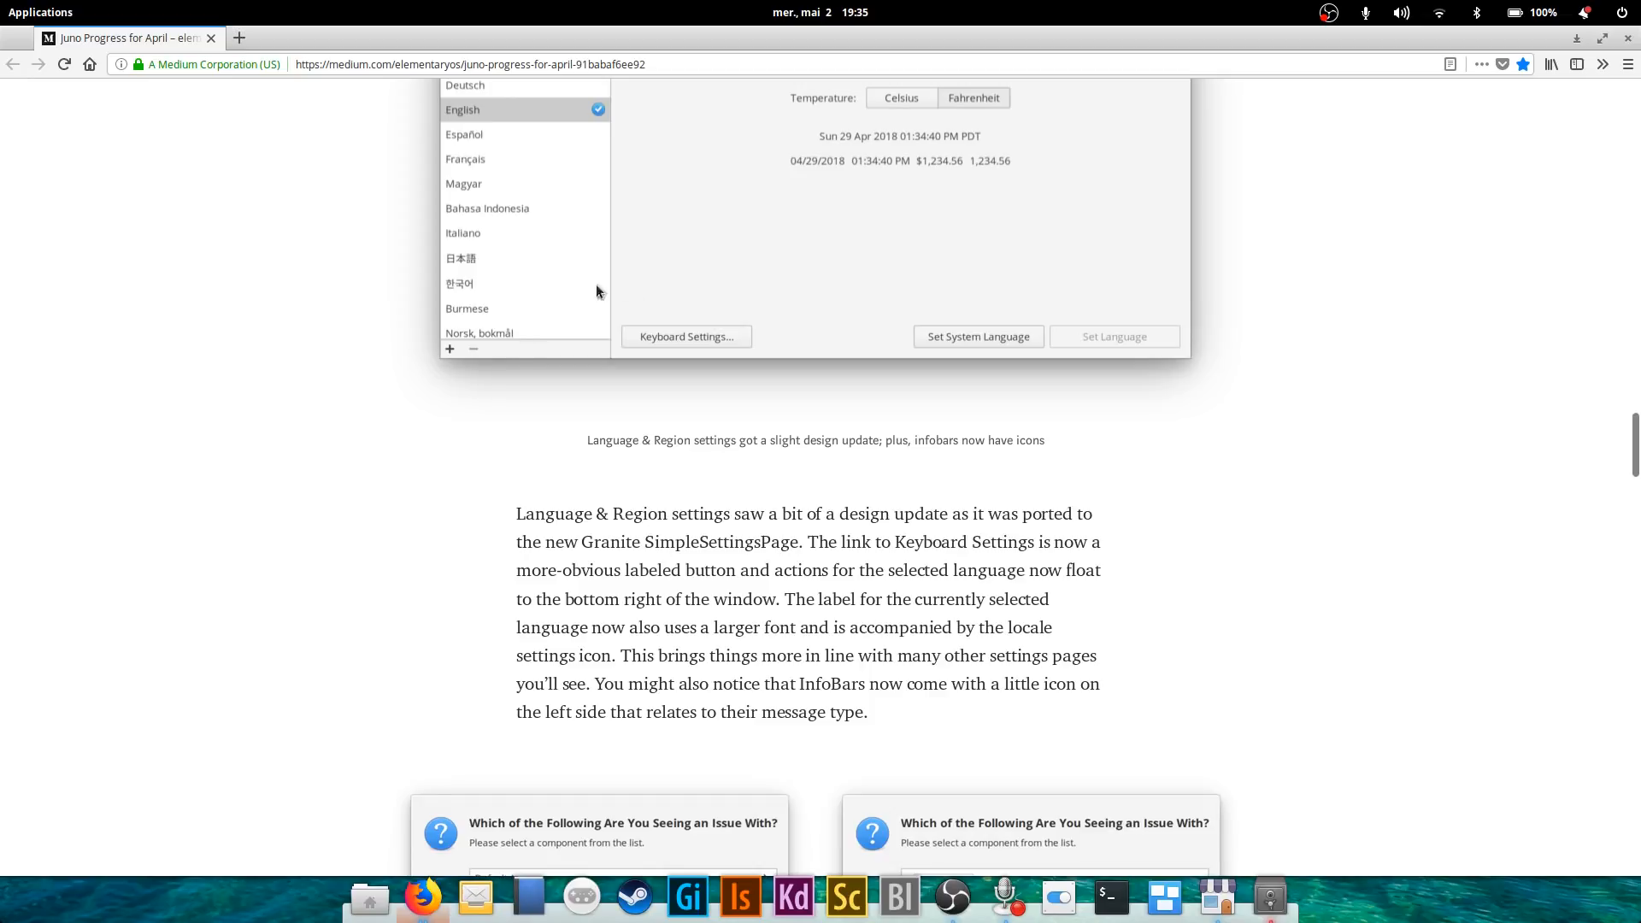
{"action": "scroll", "scroll_direction": "down", "scroll_amount": 3}
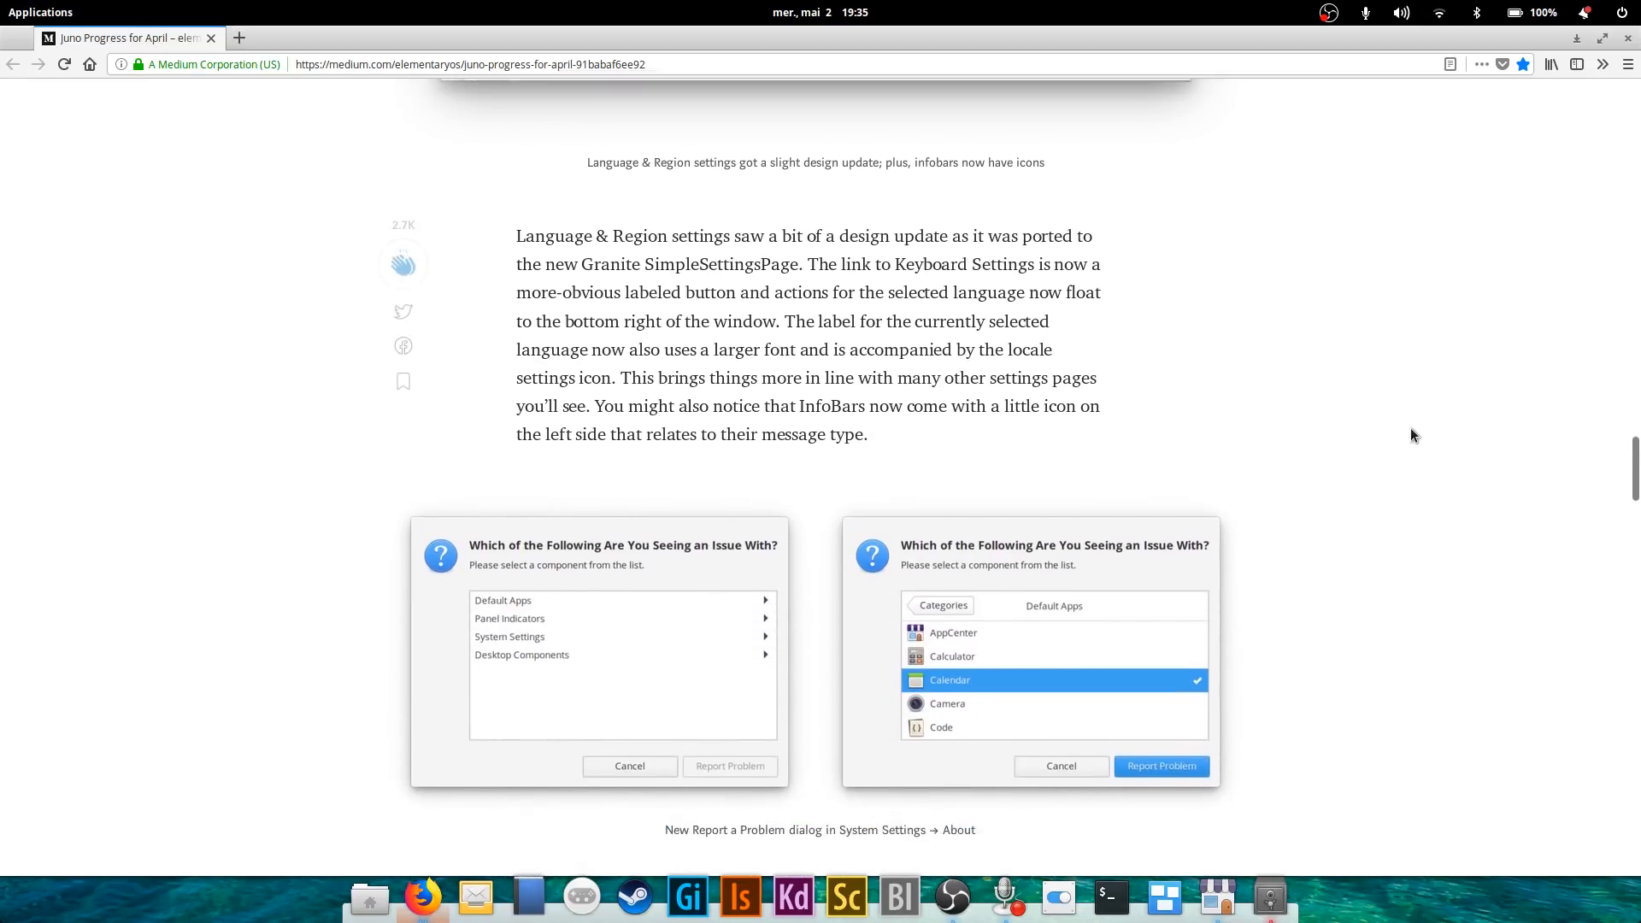
{"action": "scroll", "scroll_direction": "down", "scroll_amount": 3}
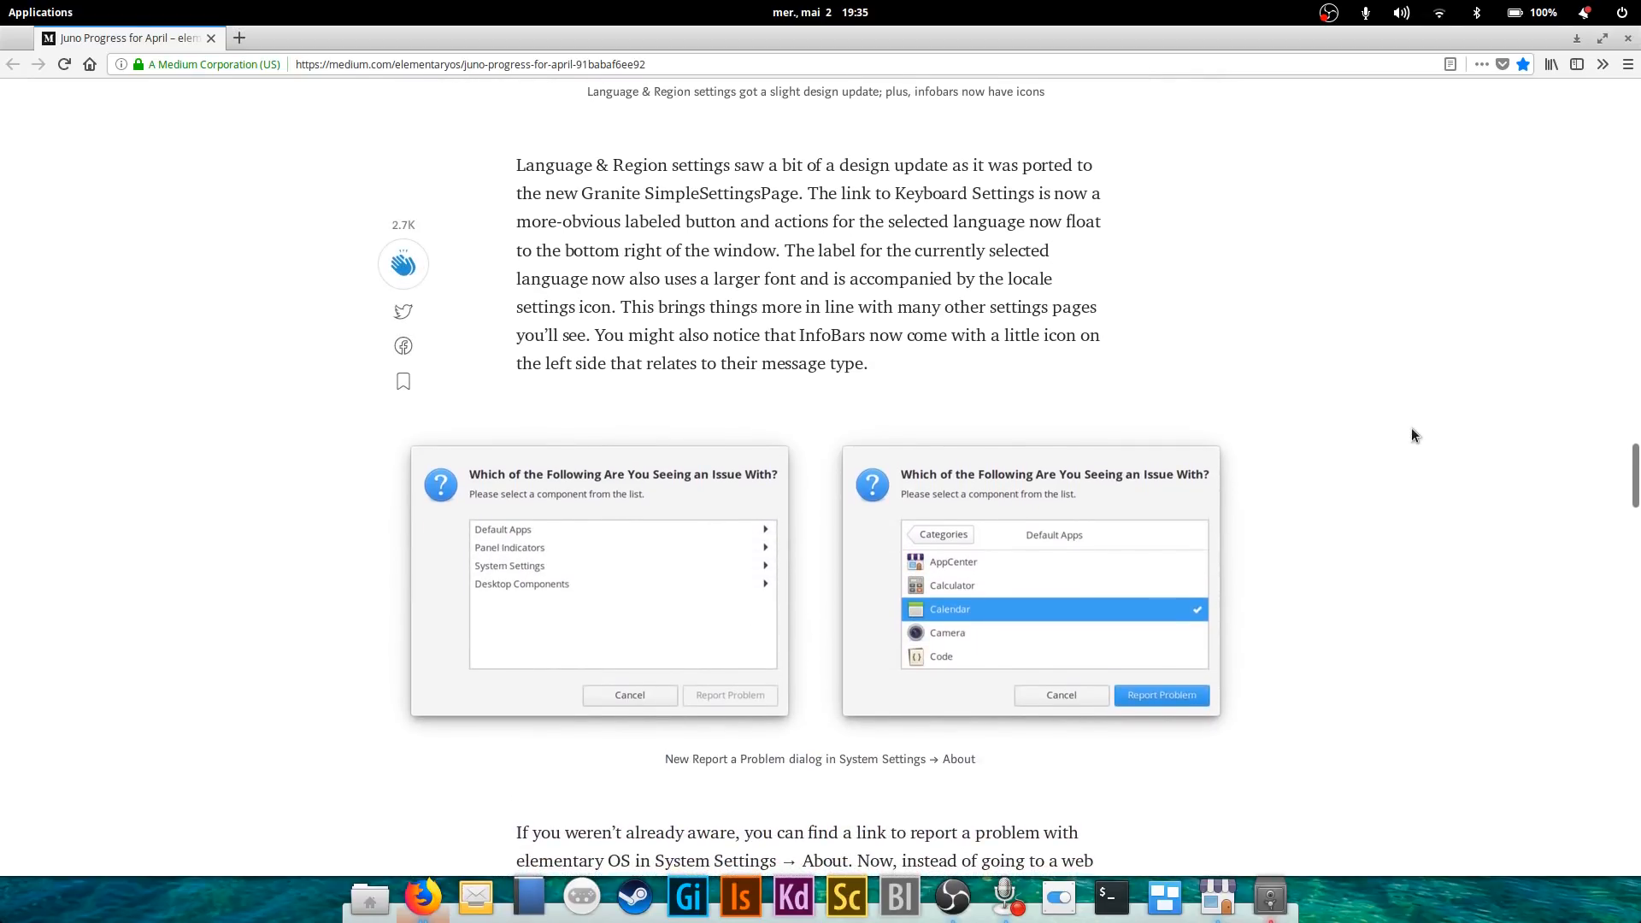
{"action": "scroll", "scroll_direction": "down", "scroll_amount": 3}
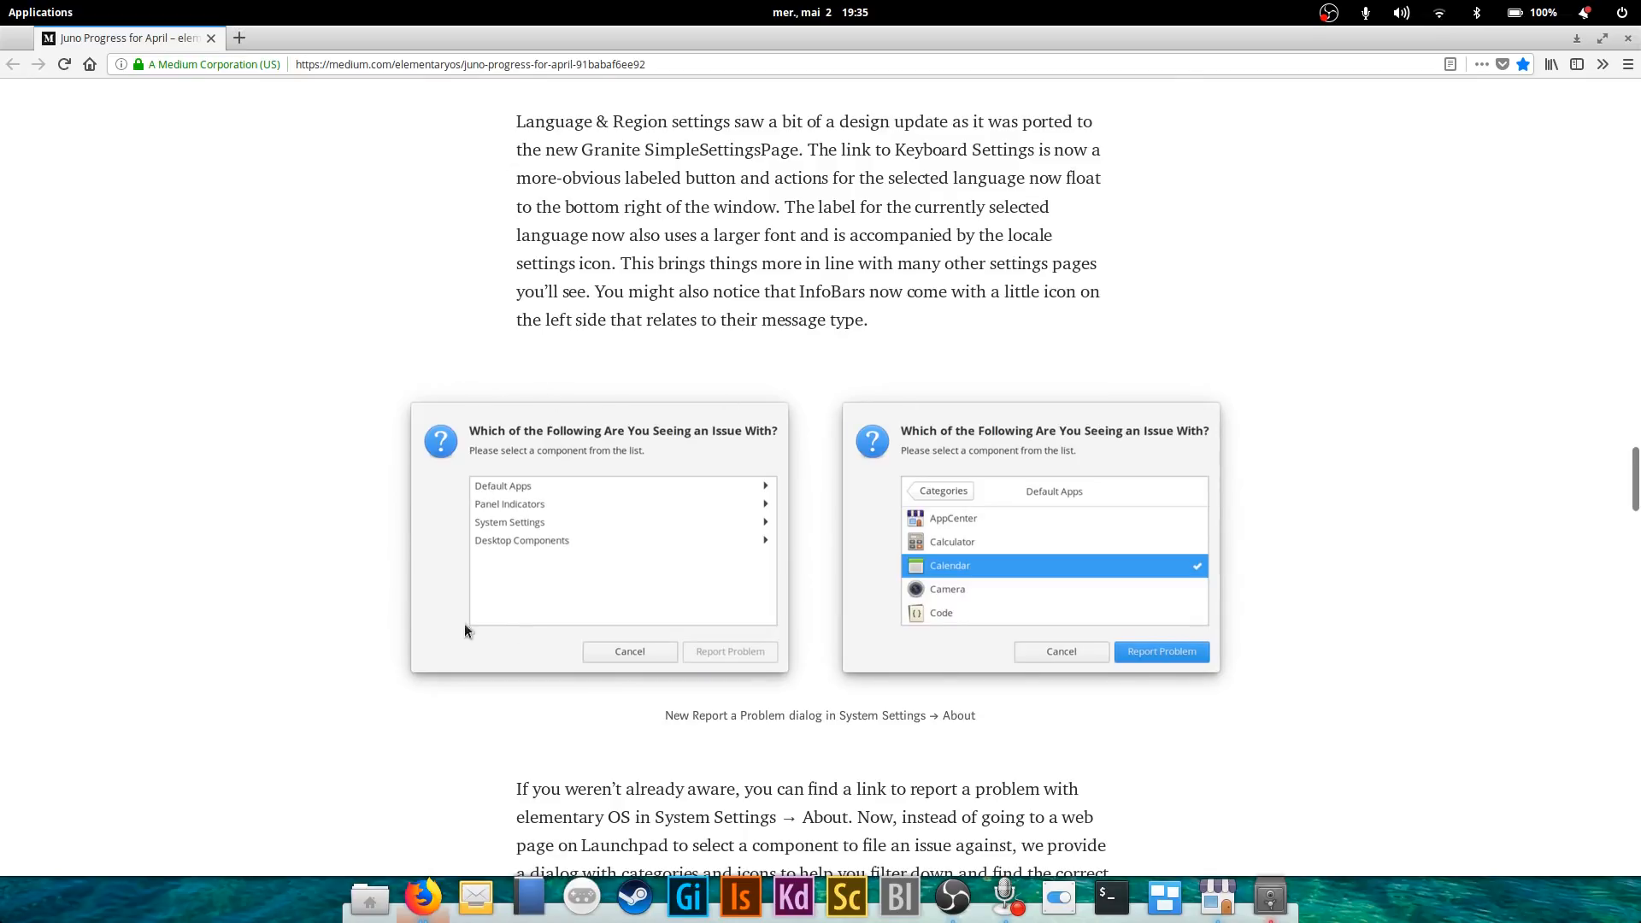
{"action": "scroll", "scroll_direction": "down", "scroll_amount": 3}
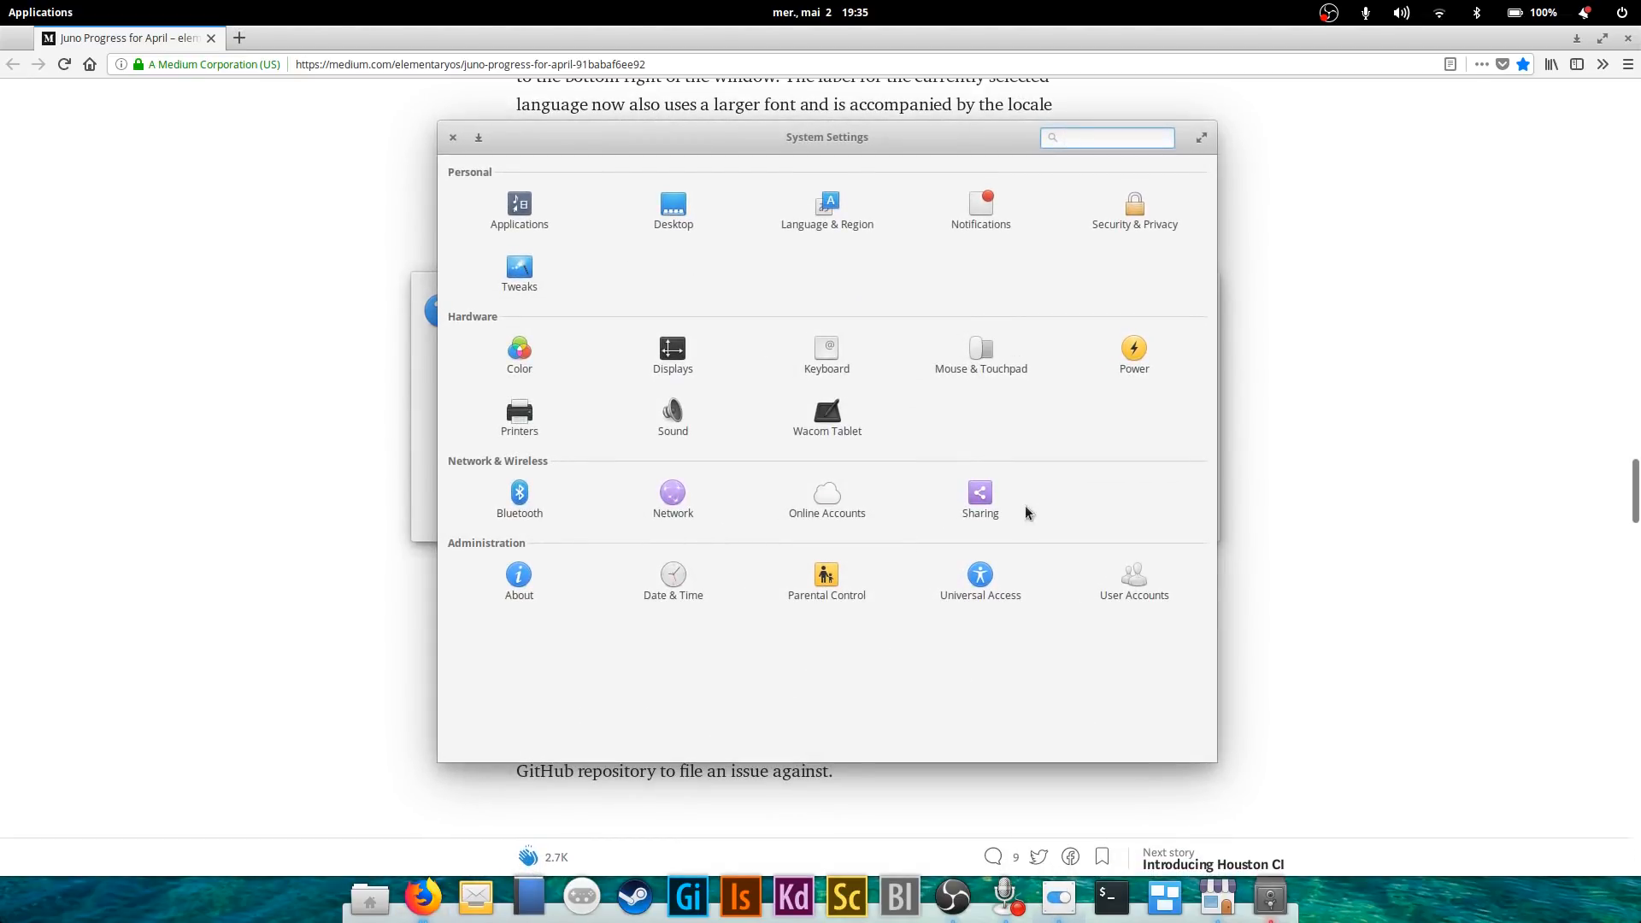
View the GitHub tab briefly, return to the Juno article and scroll on.
{"action": "left_click", "coordinate": [518, 575]}
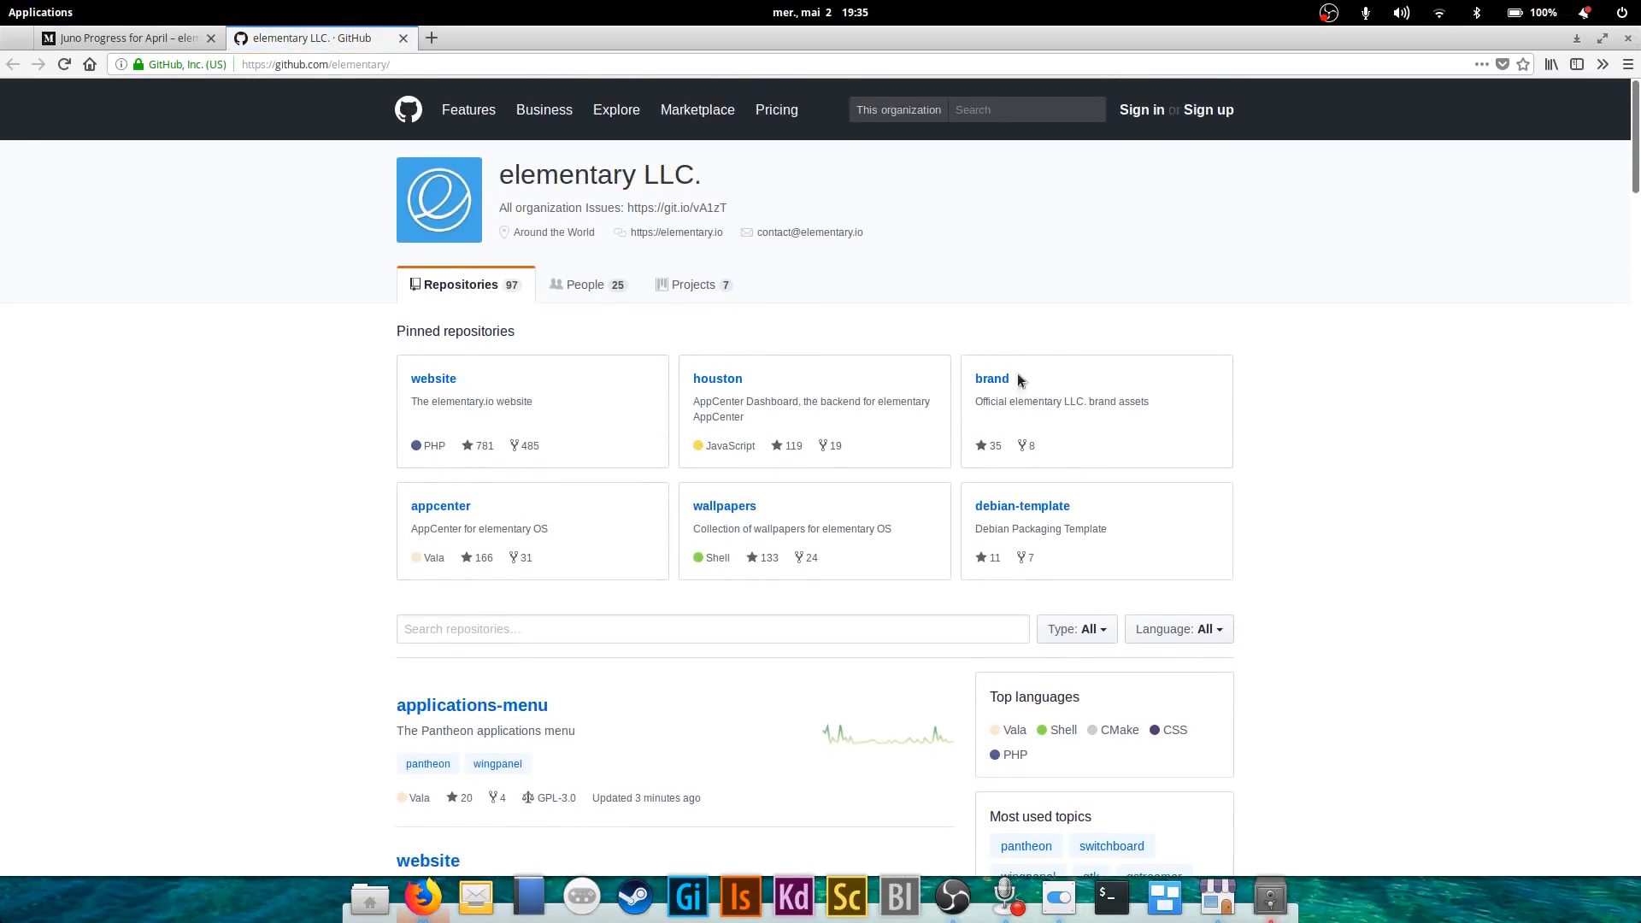
{"action": "left_click", "coordinate": [120, 38]}
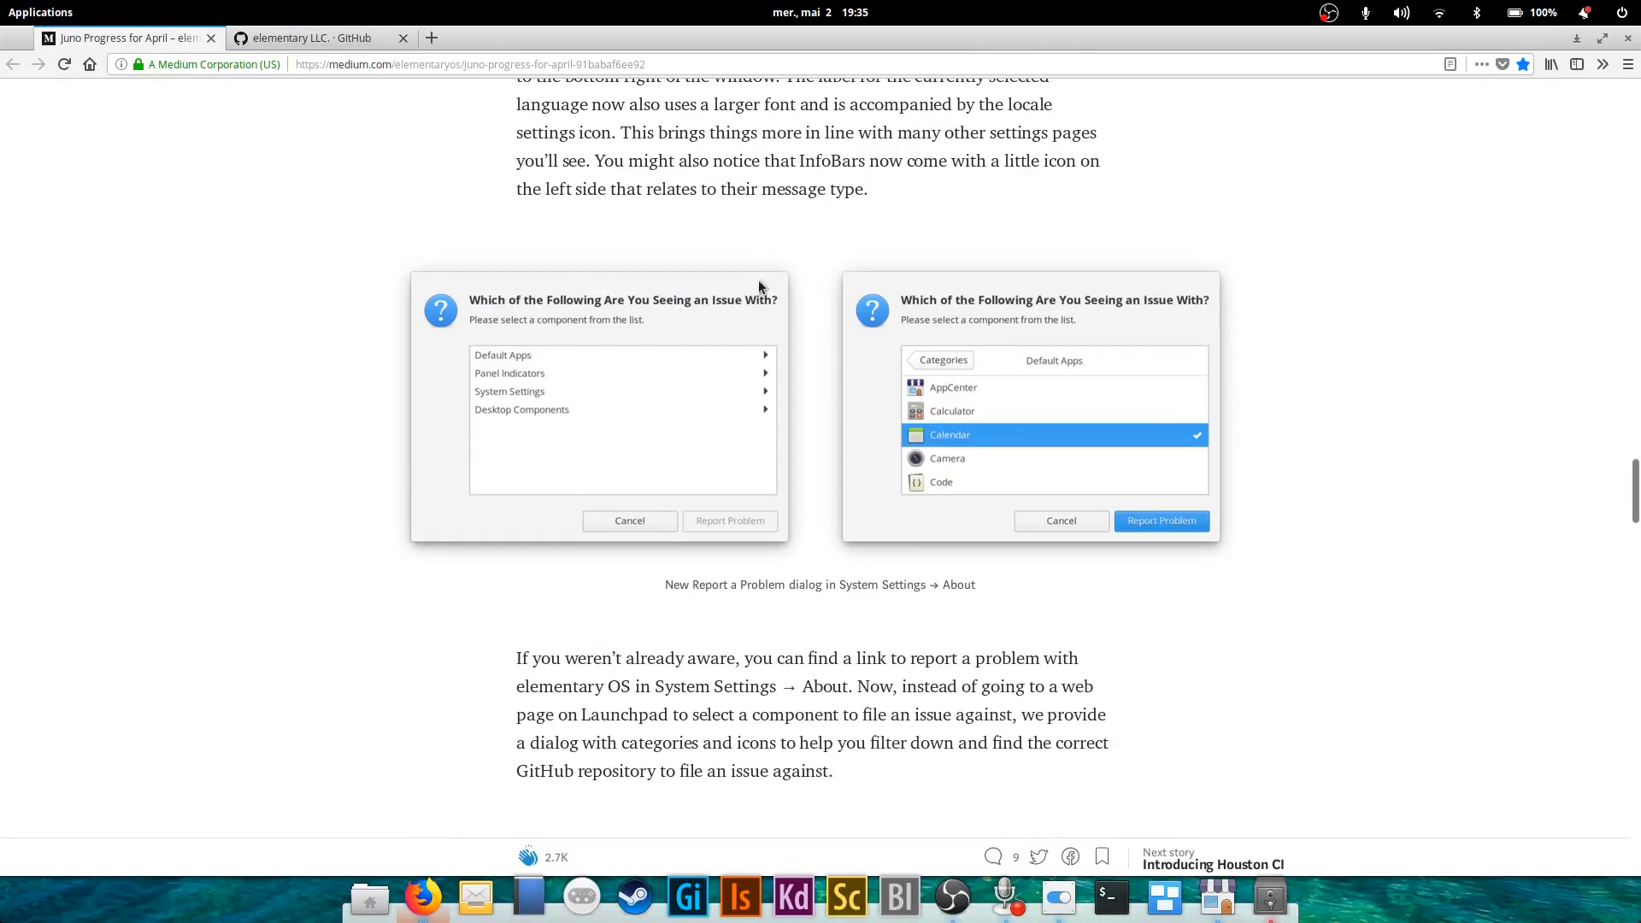
{"action": "mouse_move", "coordinate": [1057, 633]}
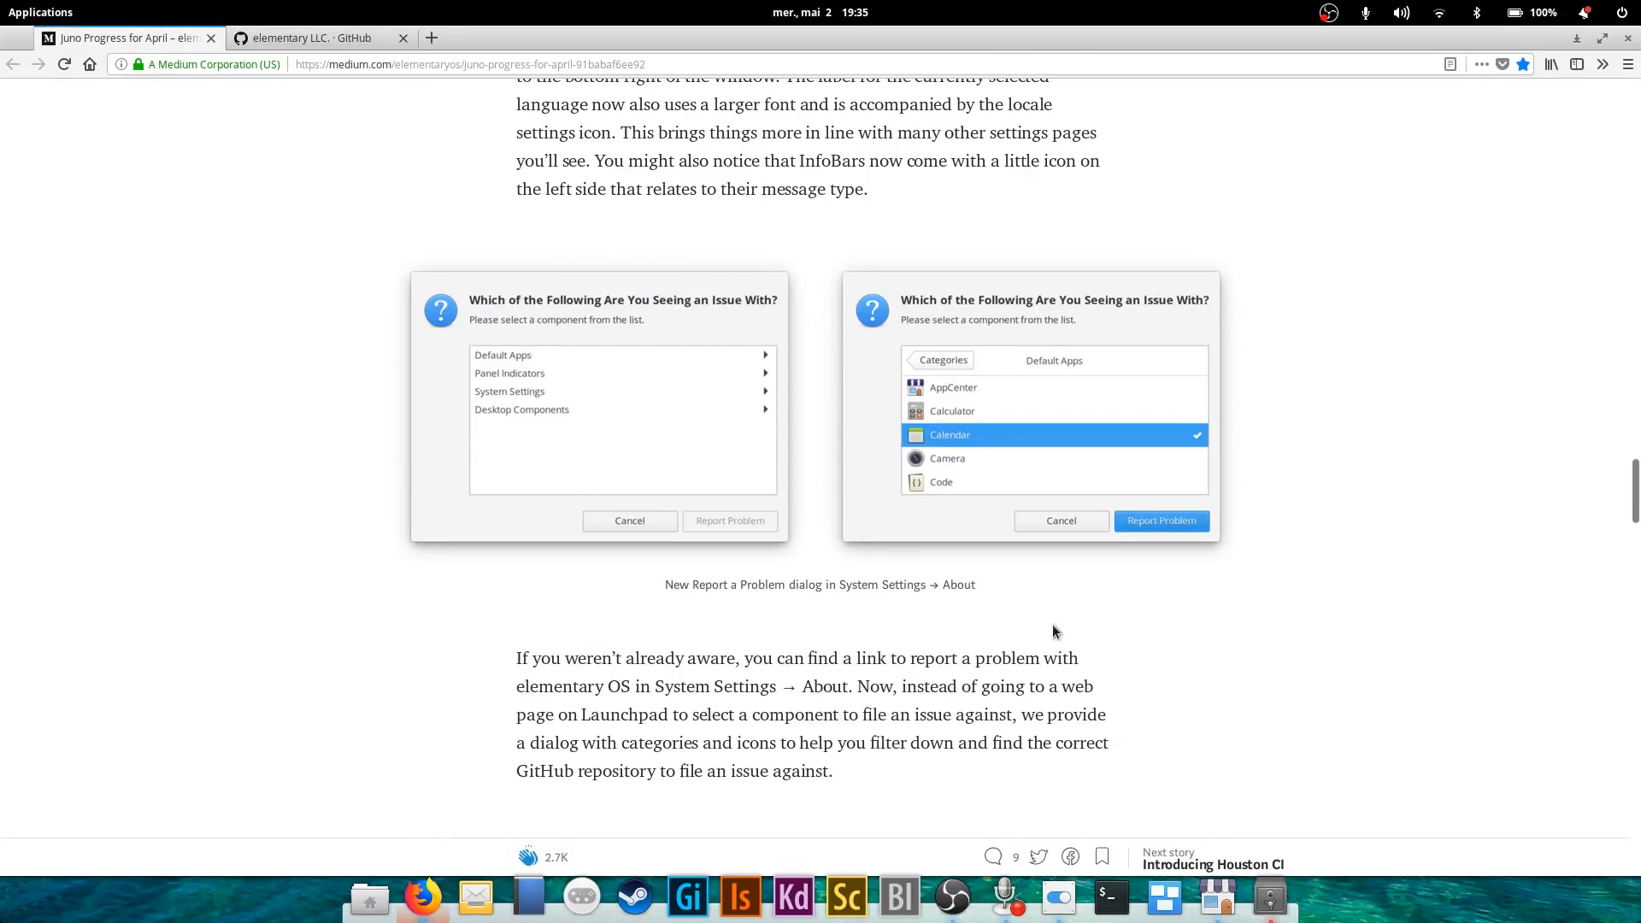
{"action": "mouse_move", "coordinate": [583, 340]}
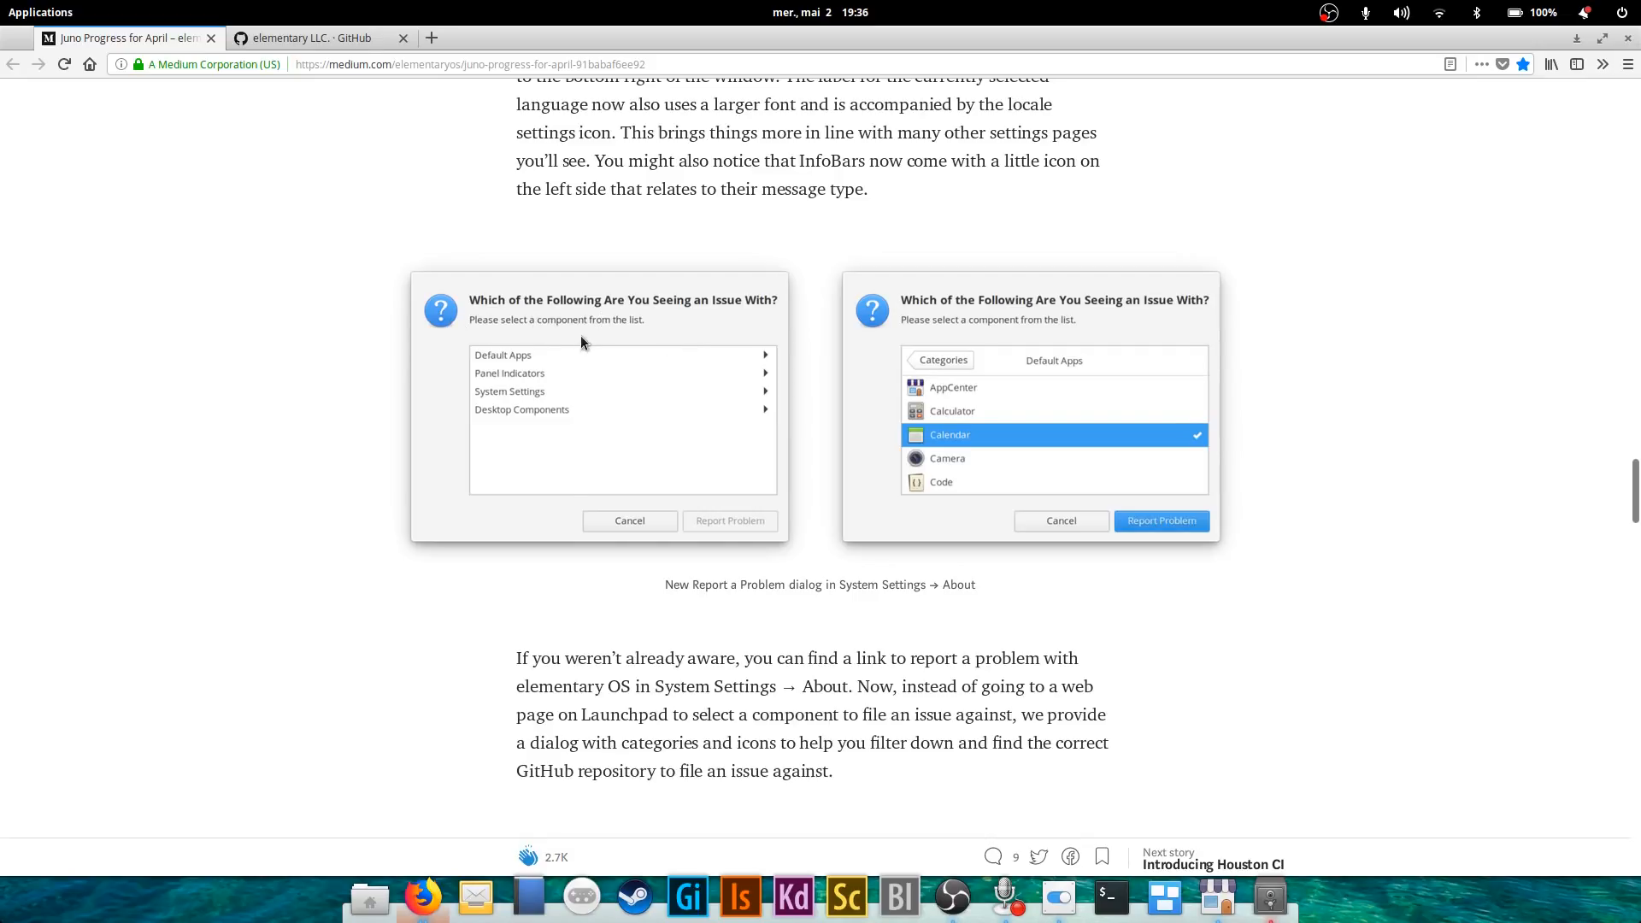
{"action": "mouse_move", "coordinate": [572, 424]}
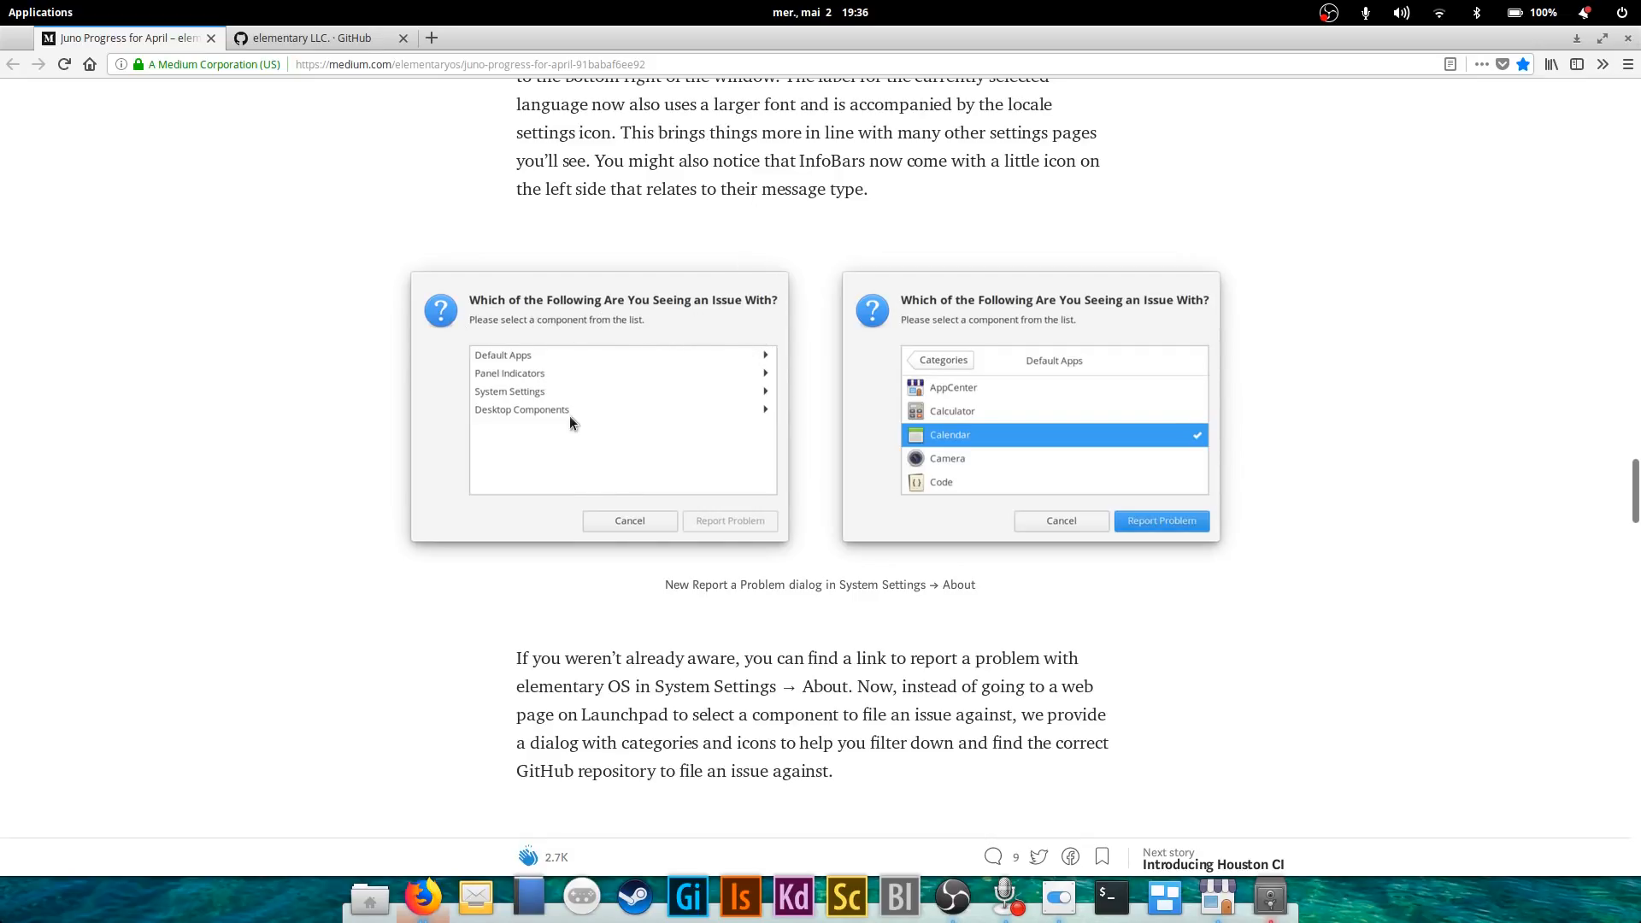
{"action": "mouse_move", "coordinate": [1299, 520]}
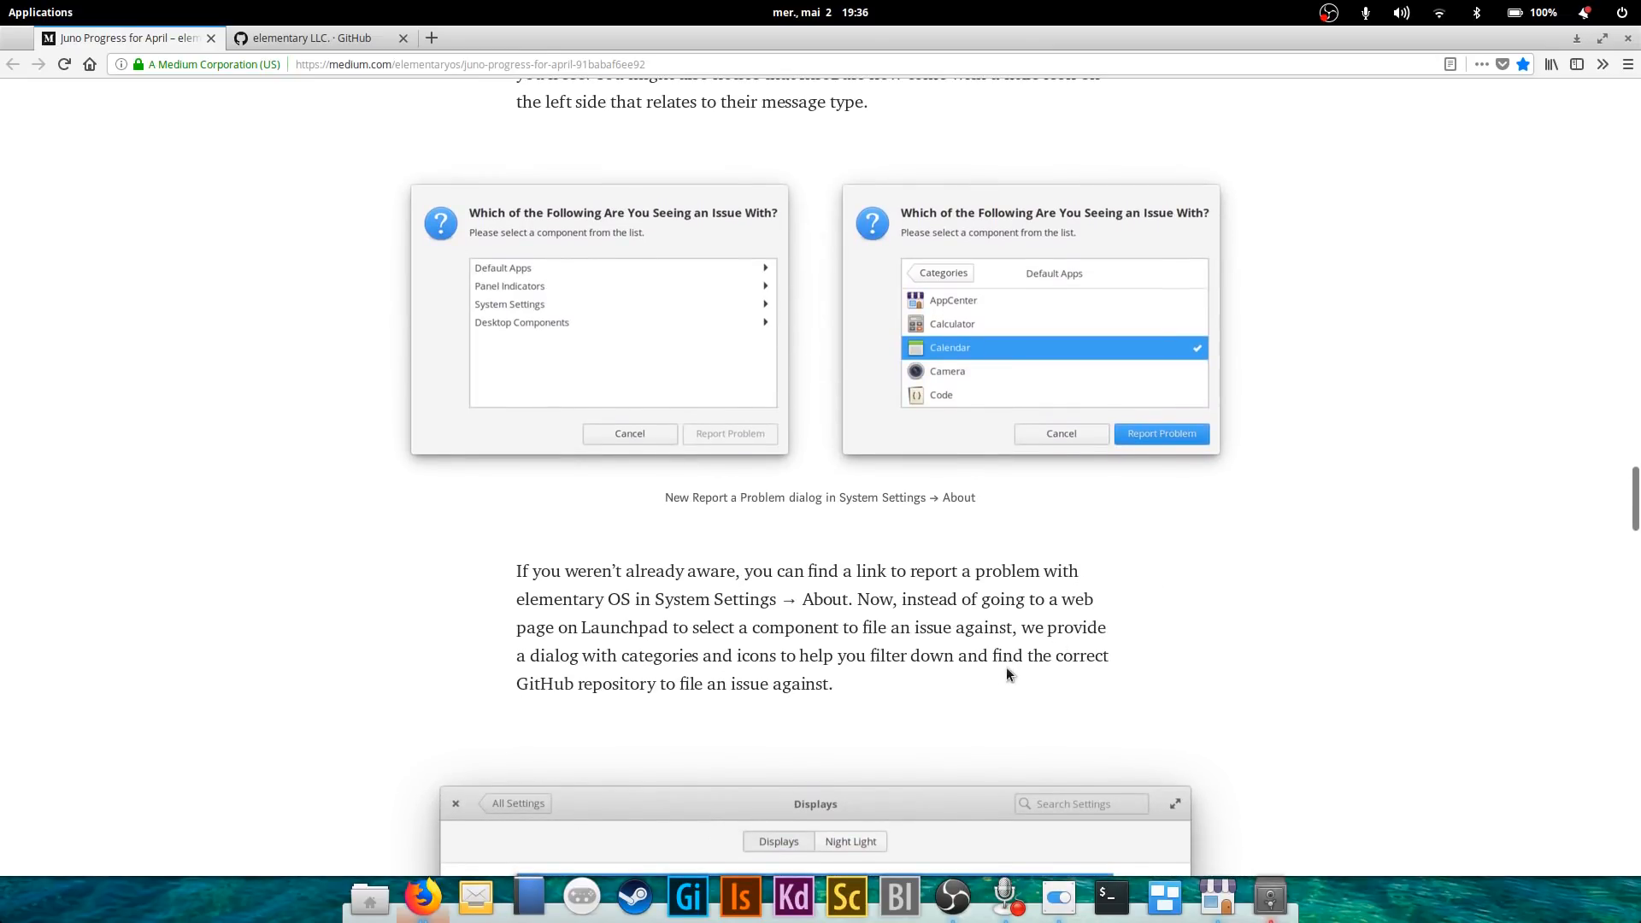
{"action": "mouse_move", "coordinate": [1231, 580]}
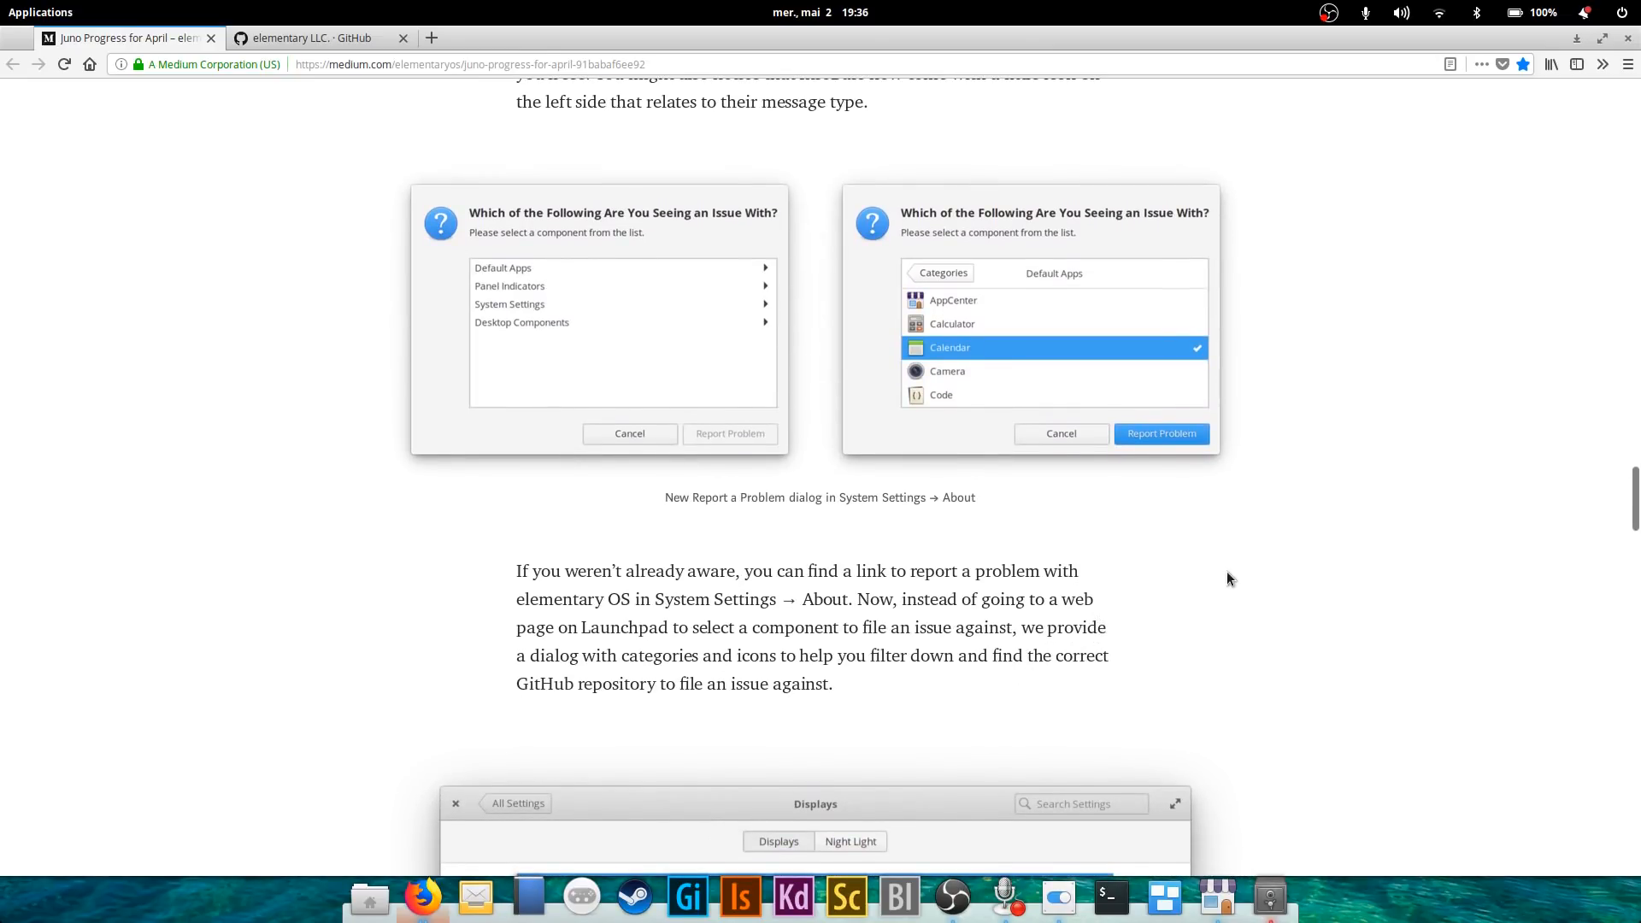
{"action": "scroll", "scroll_direction": "down", "scroll_amount": 3}
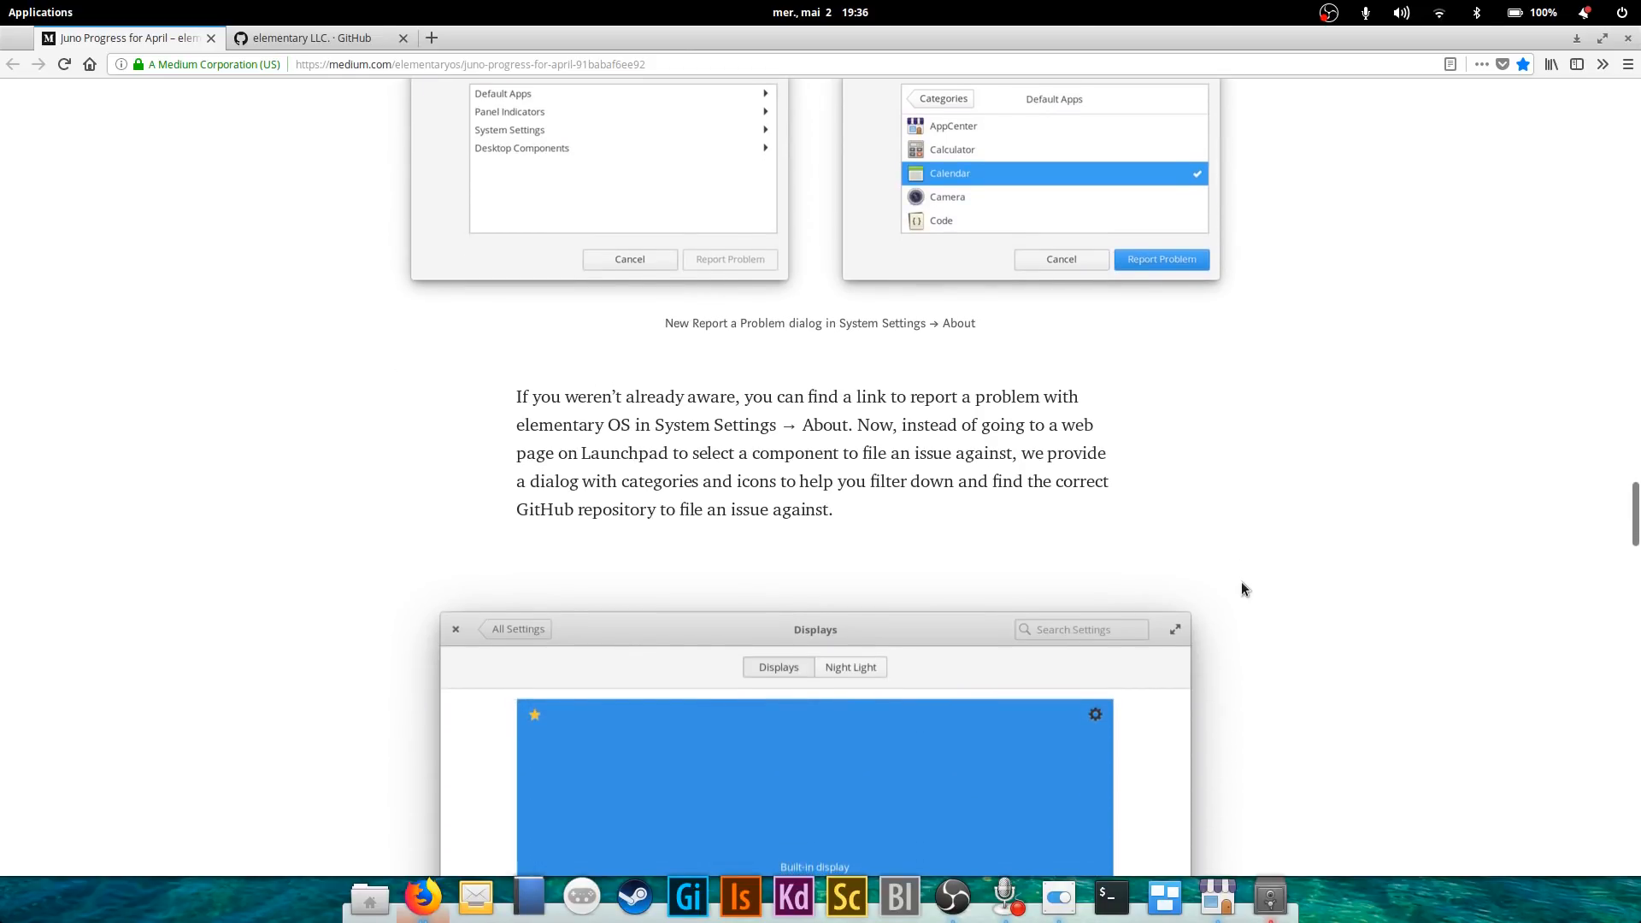
Scroll through the elementary GitHub repository list, then return to the article.
{"action": "left_click", "coordinate": [308, 38]}
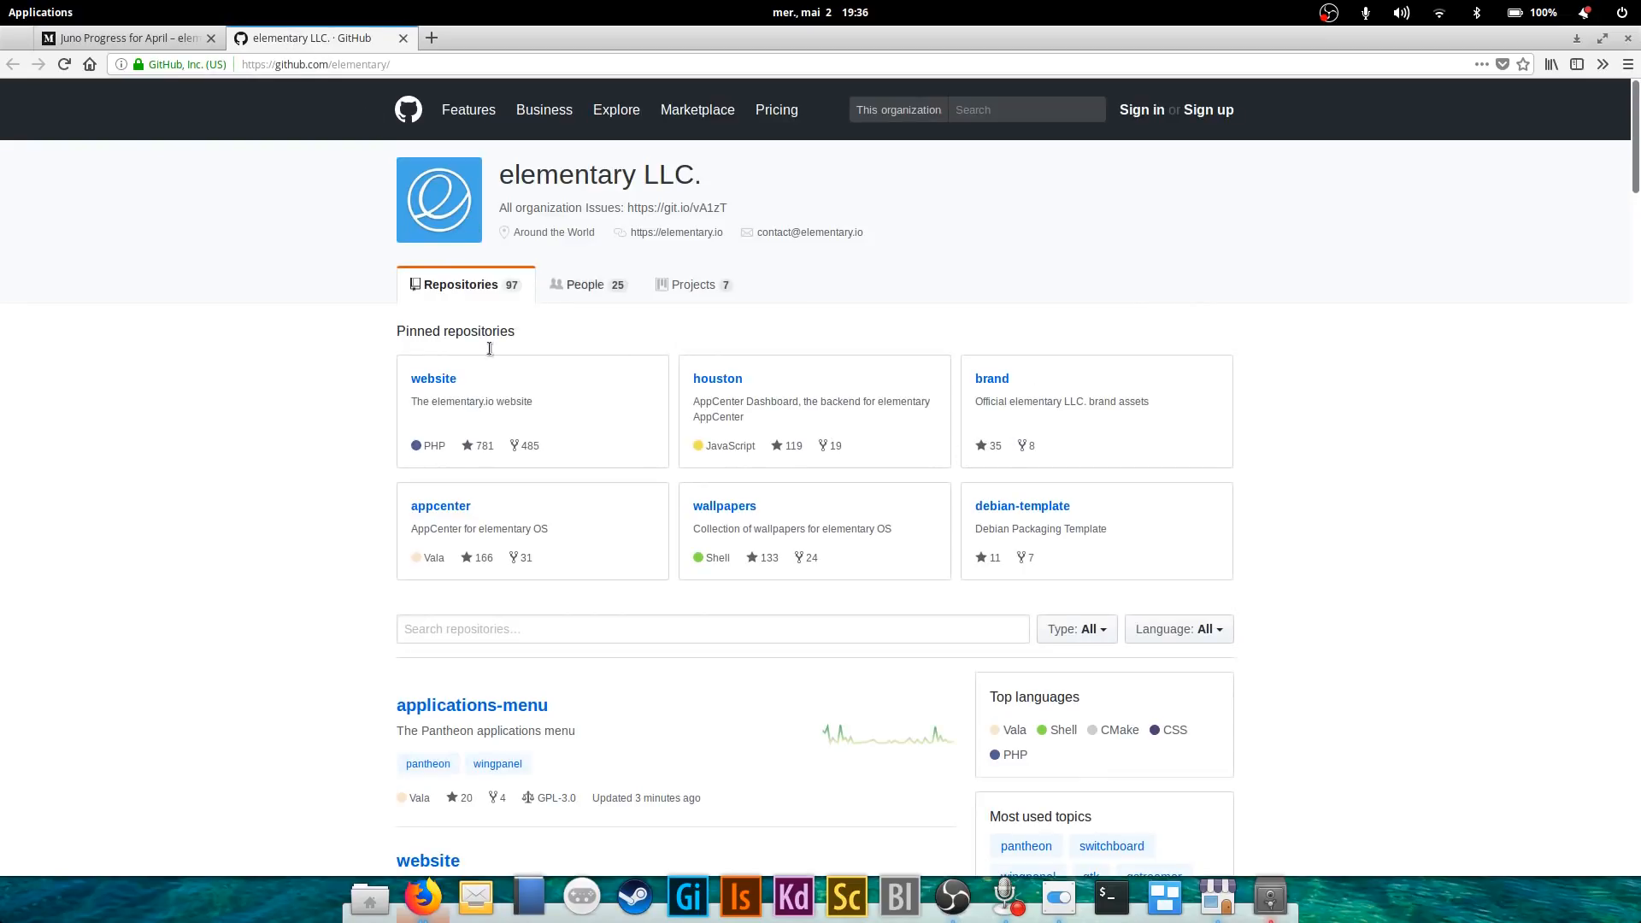
{"action": "scroll", "scroll_direction": "down", "scroll_amount": 3}
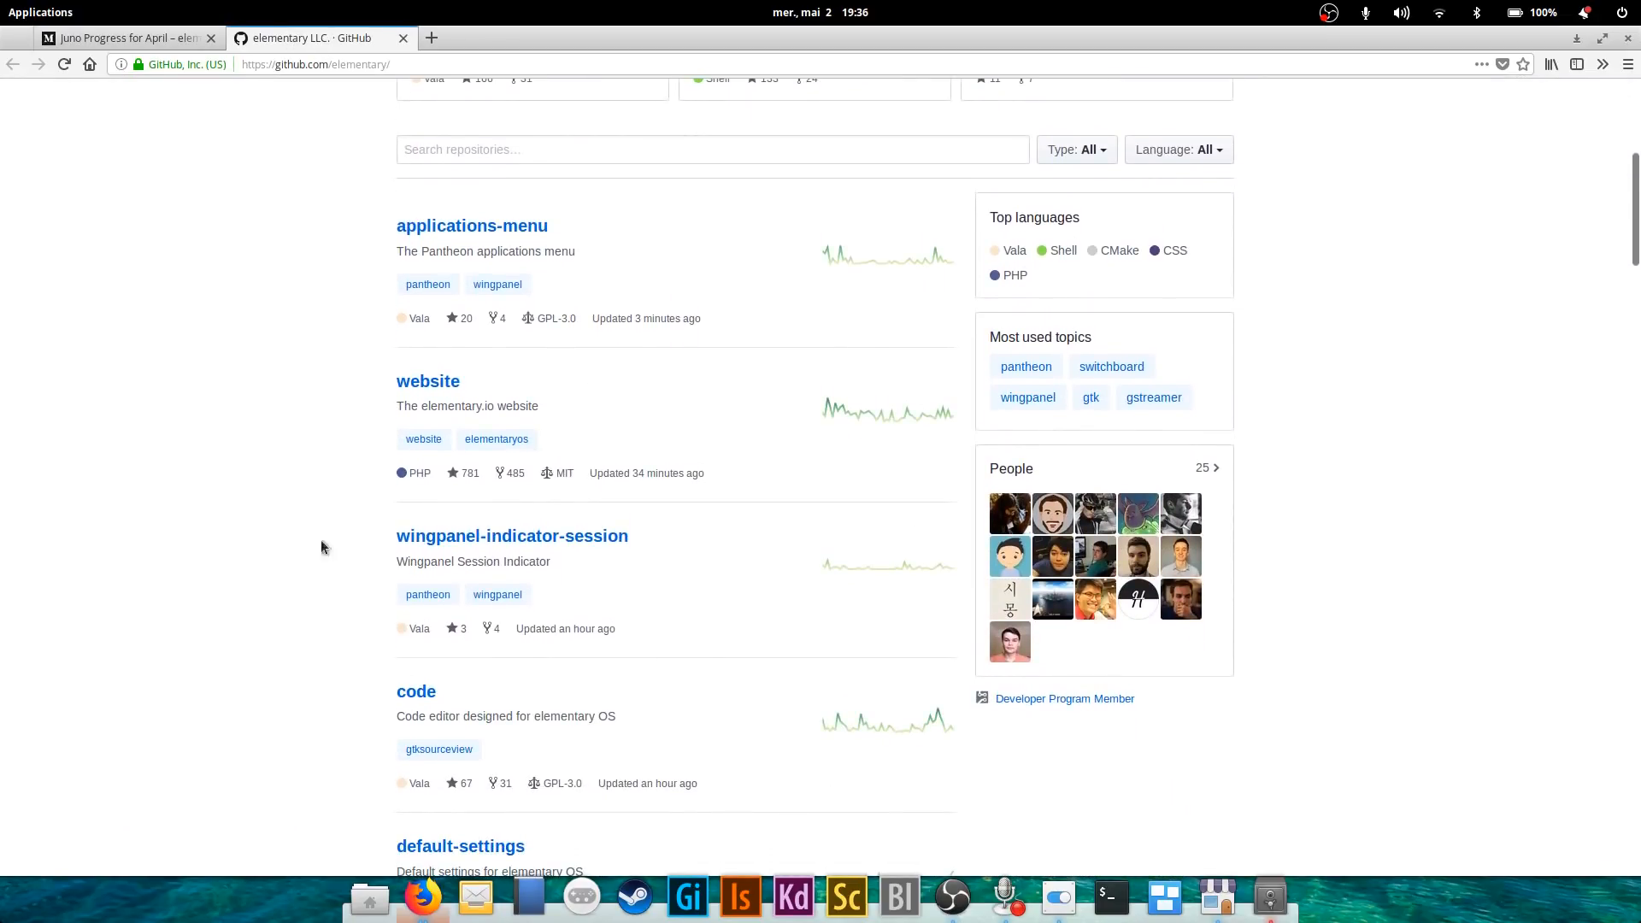
{"action": "scroll", "scroll_direction": "down", "scroll_amount": 3}
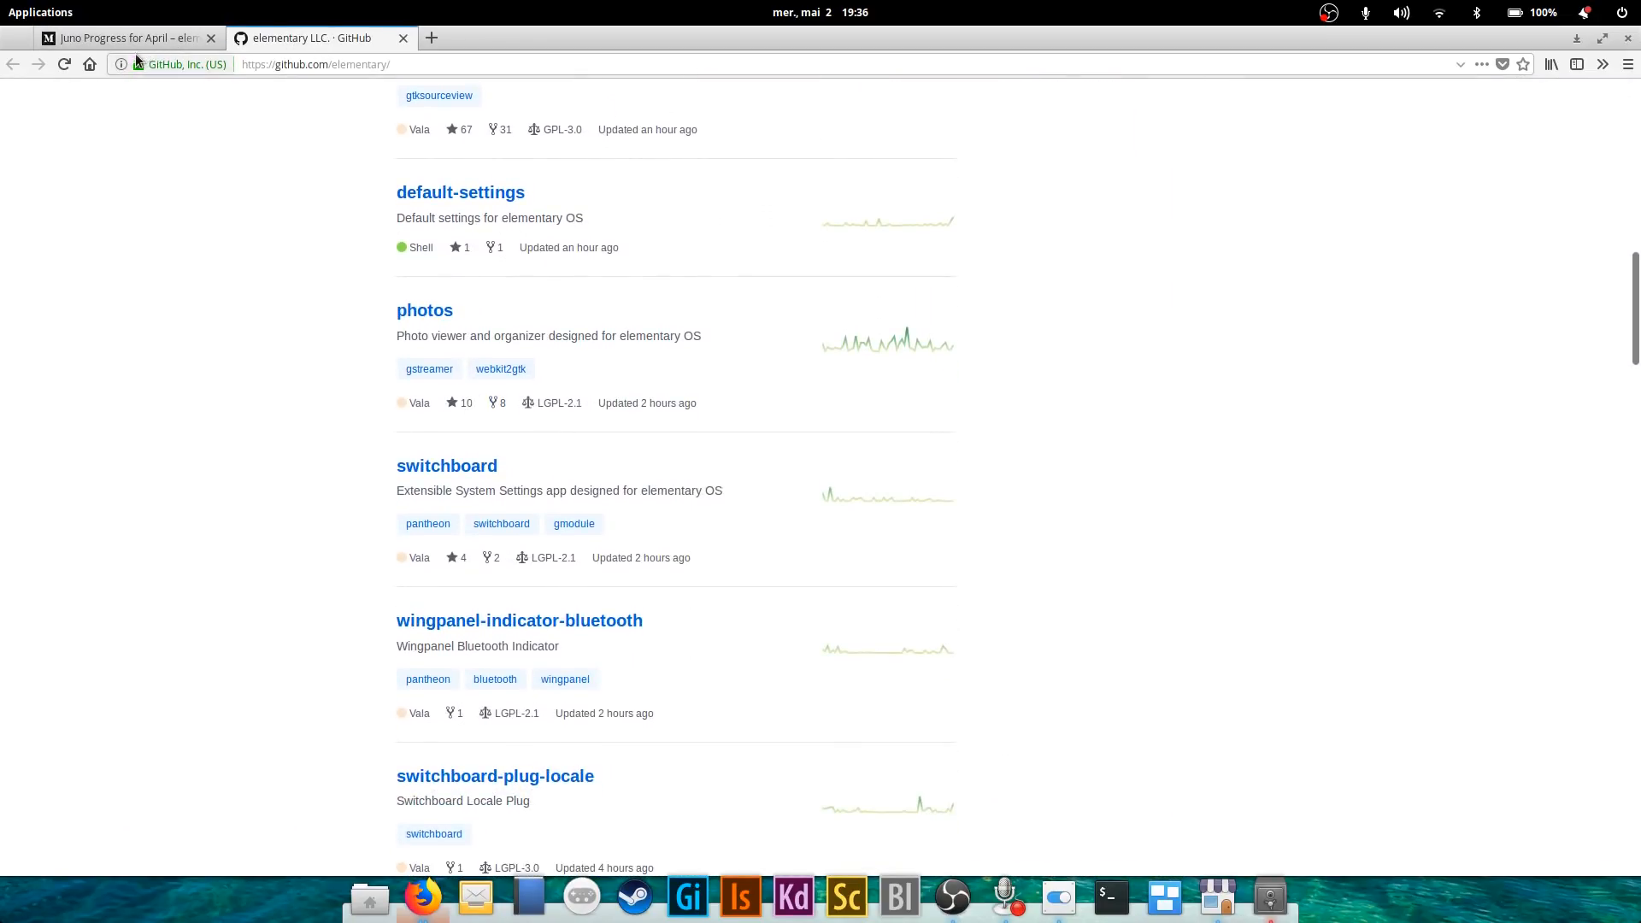
{"action": "left_click", "coordinate": [128, 37]}
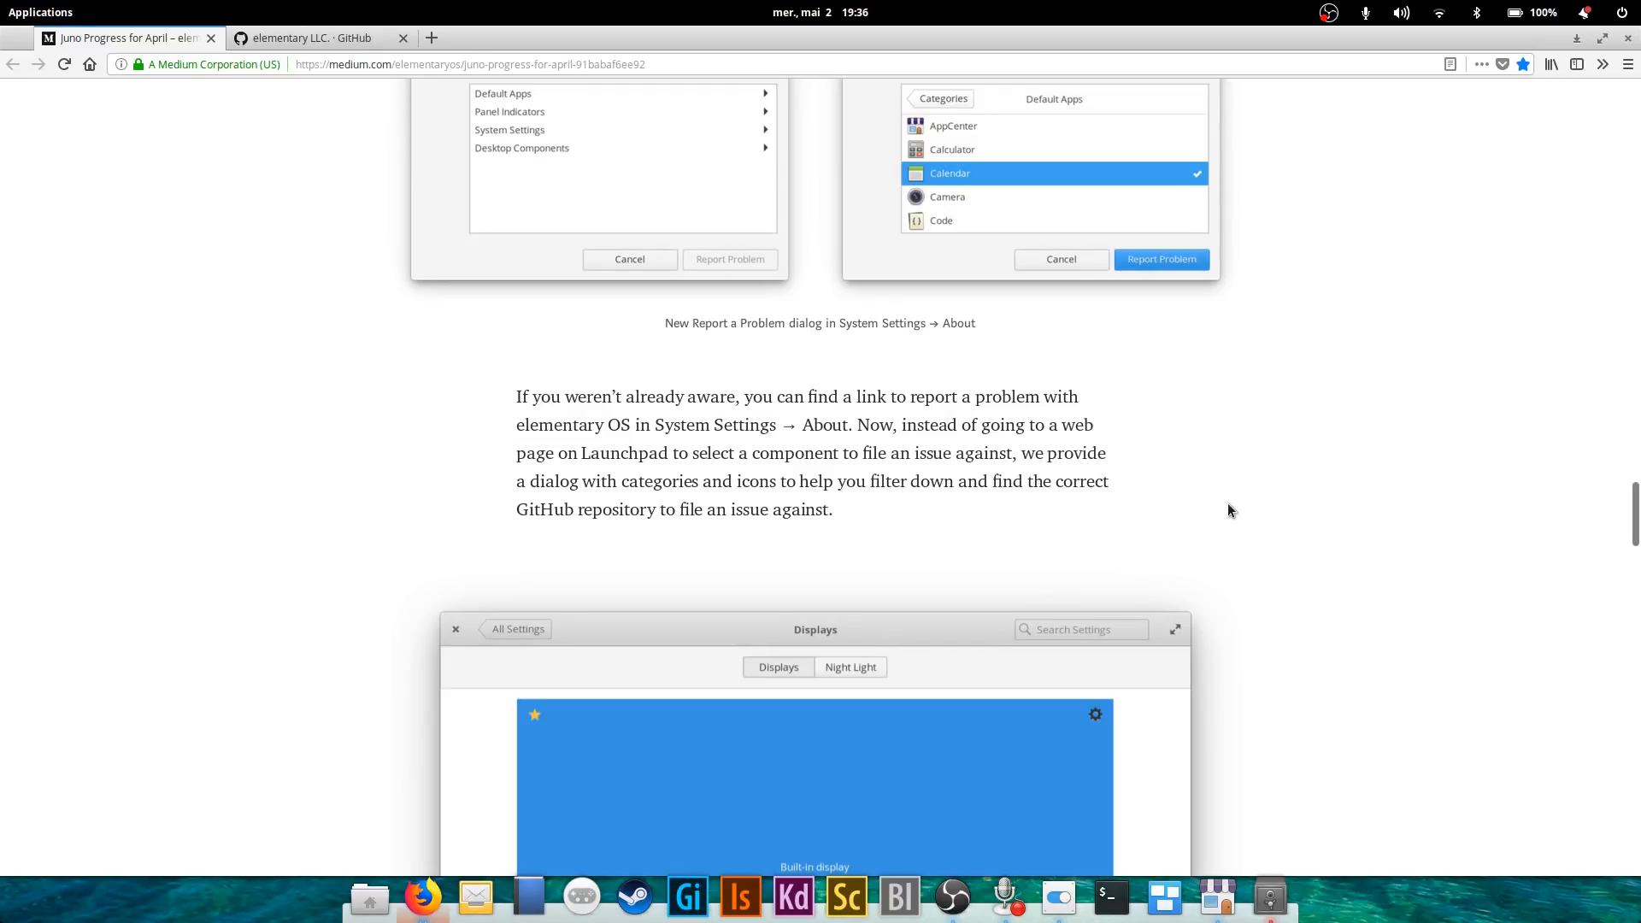
{"action": "scroll", "scroll_direction": "down", "scroll_amount": 3}
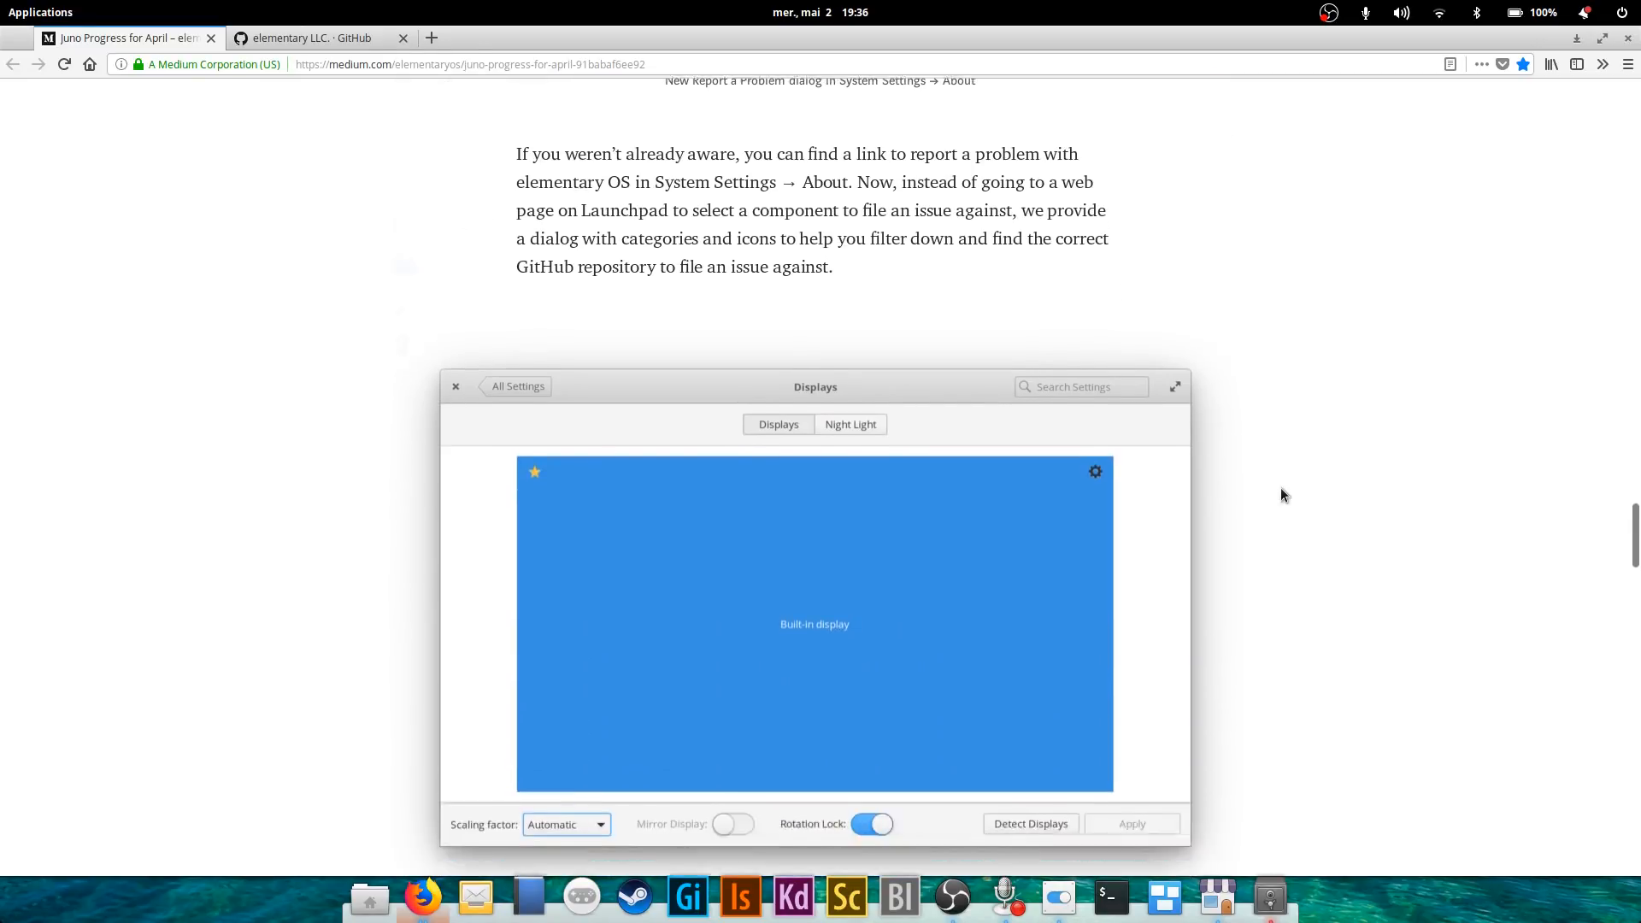
{"action": "scroll", "scroll_direction": "down", "scroll_amount": 3}
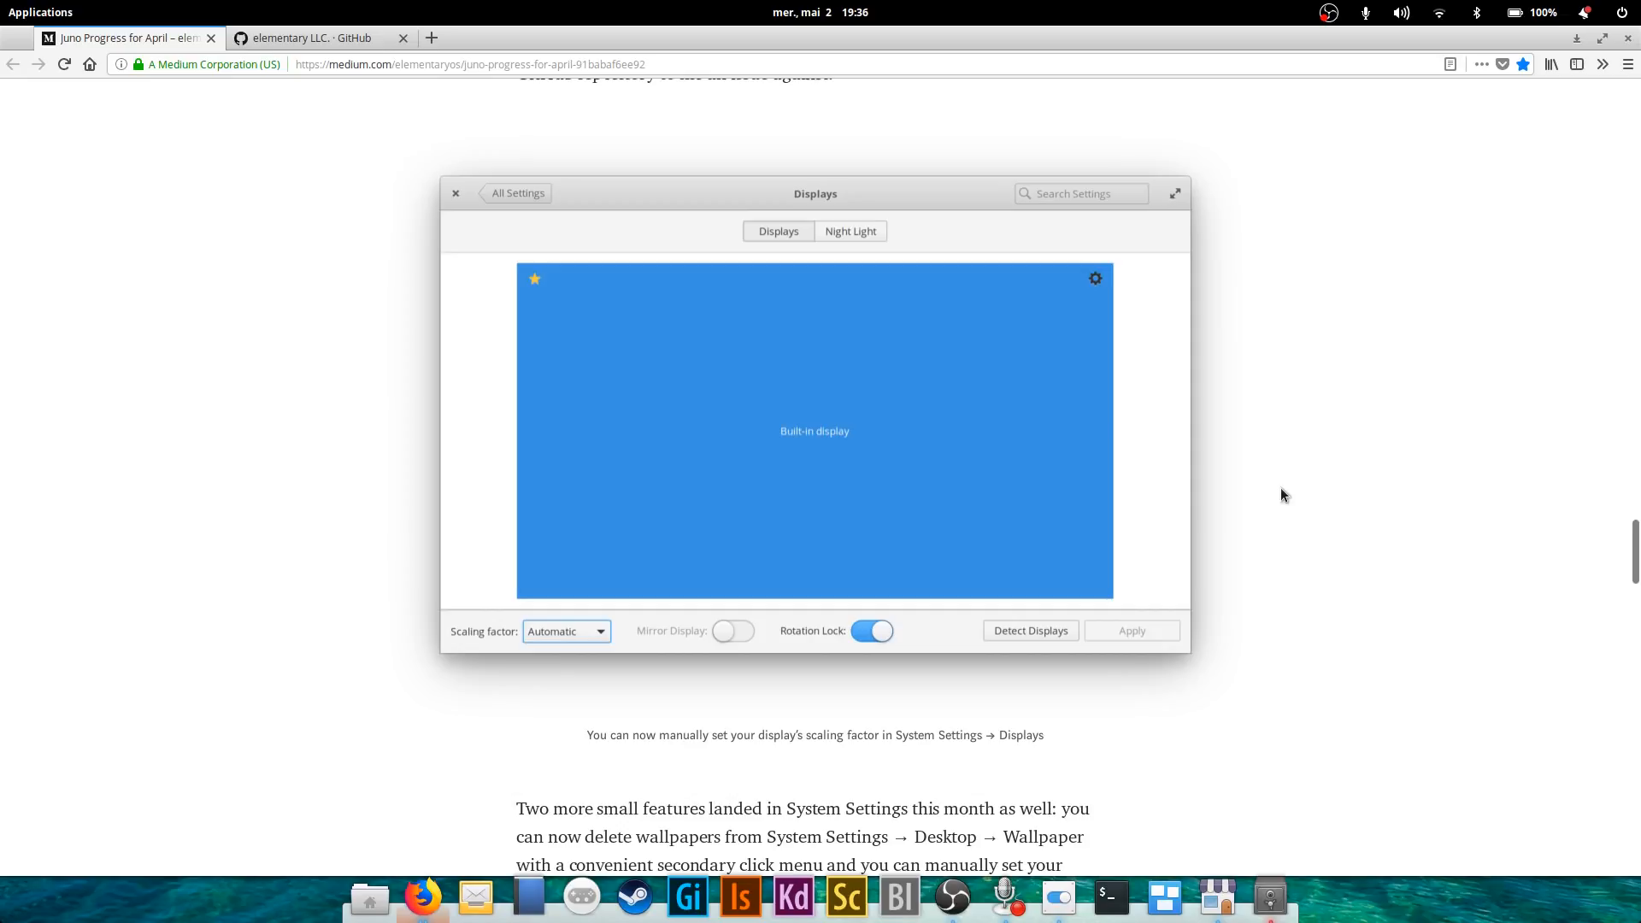
{"action": "mouse_move", "coordinate": [834, 161]}
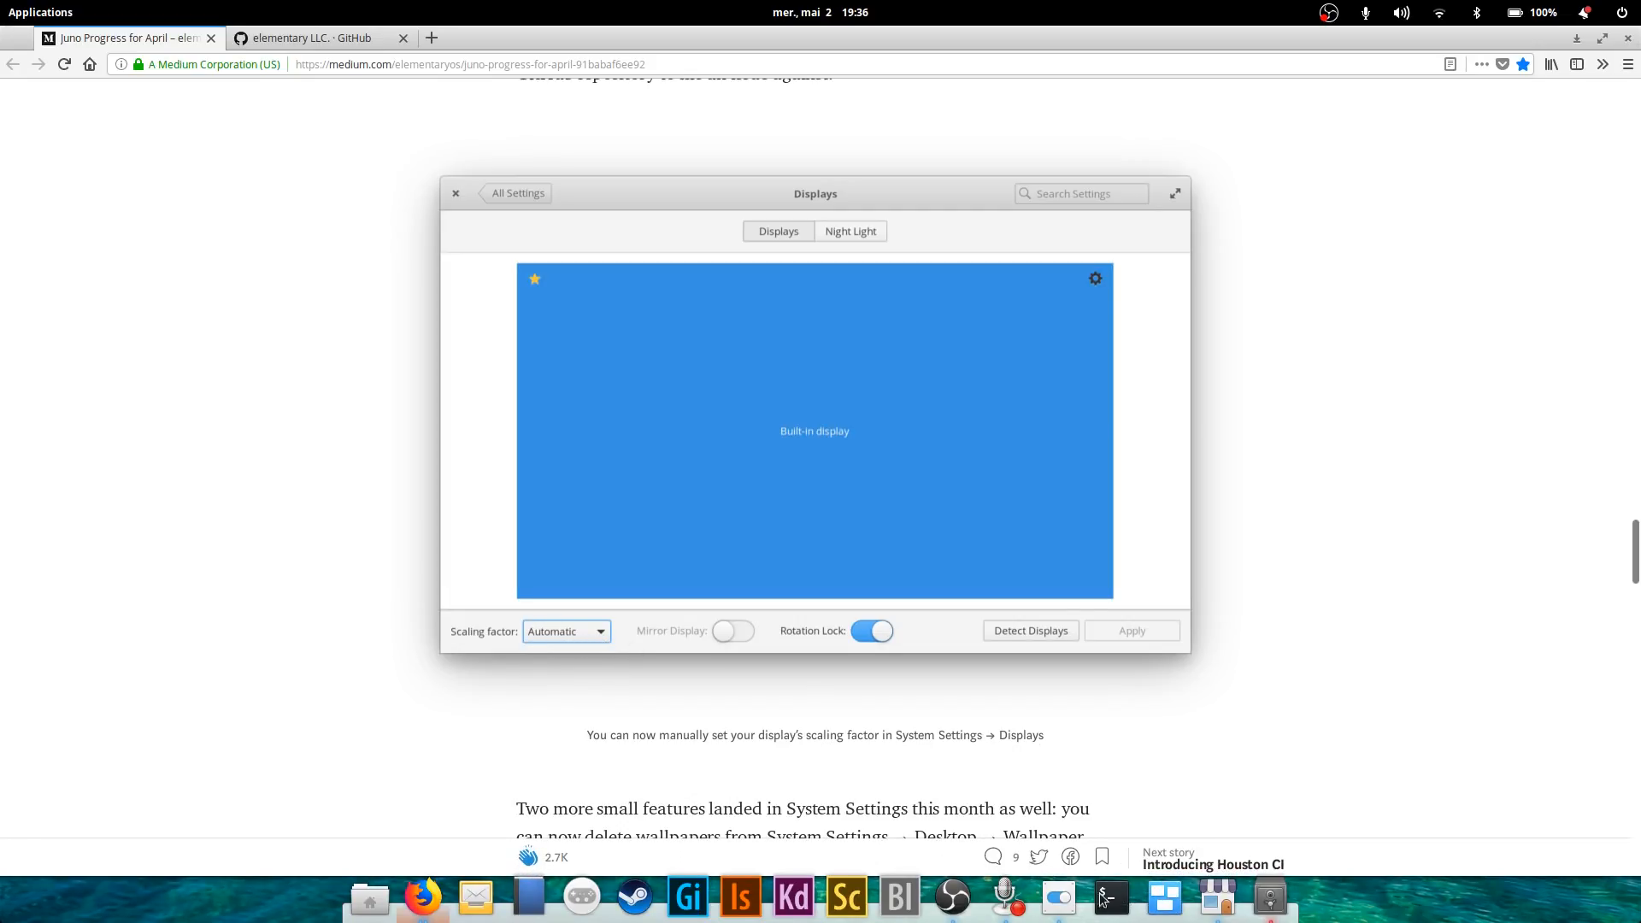
{"action": "left_click", "coordinate": [518, 193]}
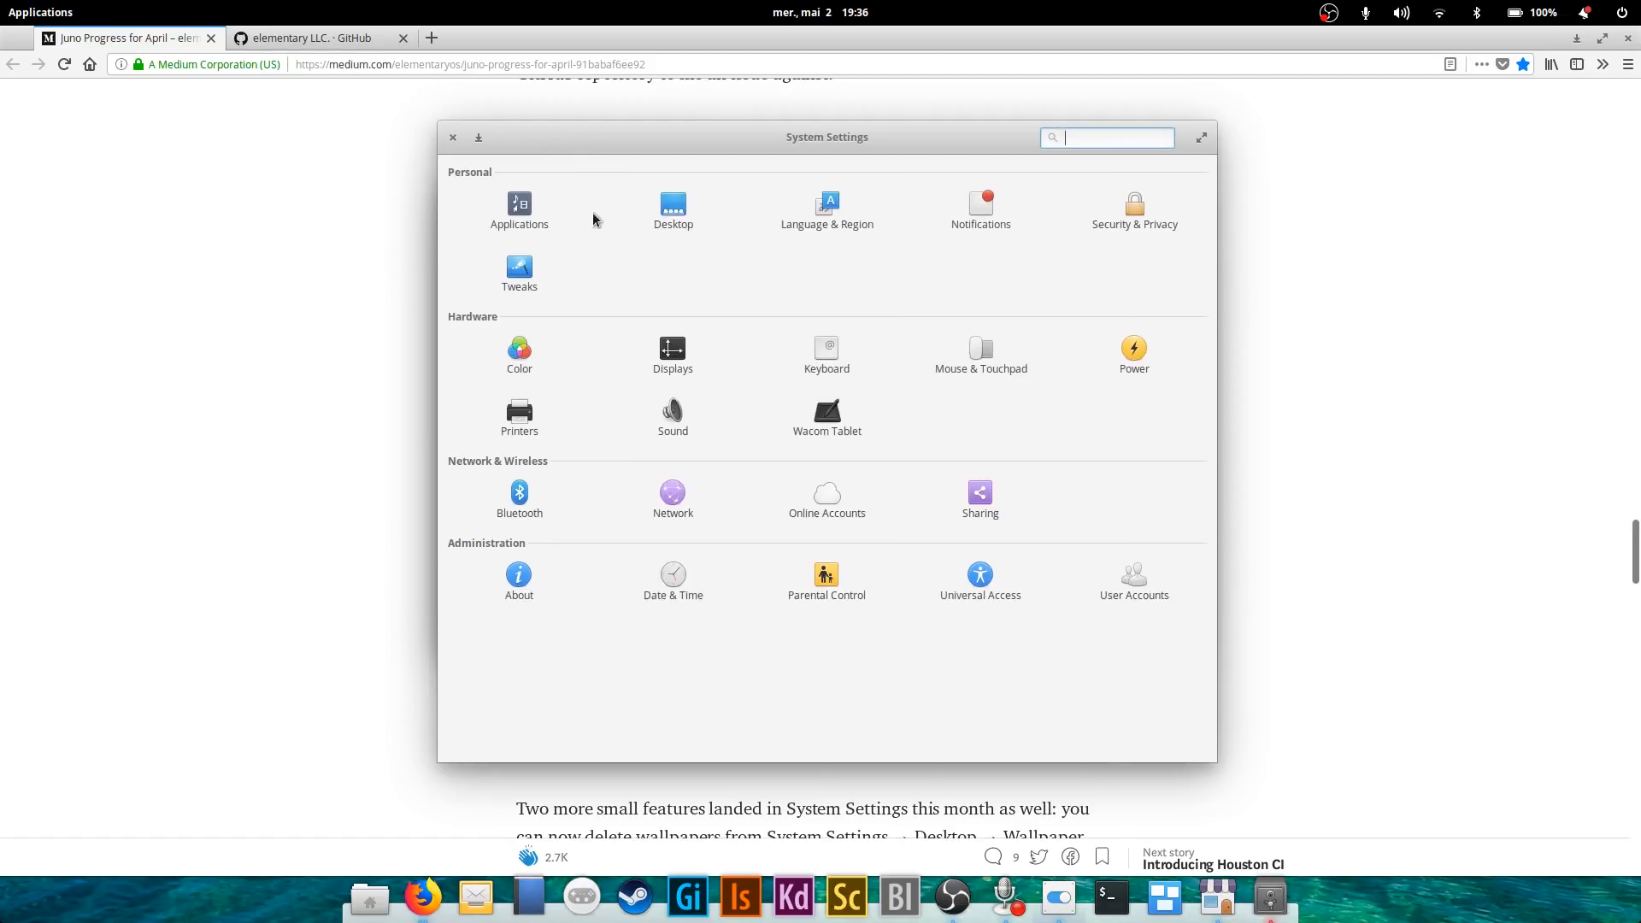
{"action": "left_click", "coordinate": [673, 349]}
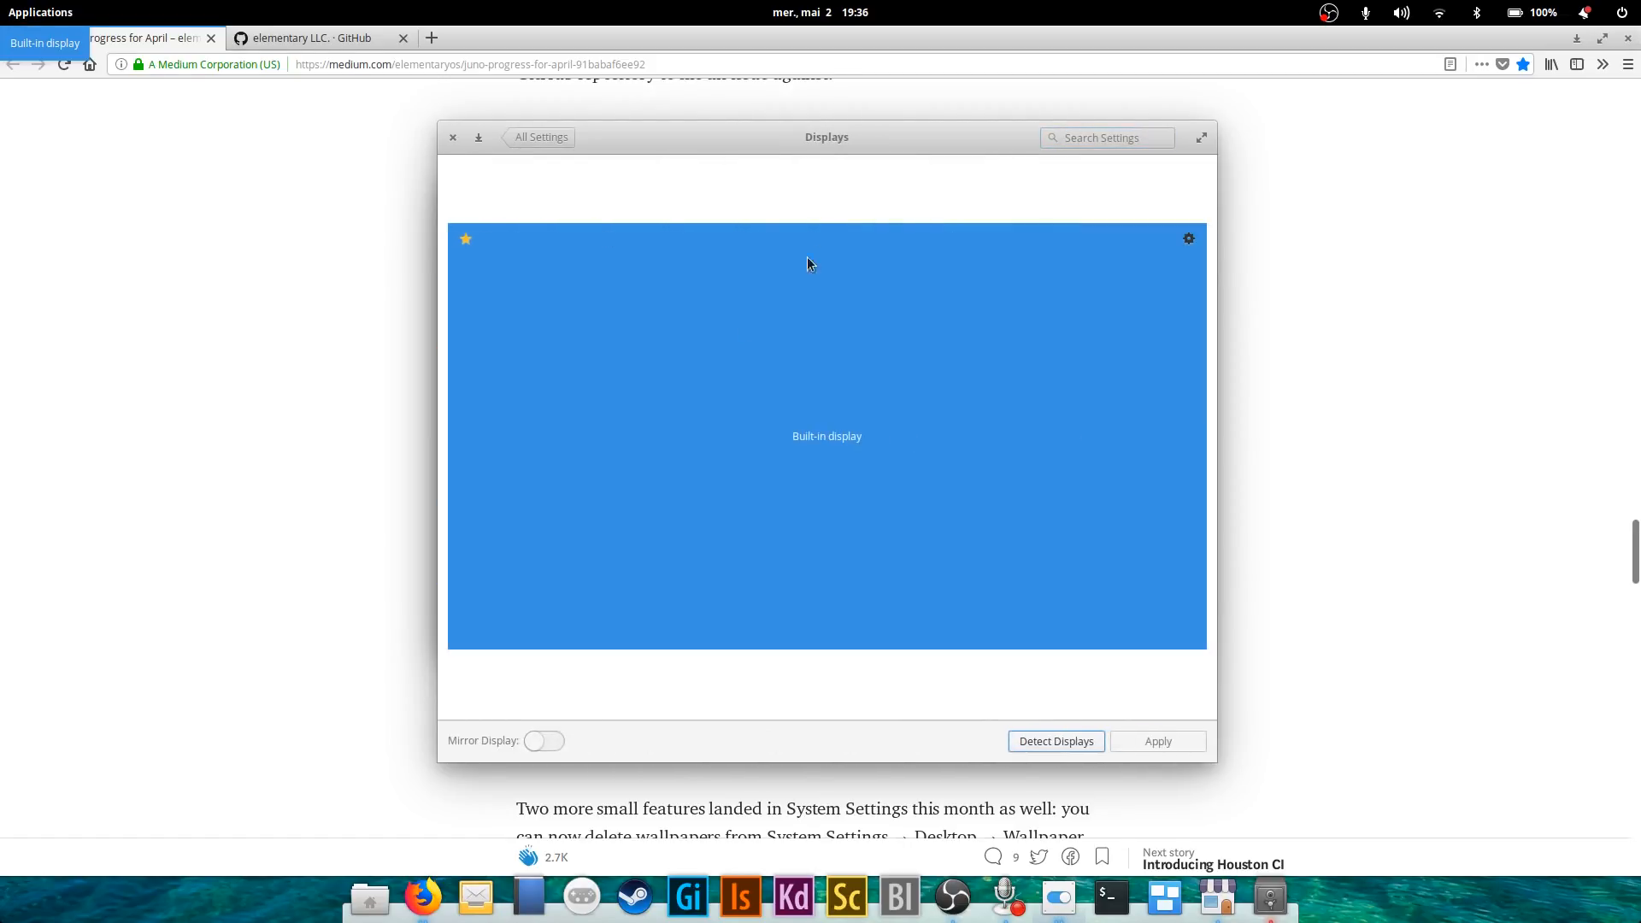
{"action": "left_click_drag", "start_coordinate": [826, 137], "coordinate": [391, 176]}
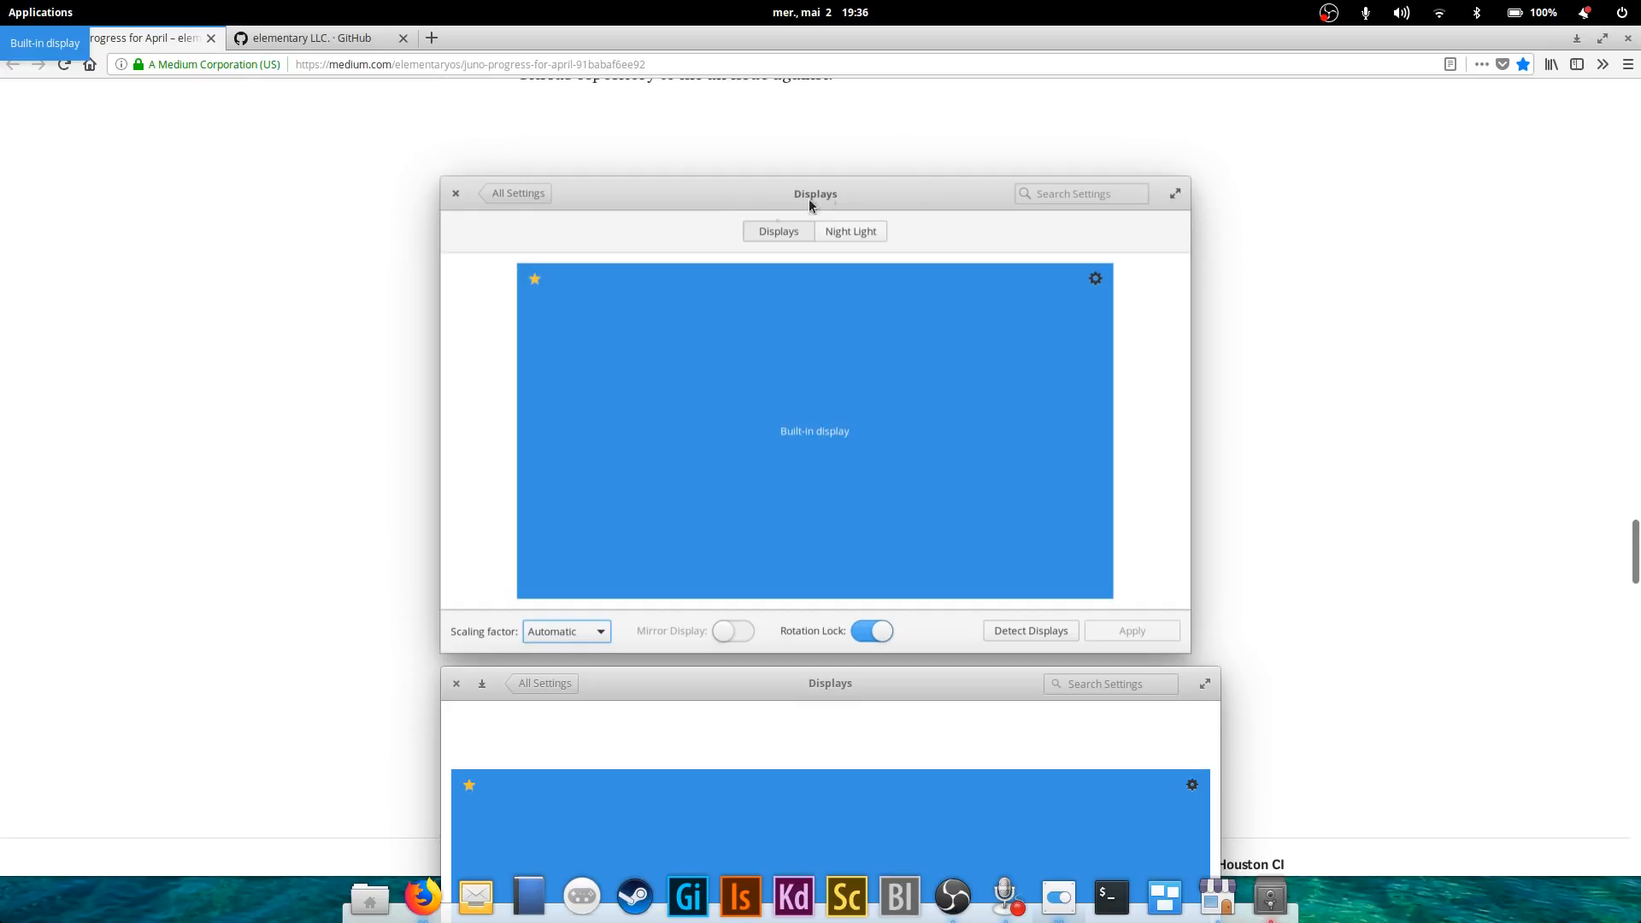
{"action": "mouse_move", "coordinate": [826, 692]}
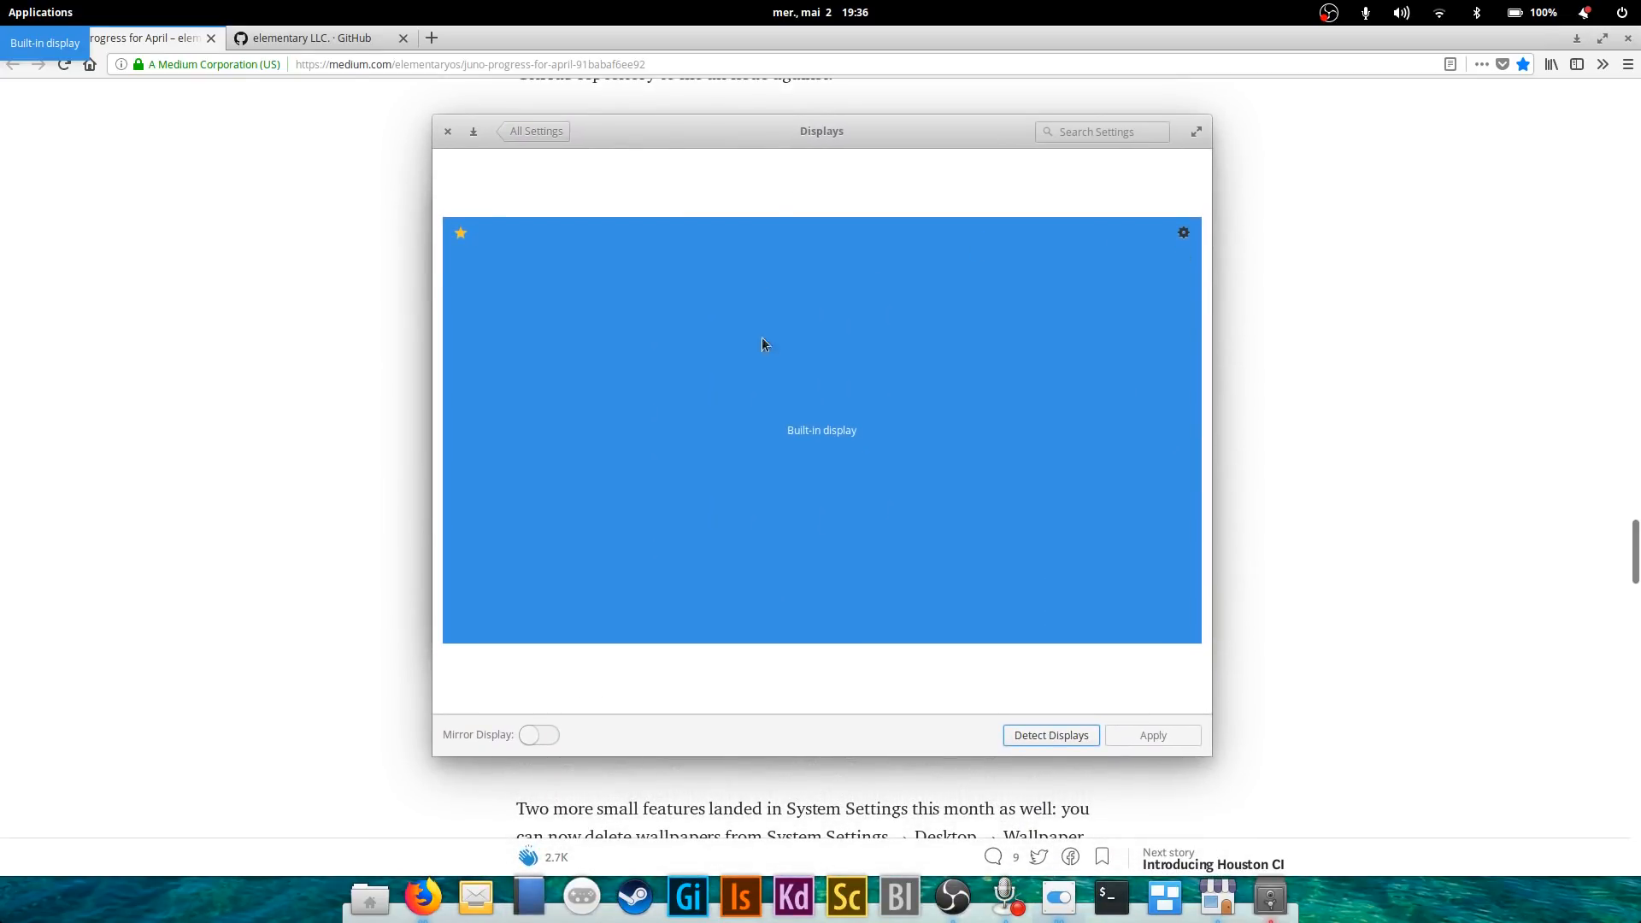
{"action": "mouse_move", "coordinate": [626, 749]}
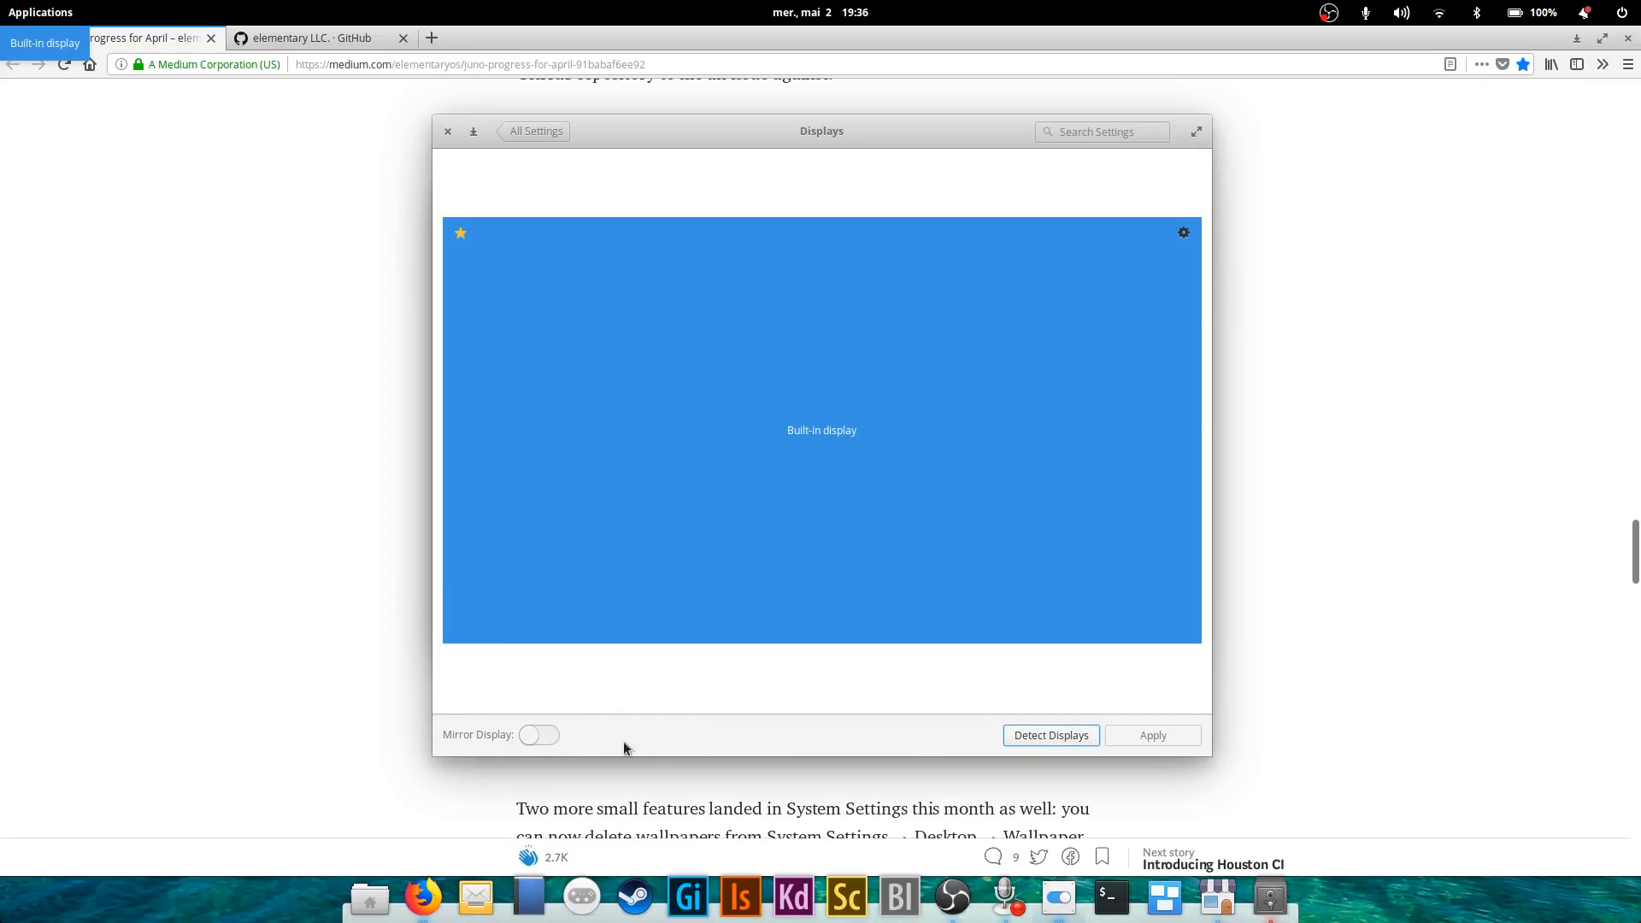
{"action": "mouse_move", "coordinate": [461, 135]}
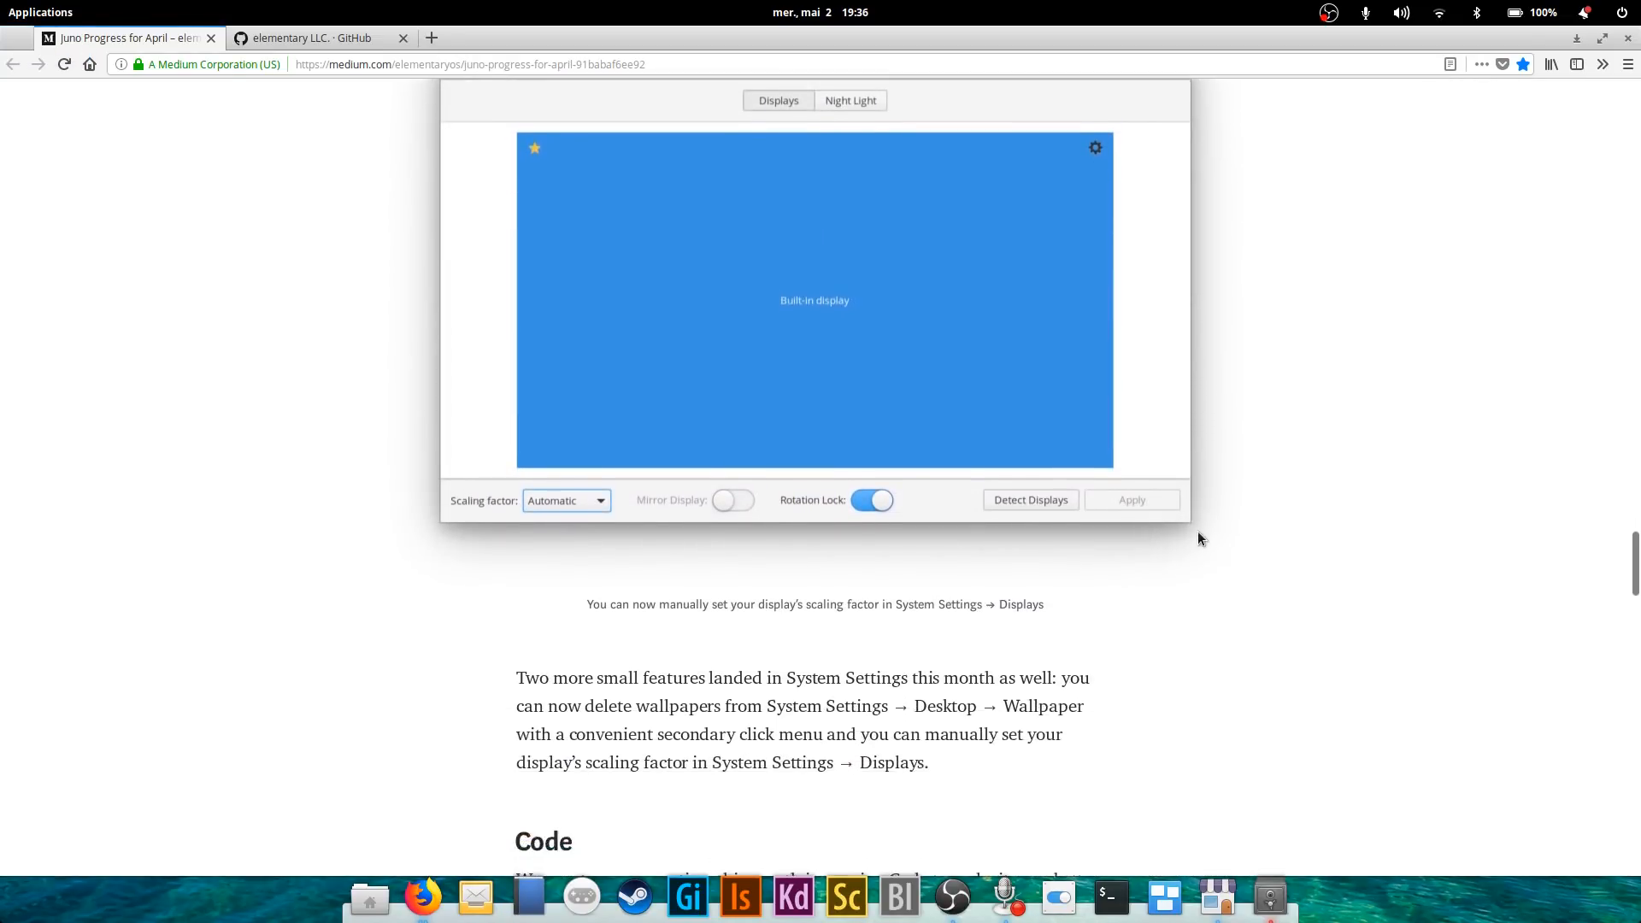
{"action": "mouse_move", "coordinate": [1195, 570]}
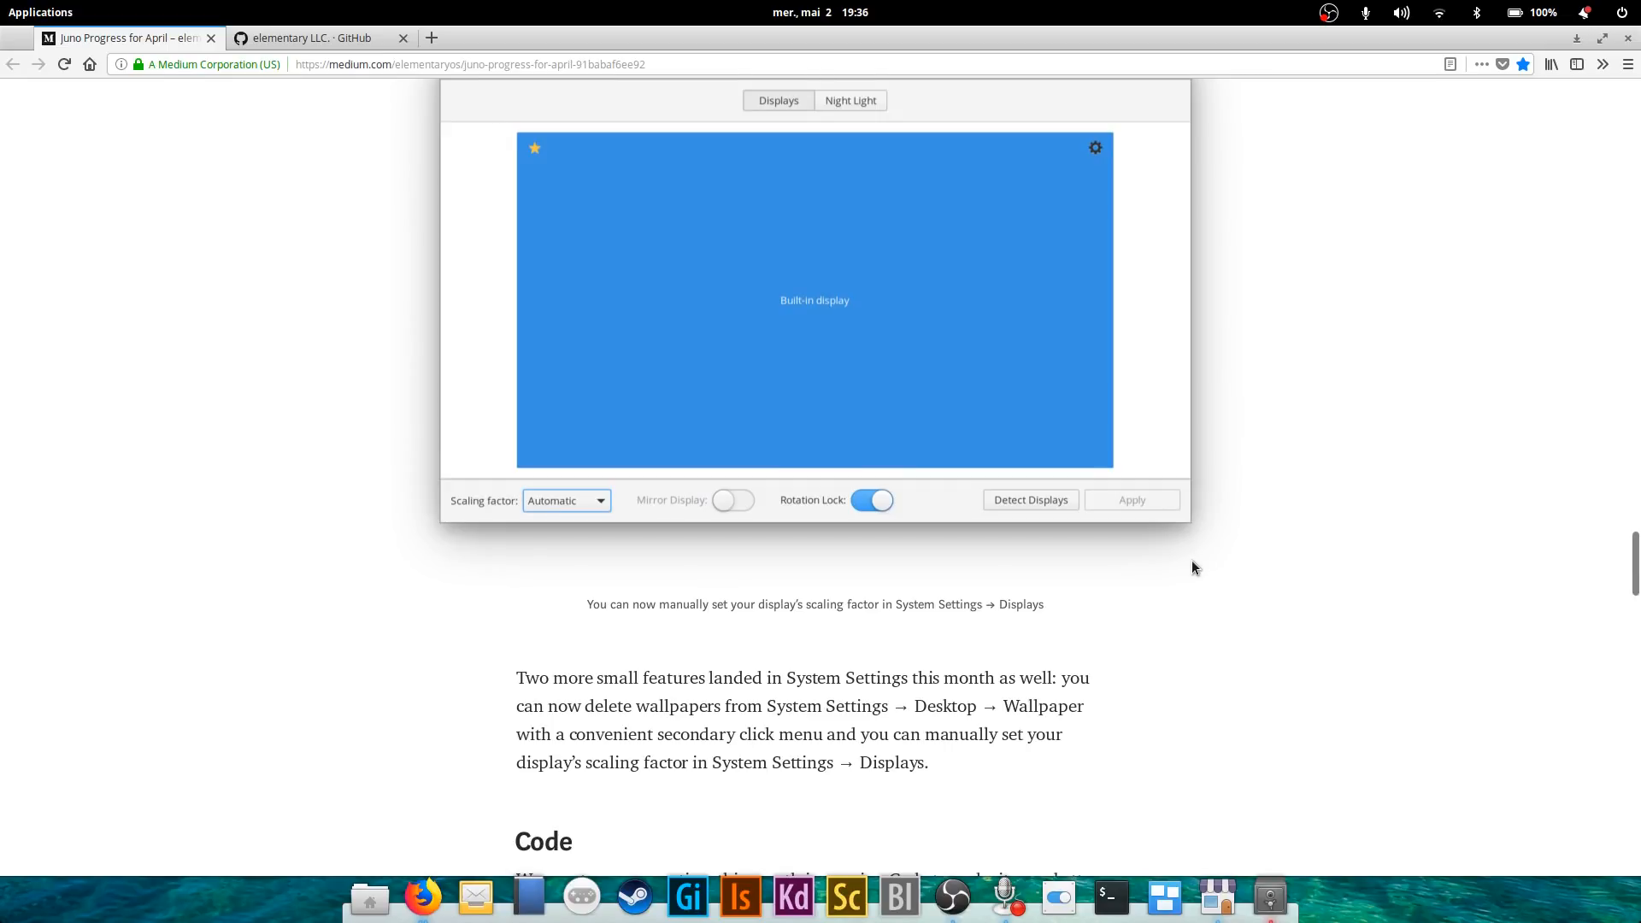
{"action": "scroll", "scroll_direction": "down", "scroll_amount": 3}
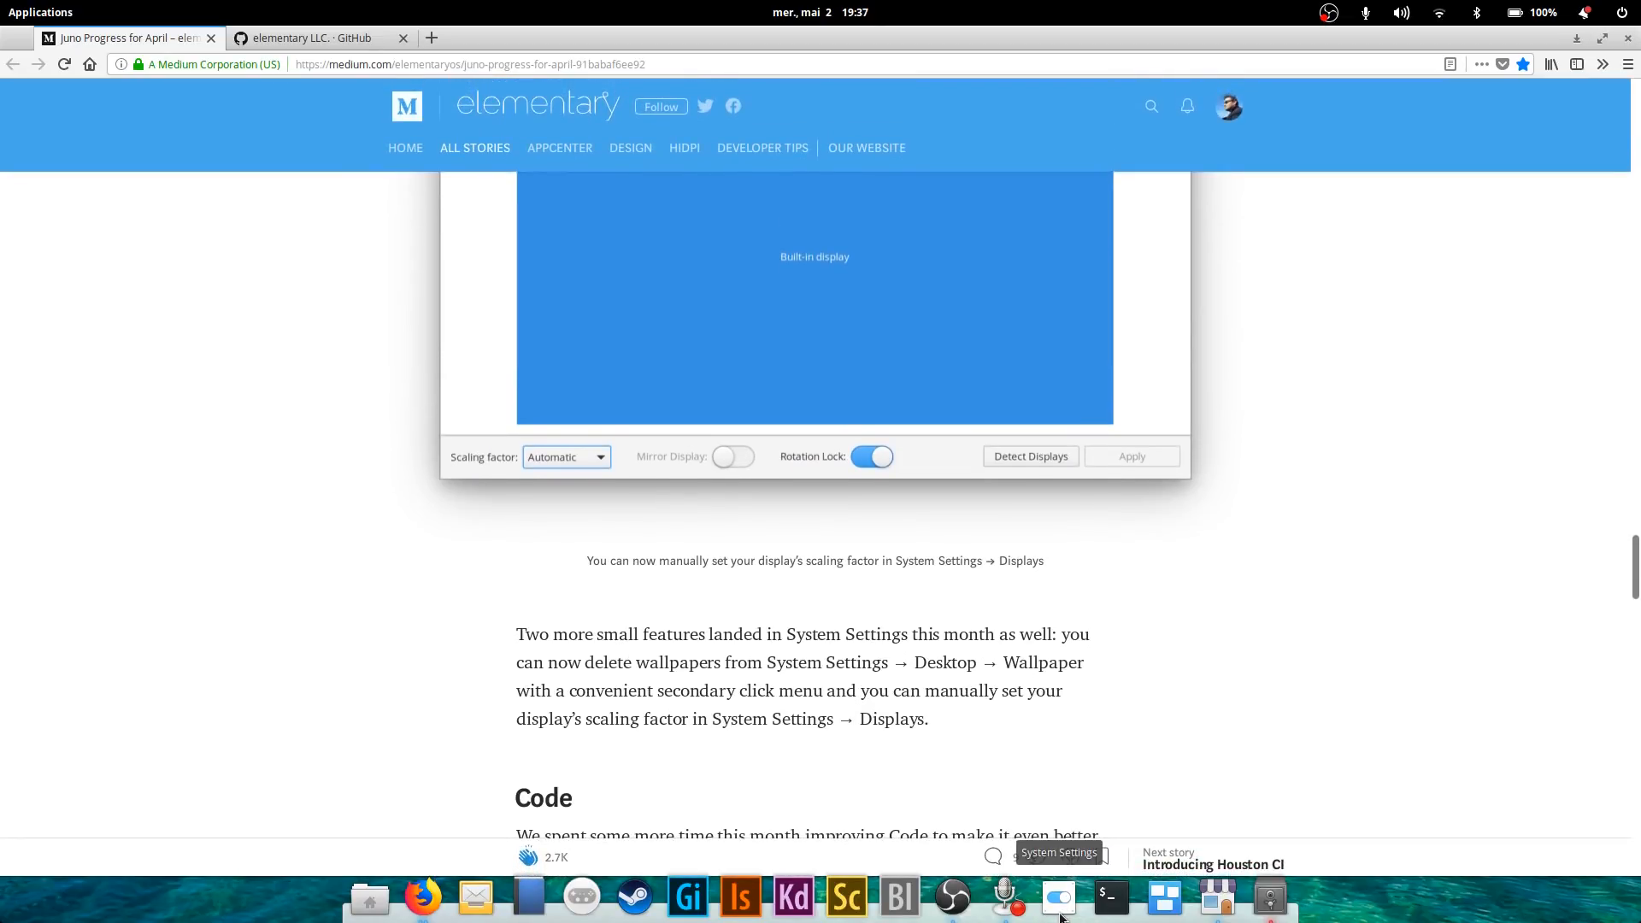
{"action": "left_click", "coordinate": [1057, 896]}
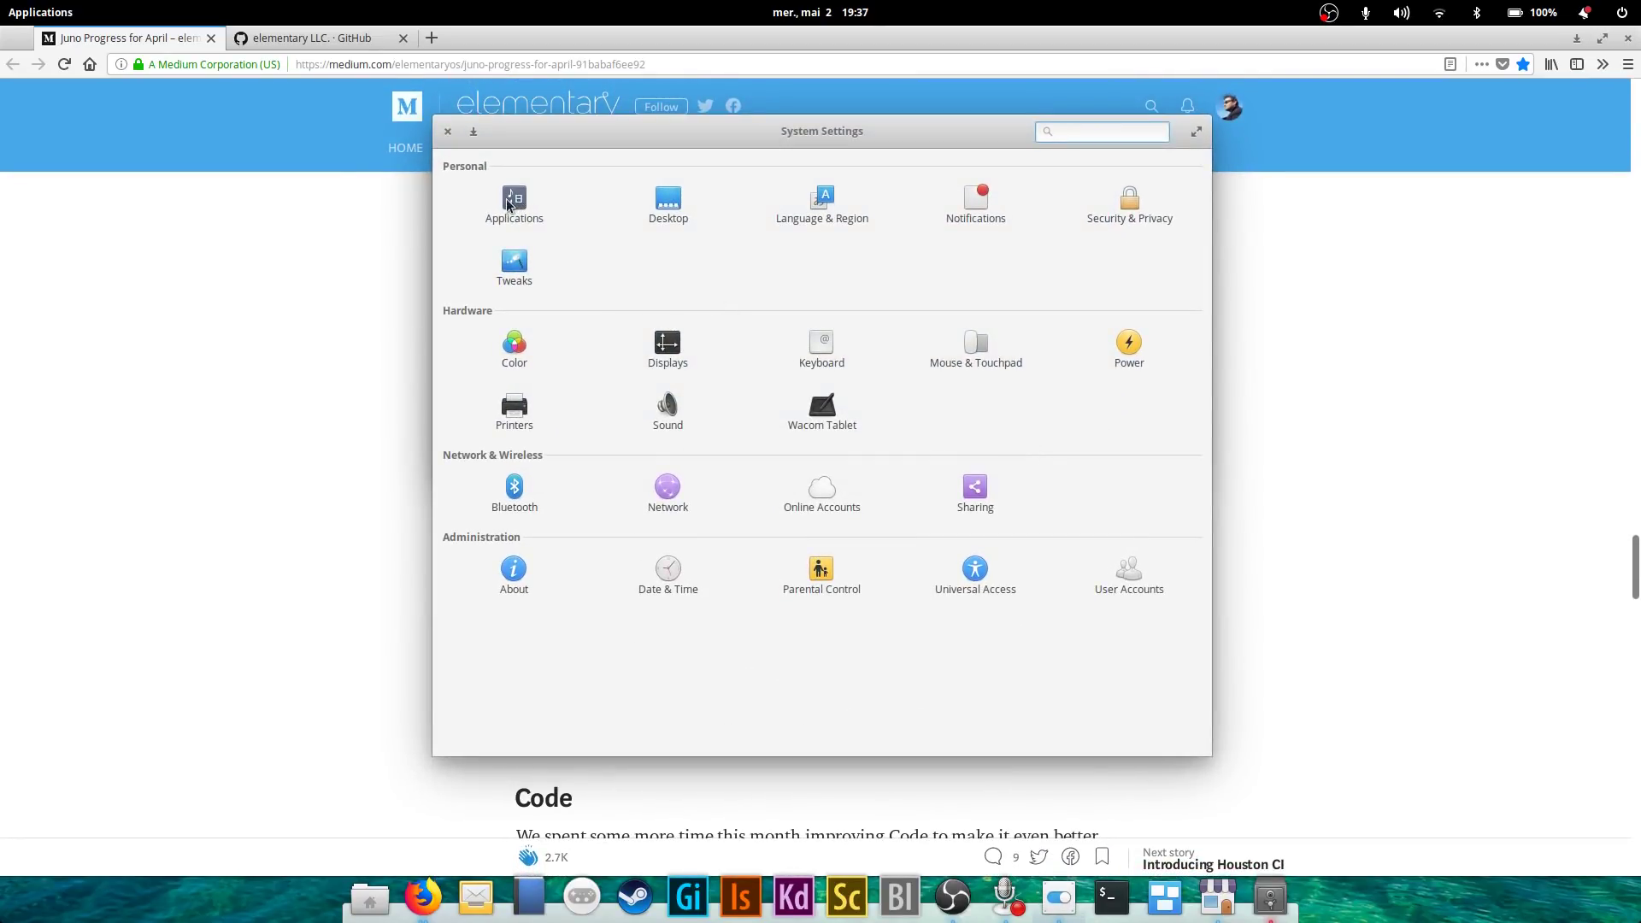
{"action": "left_click", "coordinate": [667, 200]}
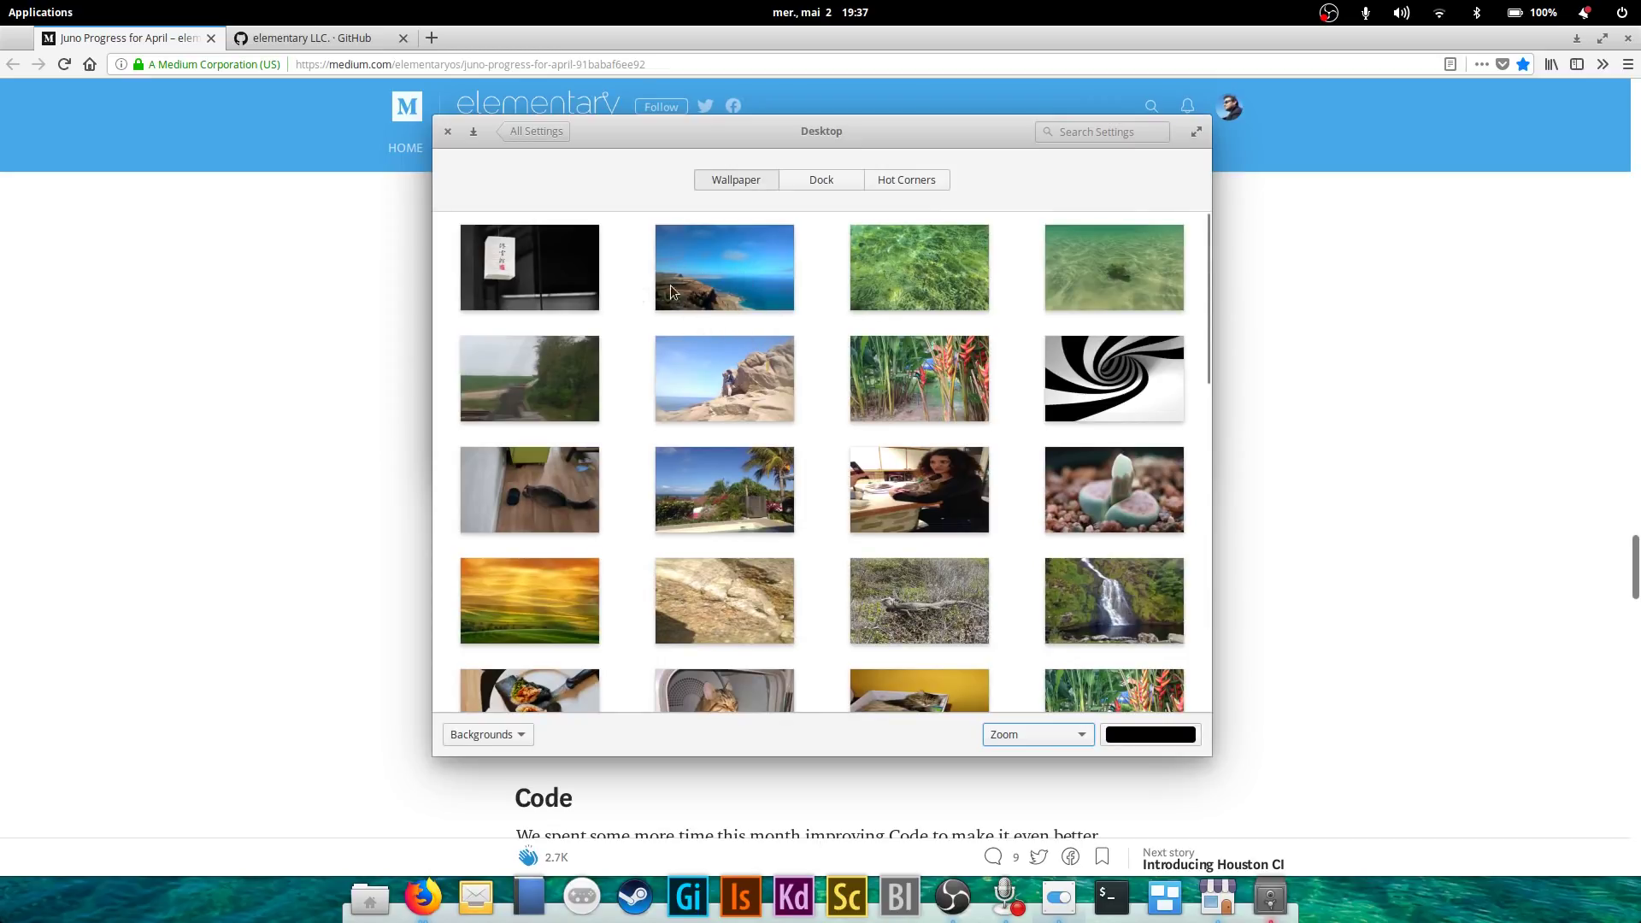
{"action": "scroll", "scroll_direction": "down", "scroll_amount": 3}
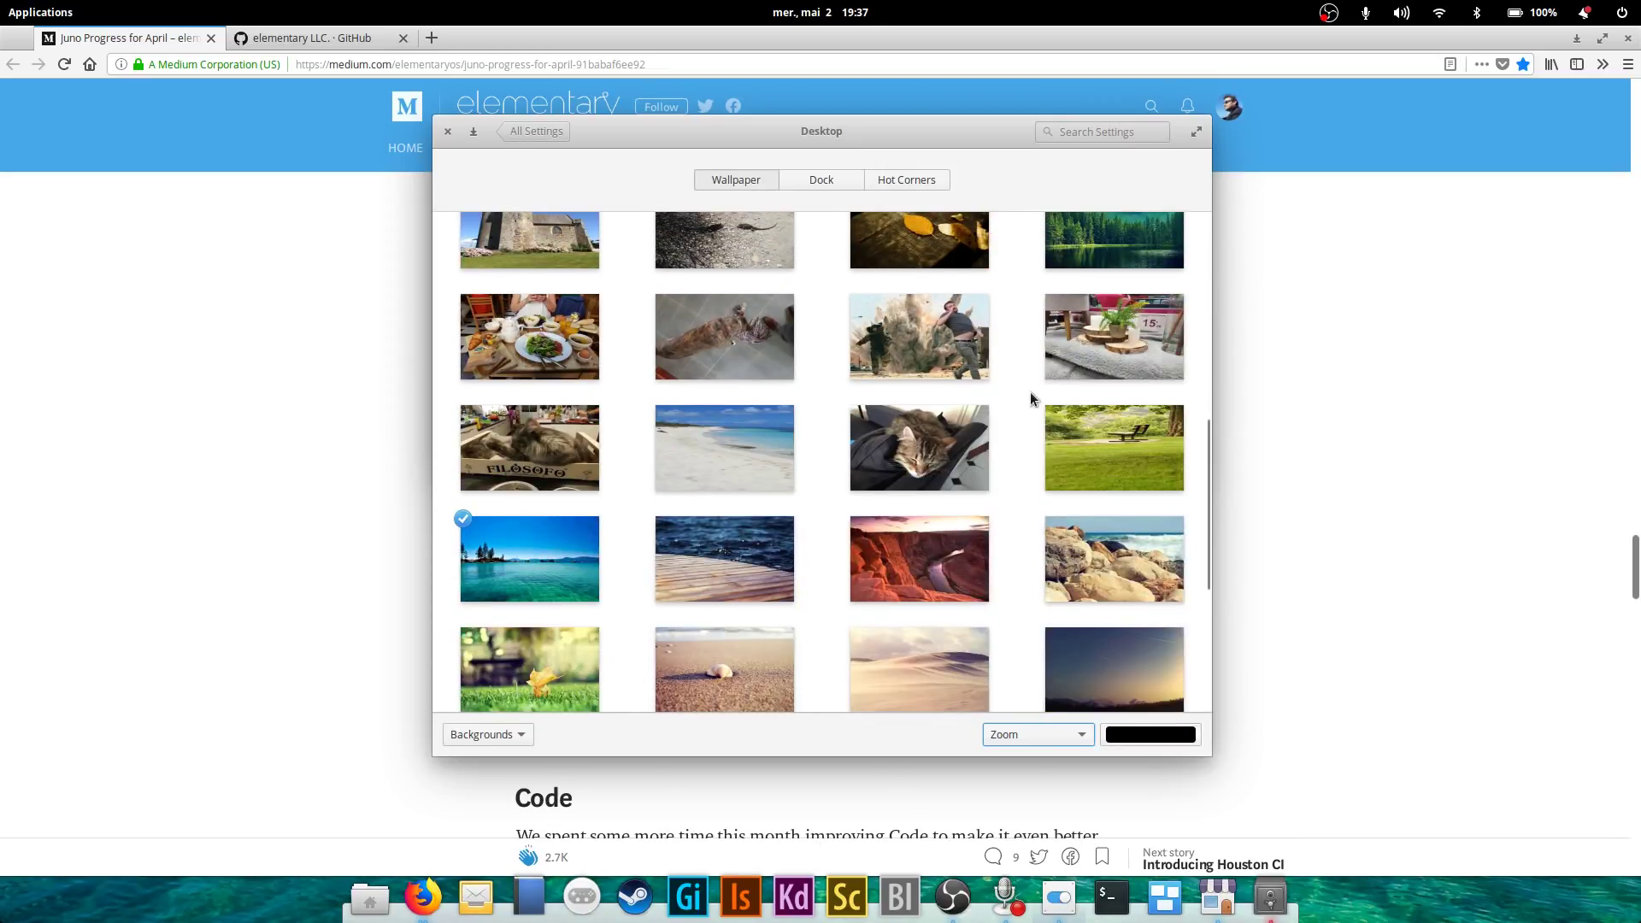
{"action": "scroll", "scroll_direction": "down", "scroll_amount": 3}
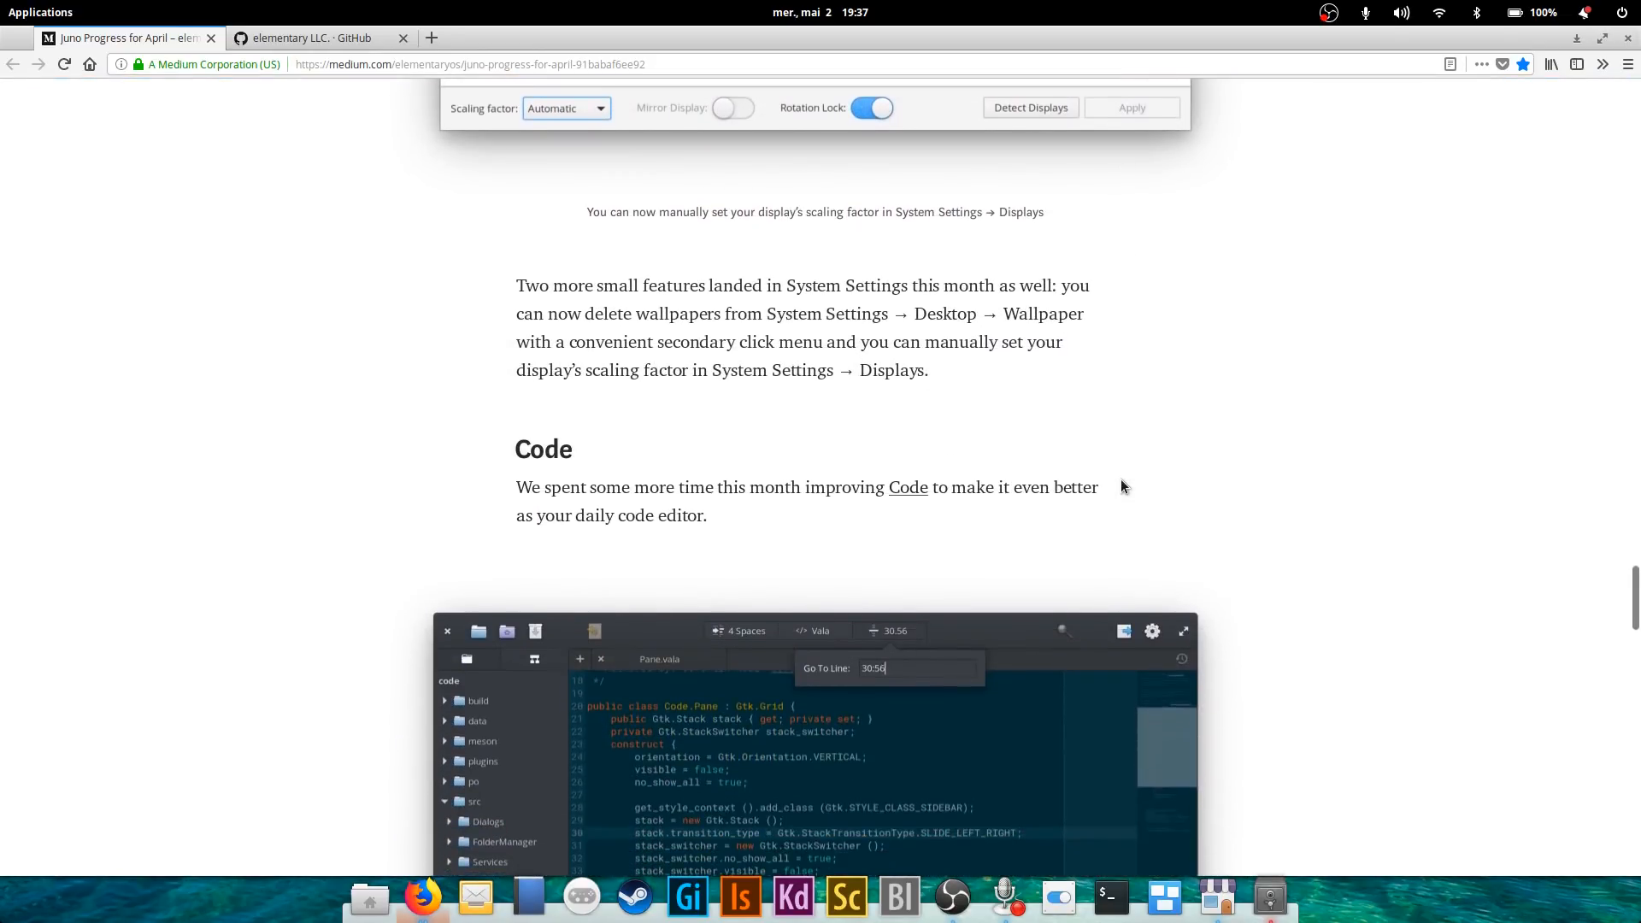
Scroll down to the Code section's editor screenshot with the Go To Line prompt.
{"action": "scroll", "scroll_direction": "down", "scroll_amount": 3}
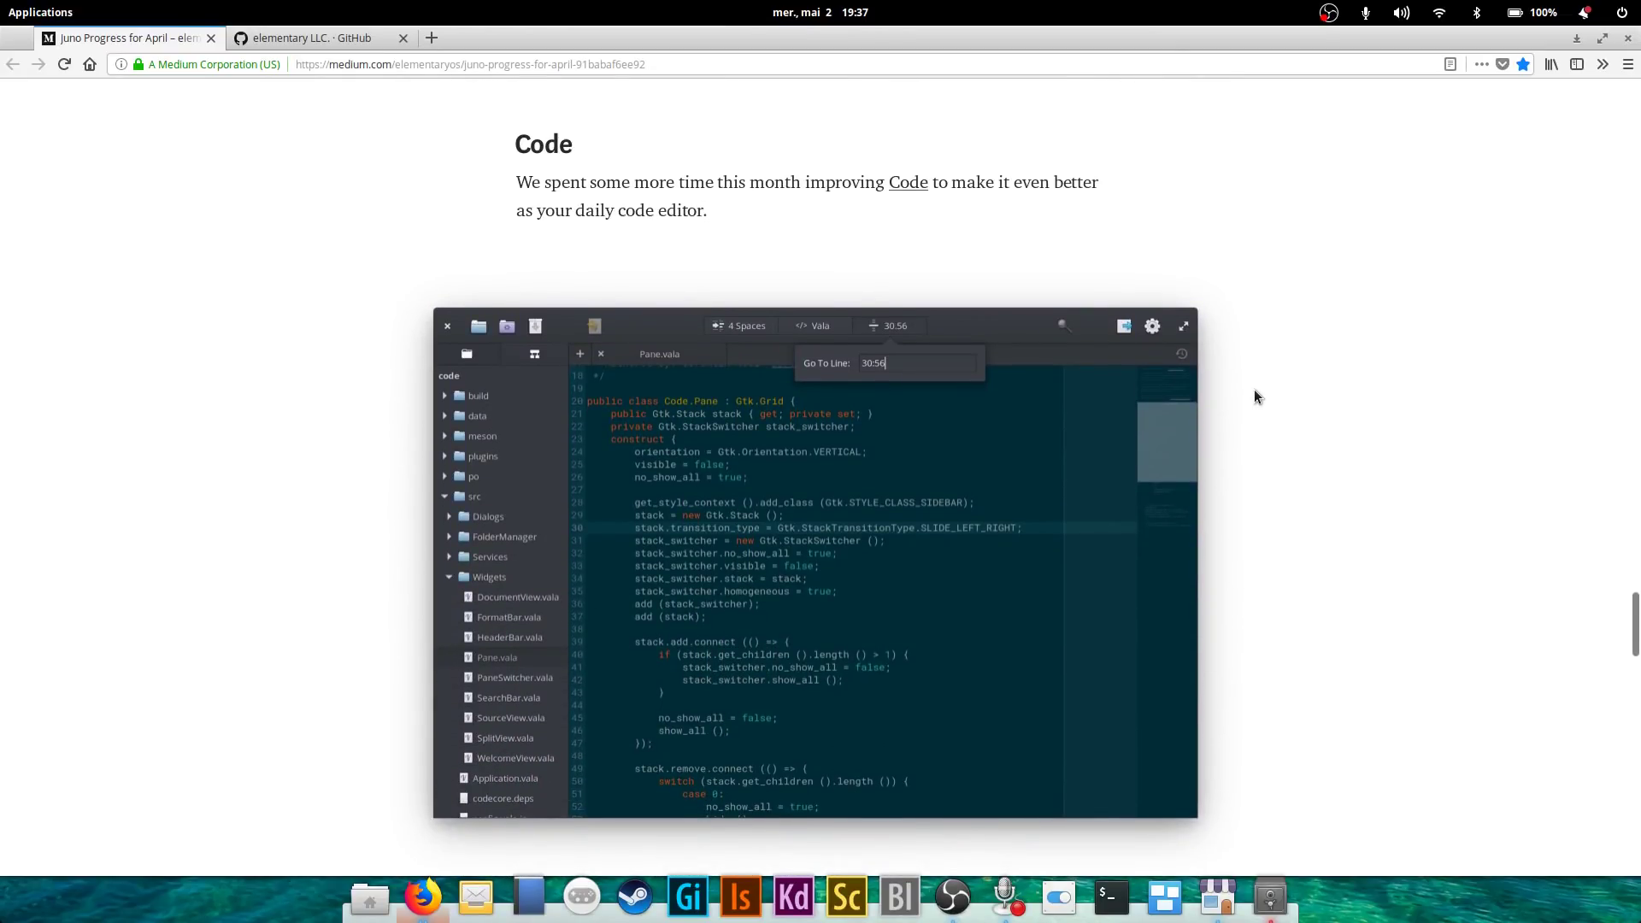
{"action": "mouse_move", "coordinate": [814, 224]}
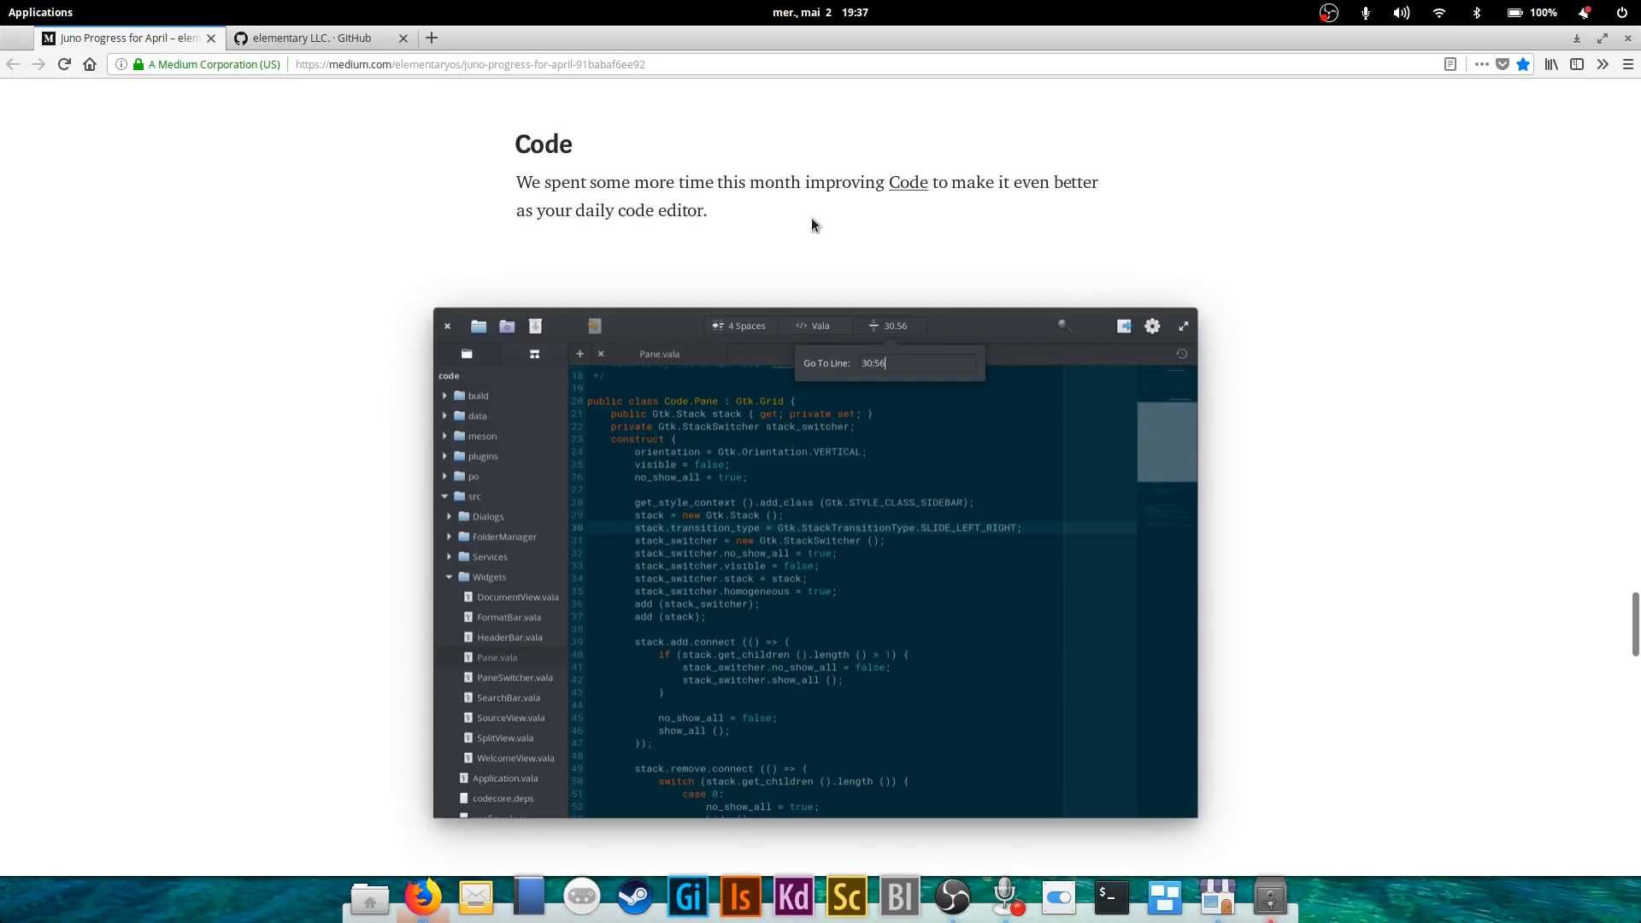
{"action": "mouse_move", "coordinate": [807, 233]}
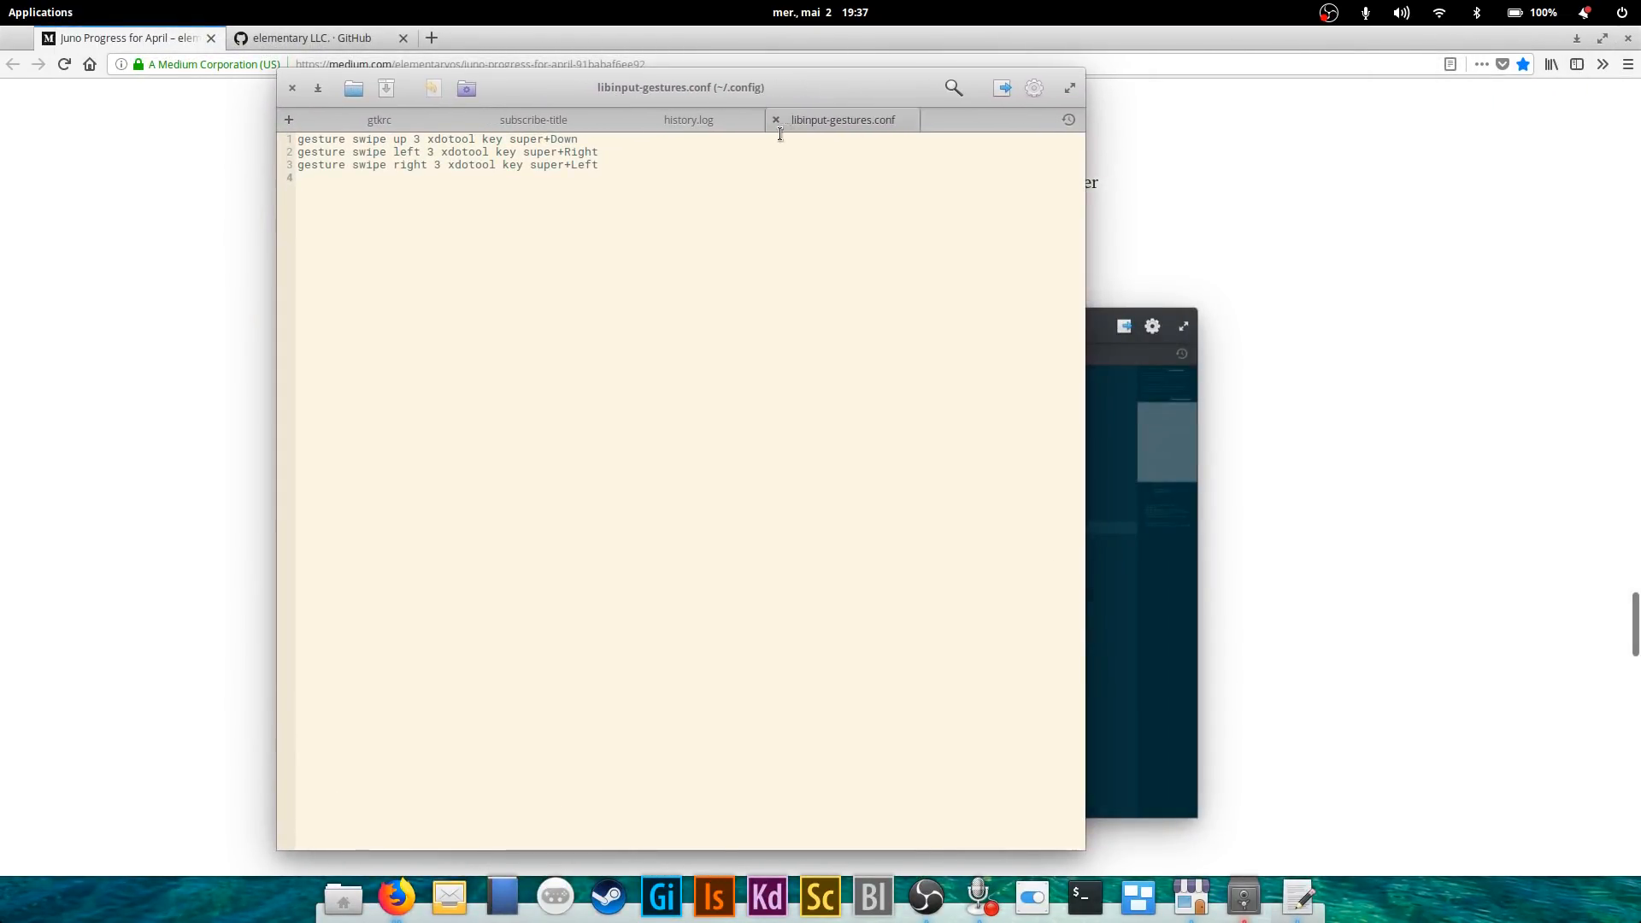
Move the Scratch window aside and close it to return to the article's Code screenshot.
{"action": "left_click_drag", "start_coordinate": [681, 87], "coordinate": [817, 86]}
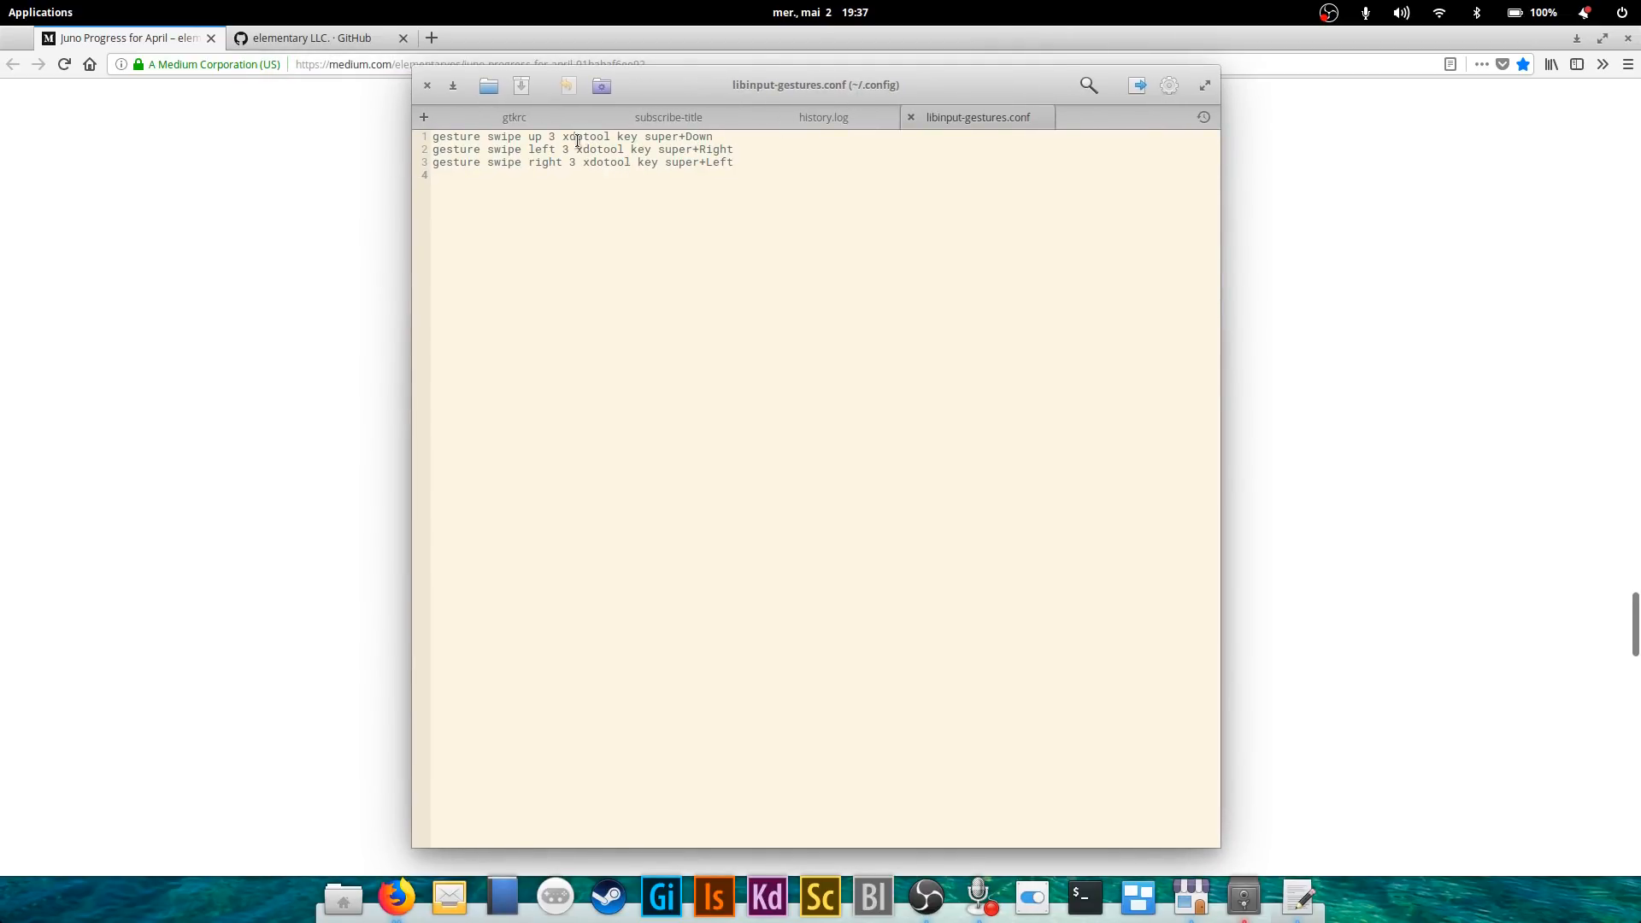
{"action": "left_click", "coordinate": [824, 116]}
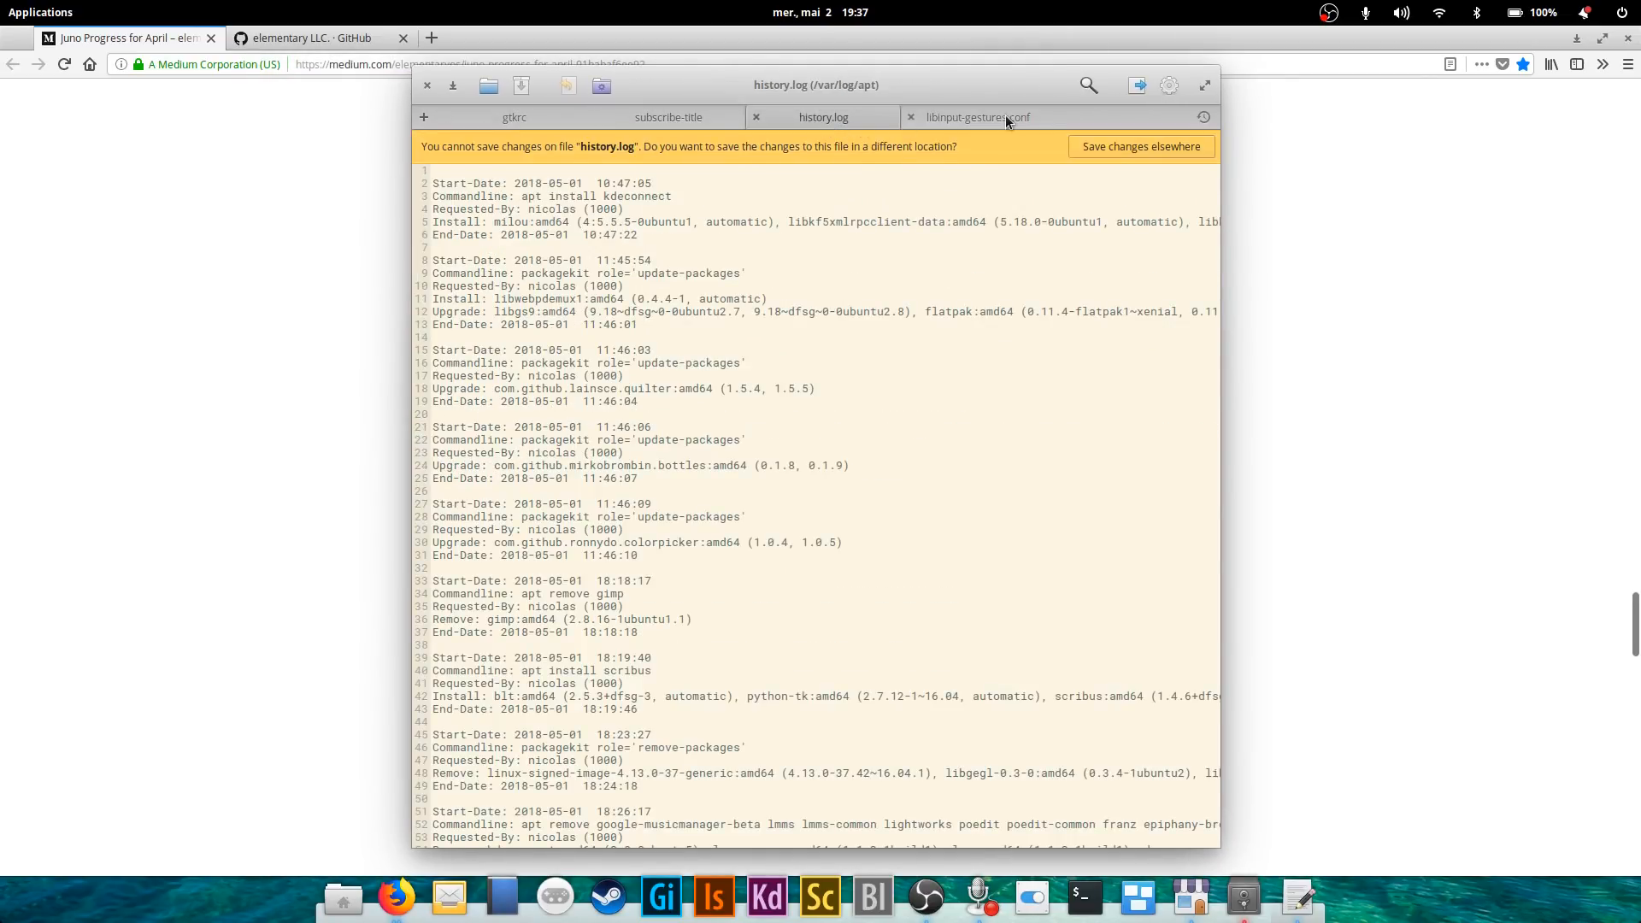
{"action": "left_click", "coordinate": [976, 116]}
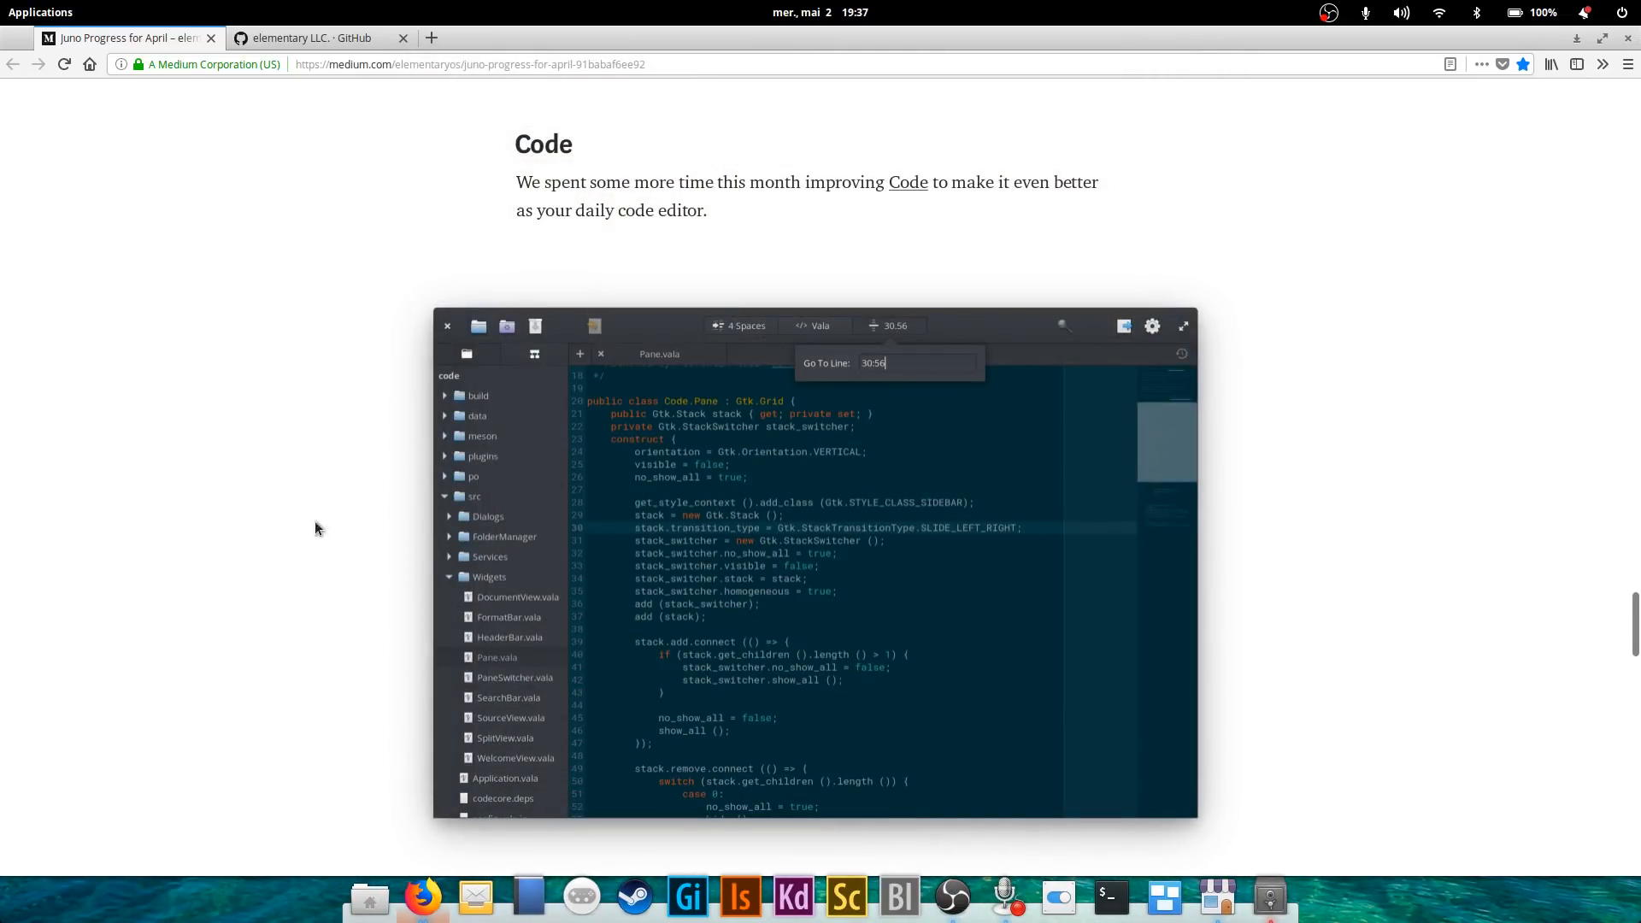
{"action": "mouse_move", "coordinate": [1260, 453]}
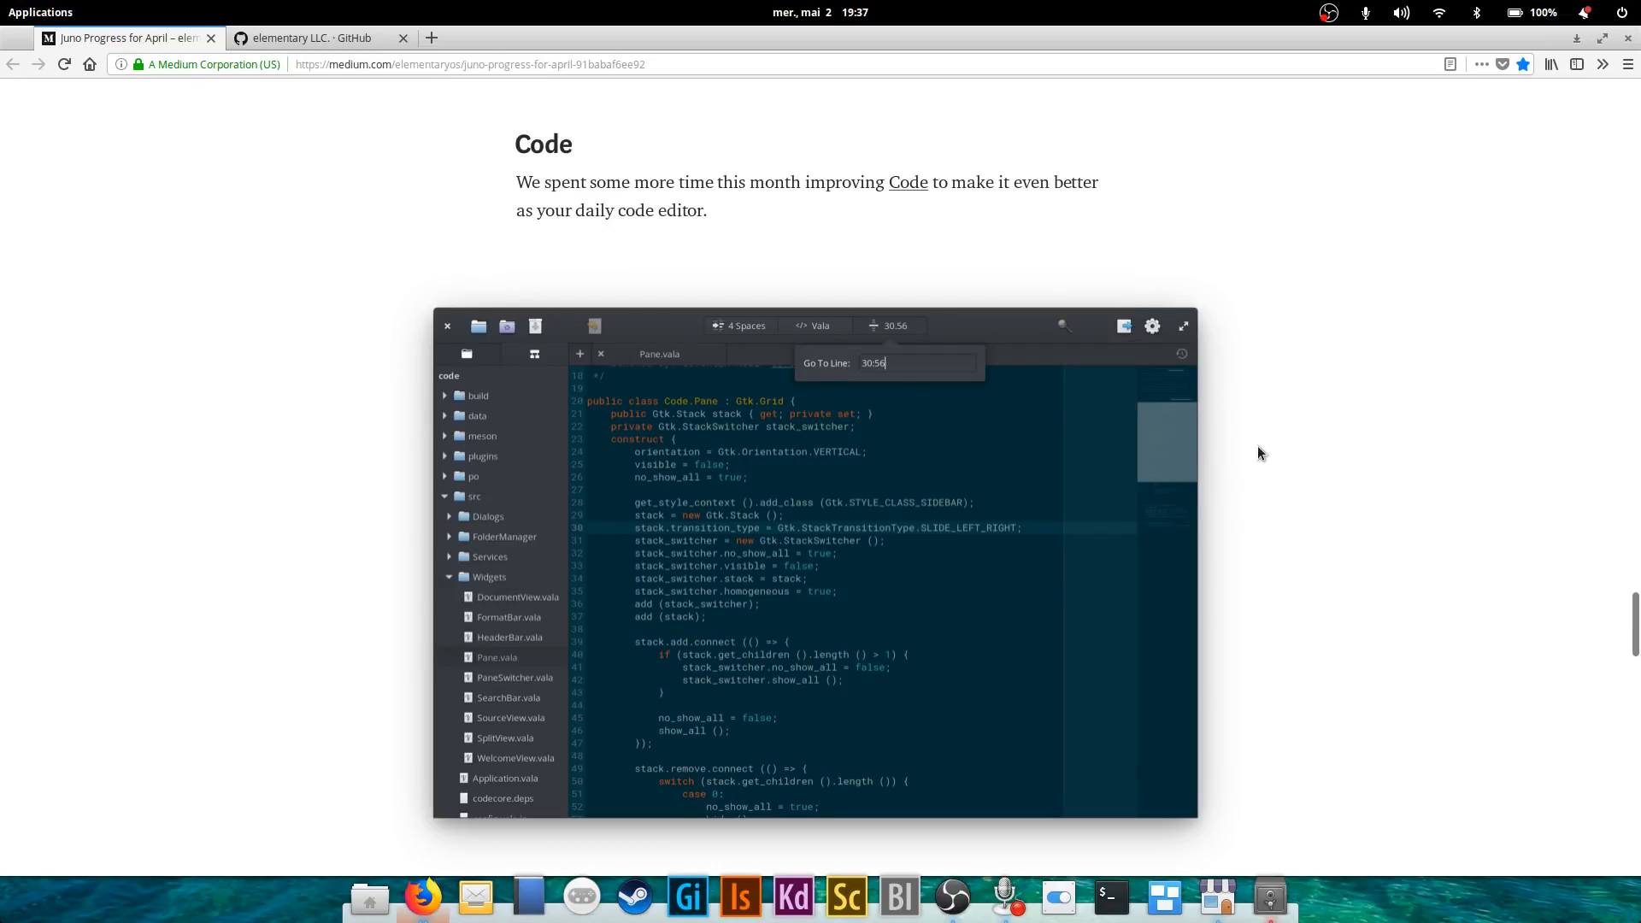
Scroll past the Code screenshot through the smart backspace paragraph to the EditorConfig note.
{"action": "scroll", "scroll_direction": "down", "scroll_amount": 3}
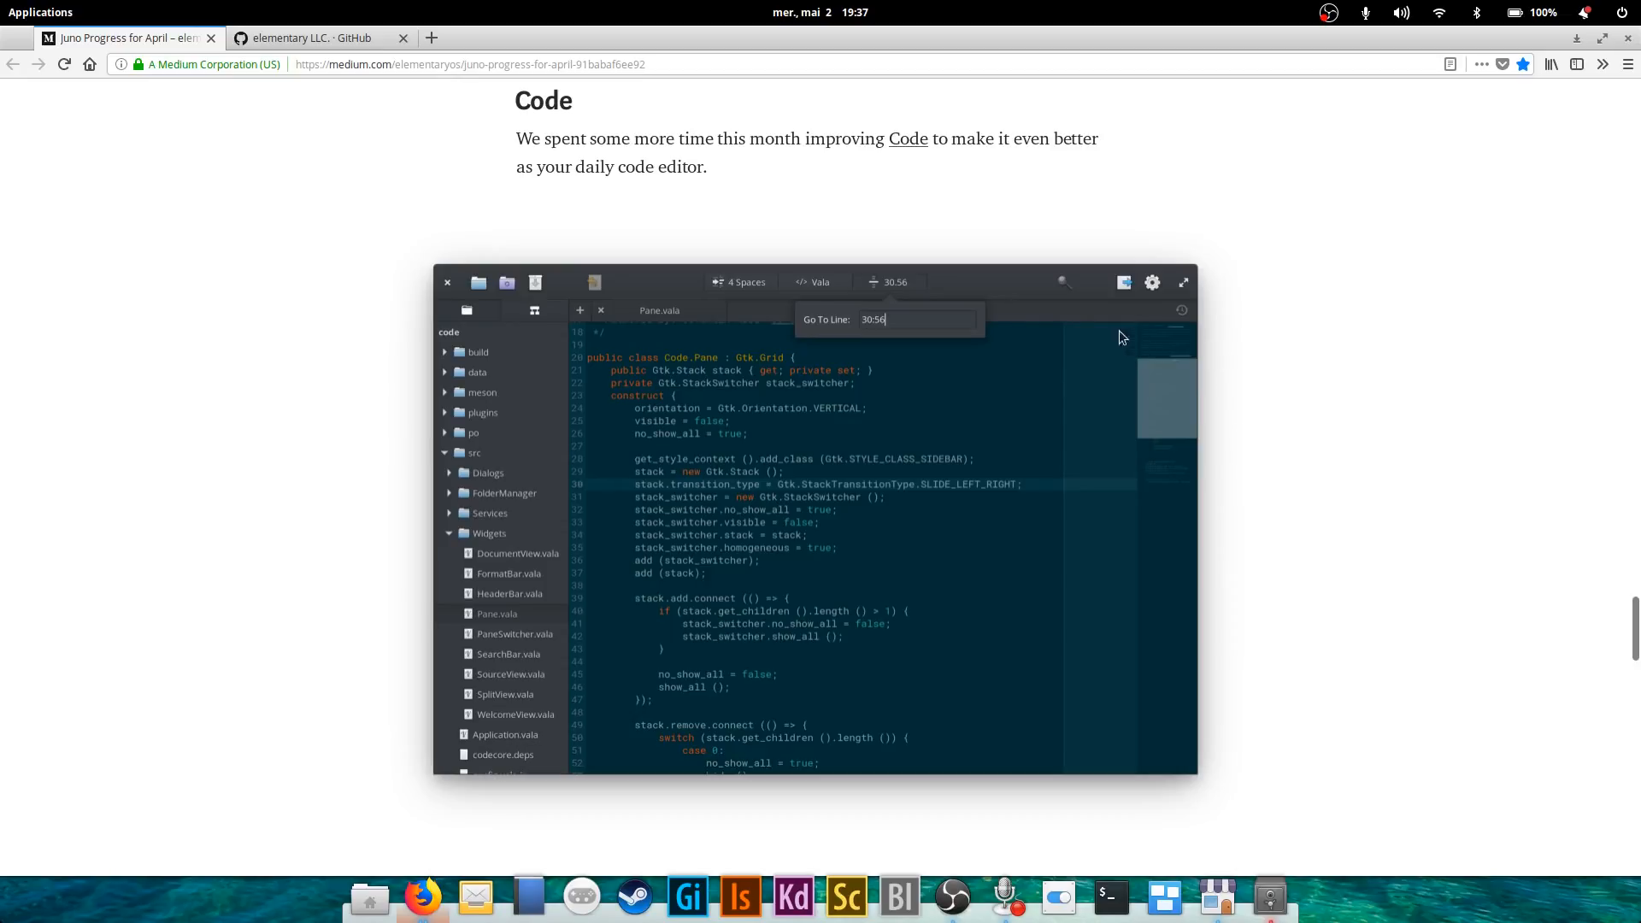
{"action": "mouse_move", "coordinate": [1132, 598]}
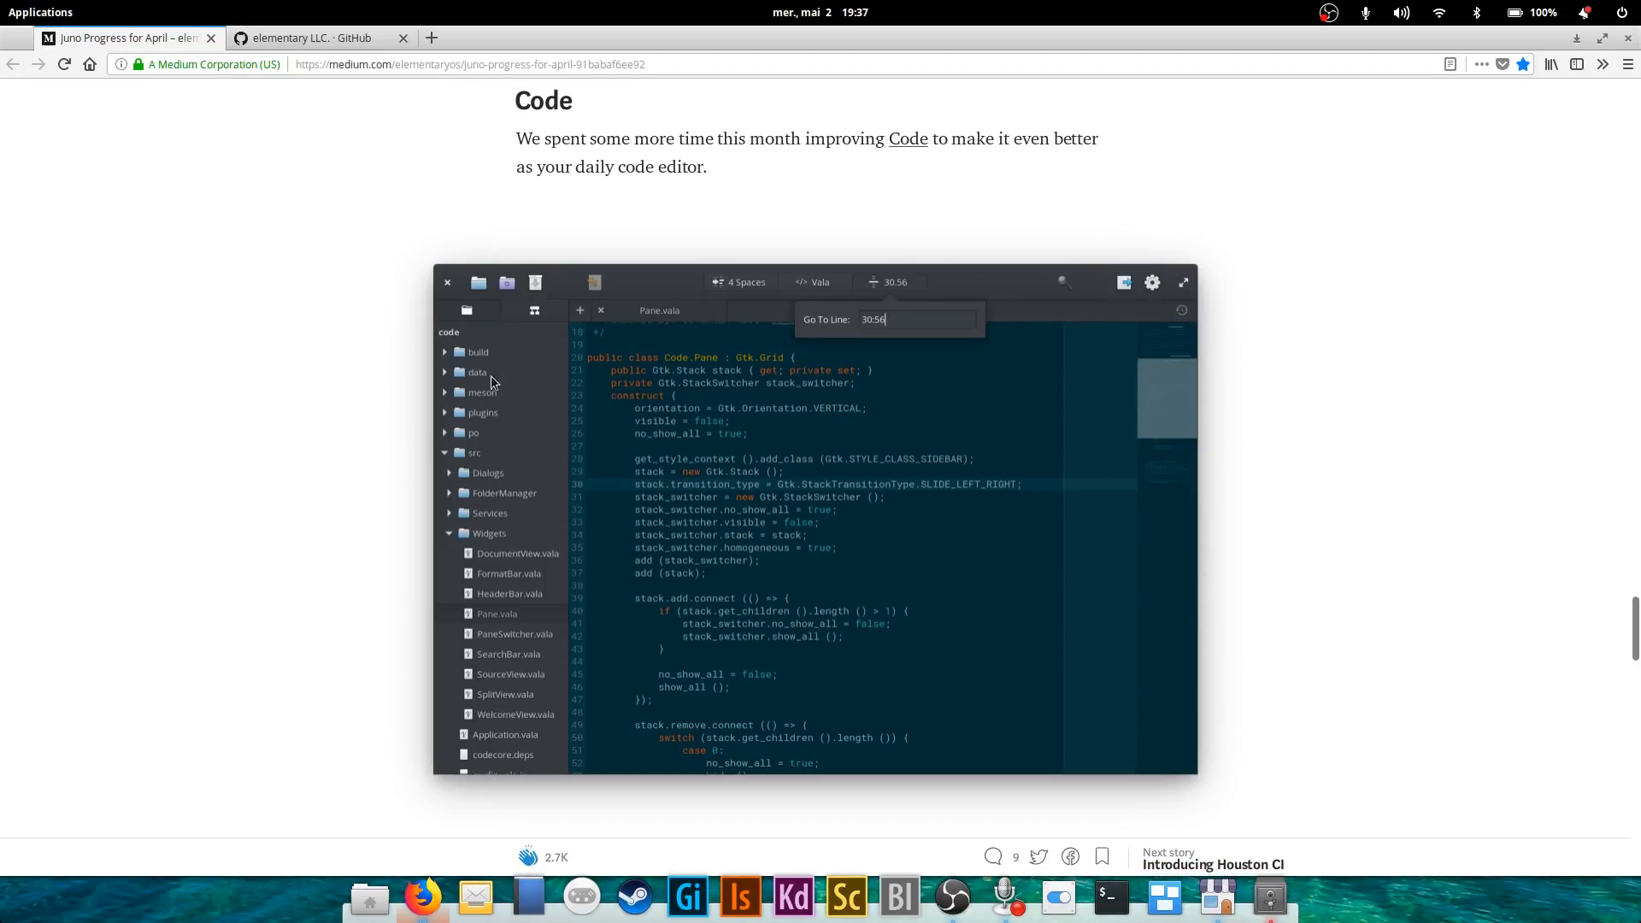
{"action": "mouse_move", "coordinate": [489, 790]}
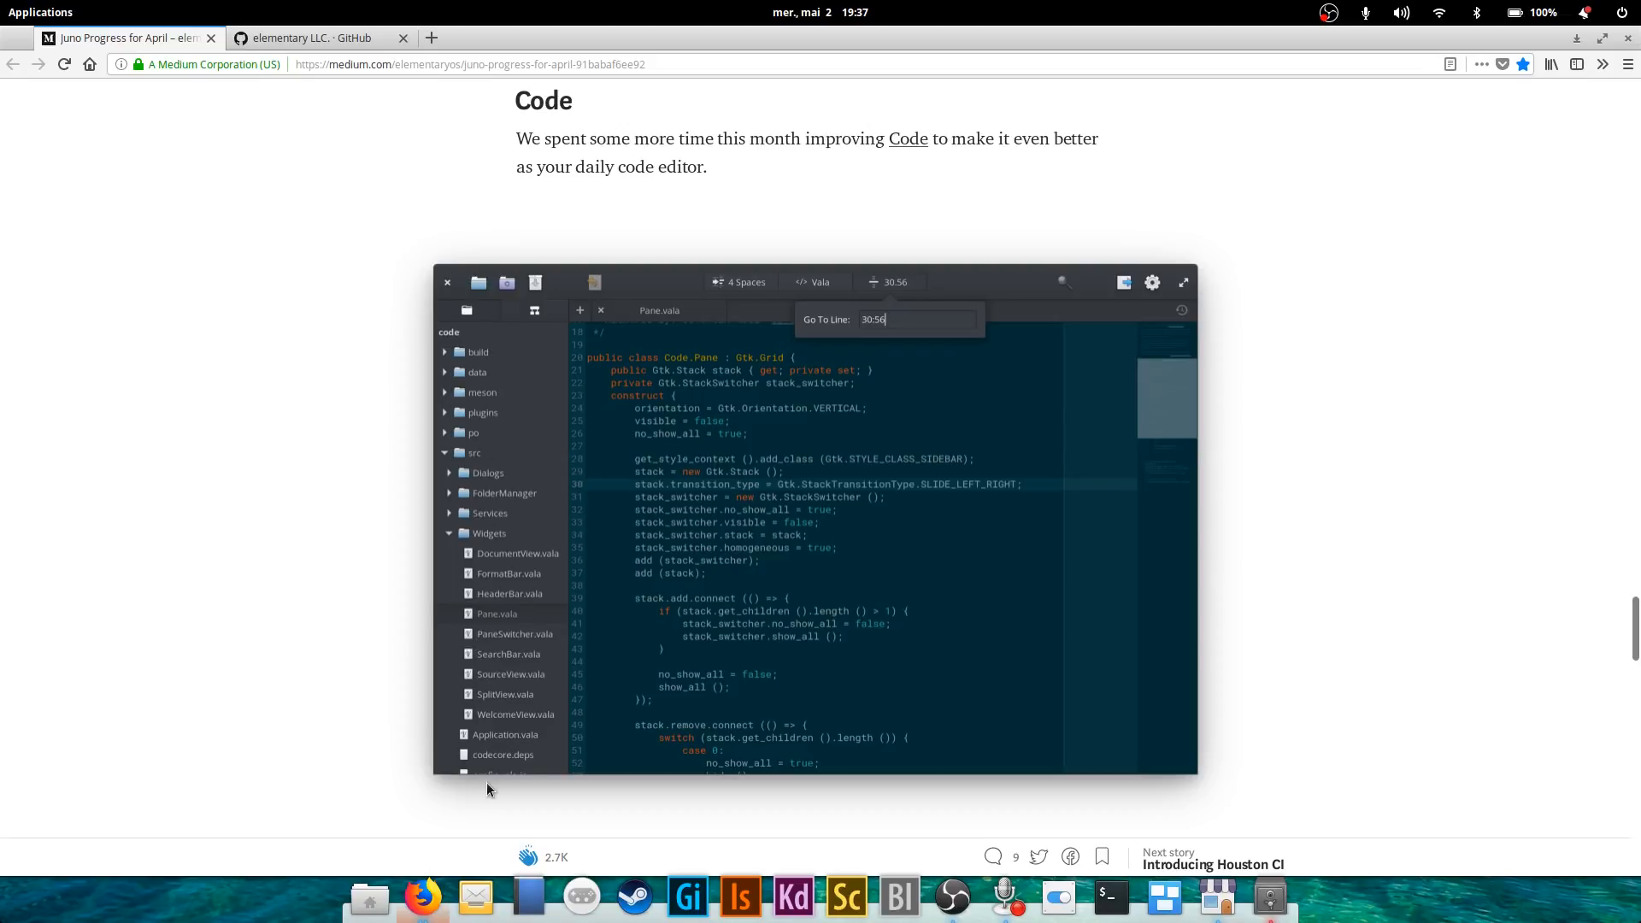
{"action": "mouse_move", "coordinate": [407, 575]}
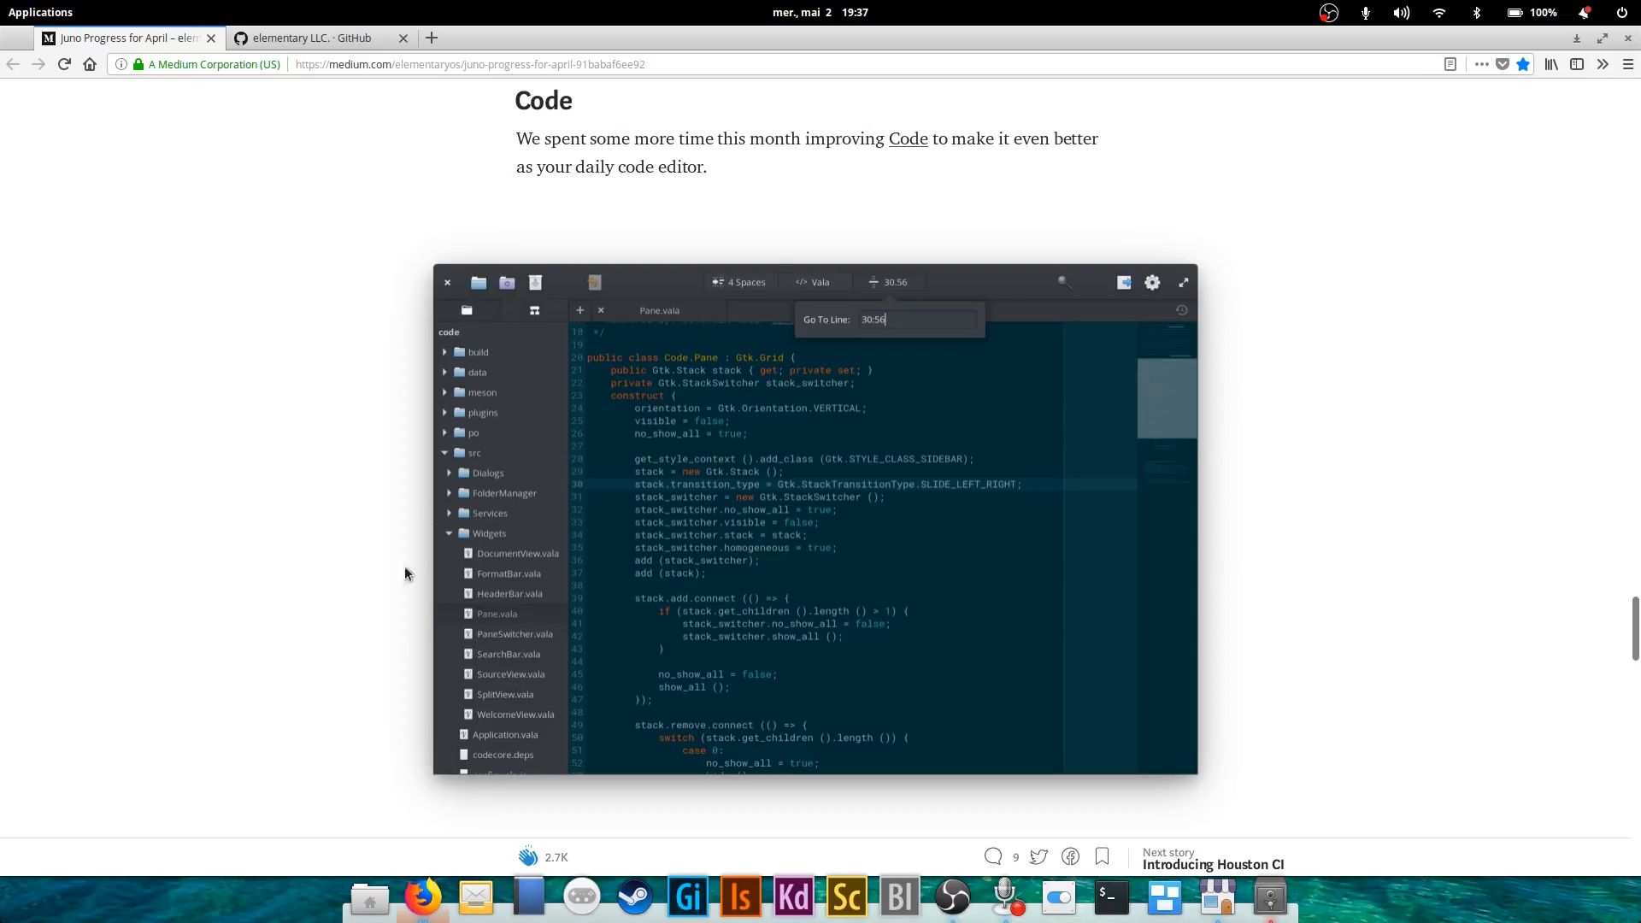
{"action": "mouse_move", "coordinate": [500, 325]}
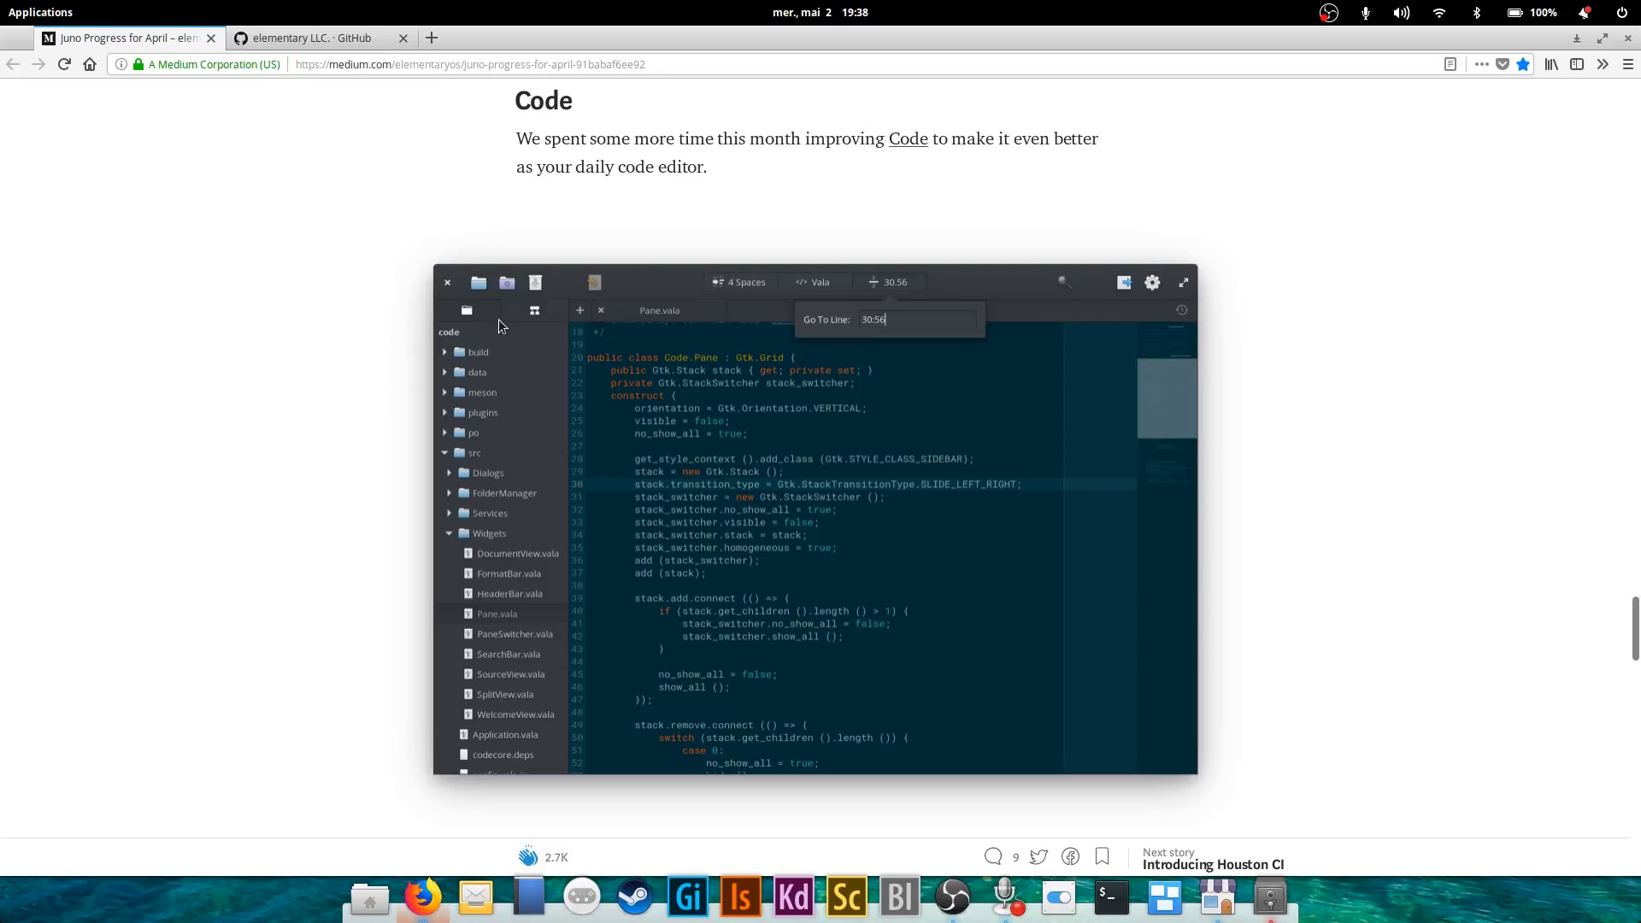
{"action": "scroll", "scroll_direction": "down", "scroll_amount": 3}
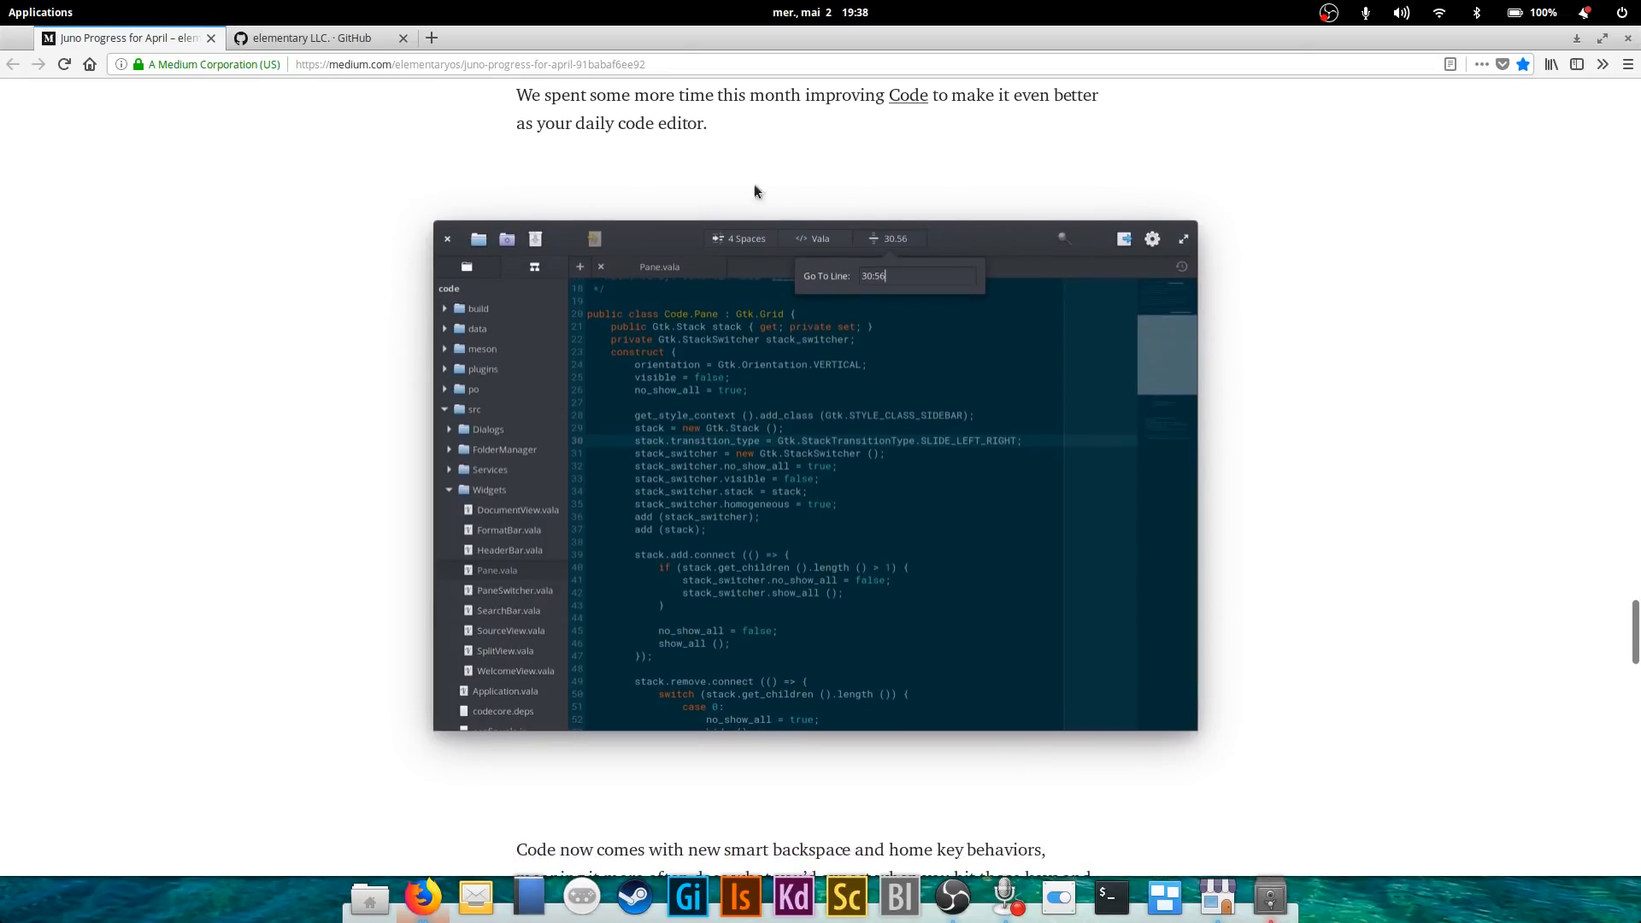
{"action": "scroll", "scroll_direction": "down", "scroll_amount": 3}
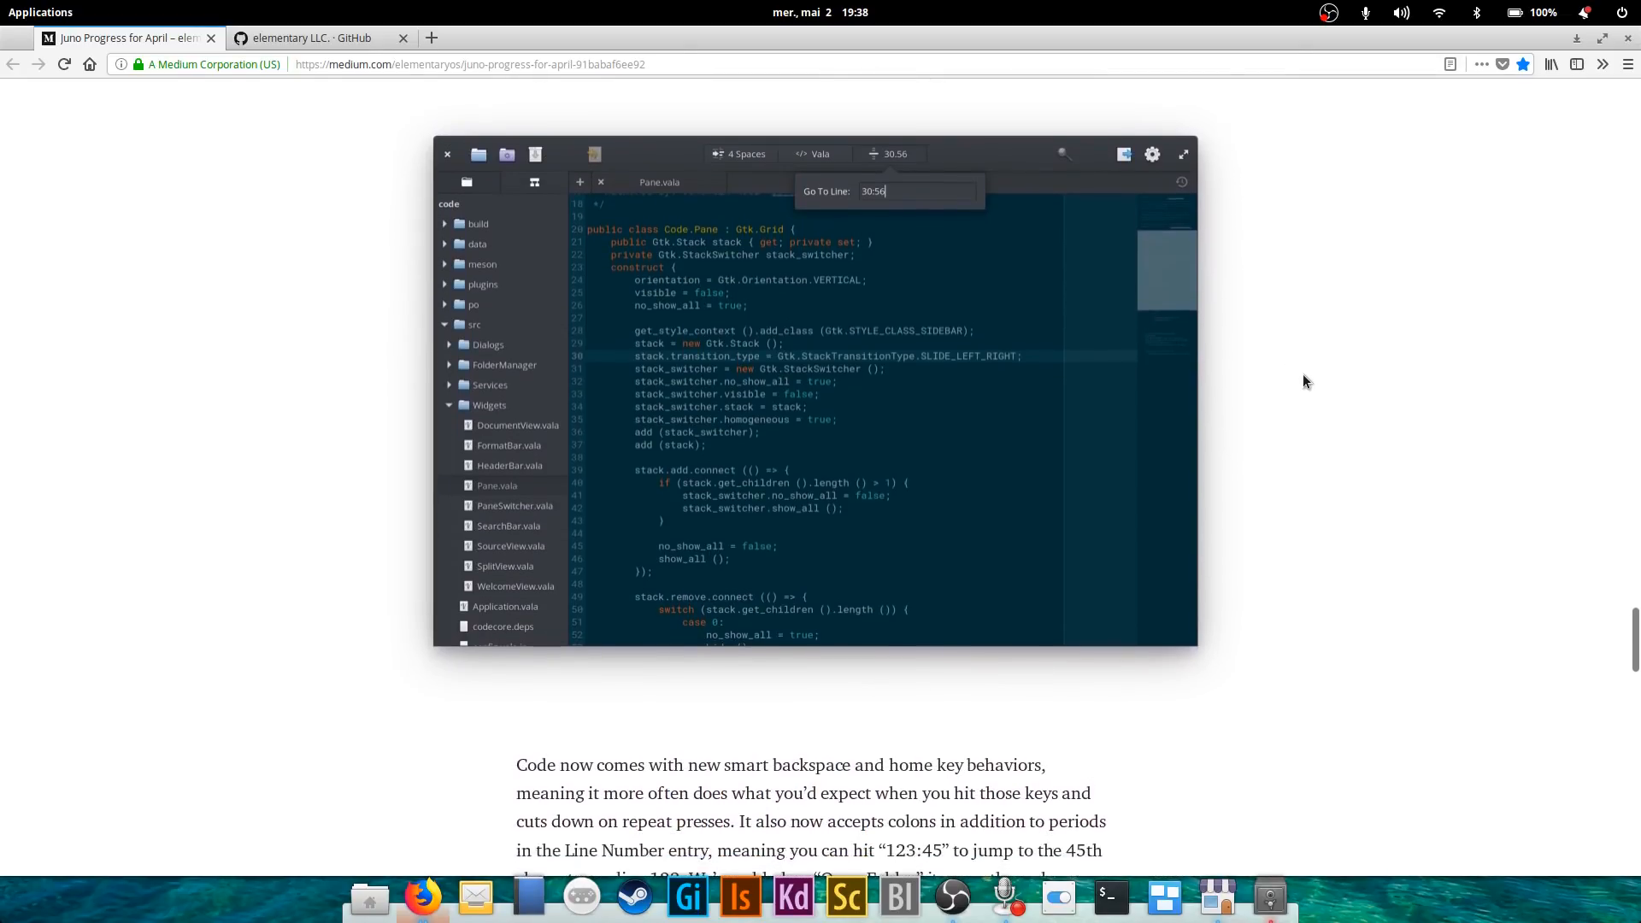
{"action": "scroll", "scroll_direction": "down", "scroll_amount": 3}
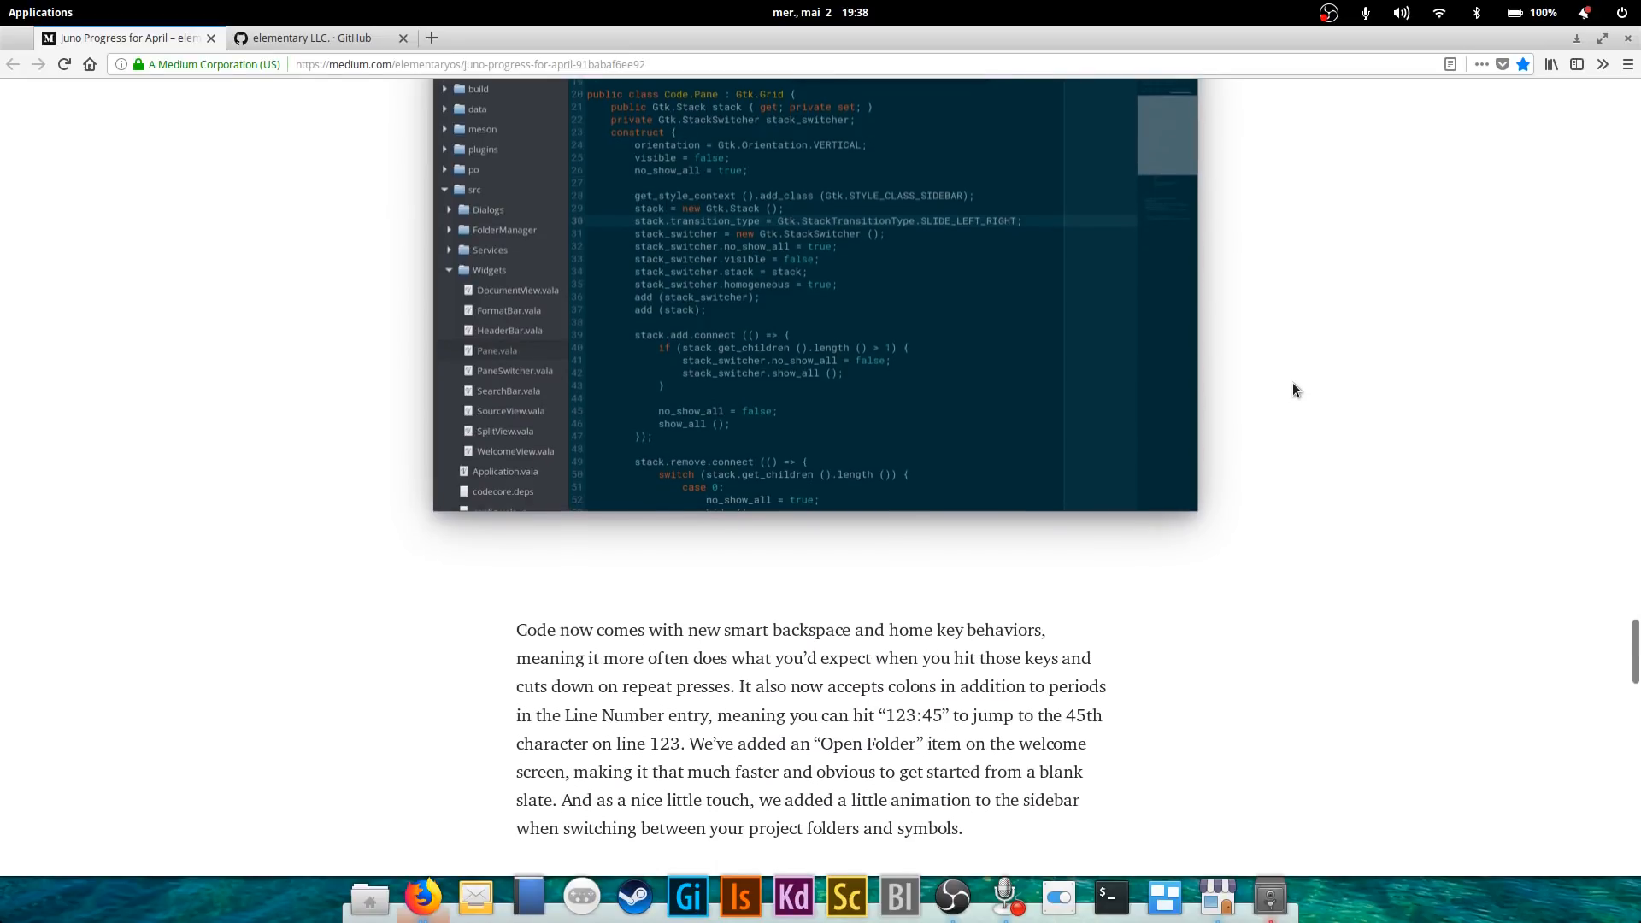
{"action": "scroll", "scroll_direction": "down", "scroll_amount": 3}
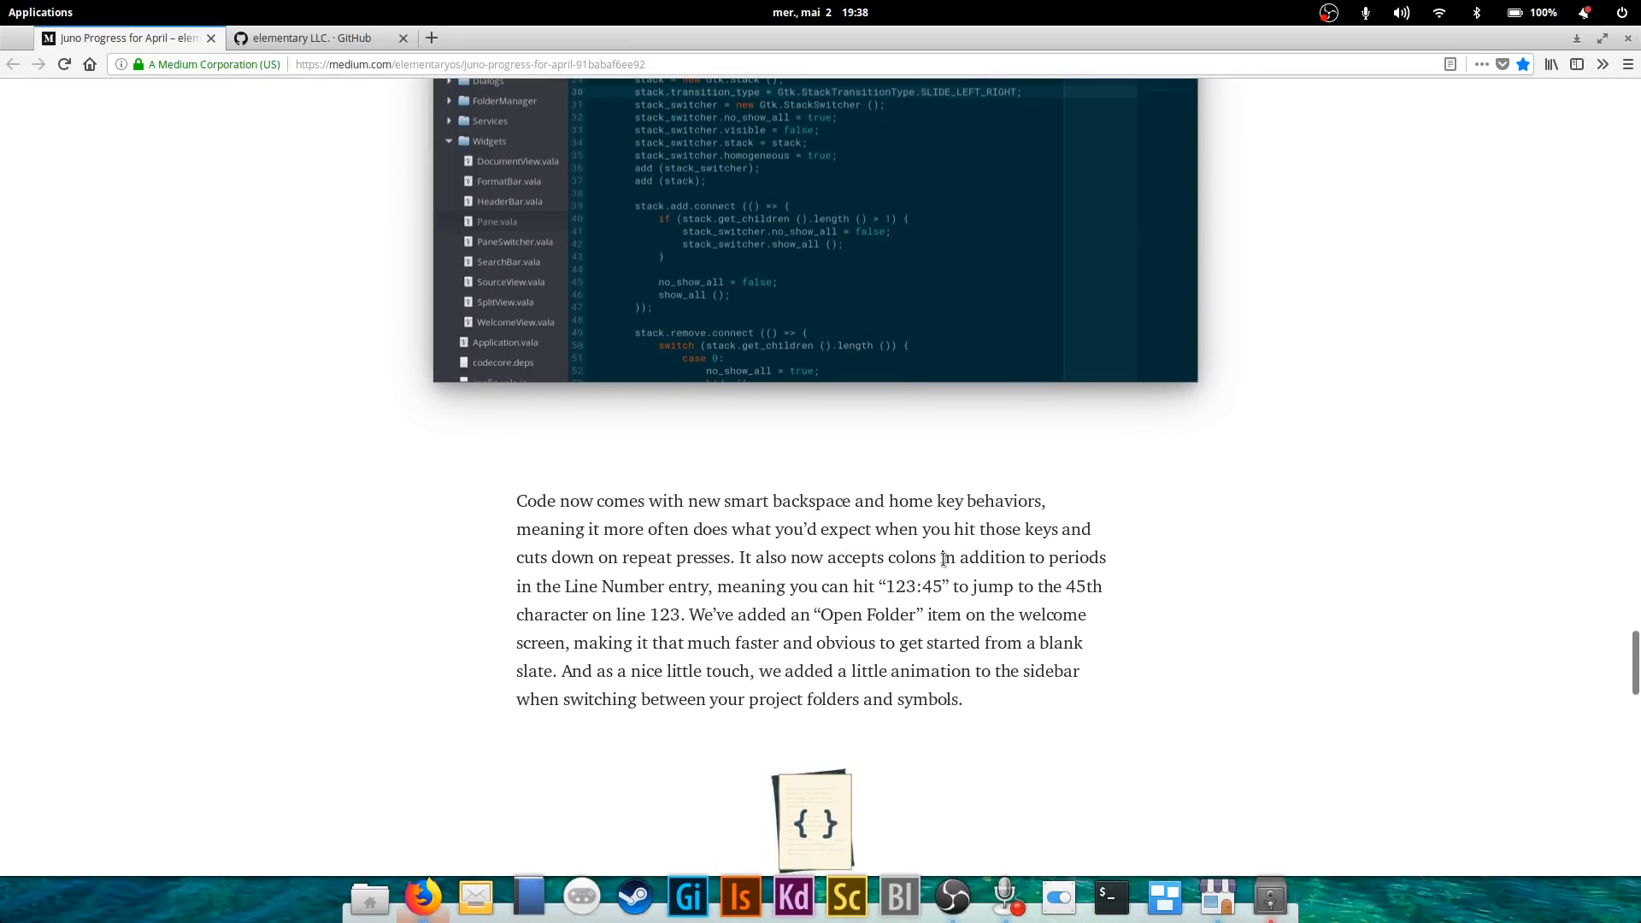
{"action": "mouse_move", "coordinate": [1227, 567]}
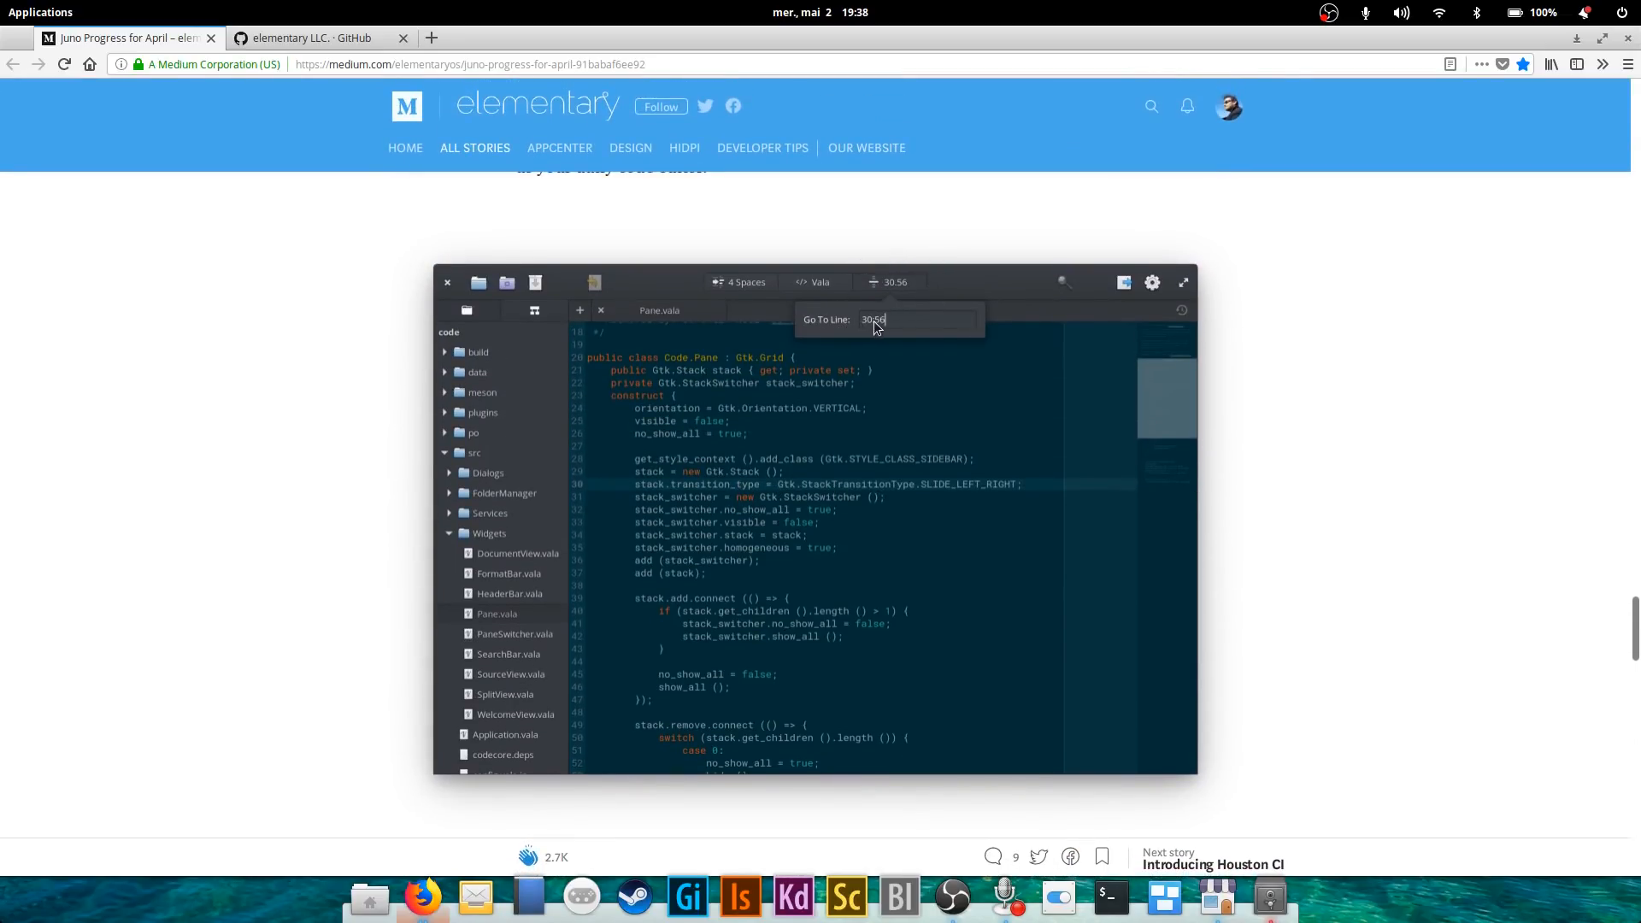
{"action": "scroll", "scroll_direction": "down", "scroll_amount": 3}
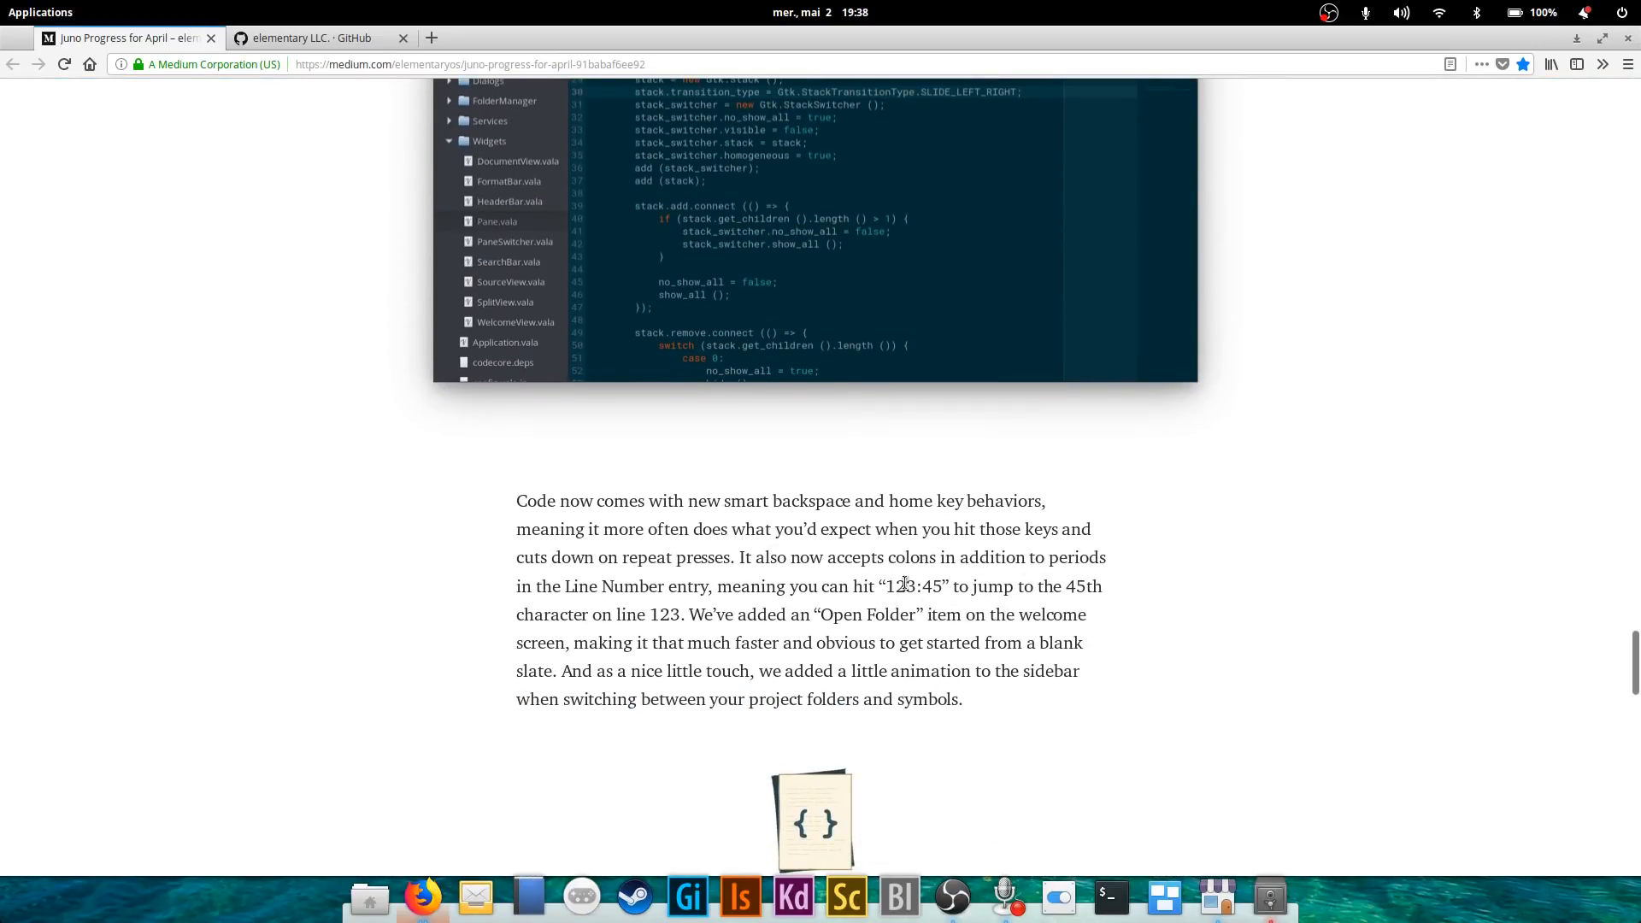
{"action": "mouse_move", "coordinate": [1055, 584]}
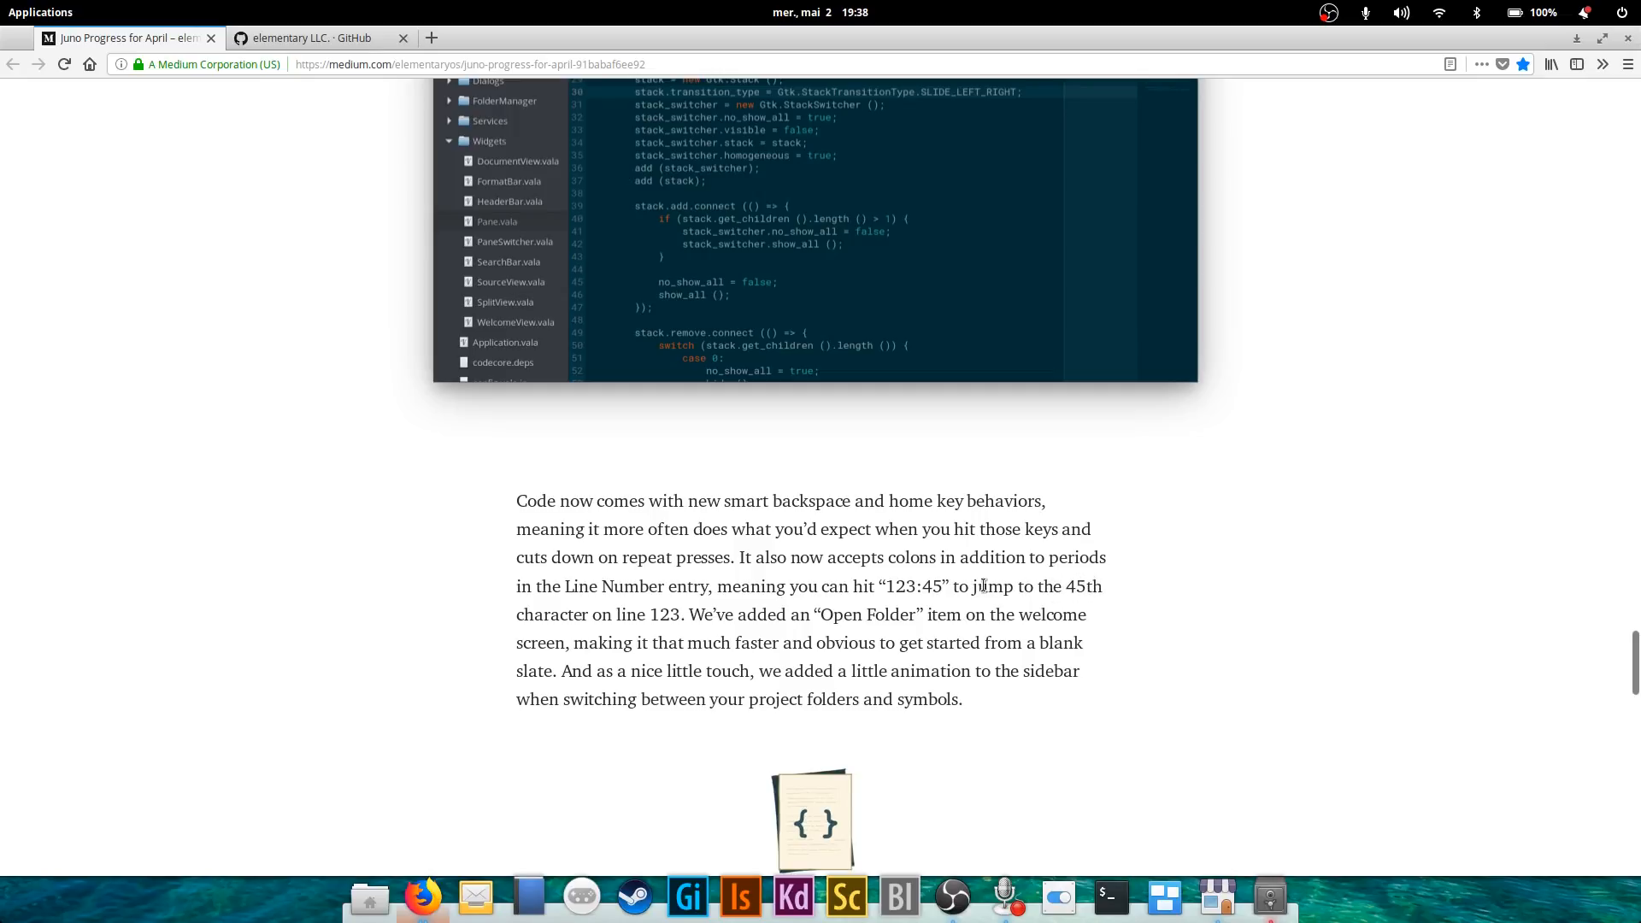
{"action": "double_click", "coordinate": [932, 587]}
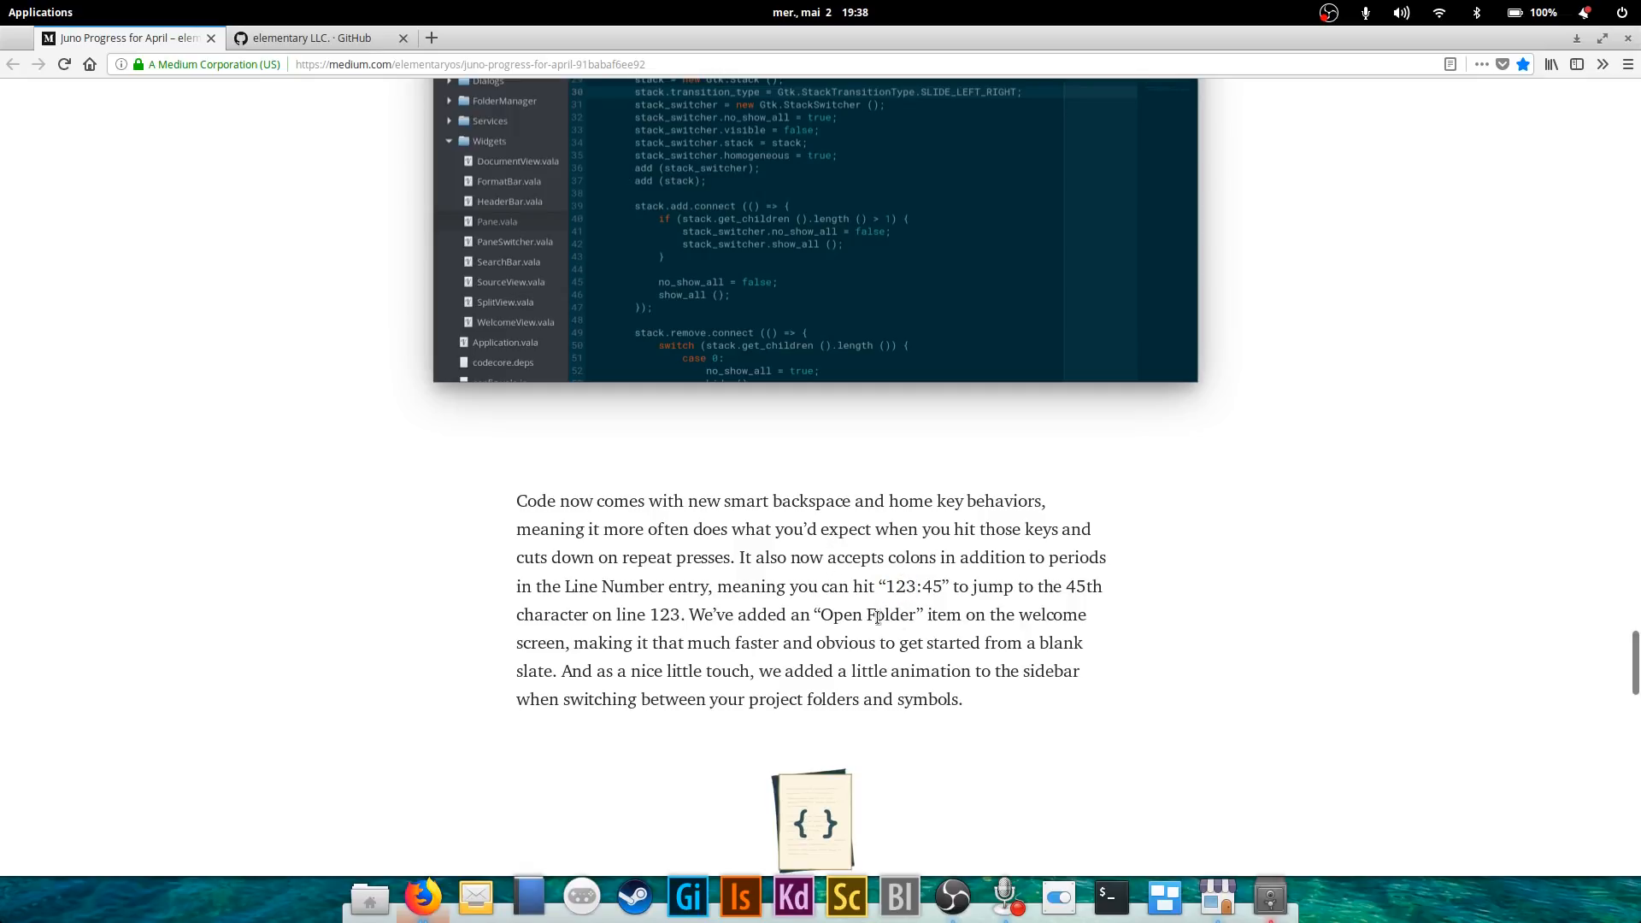
{"action": "scroll", "scroll_direction": "down", "scroll_amount": 3}
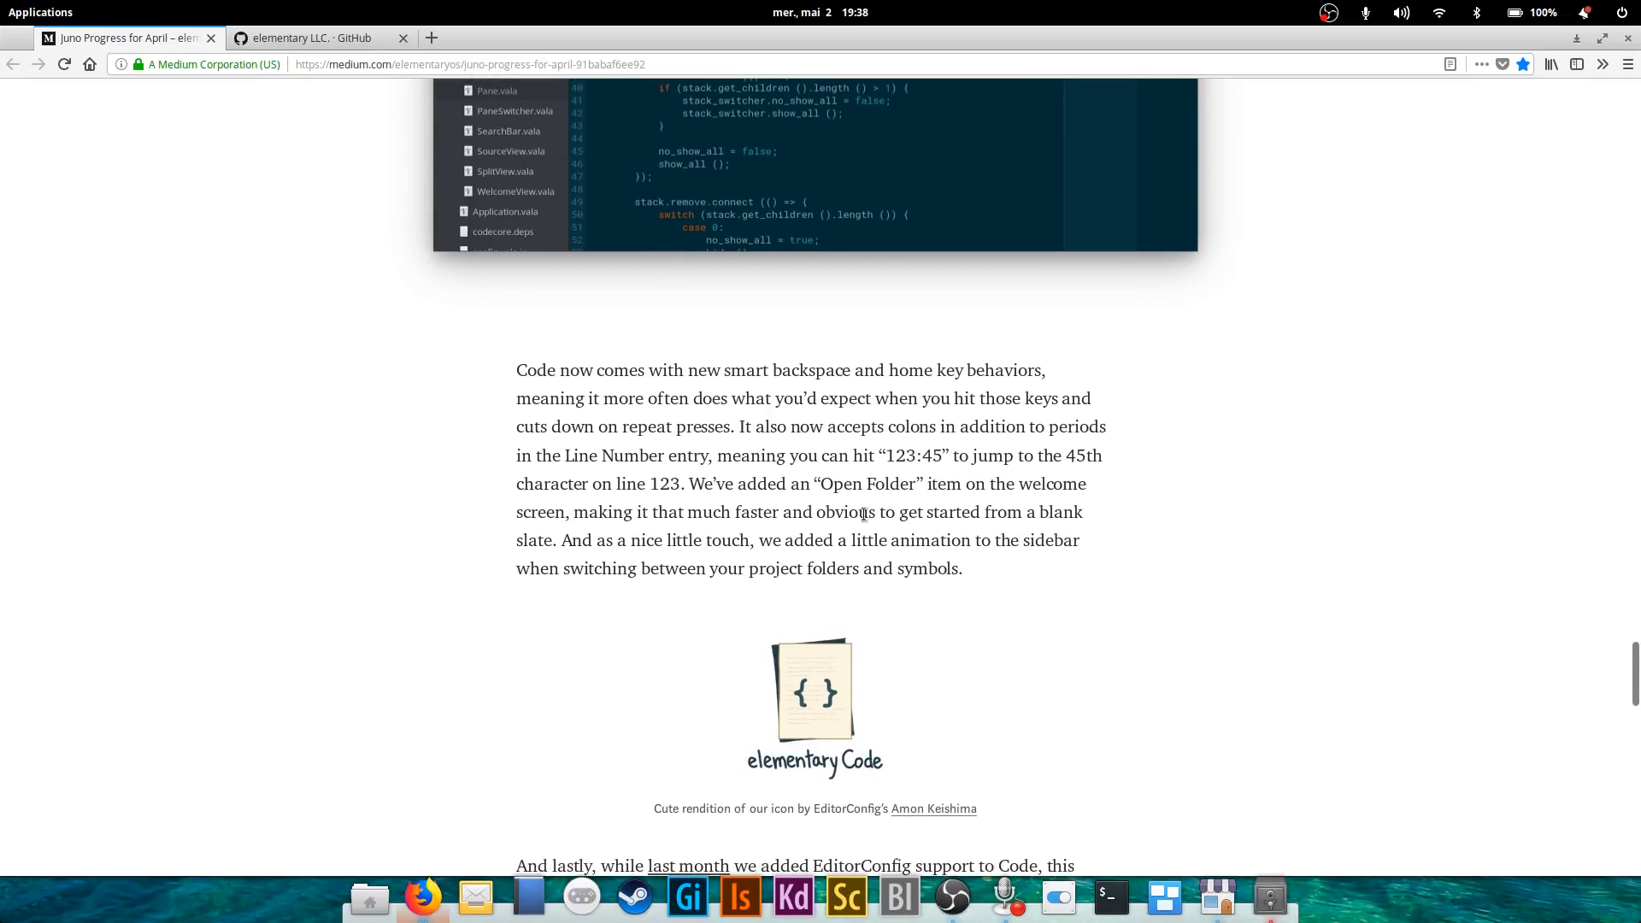
{"action": "mouse_move", "coordinate": [1224, 598]}
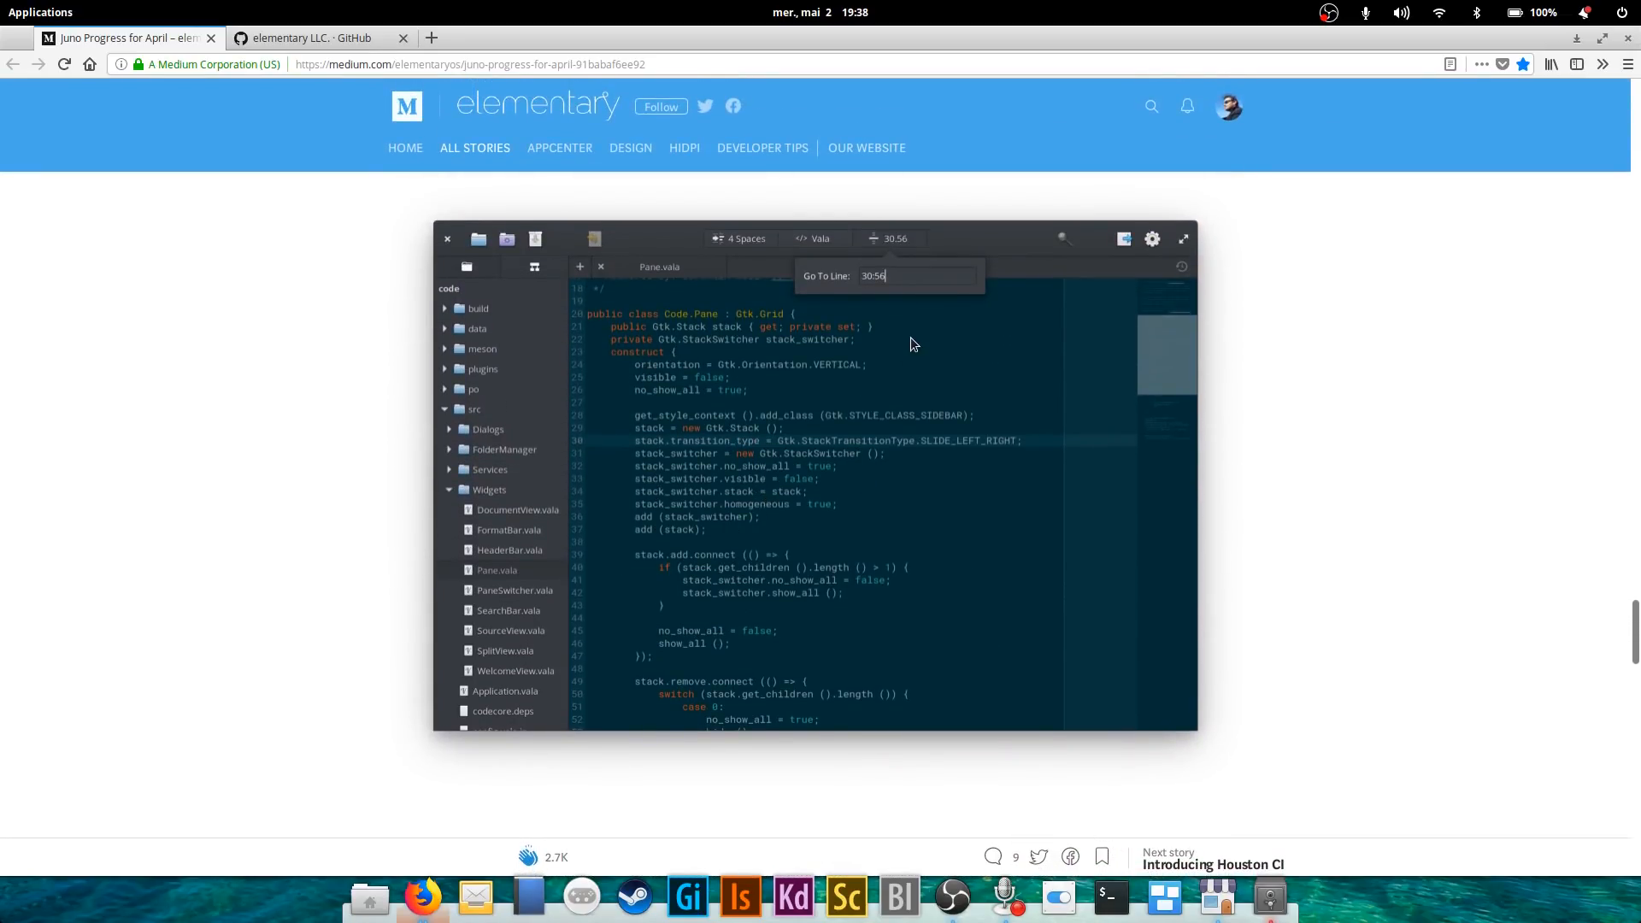
{"action": "scroll", "scroll_direction": "down", "scroll_amount": 3}
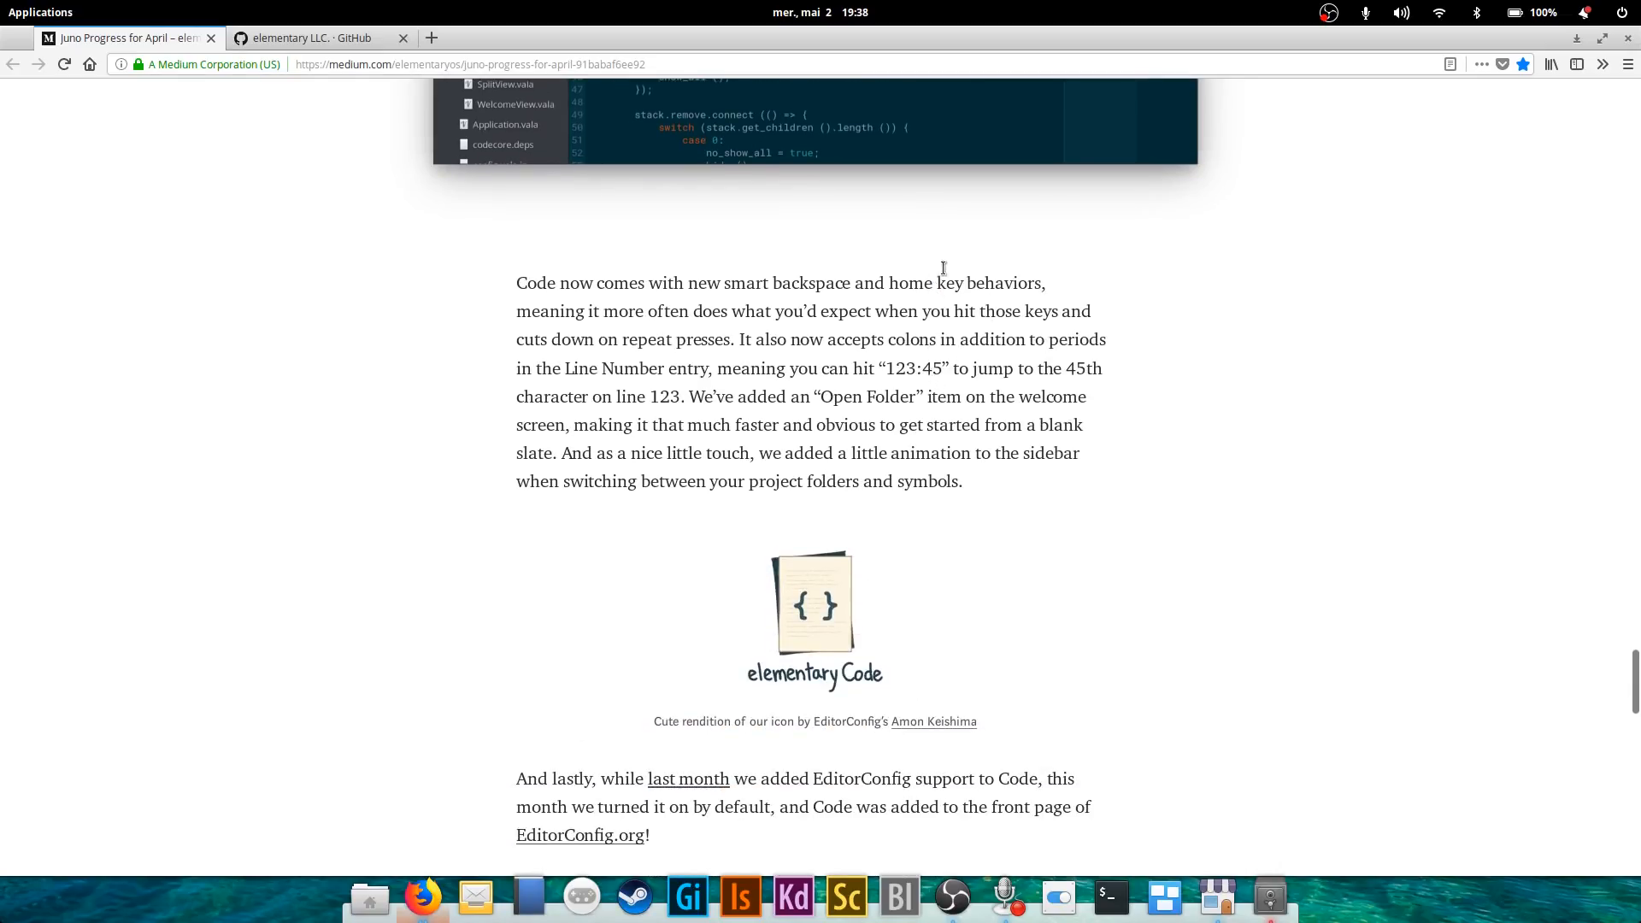
Scroll to the And More section about Houston CI and the 490 closed issues.
{"action": "scroll", "scroll_direction": "down", "scroll_amount": 3}
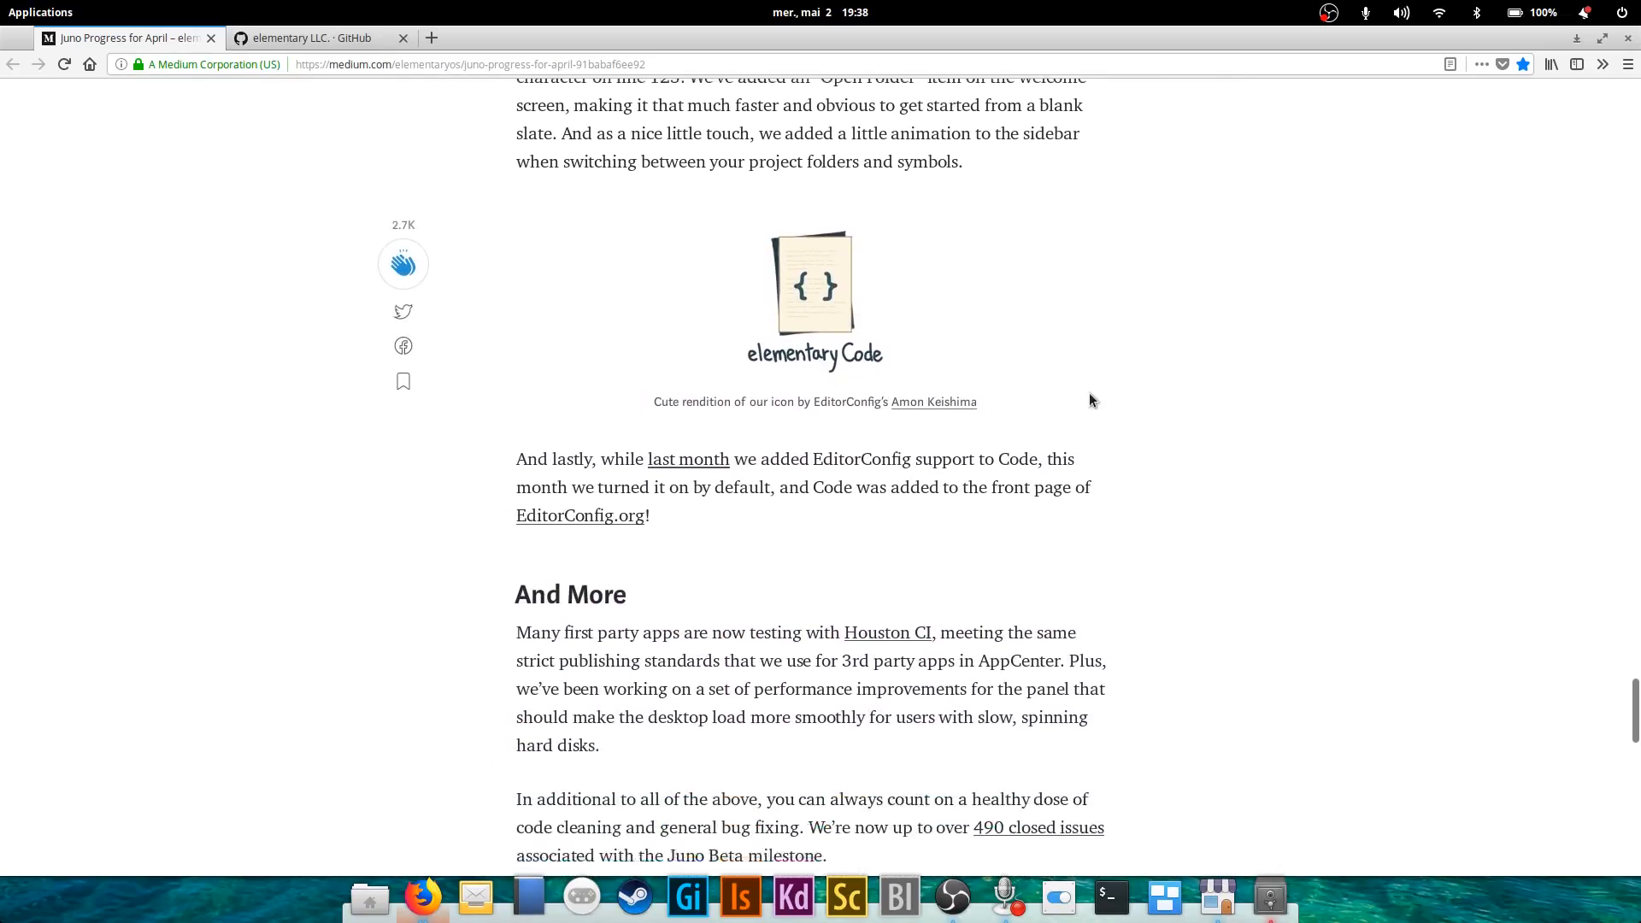
{"action": "scroll", "scroll_direction": "down", "scroll_amount": 3}
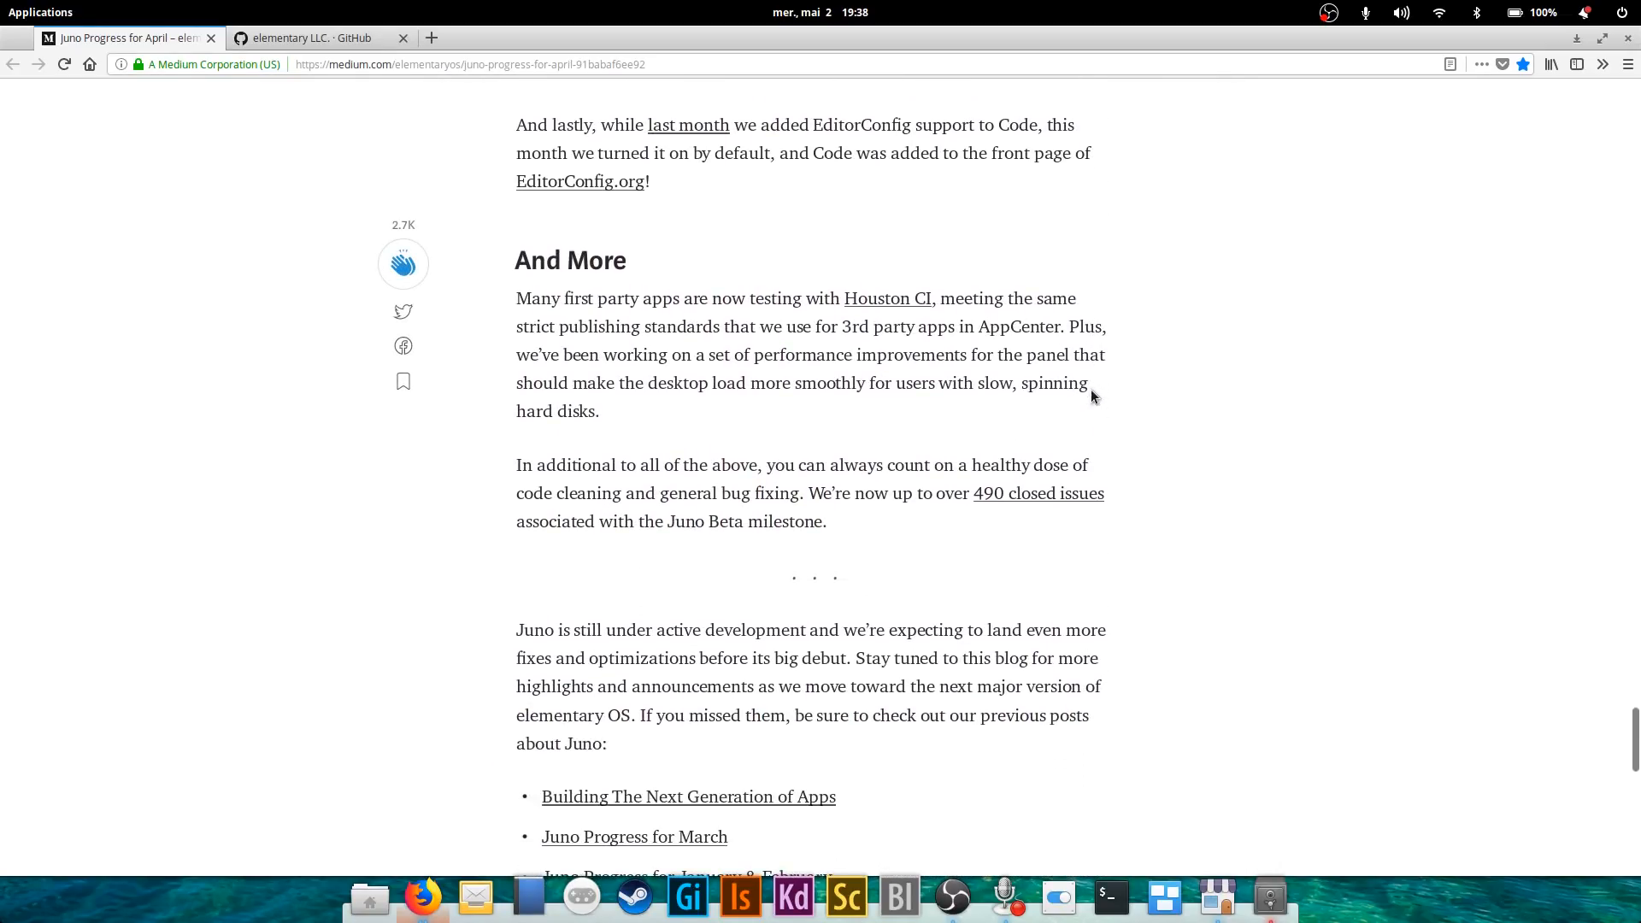
{"action": "mouse_move", "coordinate": [1115, 364]}
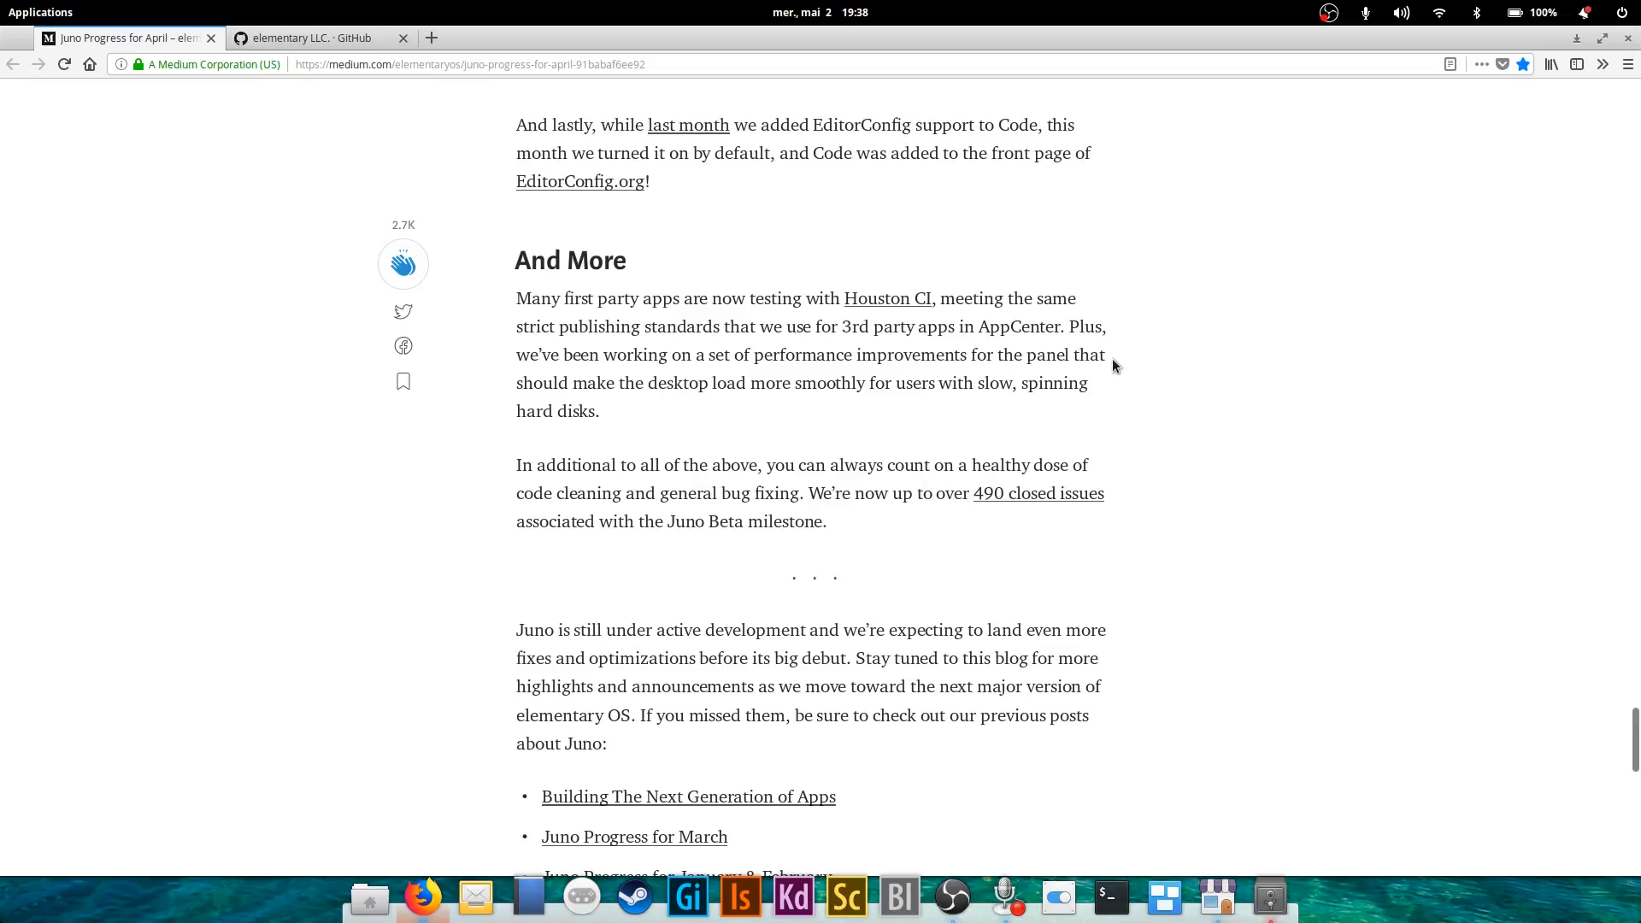
{"action": "mouse_move", "coordinate": [793, 415]}
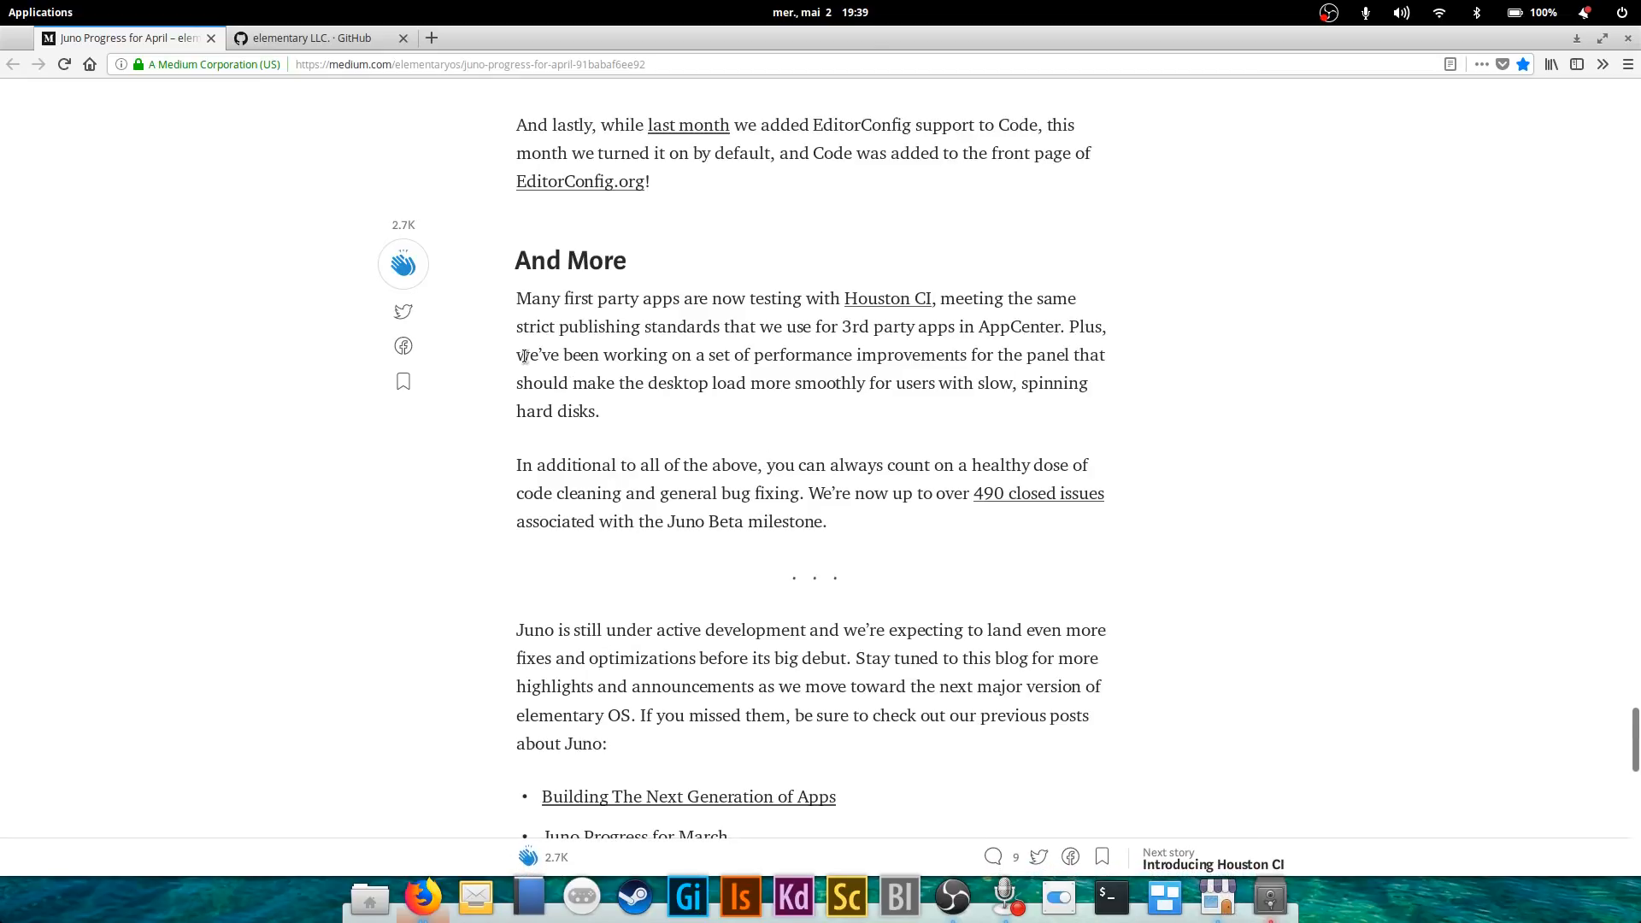
{"action": "mouse_move", "coordinate": [742, 420]}
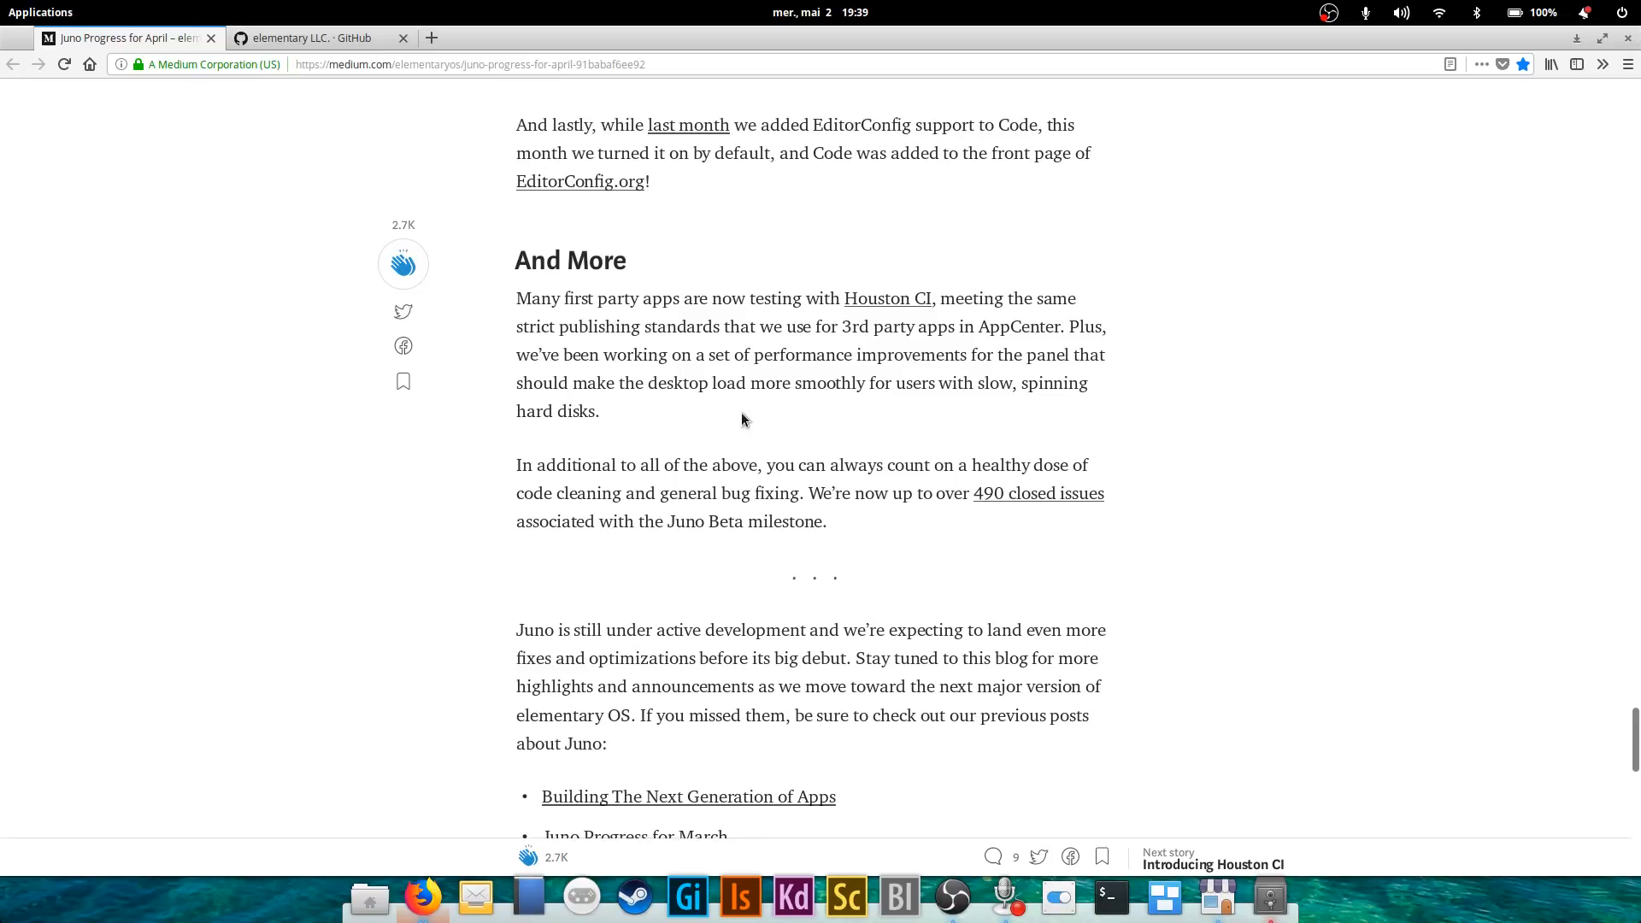
{"action": "mouse_move", "coordinate": [978, 500]}
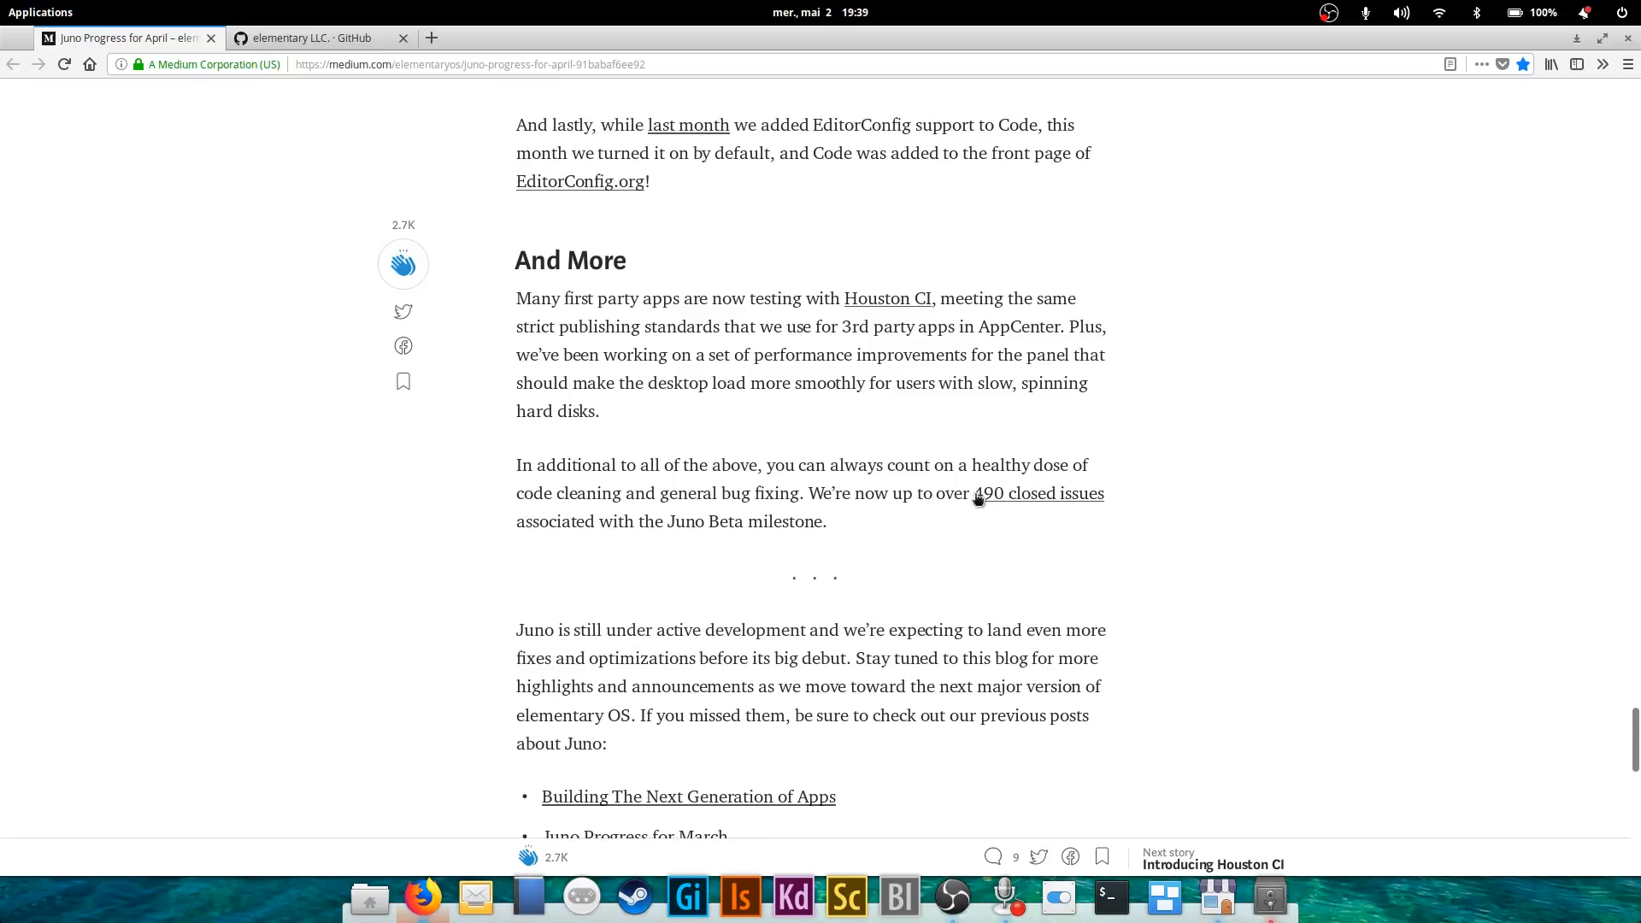
{"action": "mouse_move", "coordinate": [829, 376]}
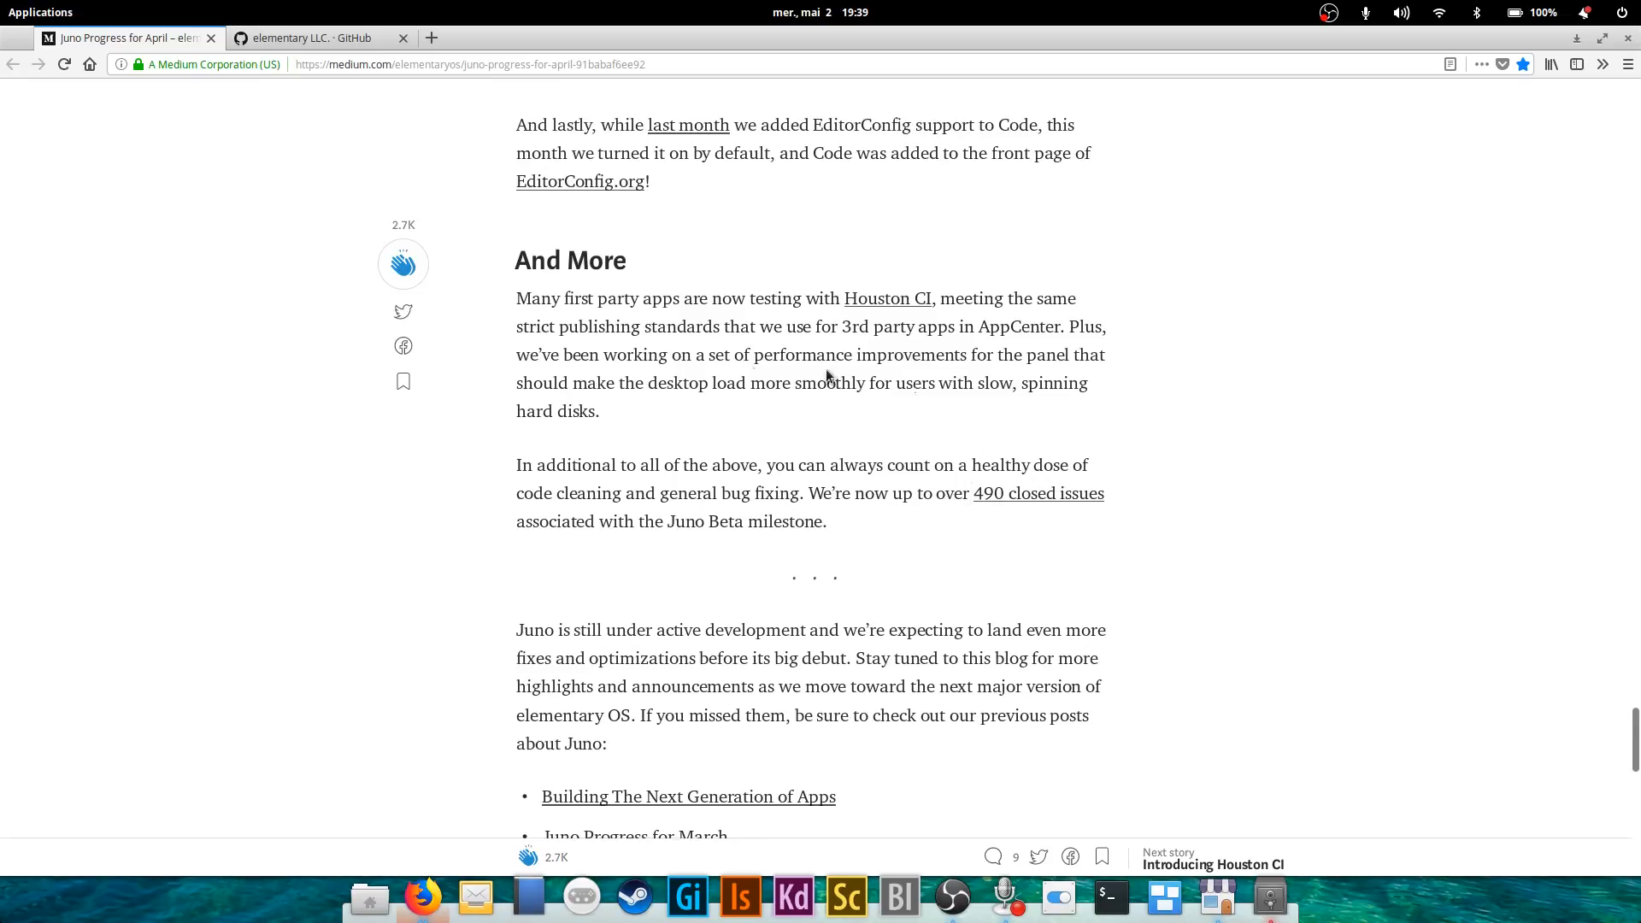
{"action": "mouse_move", "coordinate": [997, 524]}
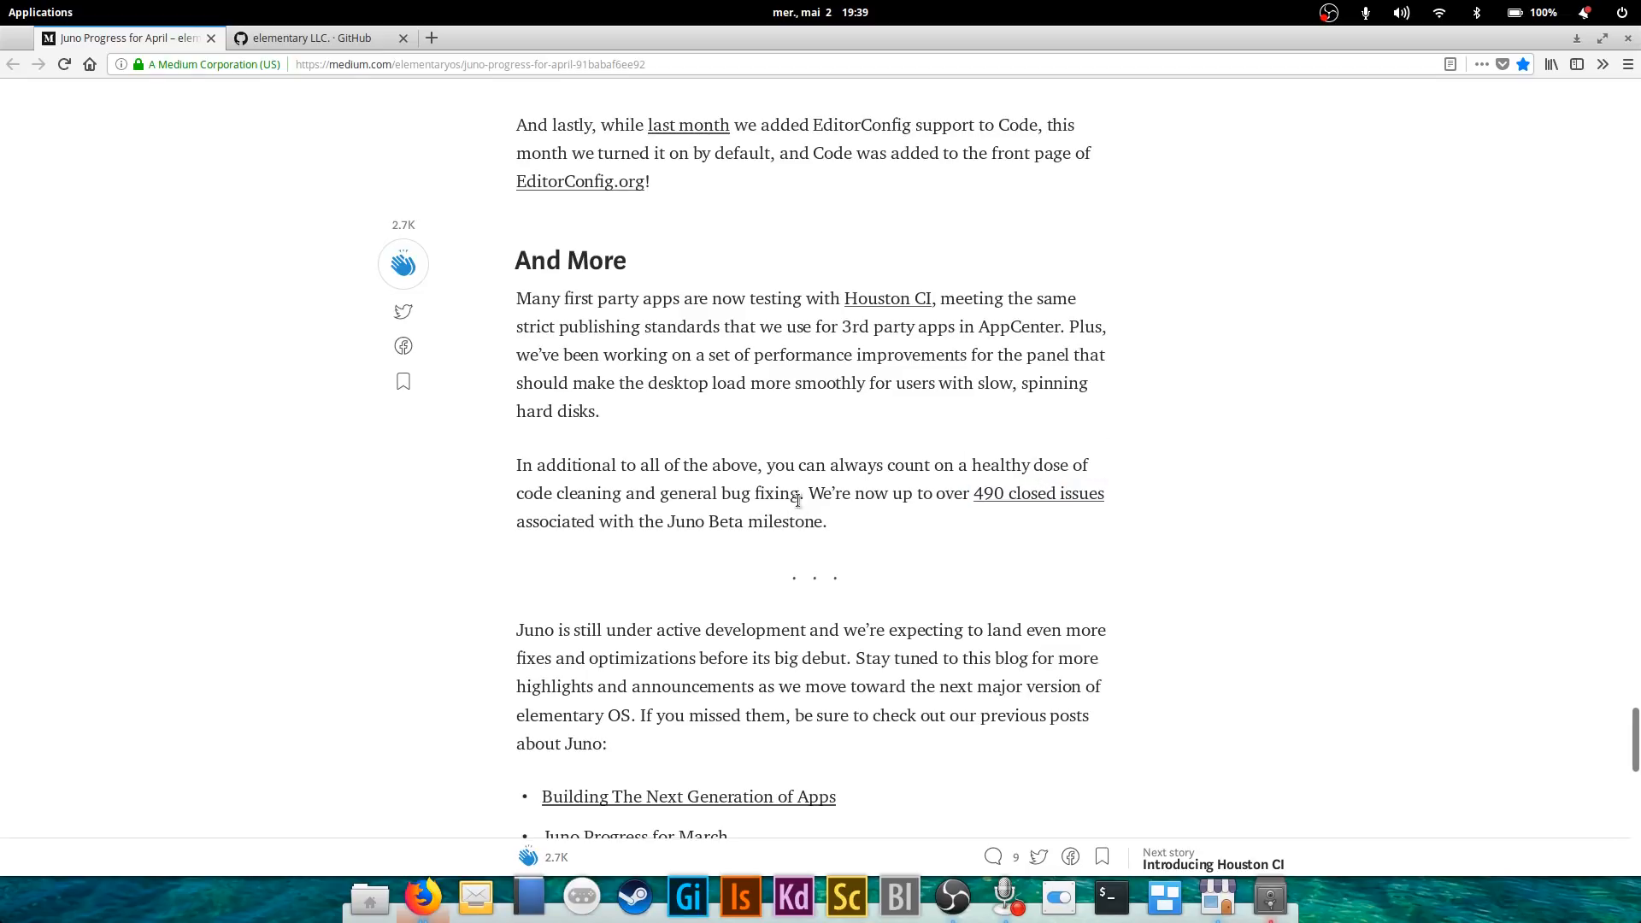
{"action": "mouse_move", "coordinate": [886, 522]}
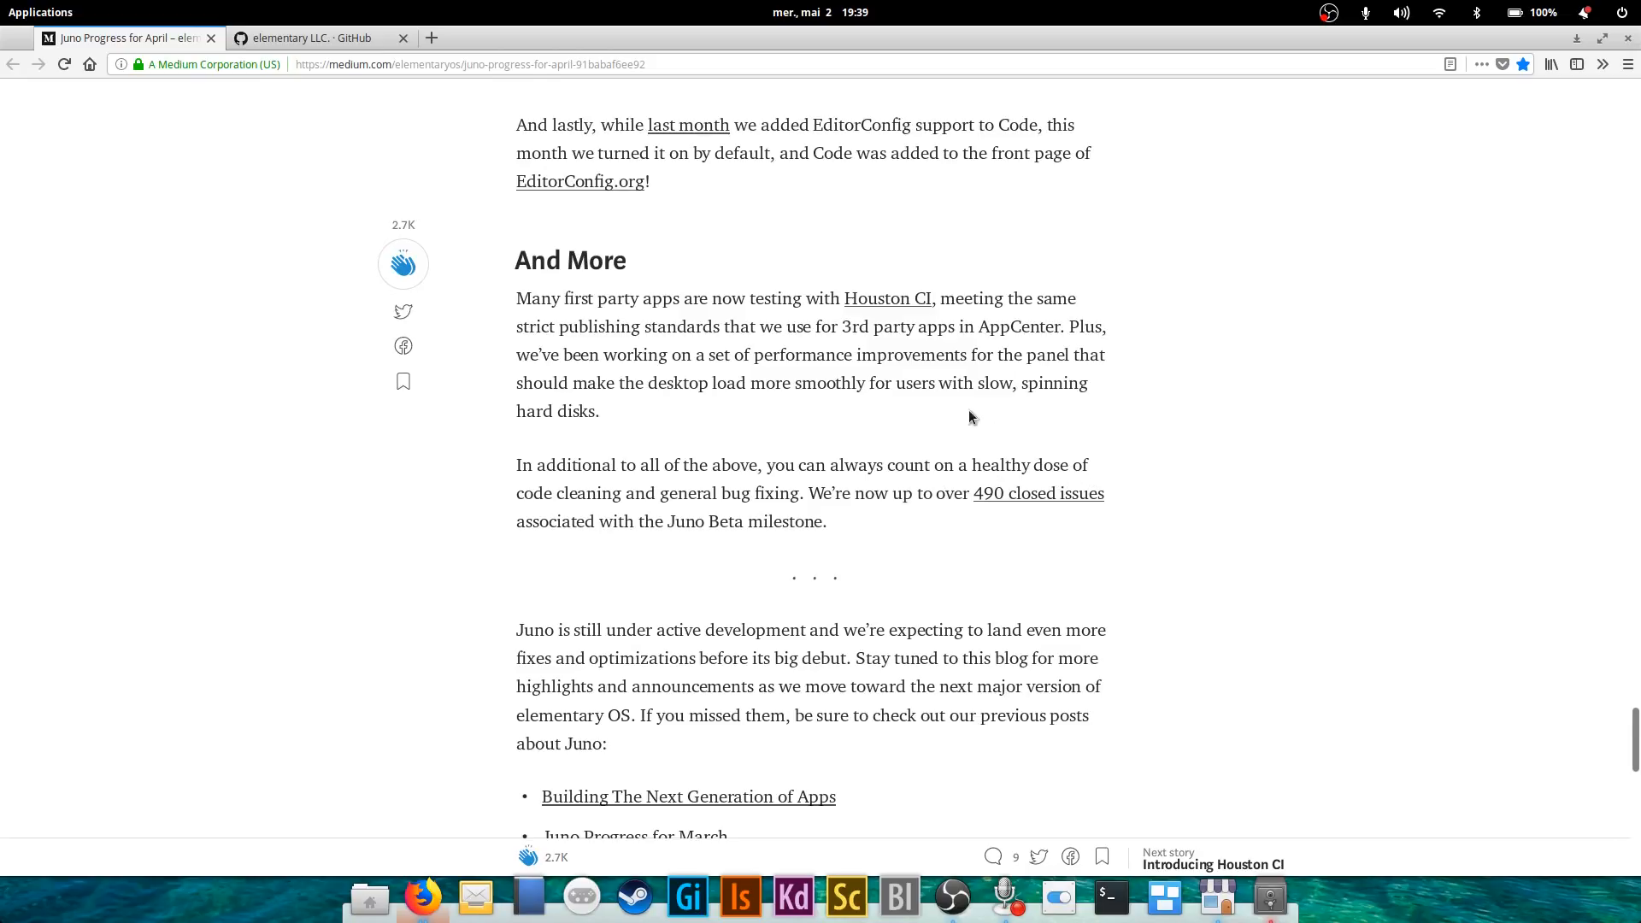
{"action": "mouse_move", "coordinate": [883, 310]}
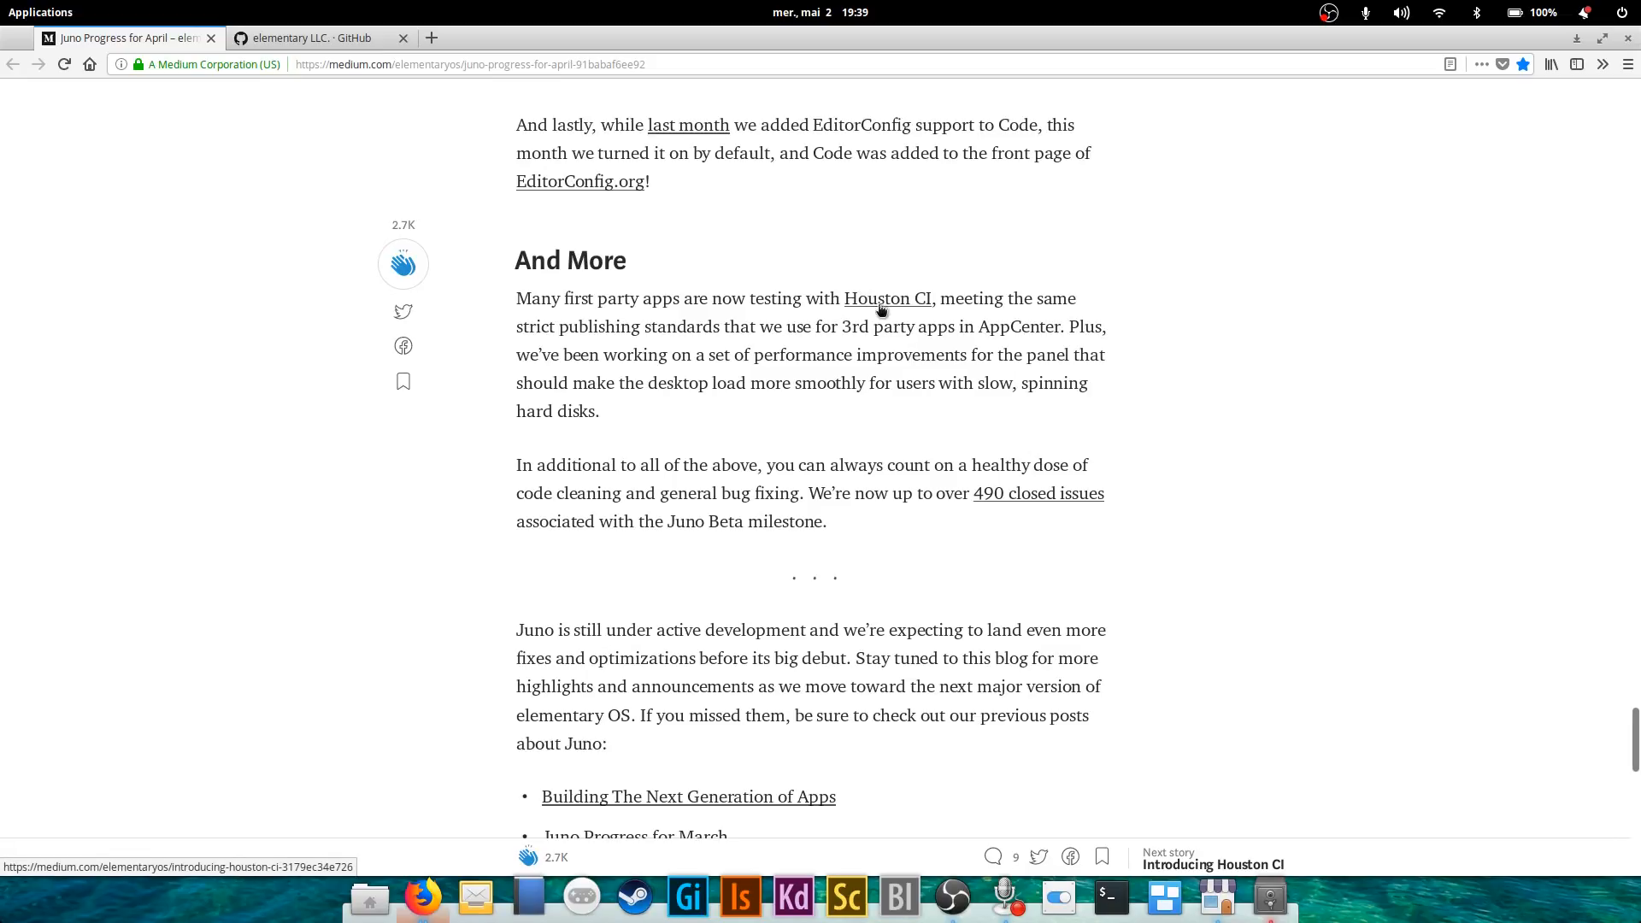
{"action": "mouse_move", "coordinate": [855, 408]}
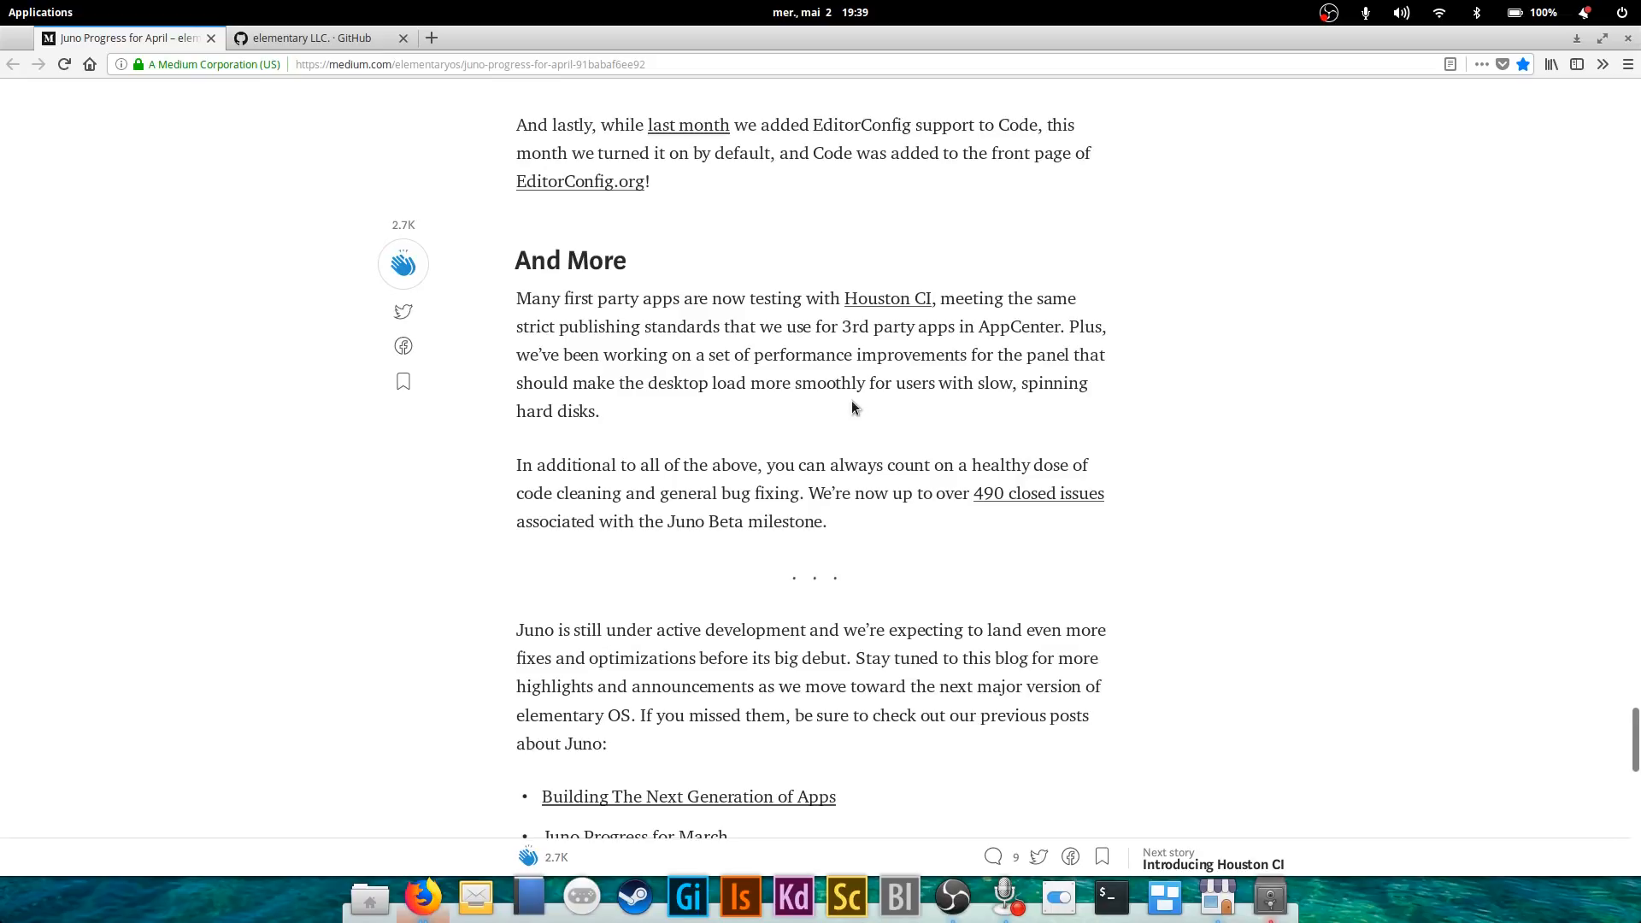